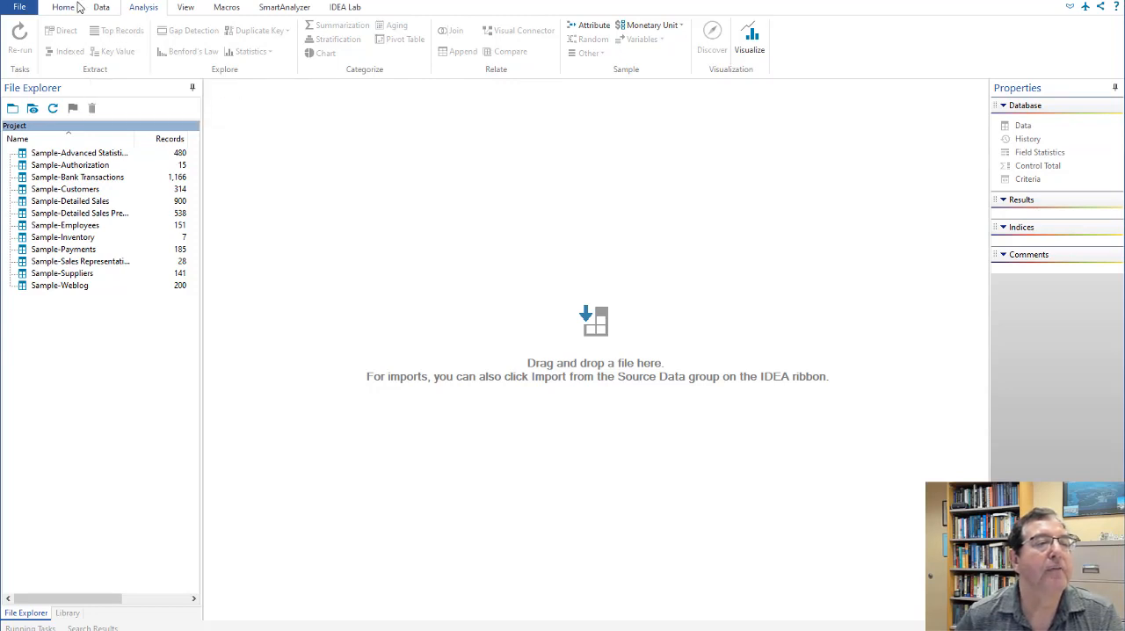
# - Import the Excel file DataSets\1_CensusData_2000.xlsx as the 3,143-record Census-People2000 database
pyautogui.click(62, 7)
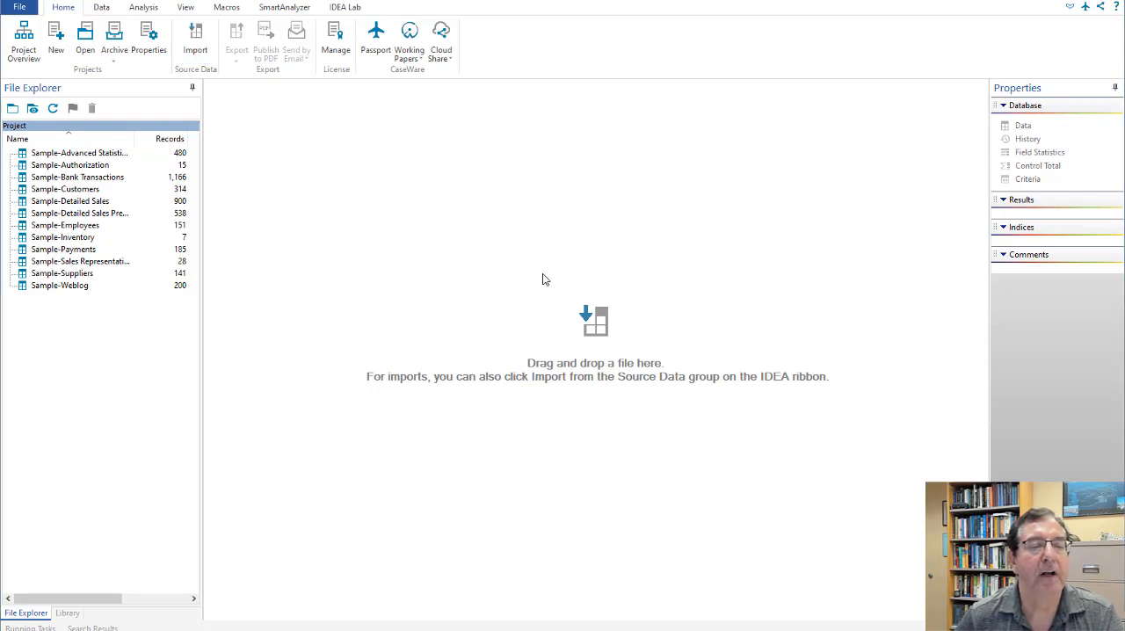
pyautogui.click(195, 35)
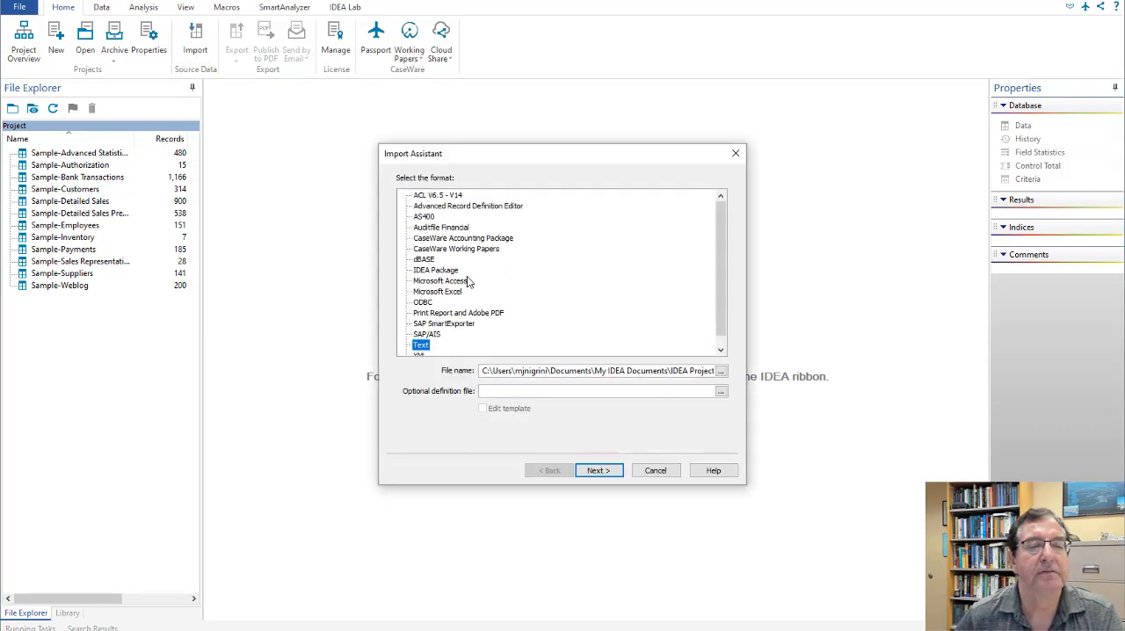
pyautogui.click(438, 291)
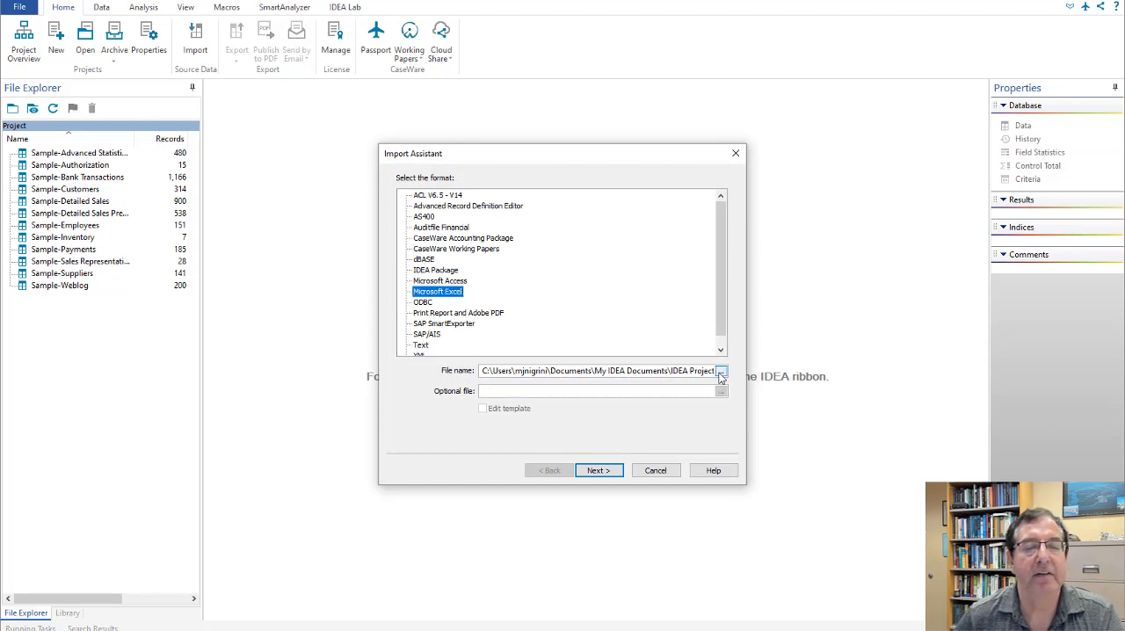
pyautogui.click(721, 371)
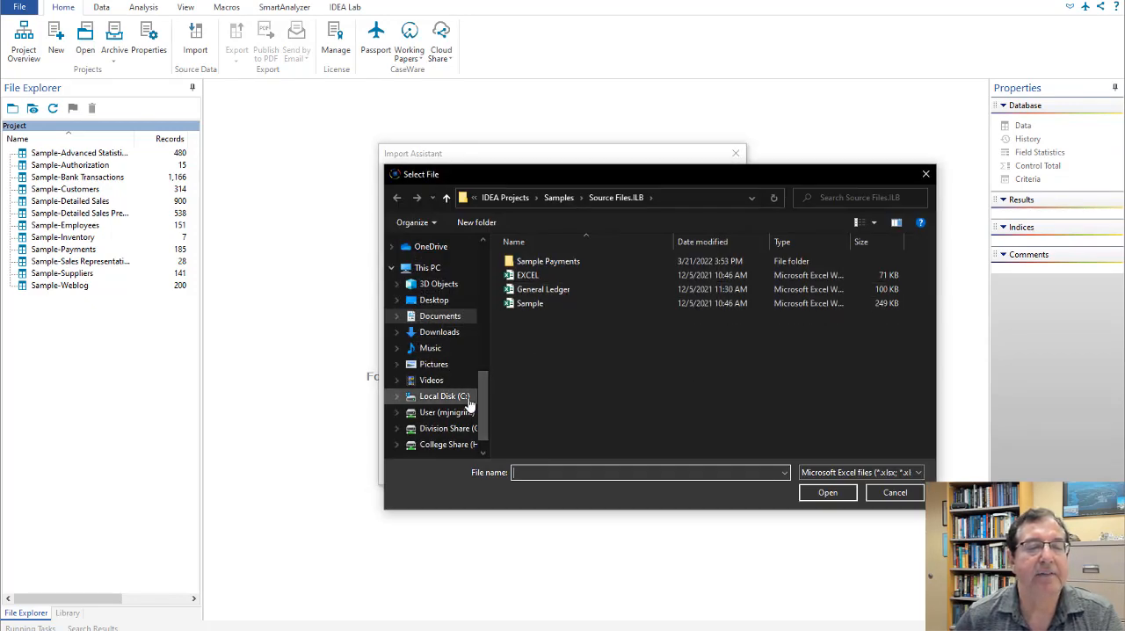
pyautogui.click(444, 395)
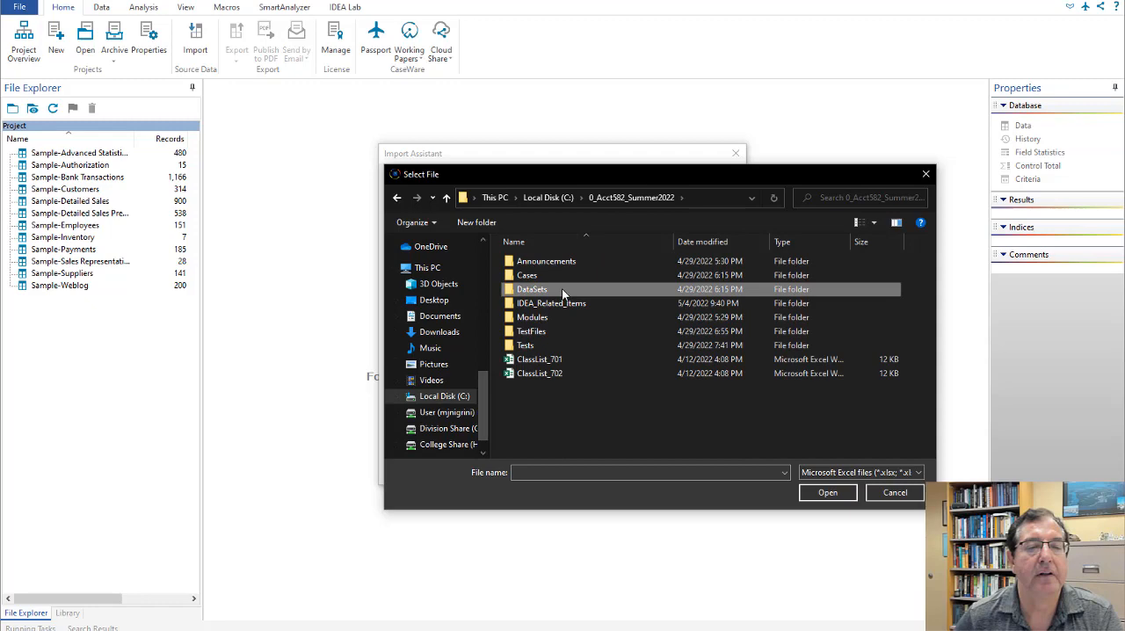
pyautogui.doubleClick(532, 289)
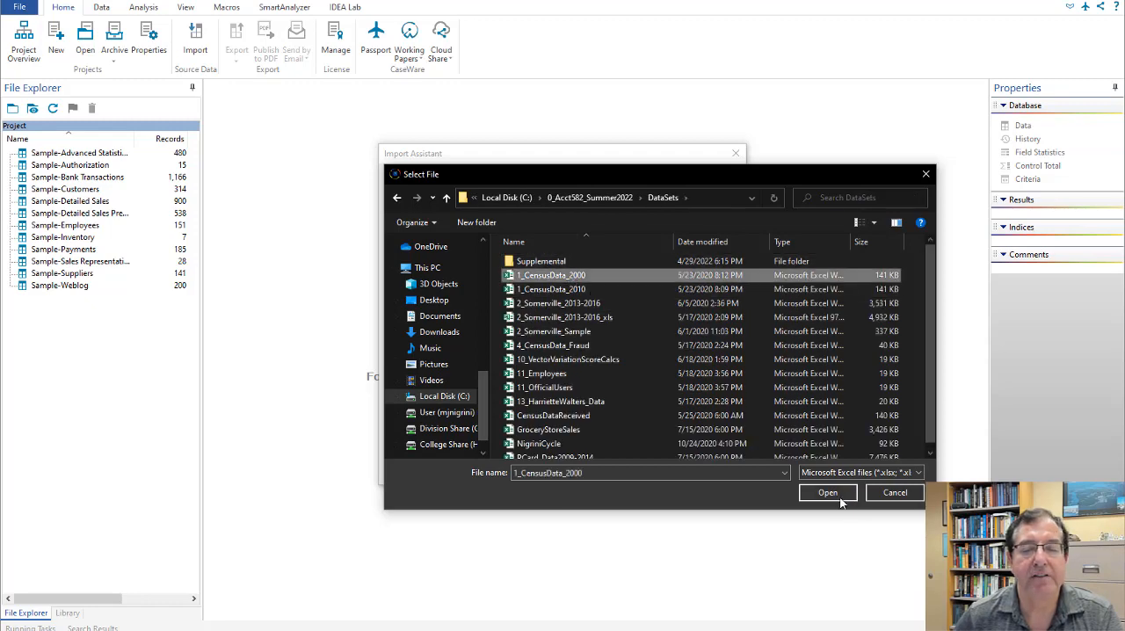
pyautogui.click(827, 493)
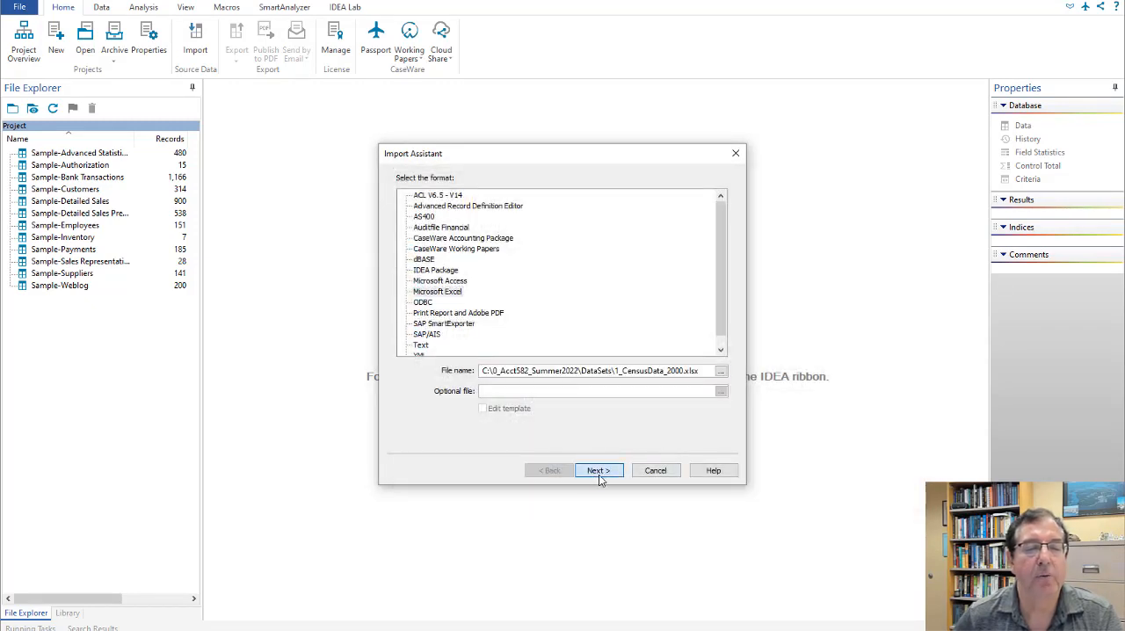
pyautogui.click(598, 470)
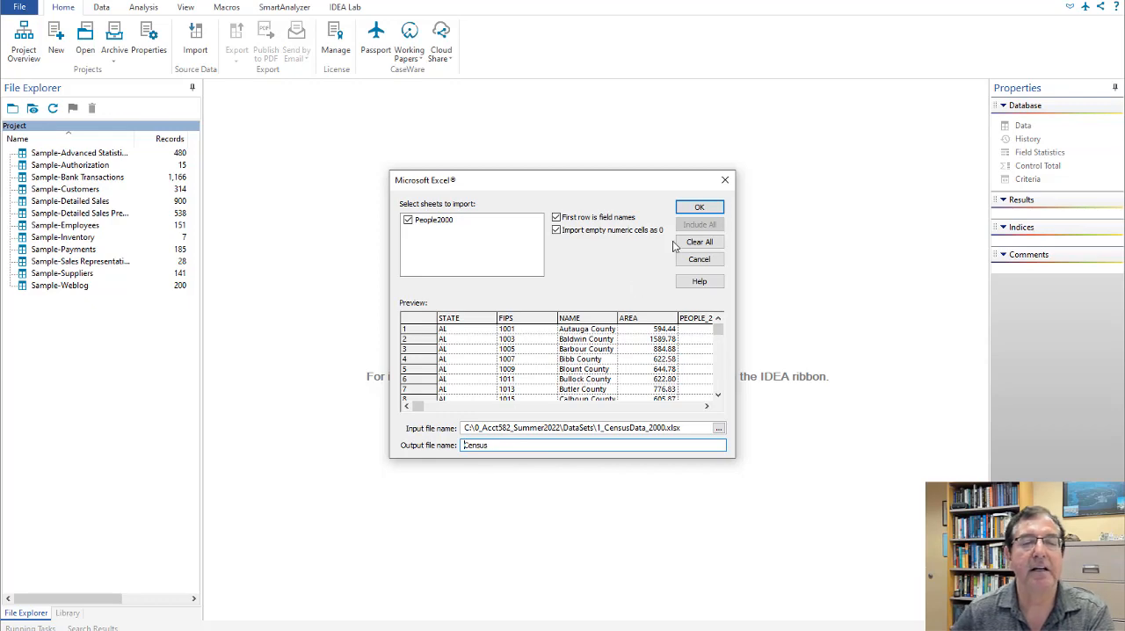
pyautogui.click(699, 206)
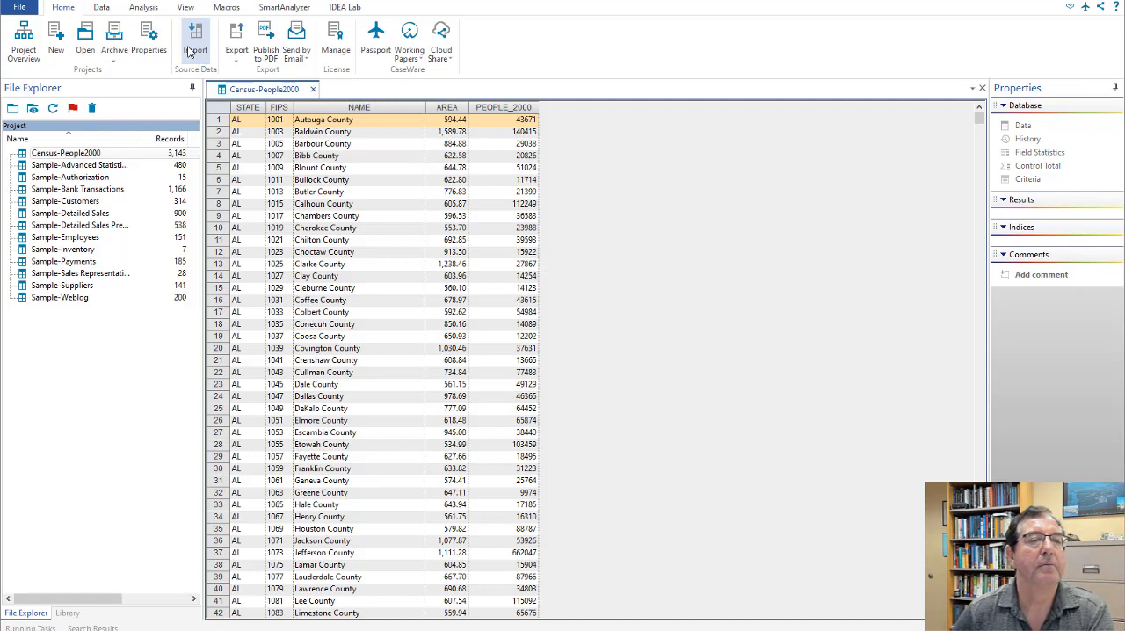
# - Import the People2010 sheet of 1_CensusData_2010.xlsx as Census-People2010 with 3,143 records
pyautogui.click(195, 40)
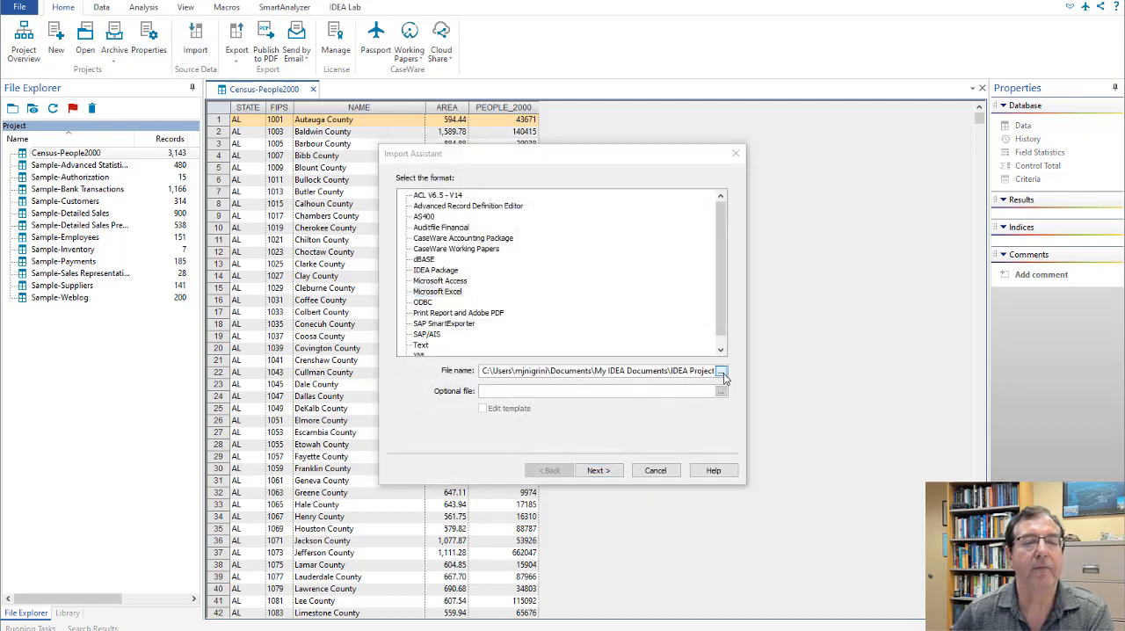
pyautogui.click(721, 370)
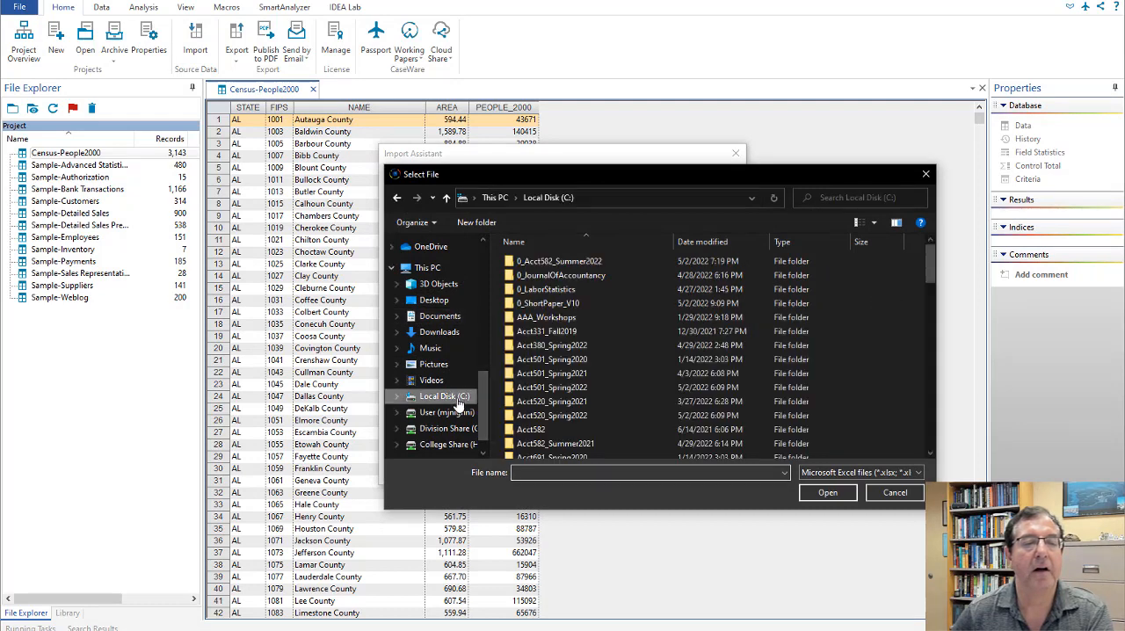
pyautogui.click(559, 261)
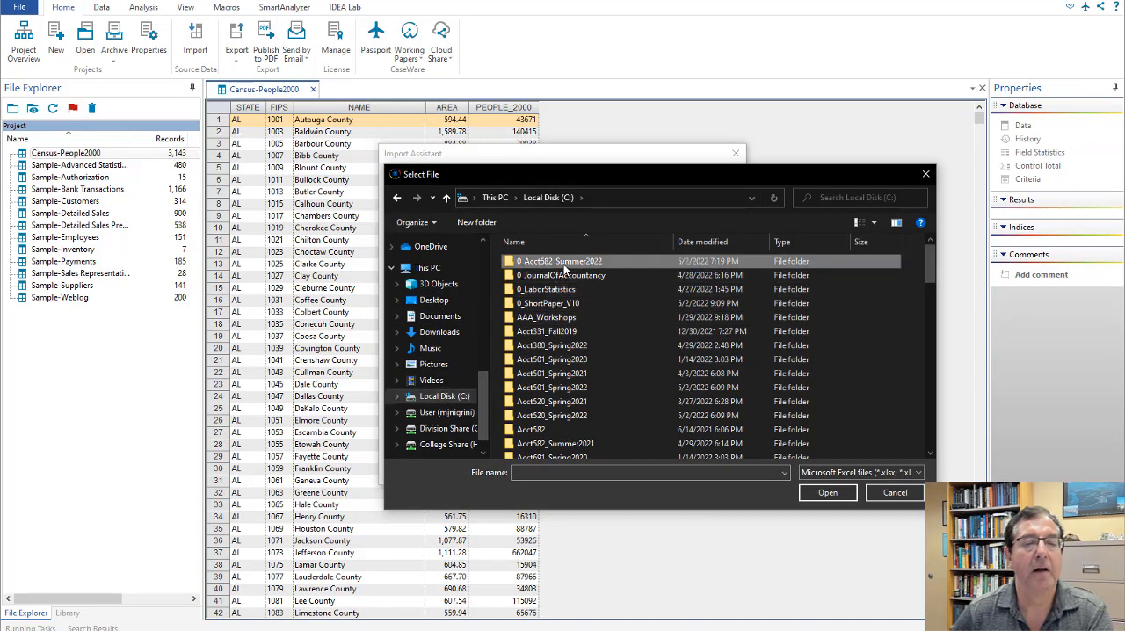
pyautogui.doubleClick(560, 261)
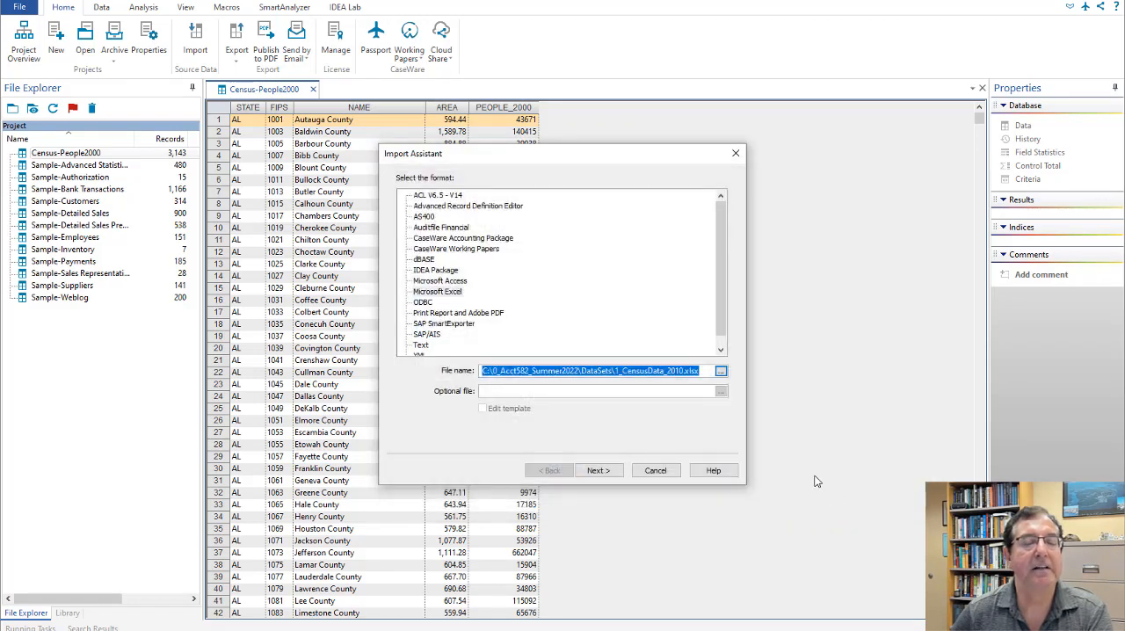
pyautogui.click(597, 470)
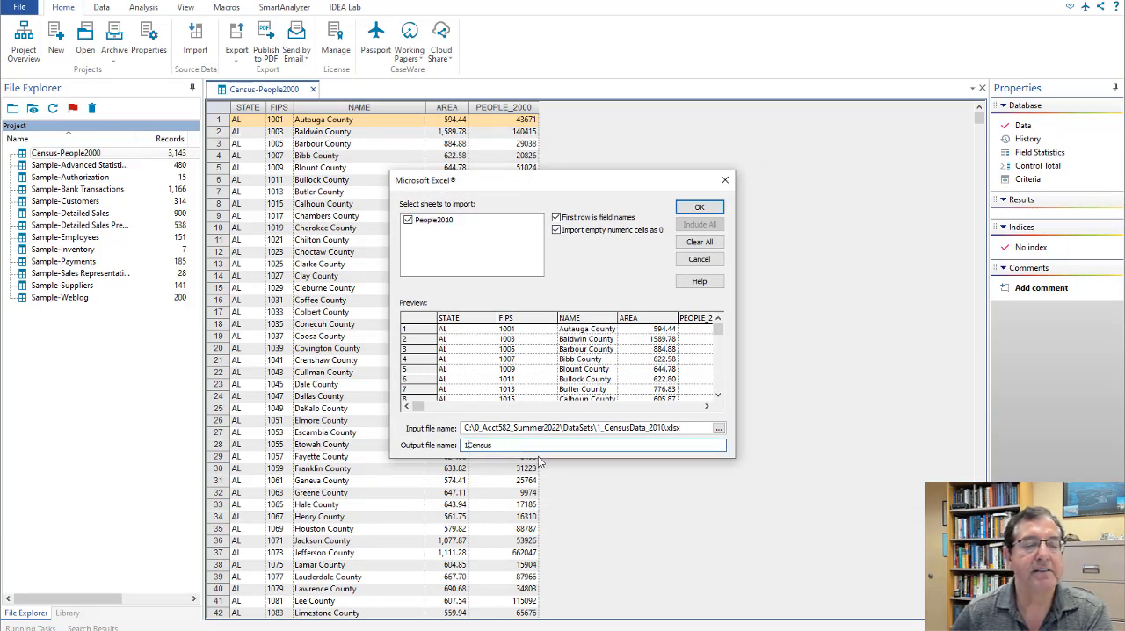
pyautogui.click(698, 206)
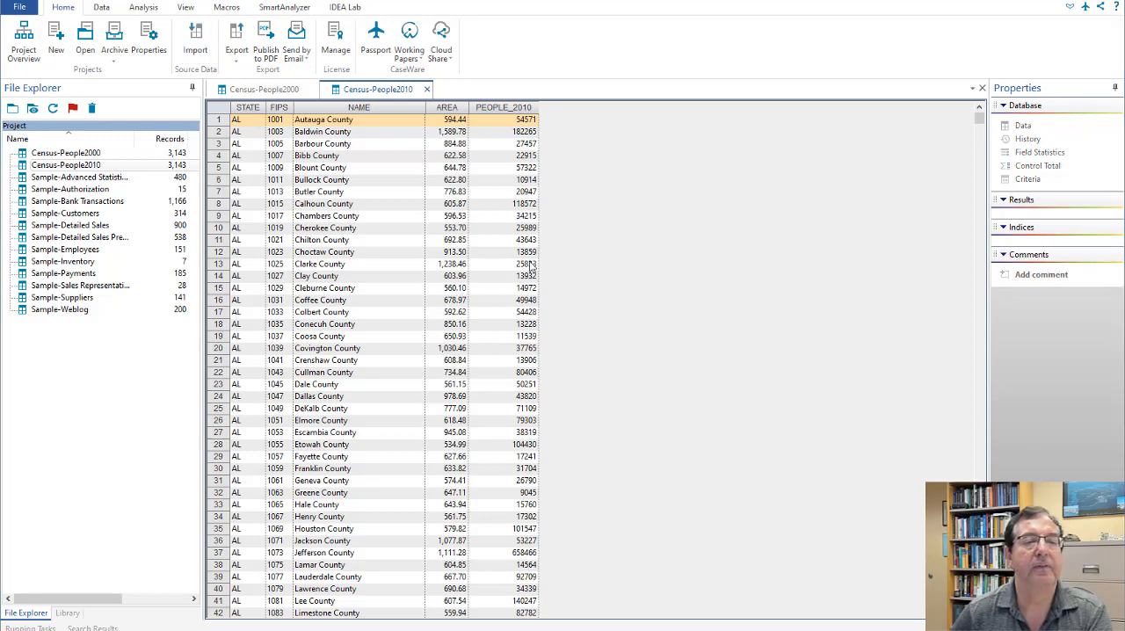
# - Import the Excel file DataSets\CensusDataReceived.xlsx as Received-People2010, holding 3,129 records
pyautogui.click(195, 40)
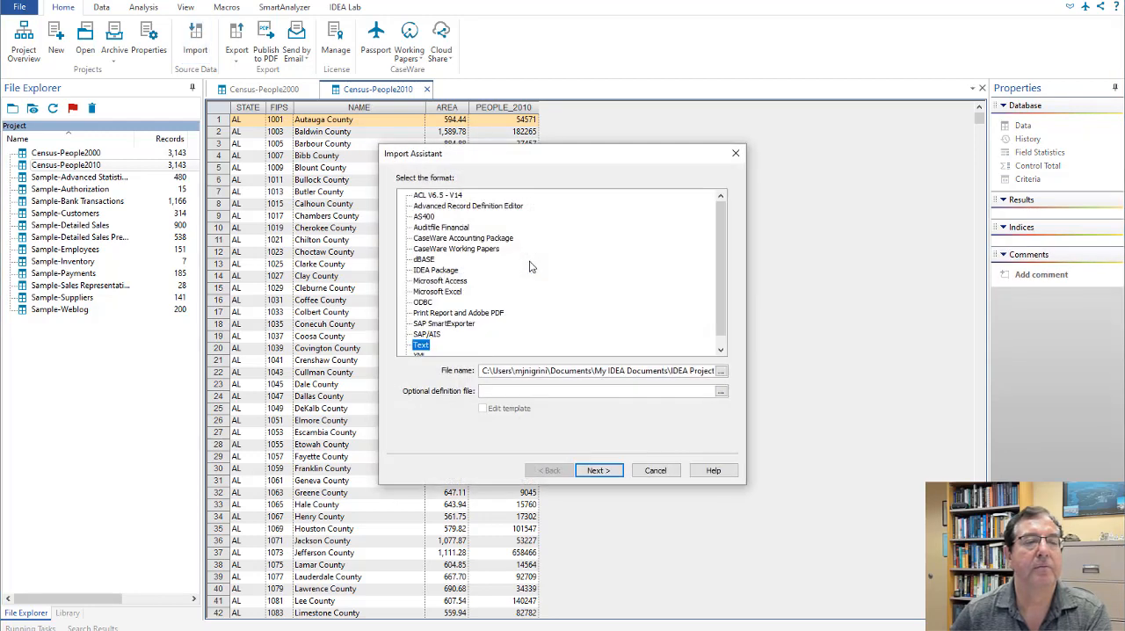
pyautogui.click(437, 291)
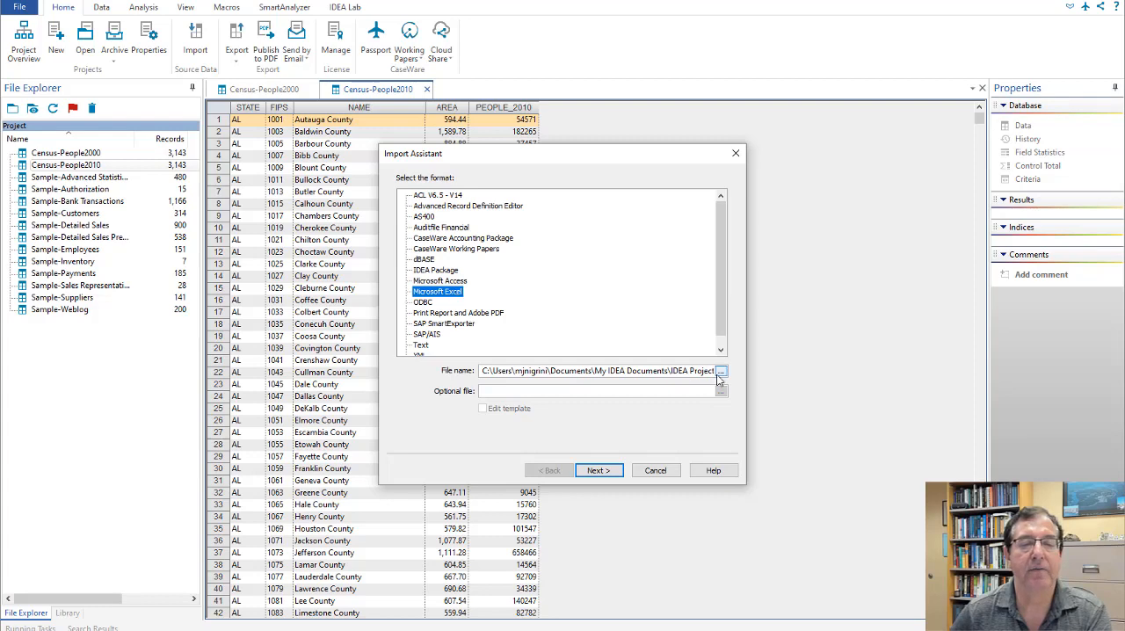
pyautogui.click(721, 370)
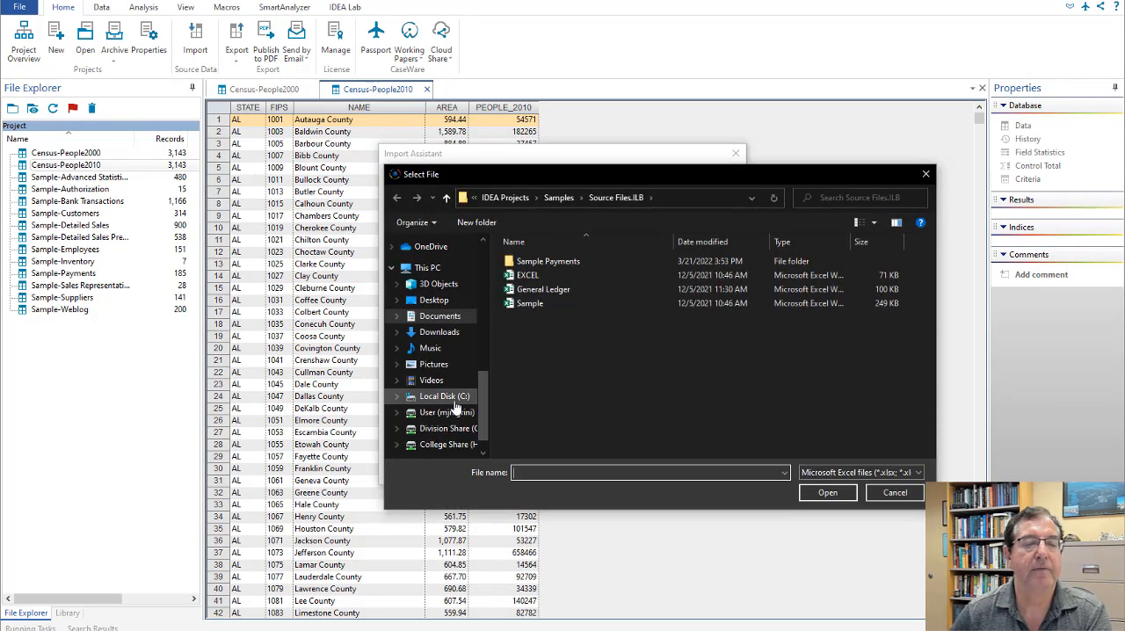
pyautogui.doubleClick(444, 396)
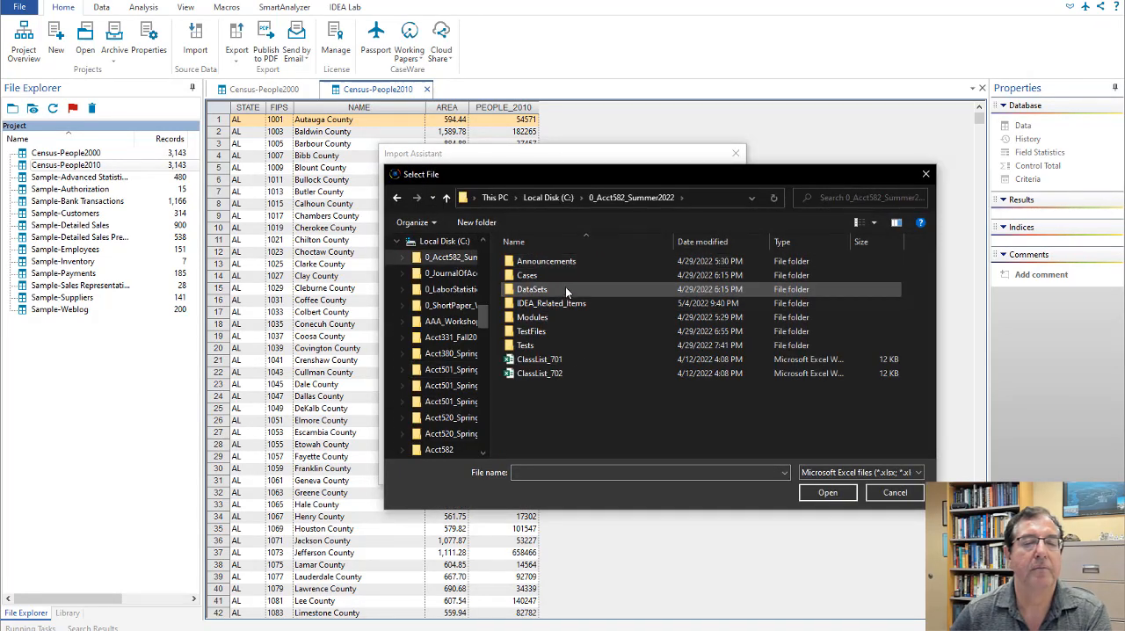
pyautogui.doubleClick(532, 289)
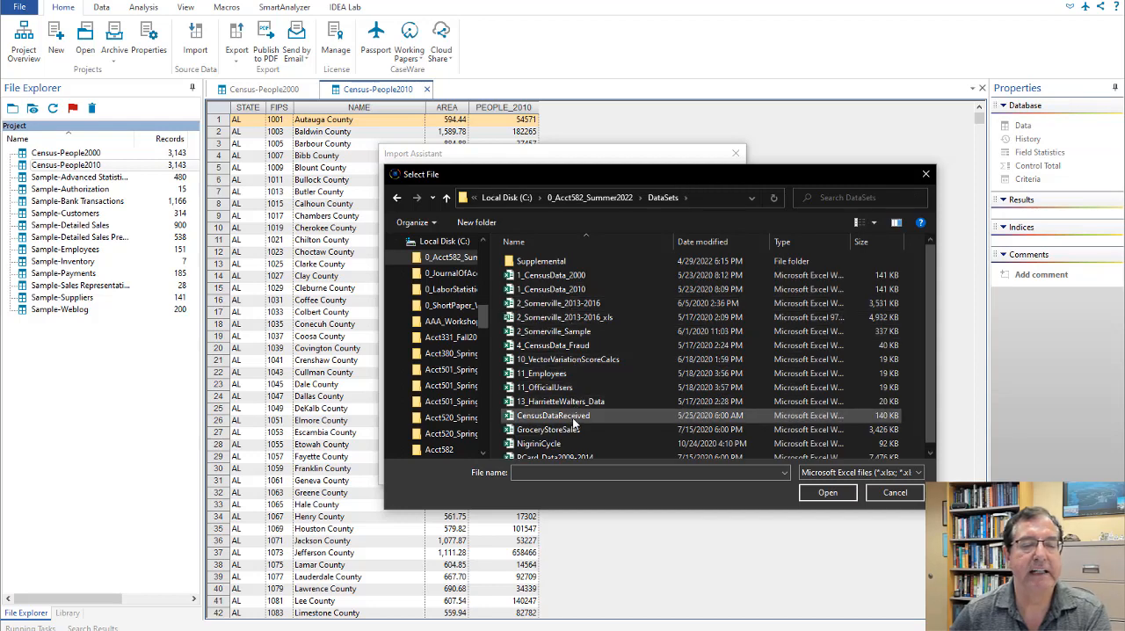
pyautogui.click(827, 492)
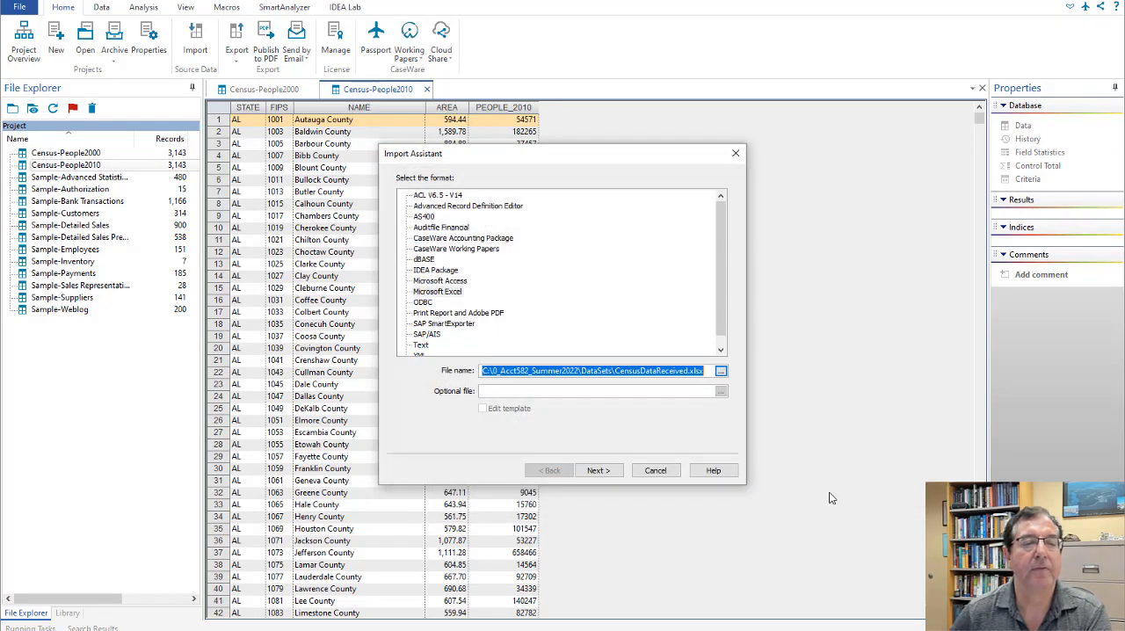
pyautogui.click(599, 470)
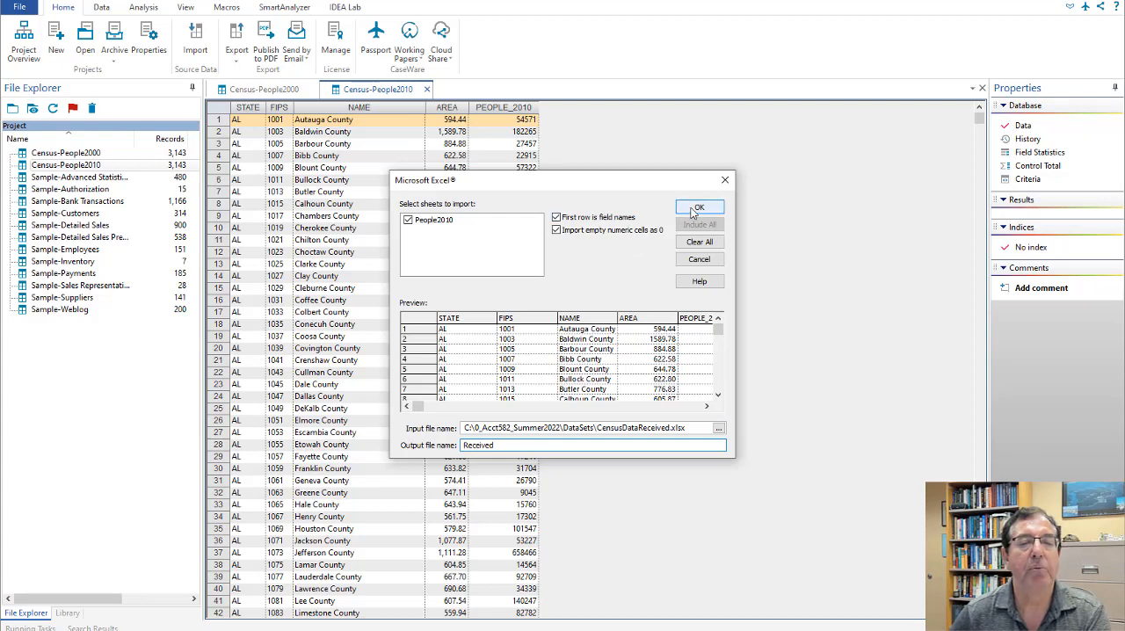
pyautogui.click(699, 207)
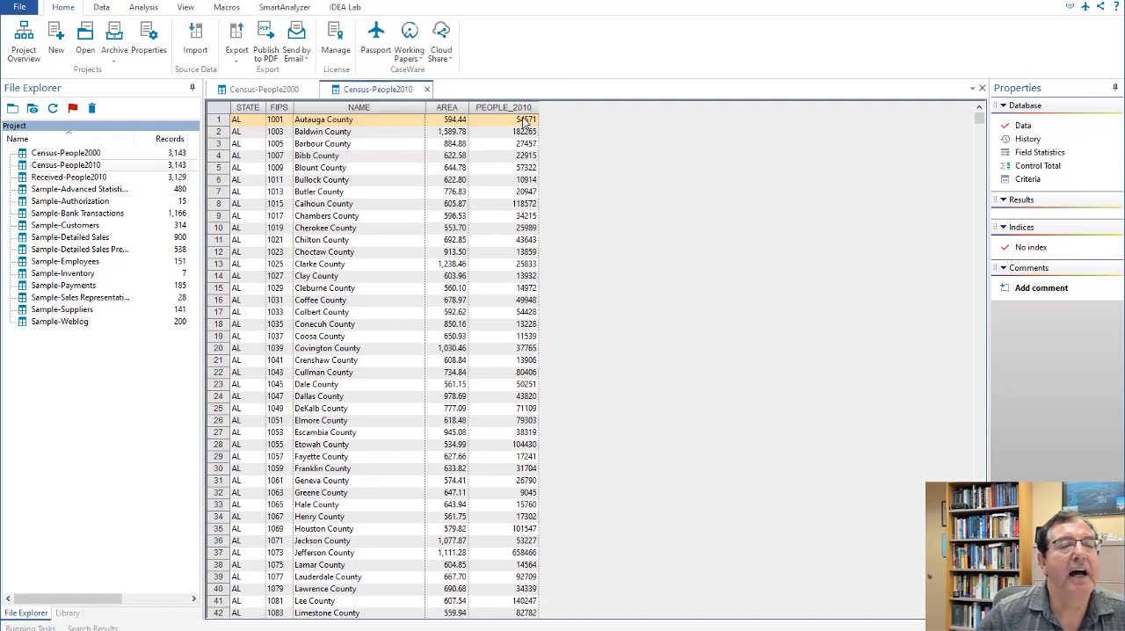
# - Close the Census-People2000 view so only Census-People2010 stays open, and show the Analysis commands
pyautogui.click(264, 89)
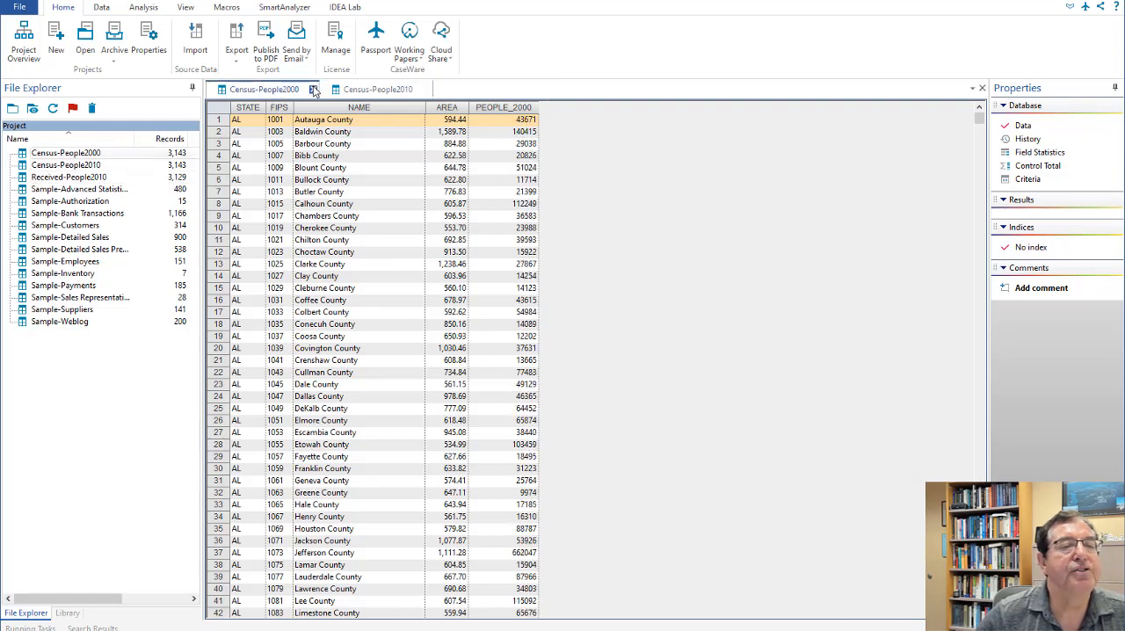
pyautogui.click(314, 89)
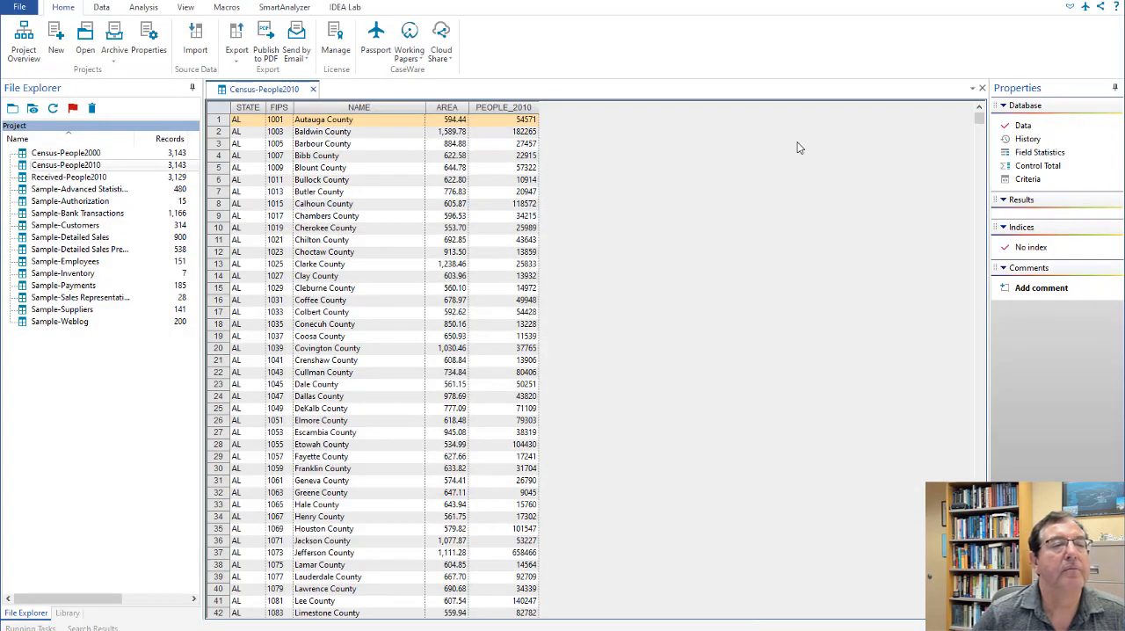
pyautogui.click(142, 8)
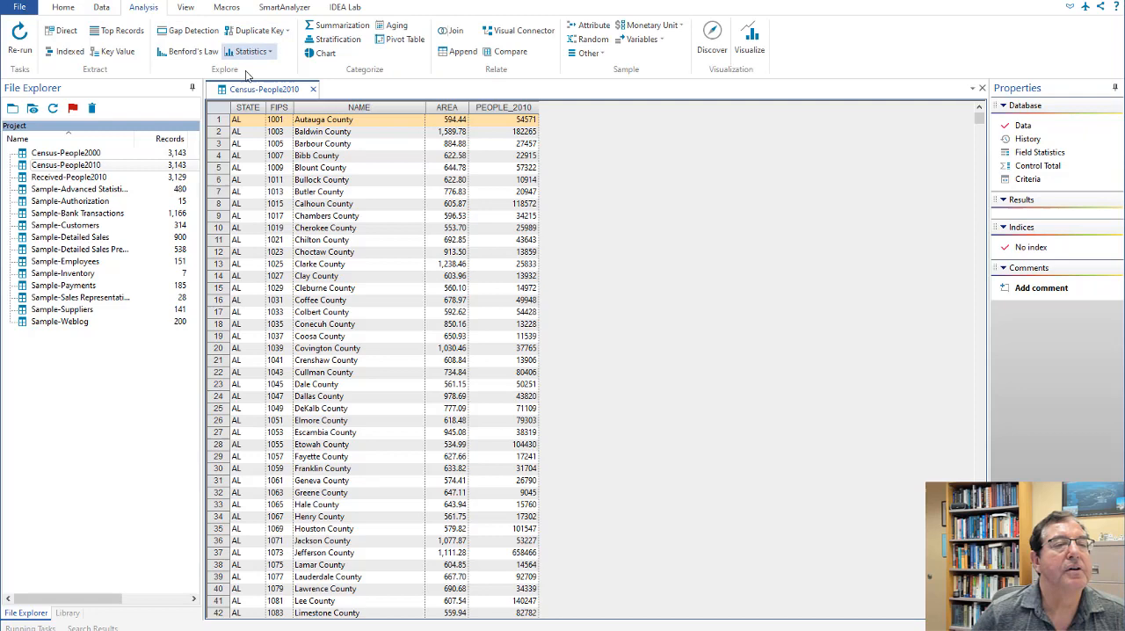
# - Run Duplicate Key Detection keyed on STATE and PEOPLE_2010, outputting STATE, NAME and PEOPLE_2010
pyautogui.click(256, 30)
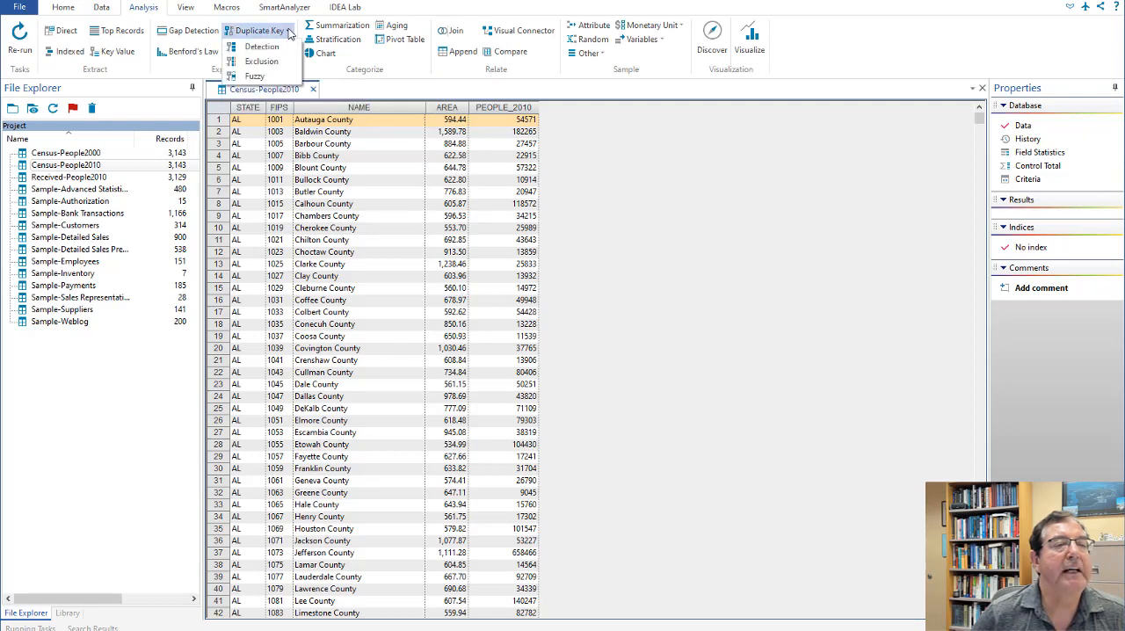
pyautogui.click(261, 46)
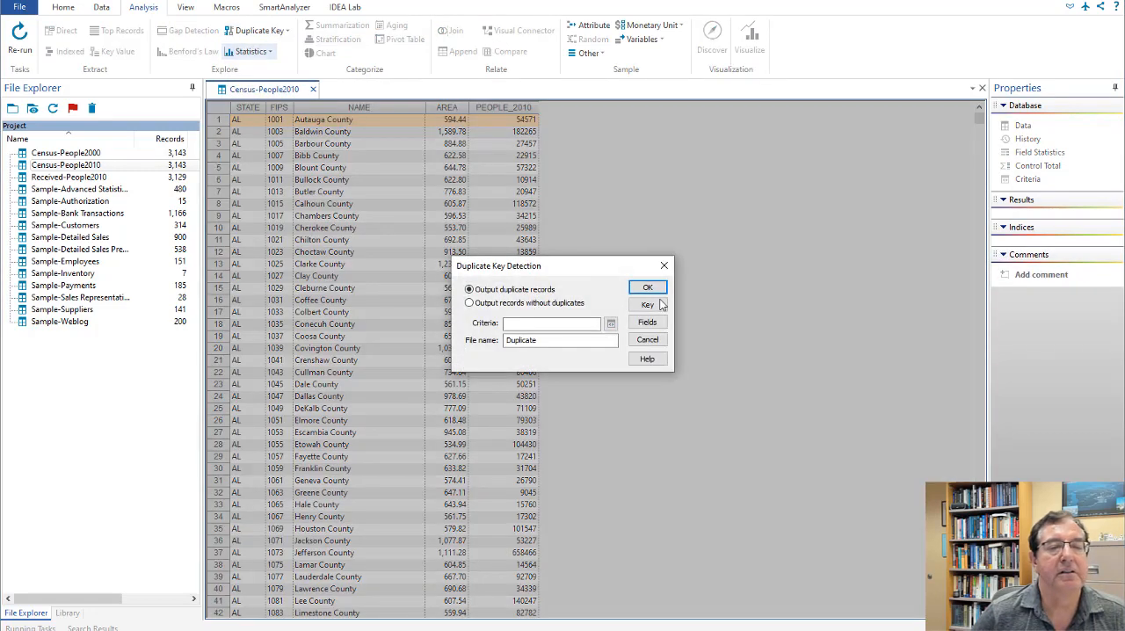
pyautogui.moveTo(648, 322)
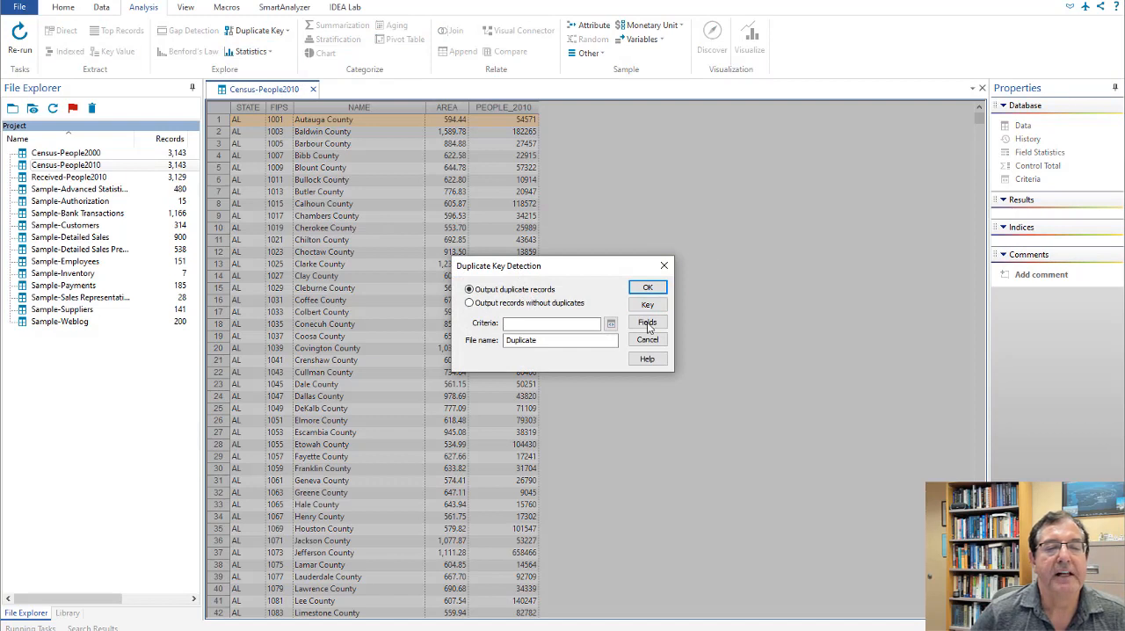
pyautogui.click(647, 322)
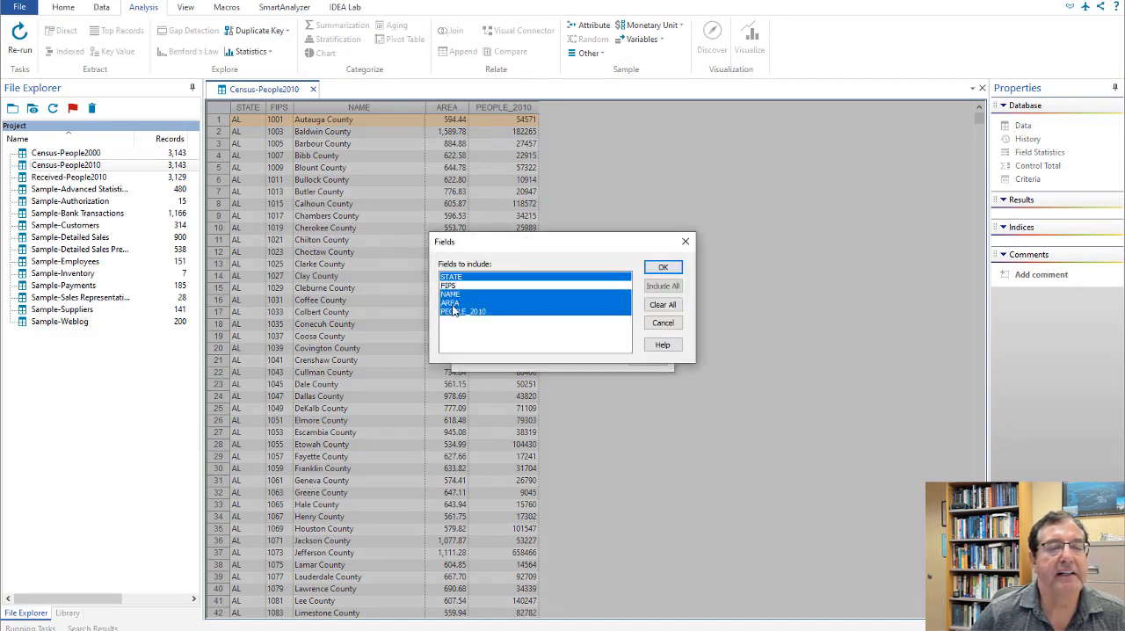
pyautogui.click(662, 286)
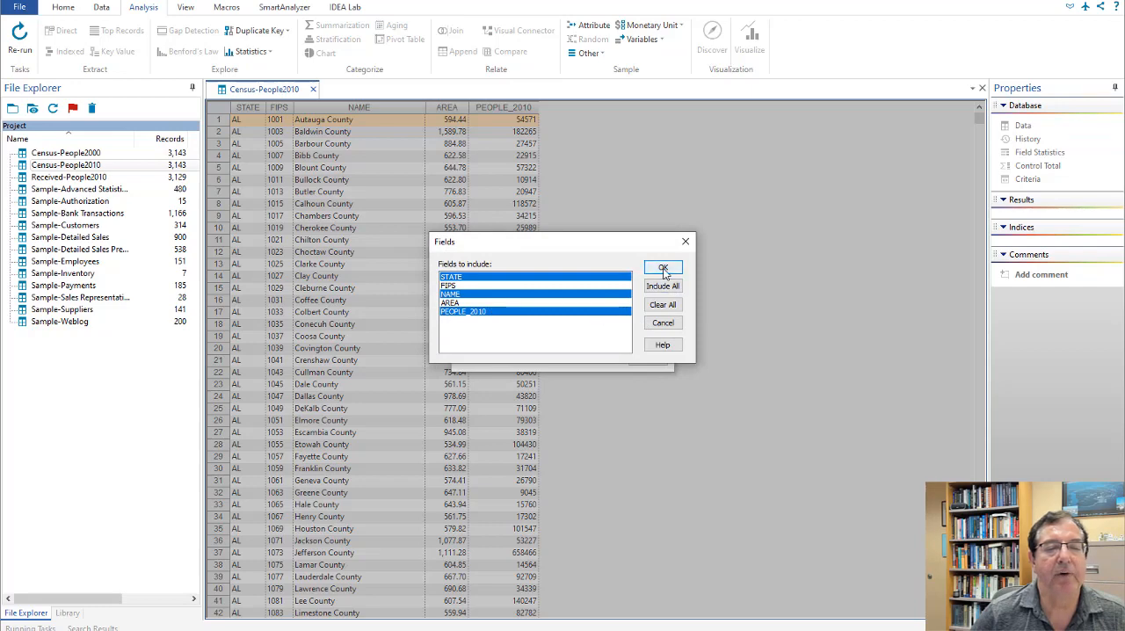
pyautogui.click(664, 268)
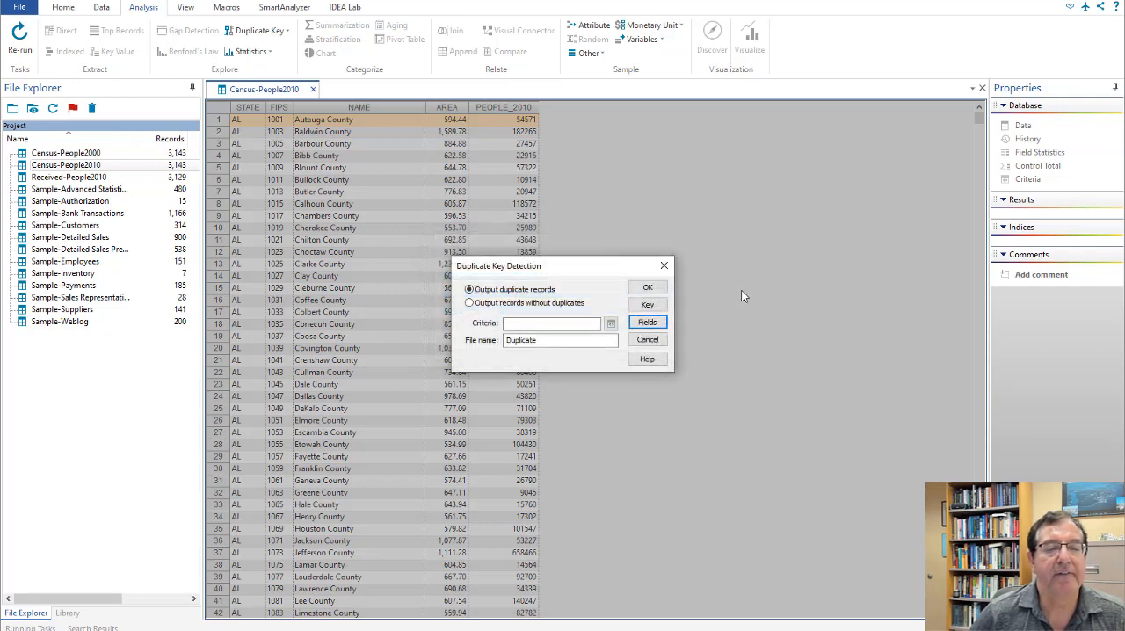
pyautogui.click(648, 305)
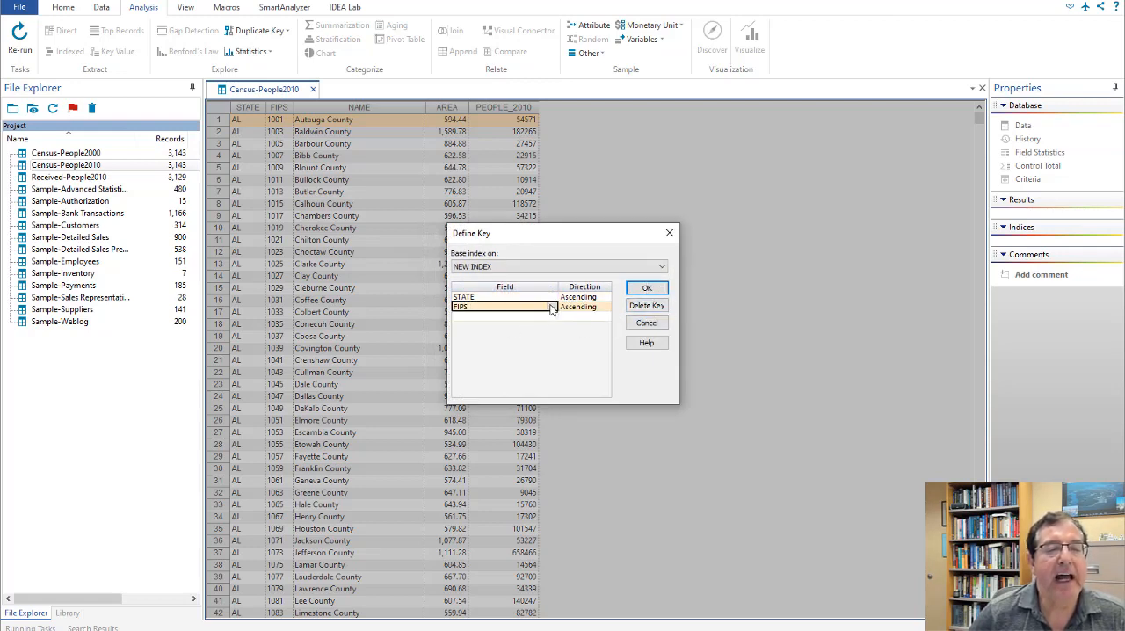
pyautogui.click(501, 307)
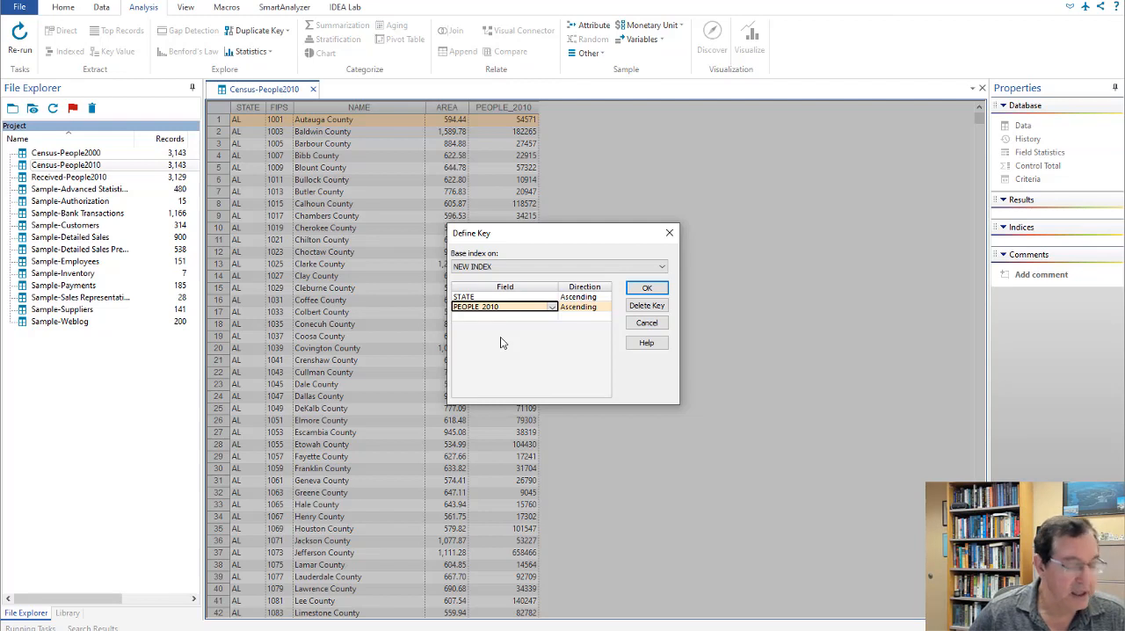
pyautogui.moveTo(627, 304)
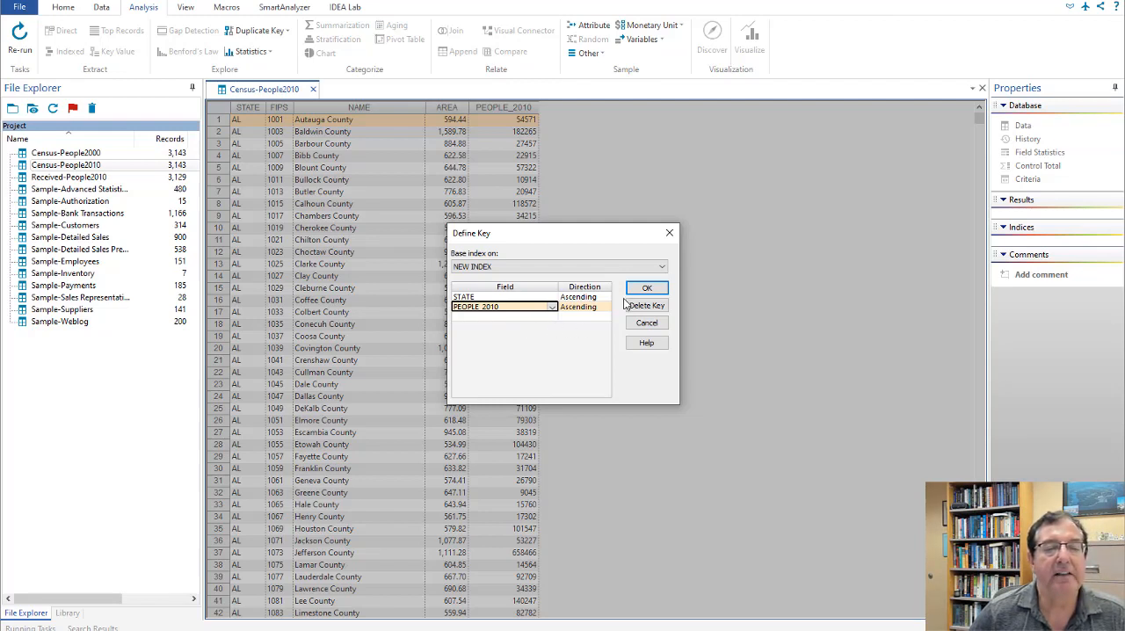
pyautogui.click(647, 288)
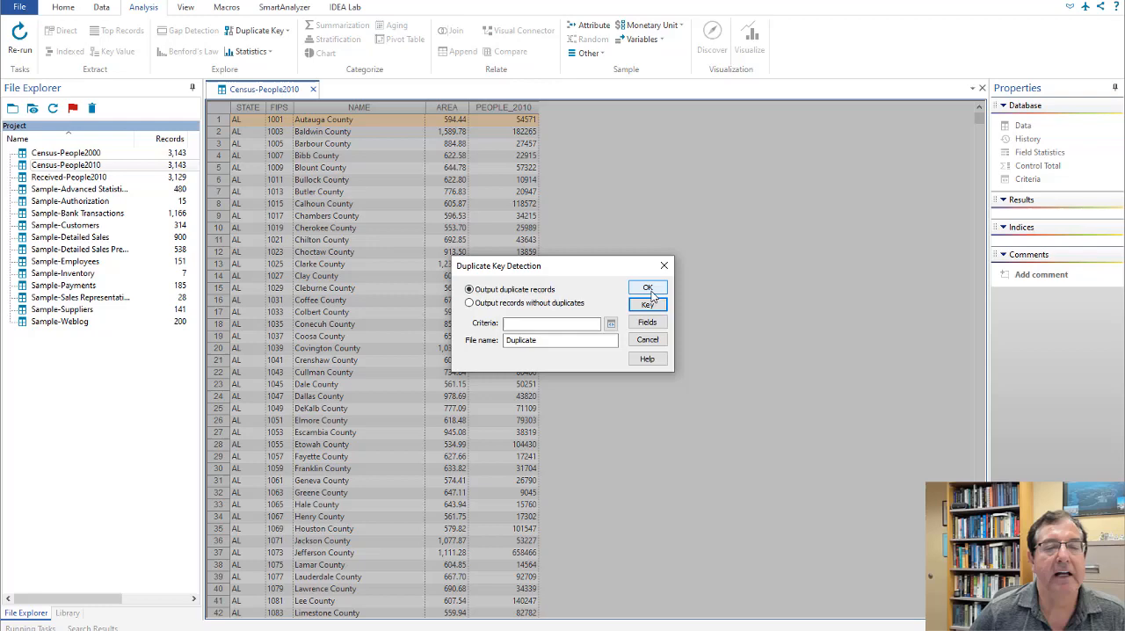
pyautogui.click(648, 288)
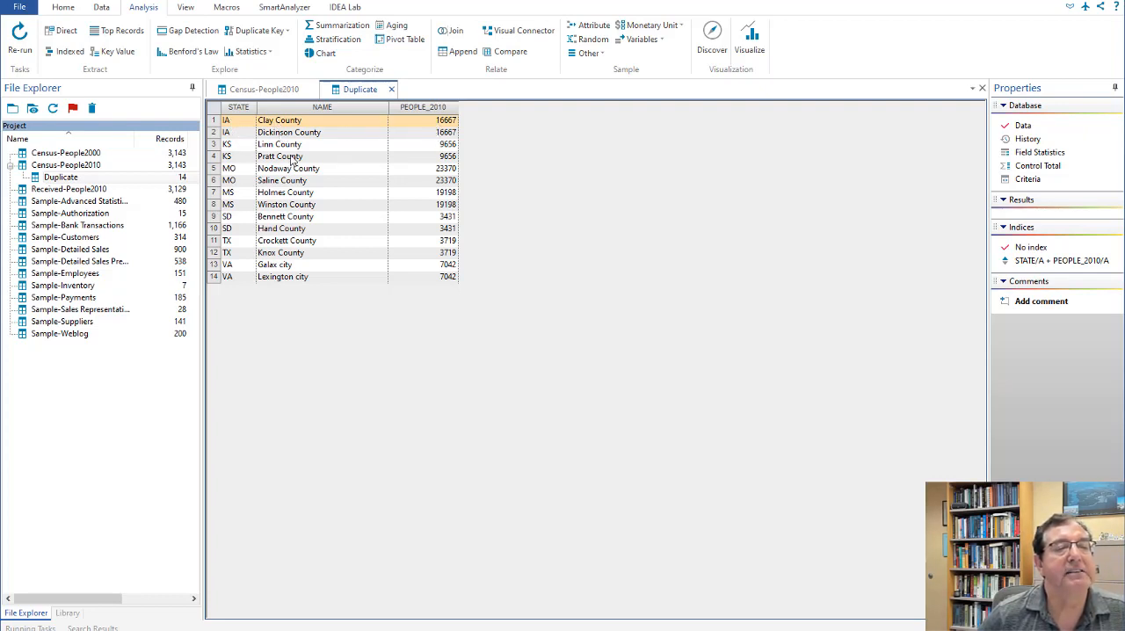
pyautogui.moveTo(295, 145)
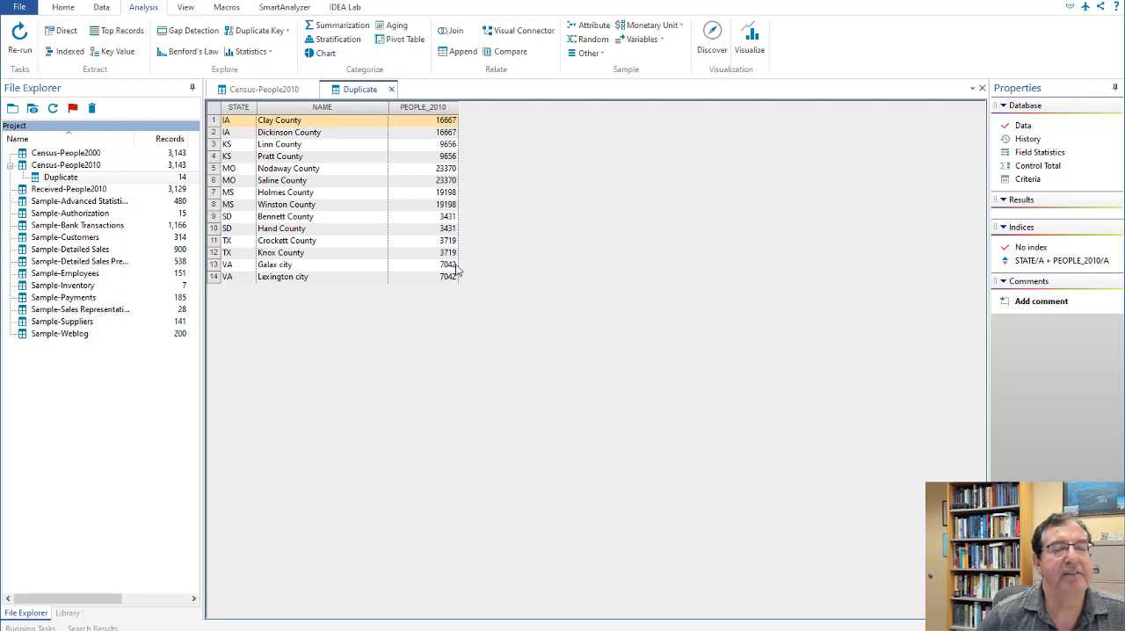
pyautogui.moveTo(455, 283)
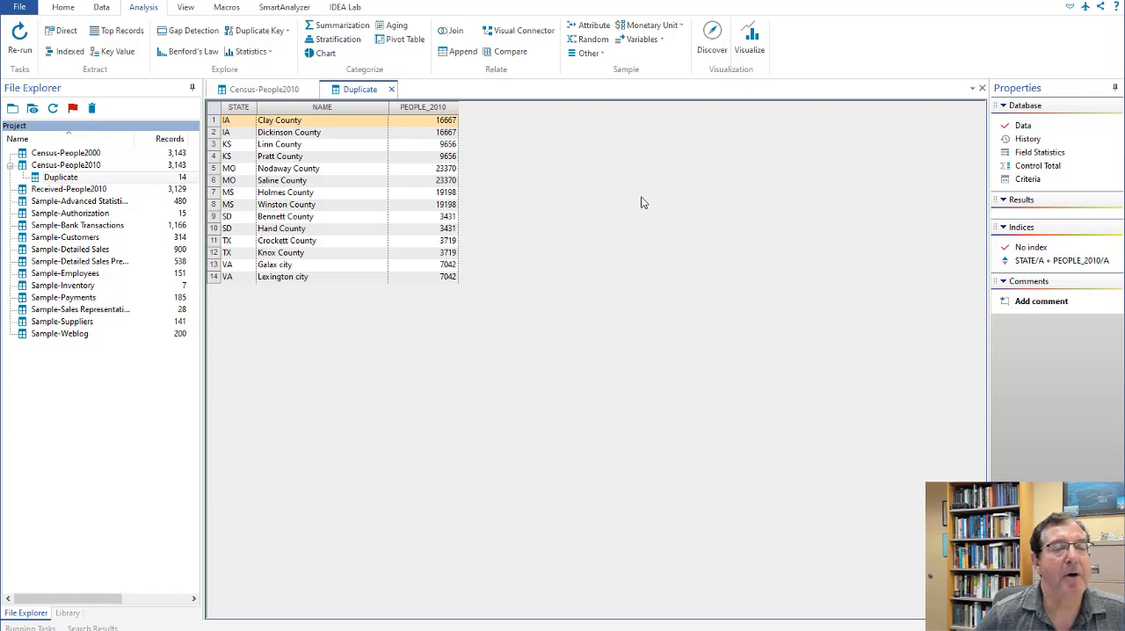
pyautogui.moveTo(278, 602)
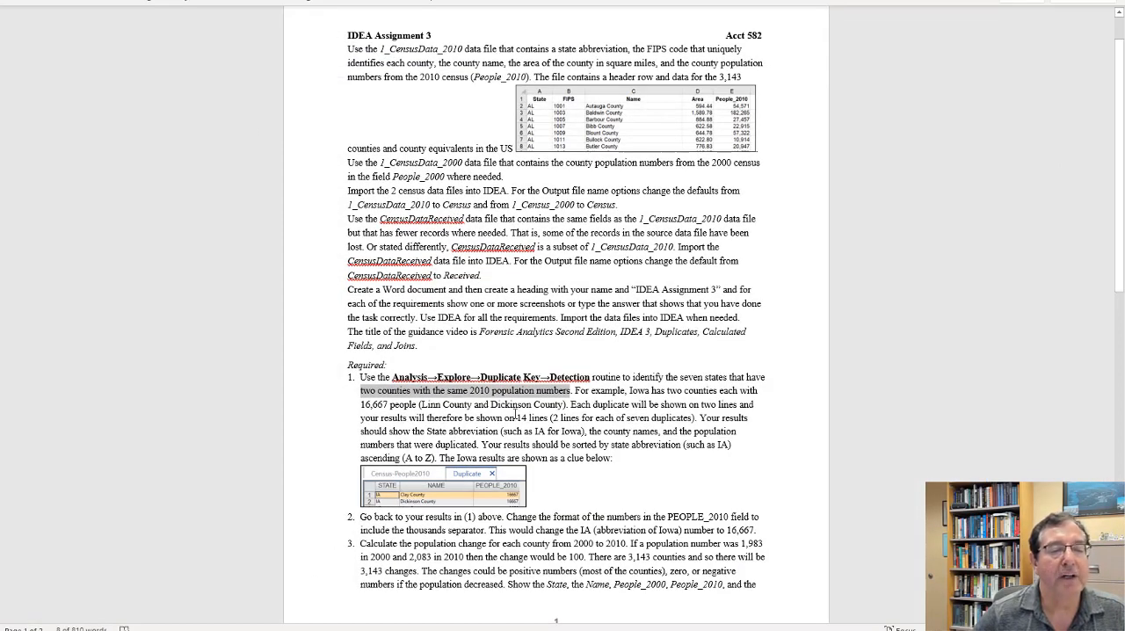
# - Scroll the Word assignment to the Required section on duplicate populations
pyautogui.scroll(-3)
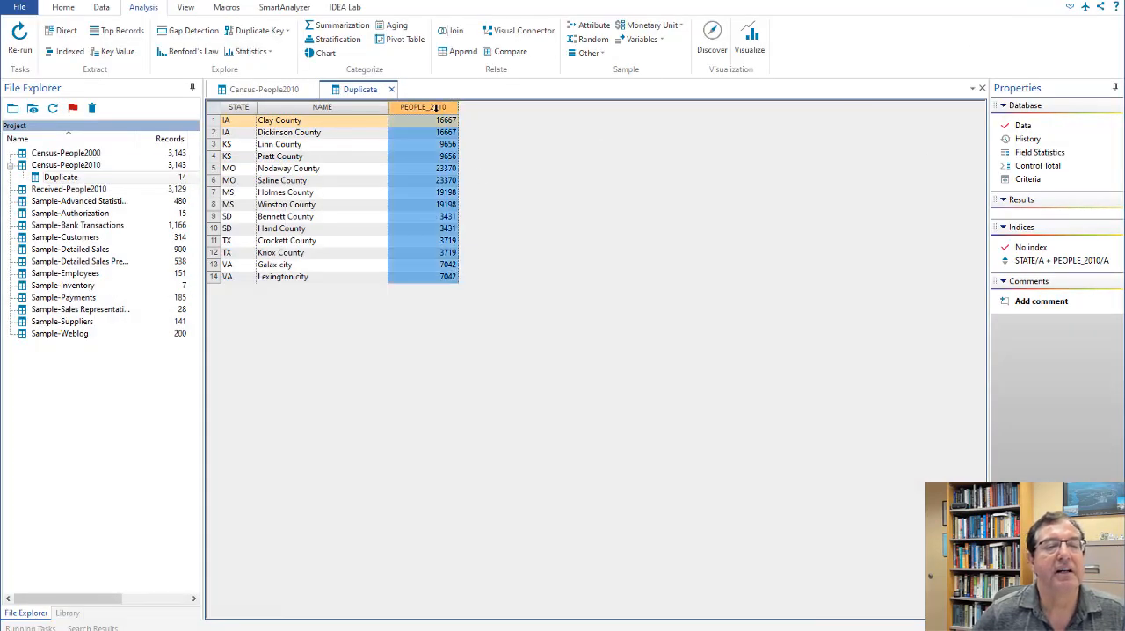
# - Turn on thousands separators for the PEOPLE_2010 field in its Field Settings
pyautogui.rightClick(423, 107)
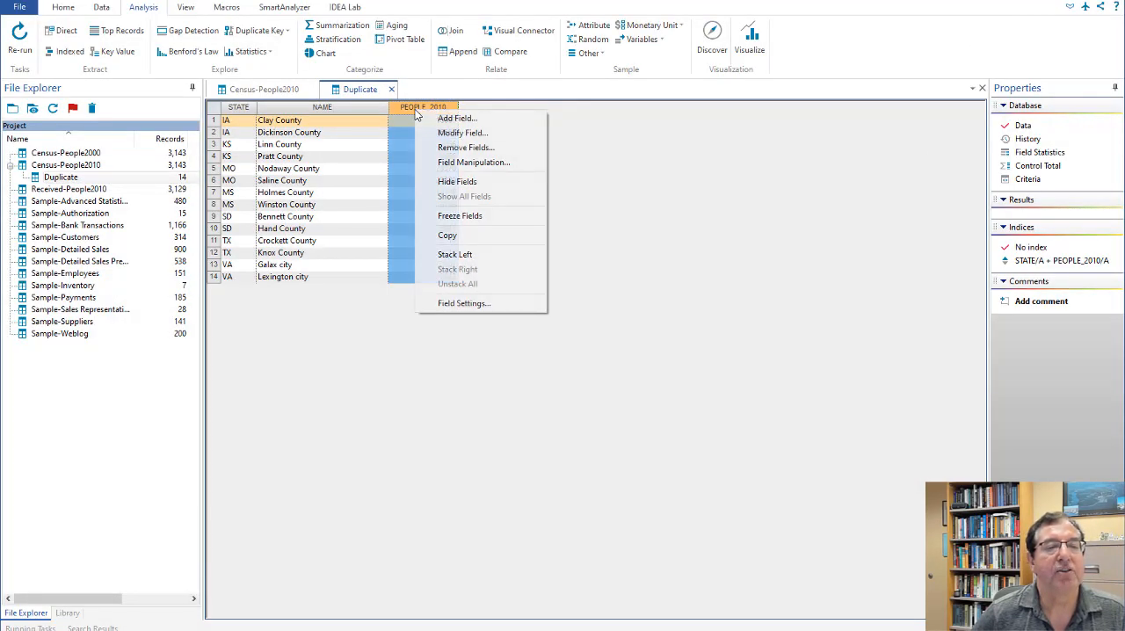
pyautogui.click(464, 303)
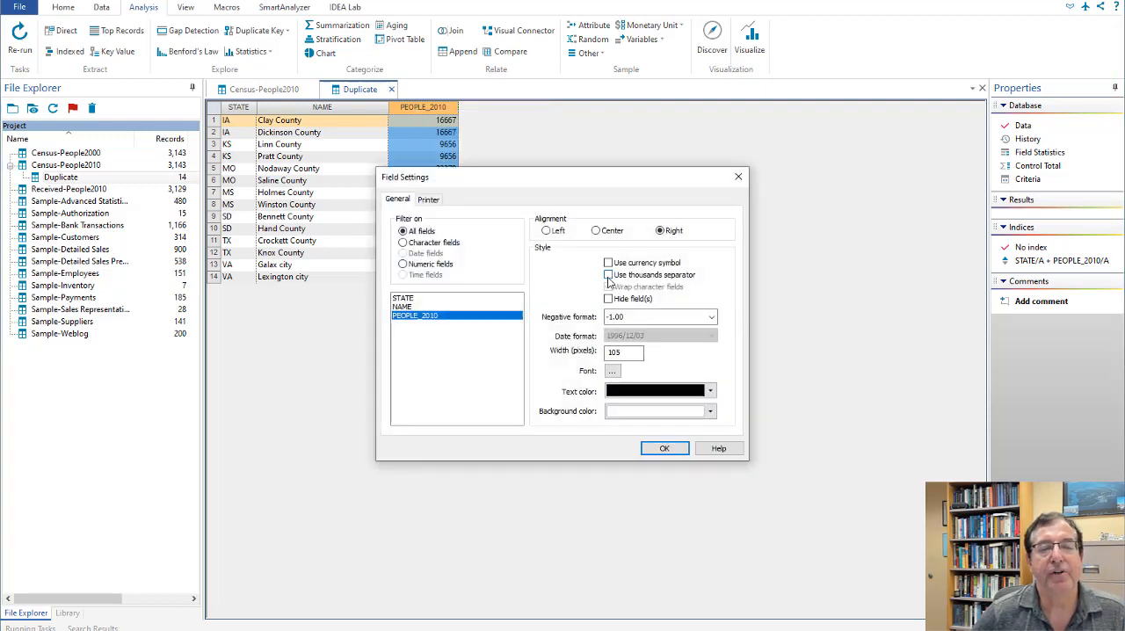
pyautogui.click(607, 274)
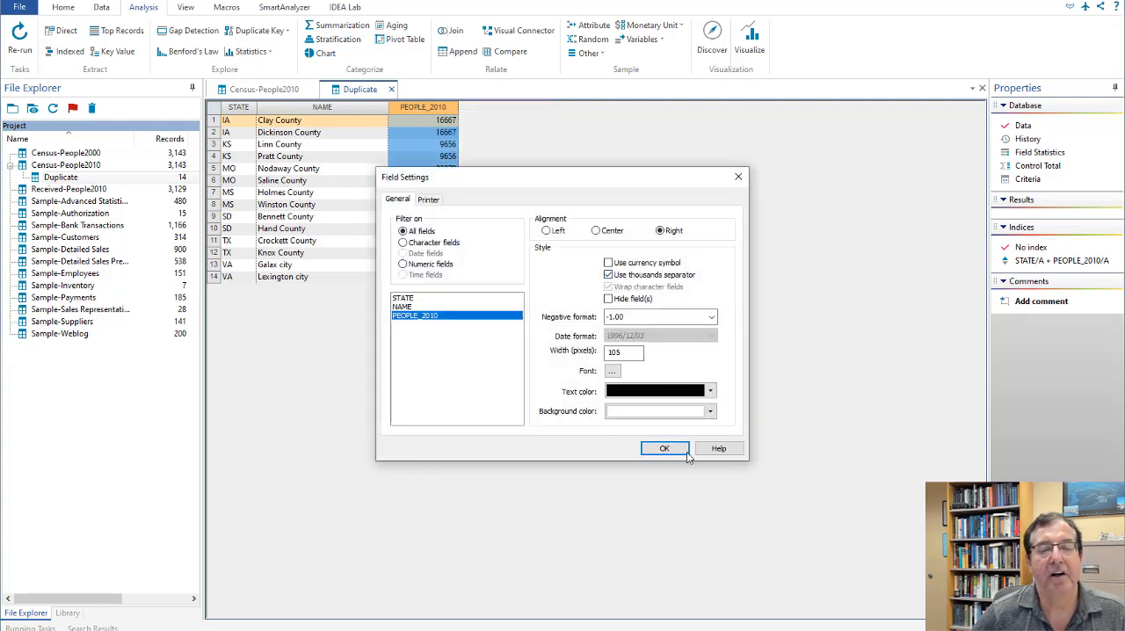
pyautogui.click(665, 448)
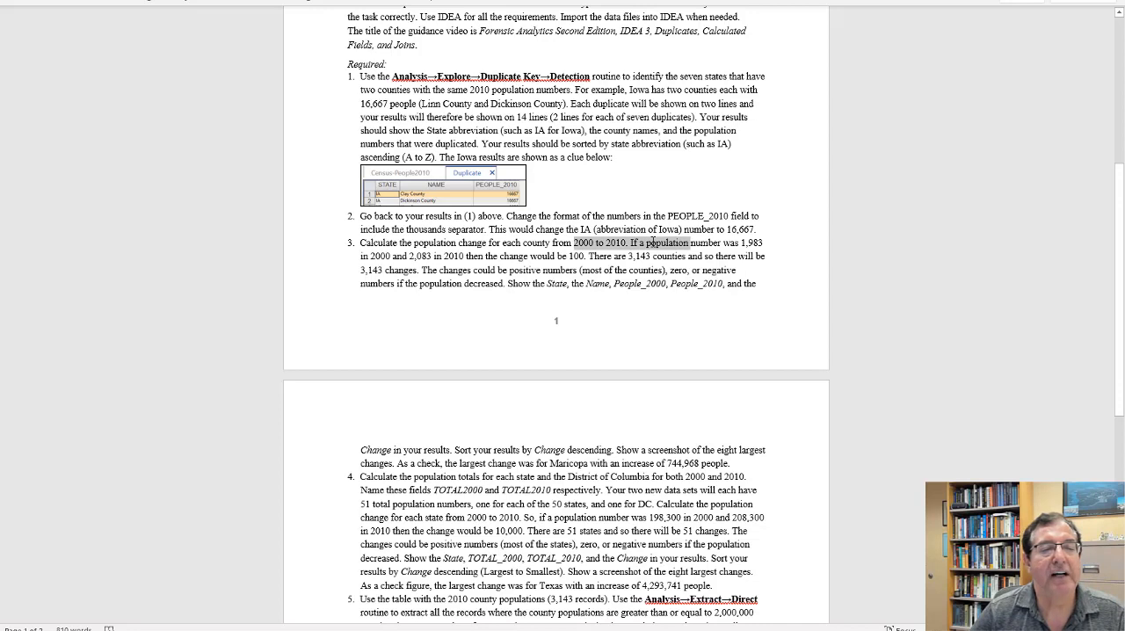
# - Focus on requirement 3, each county's population change from 2000 to 2010
pyautogui.click(655, 243)
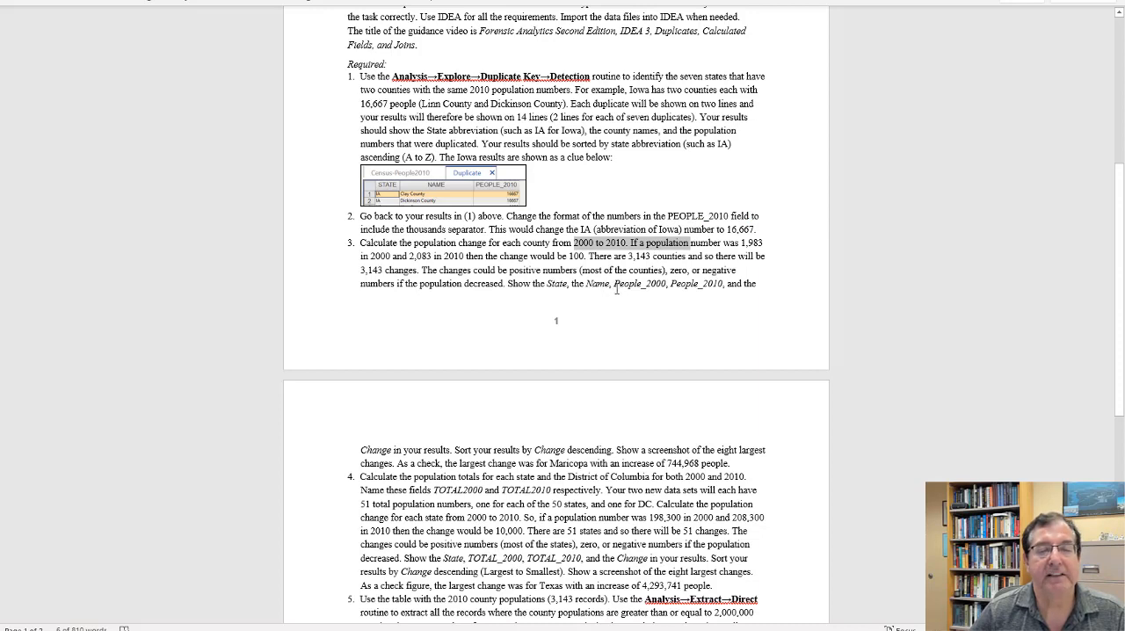
pyautogui.moveTo(649, 344)
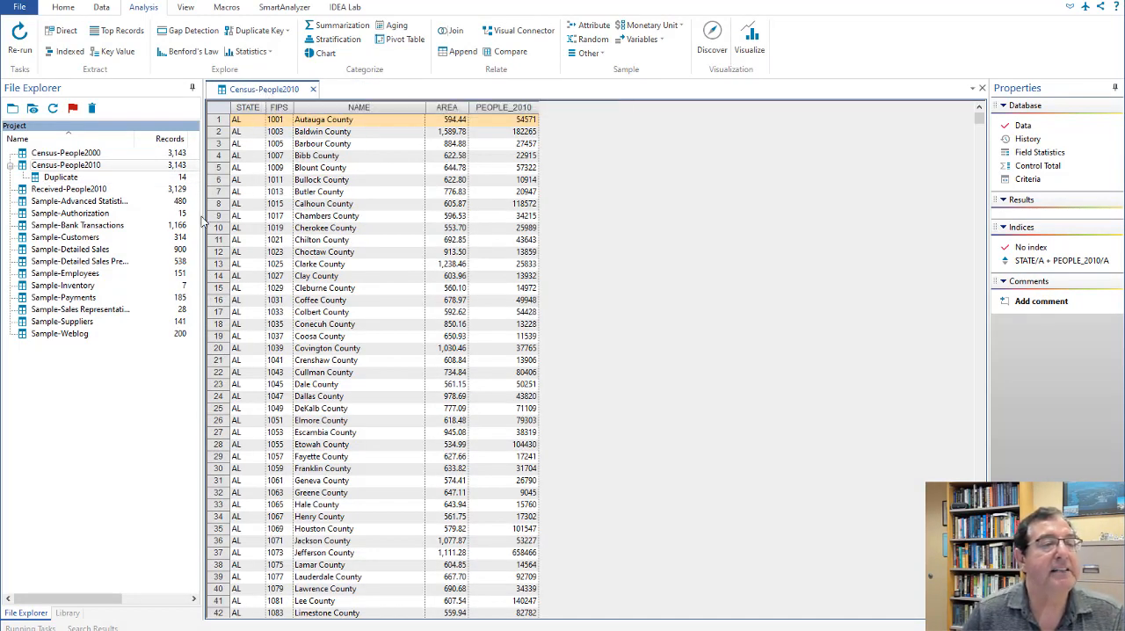
# - Reopen Census-People2000 from File Explorer, then finish on the Census-People2010 tab
pyautogui.click(66, 152)
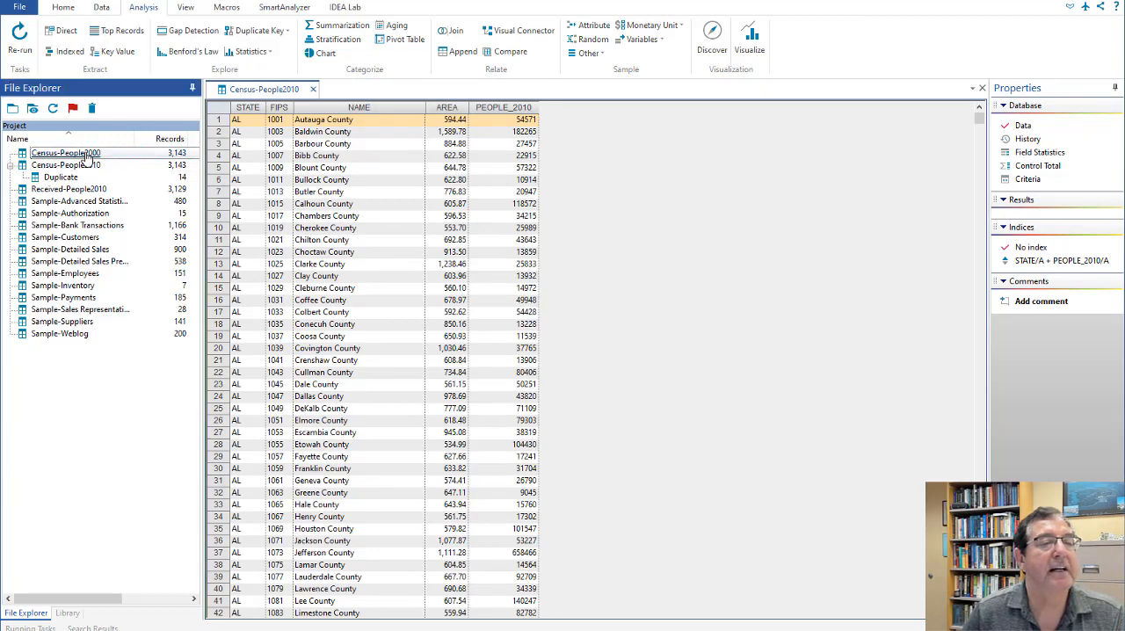
pyautogui.doubleClick(65, 152)
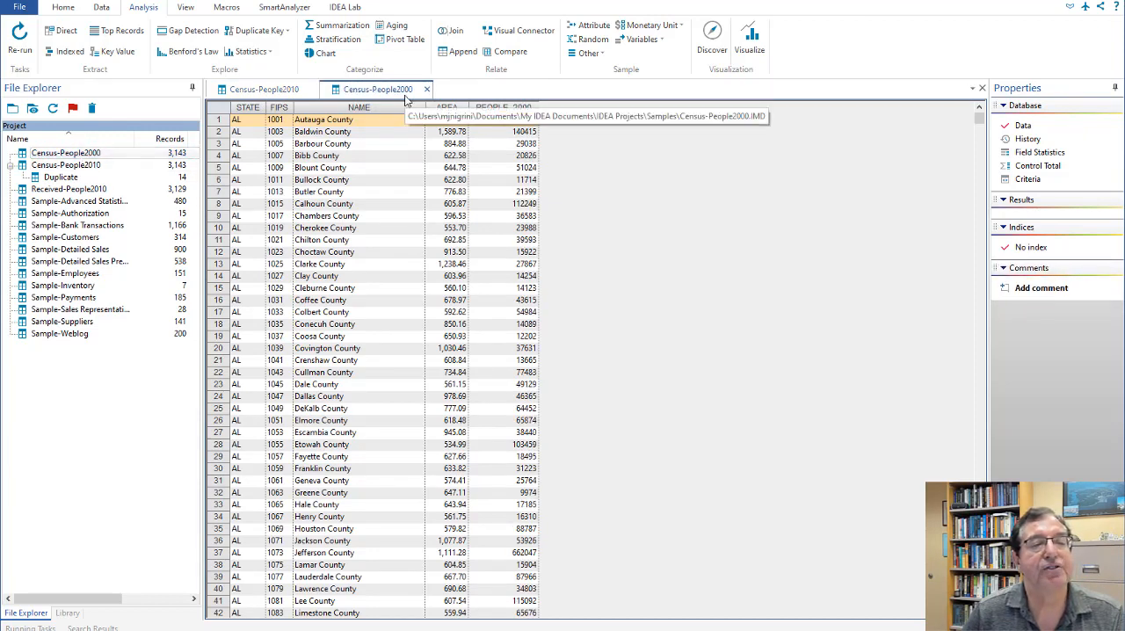
pyautogui.click(262, 89)
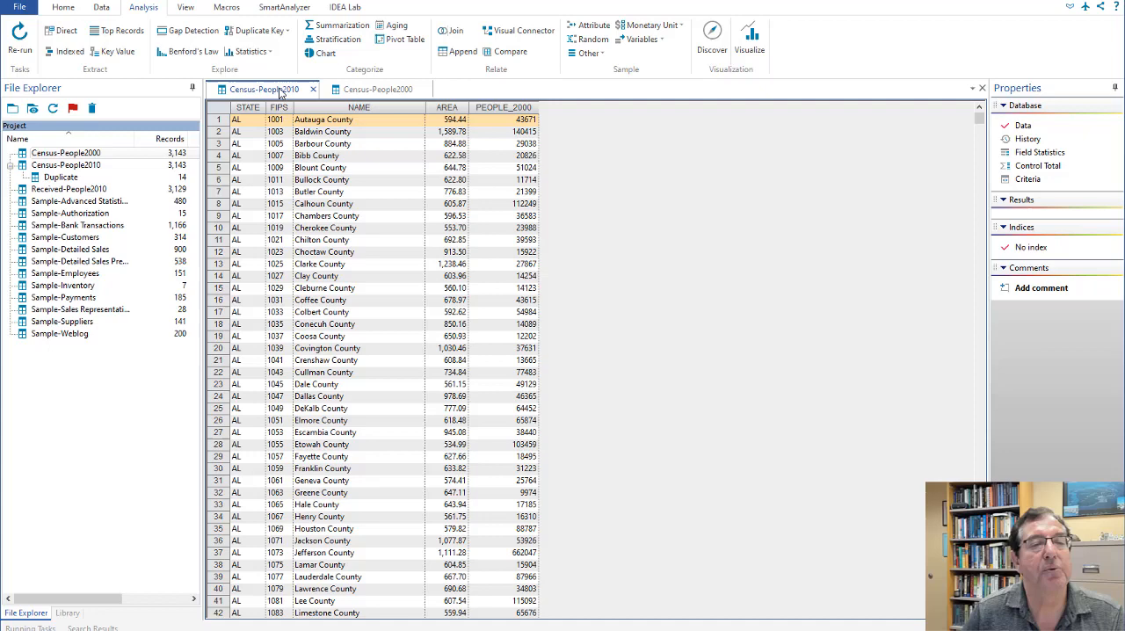
pyautogui.click(378, 89)
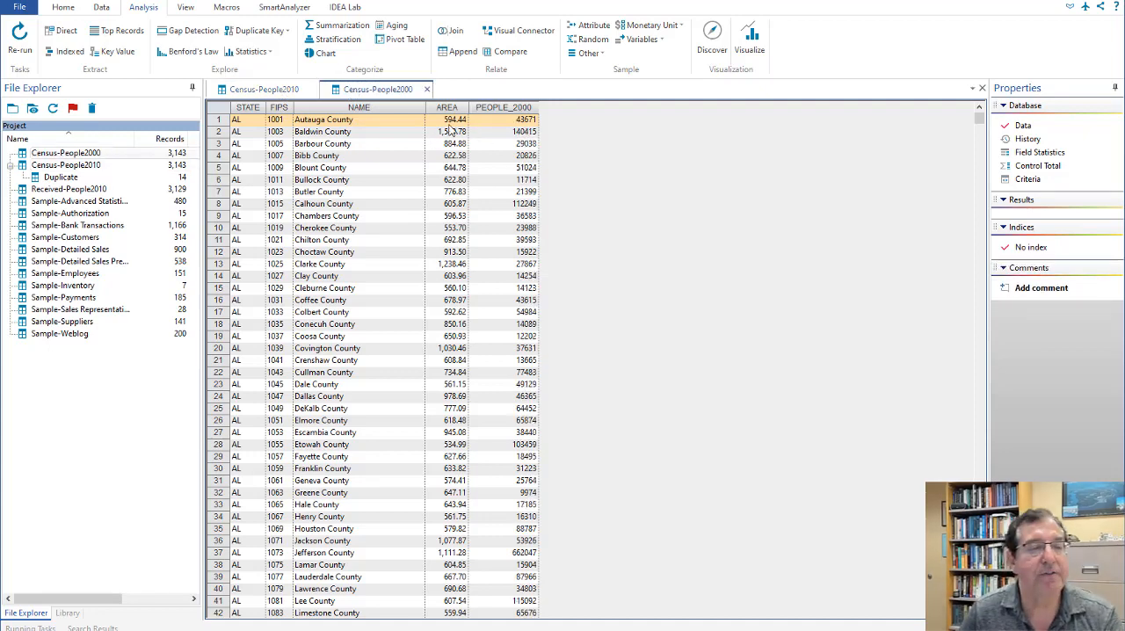
pyautogui.click(264, 89)
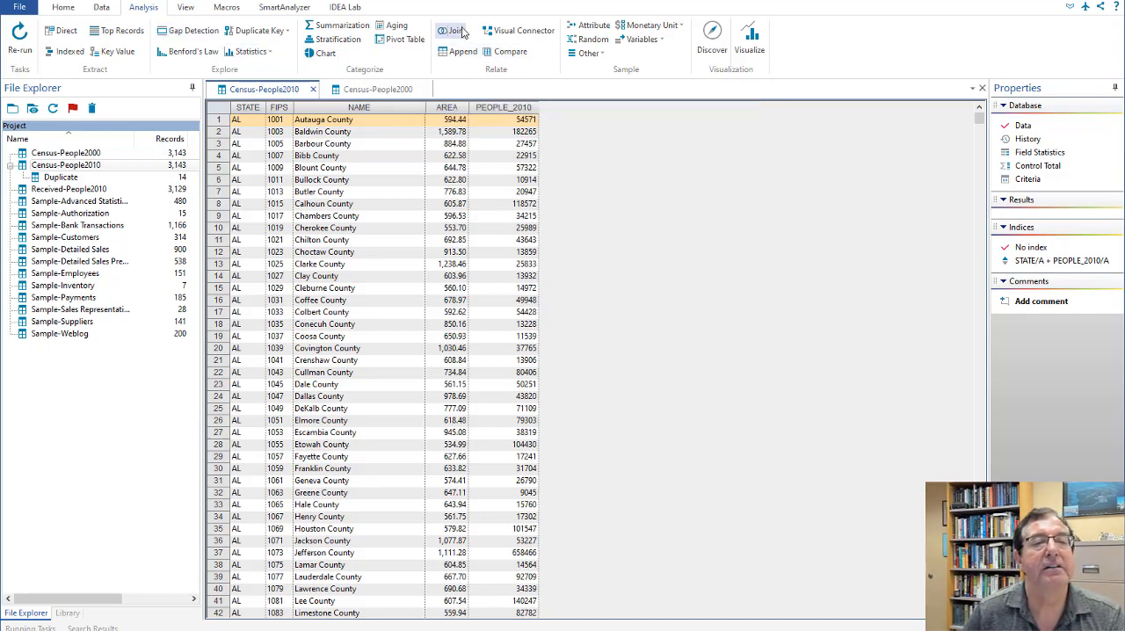
# - Join Census-People2010 (STATE, NAME, PEOPLE_2010) with Census-People2000, taking only its PEOPLE_2000 field
pyautogui.click(452, 29)
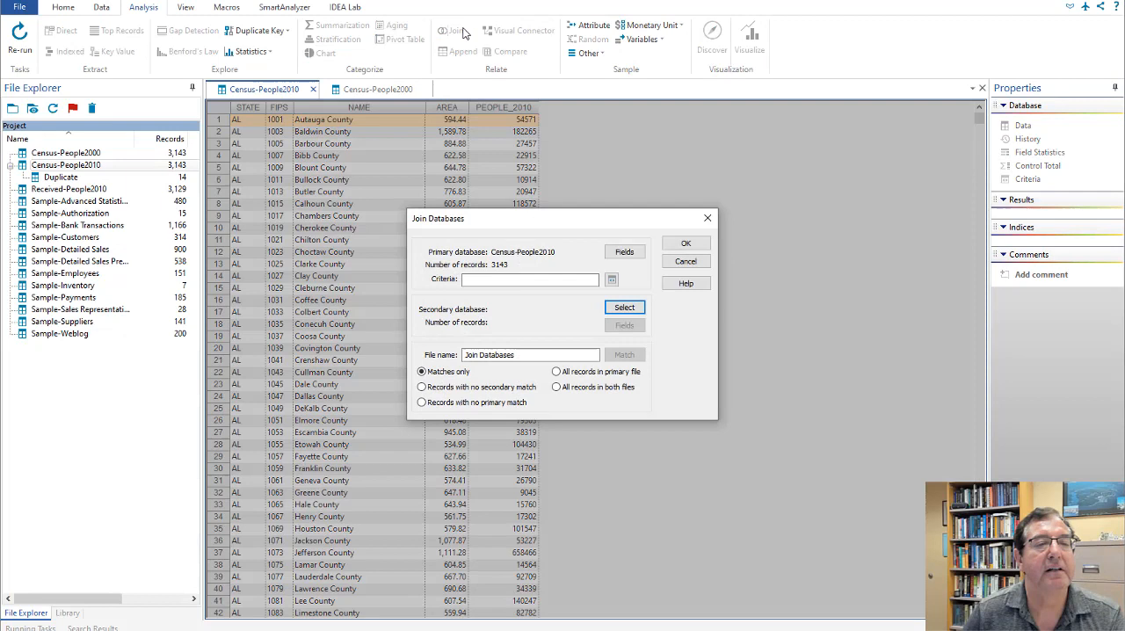
pyautogui.moveTo(539, 230)
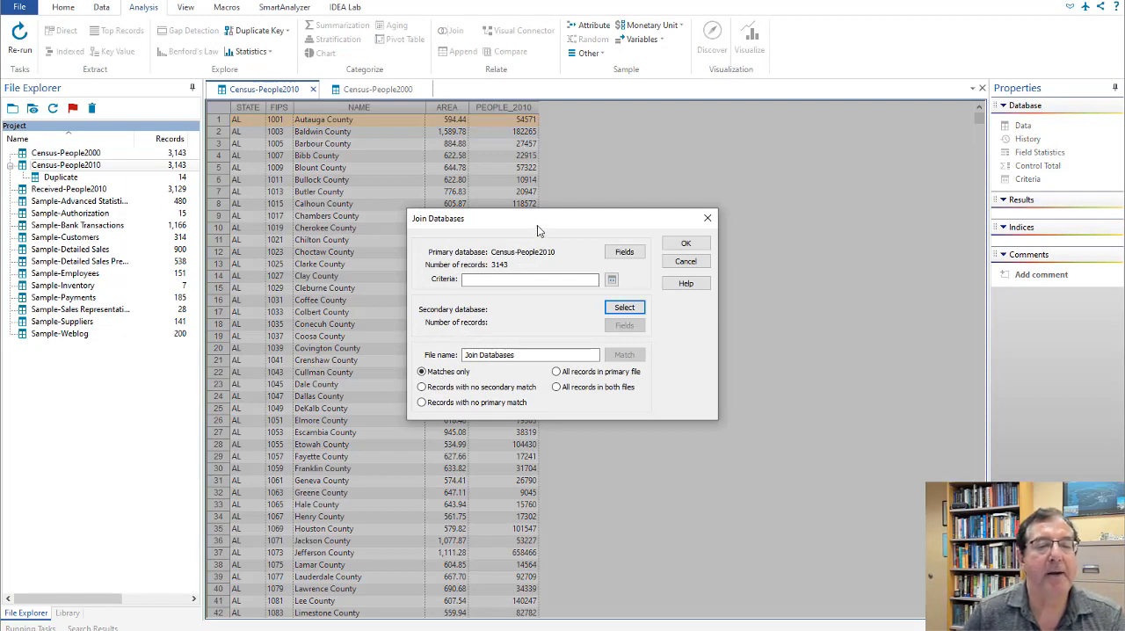
pyautogui.click(530, 279)
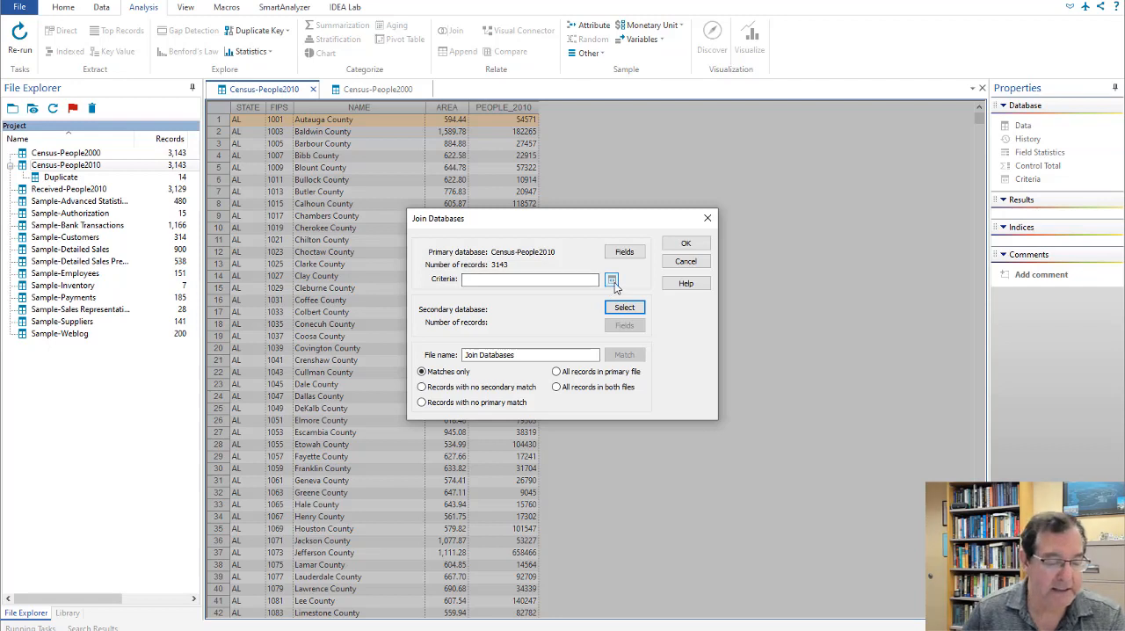
pyautogui.moveTo(613, 279)
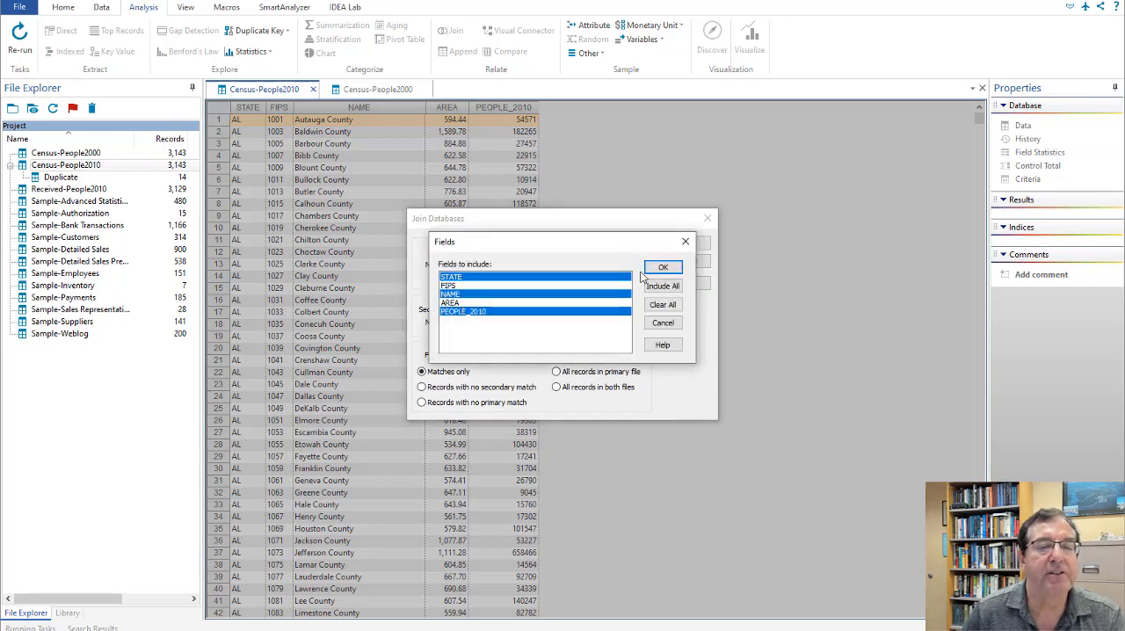
pyautogui.click(664, 267)
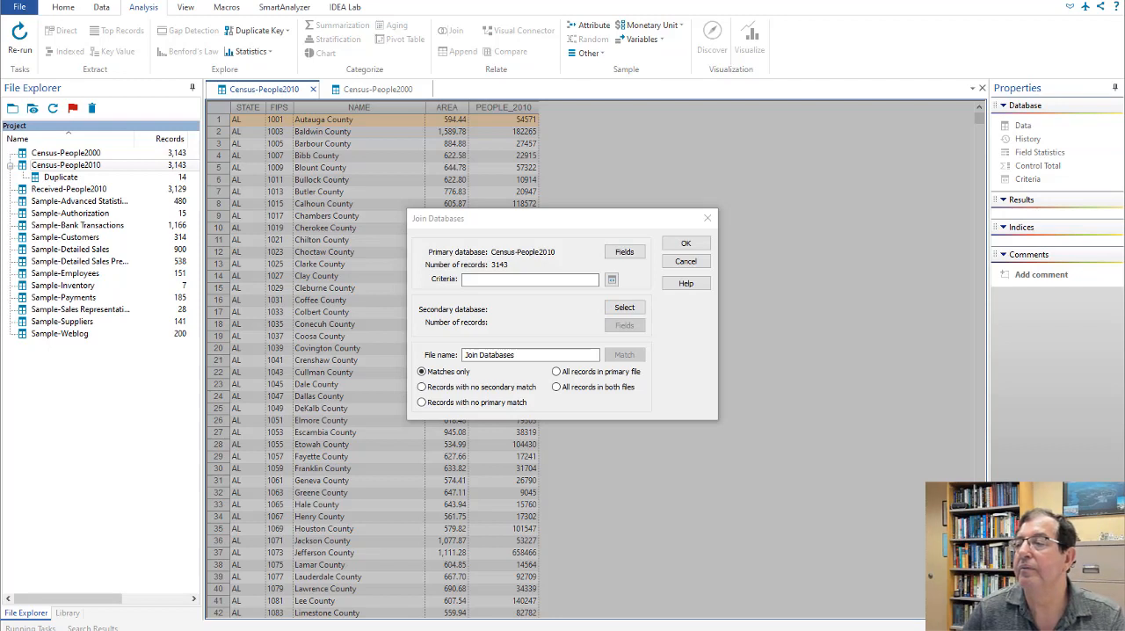
pyautogui.click(624, 306)
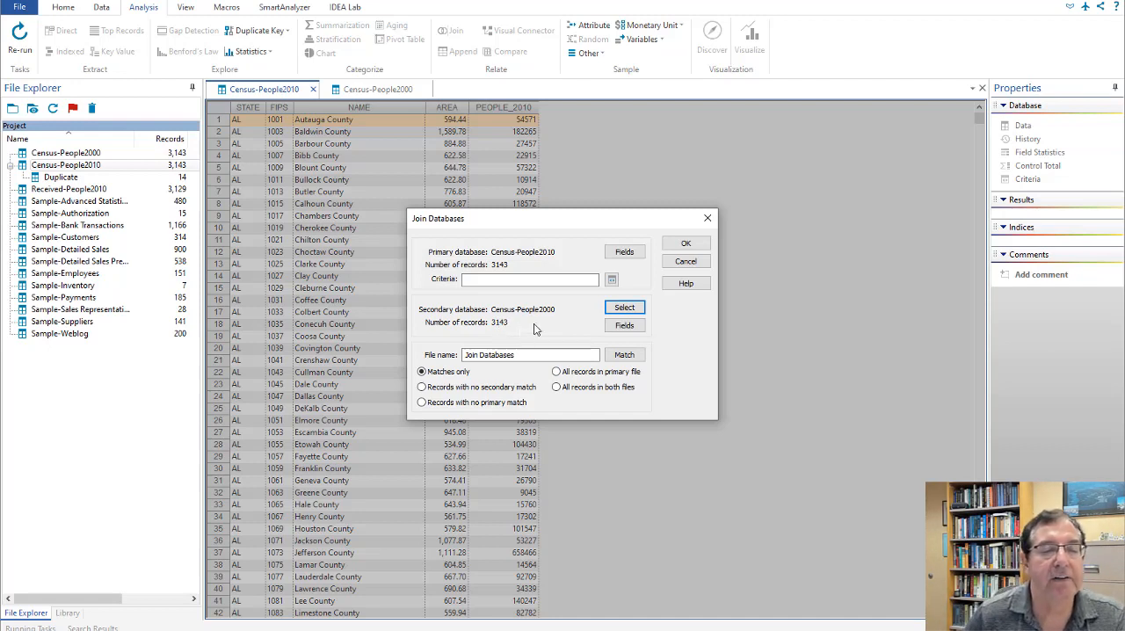
pyautogui.moveTo(624, 325)
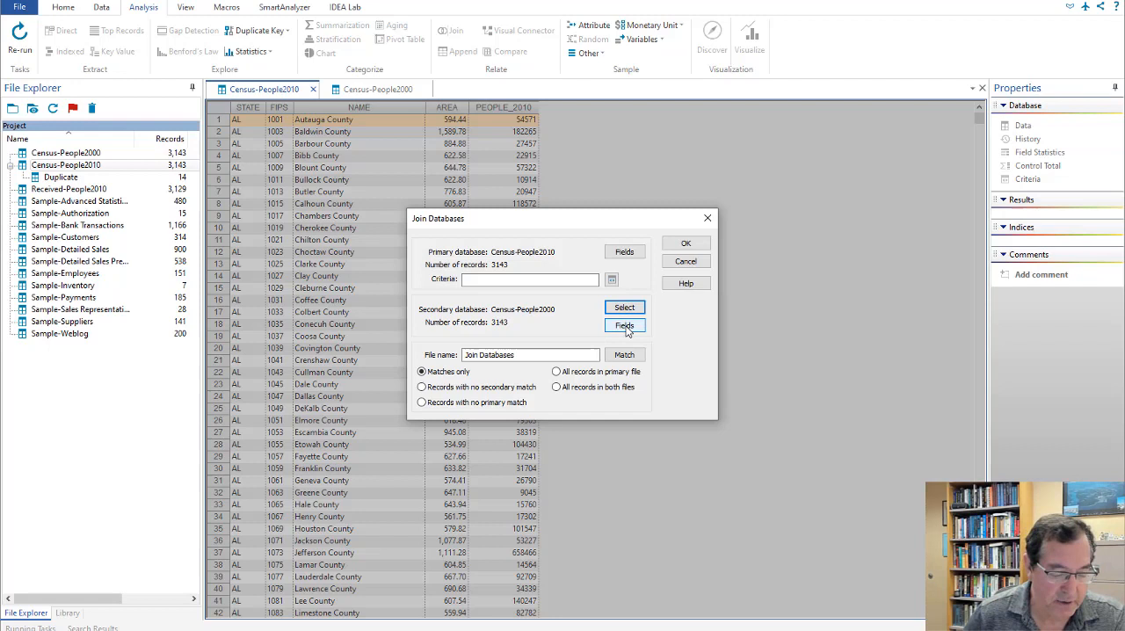
pyautogui.click(624, 325)
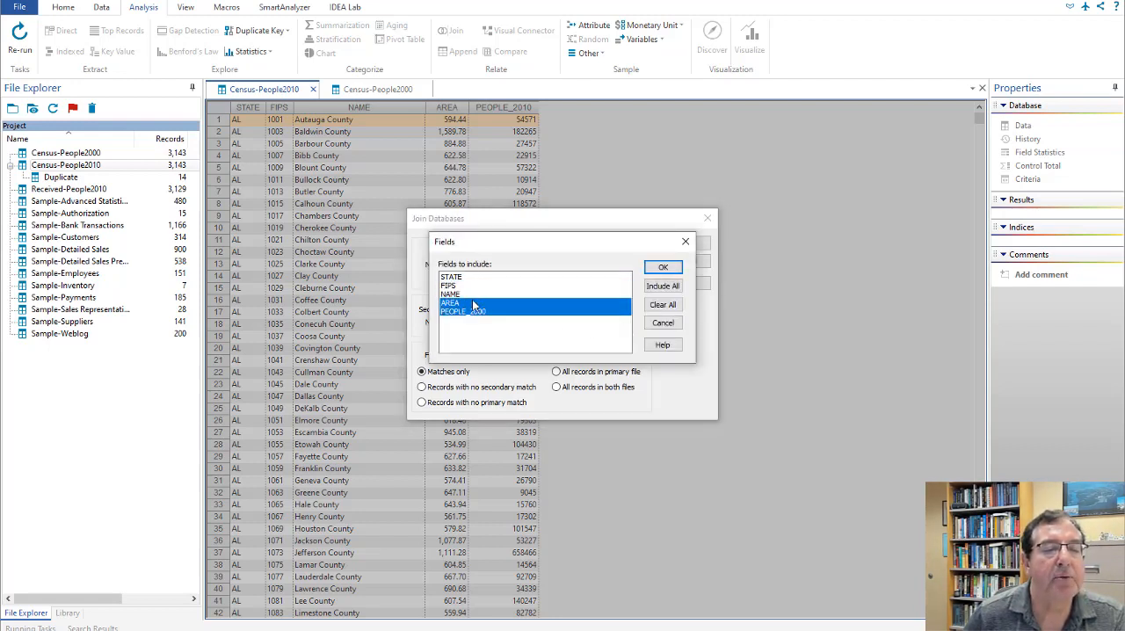
pyautogui.click(464, 311)
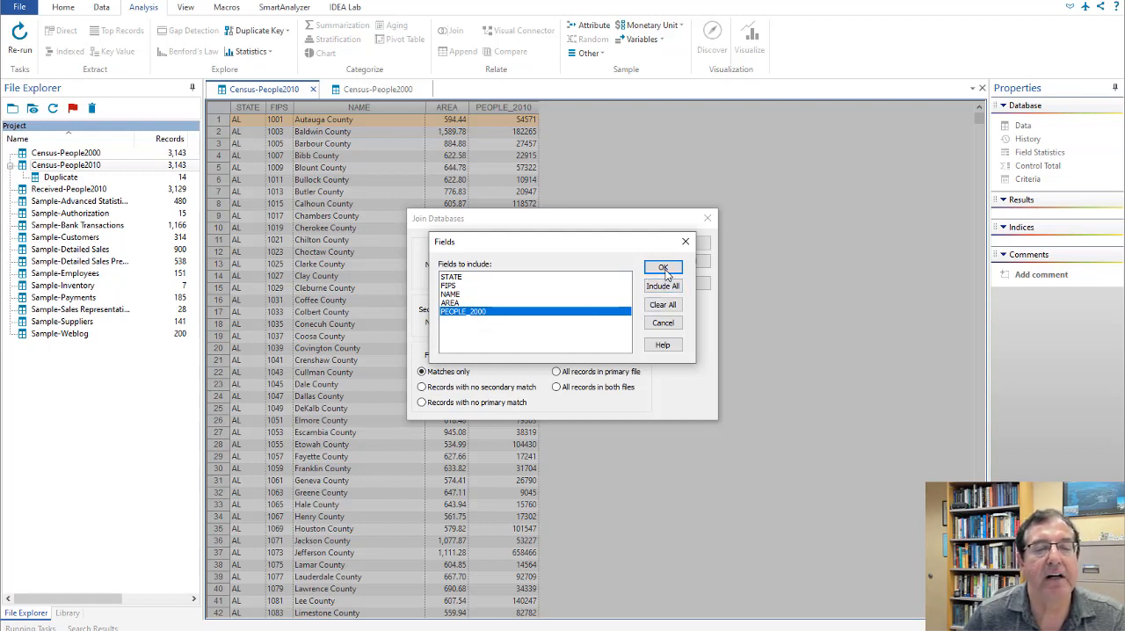
pyautogui.click(663, 267)
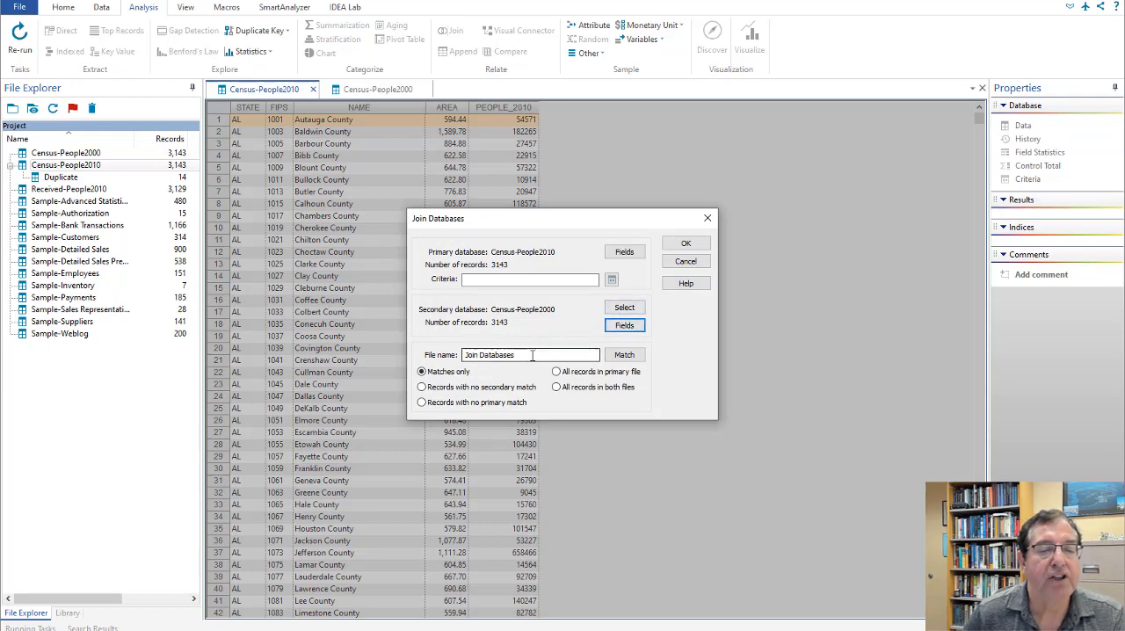
pyautogui.moveTo(624, 355)
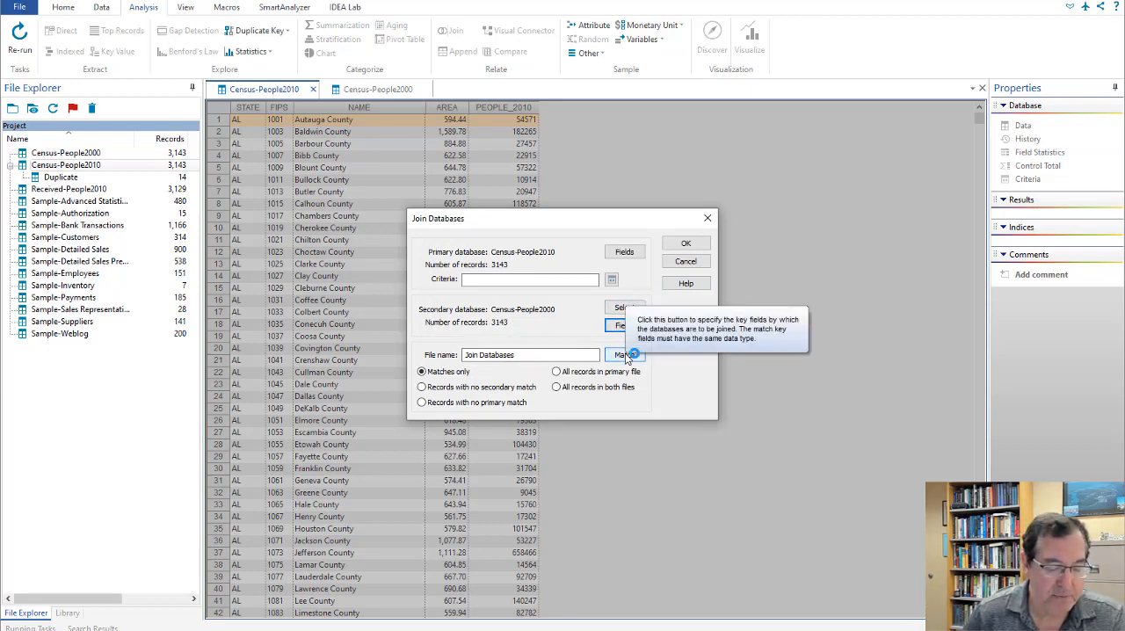
# - Join the 2010 and 2000 census data on FIPS in both files, keeping all records from both
pyautogui.click(624, 355)
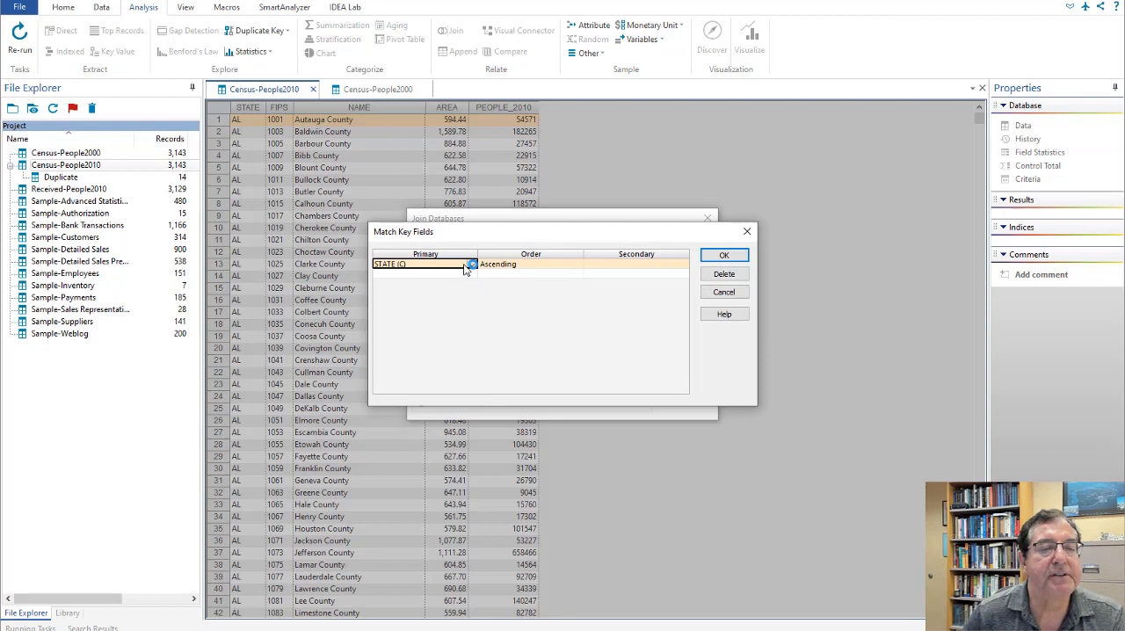
pyautogui.click(472, 265)
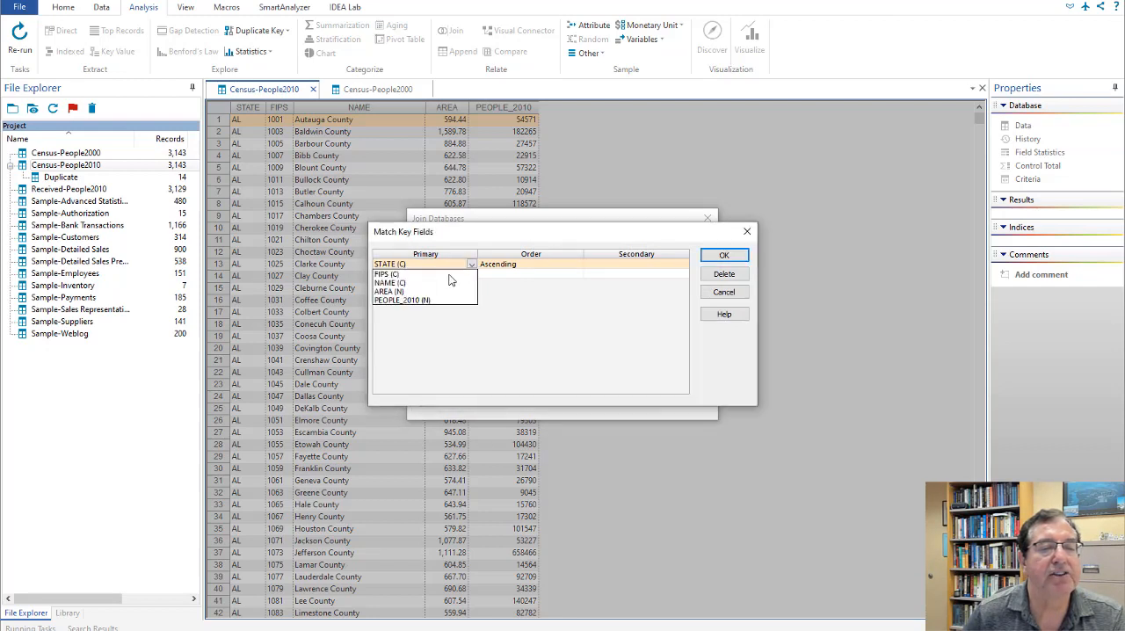
pyautogui.click(388, 273)
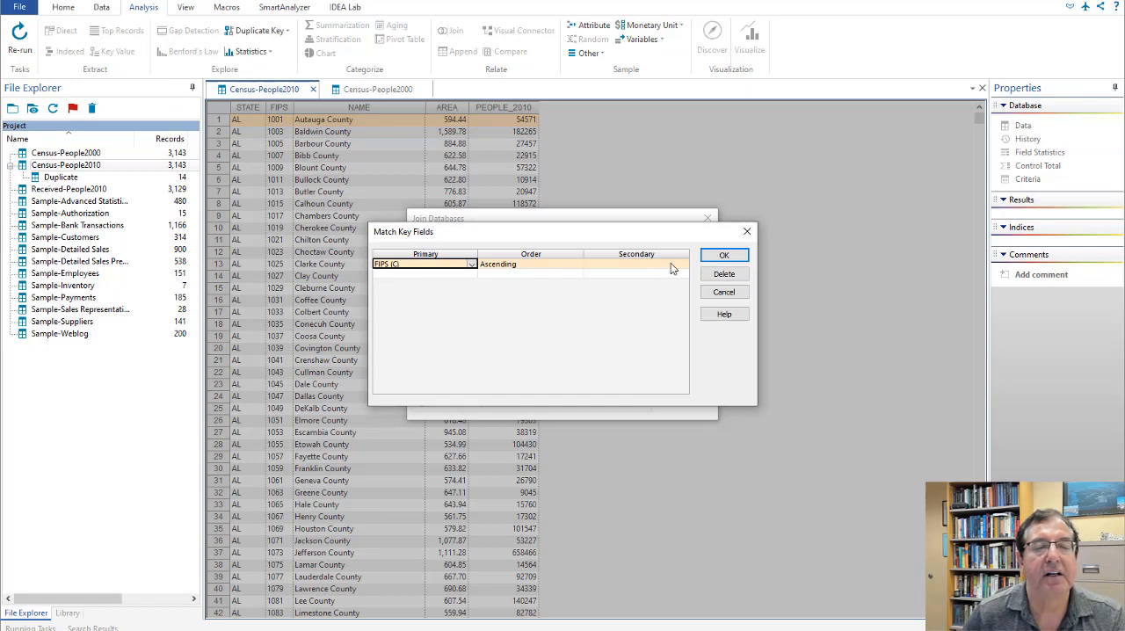
pyautogui.click(683, 264)
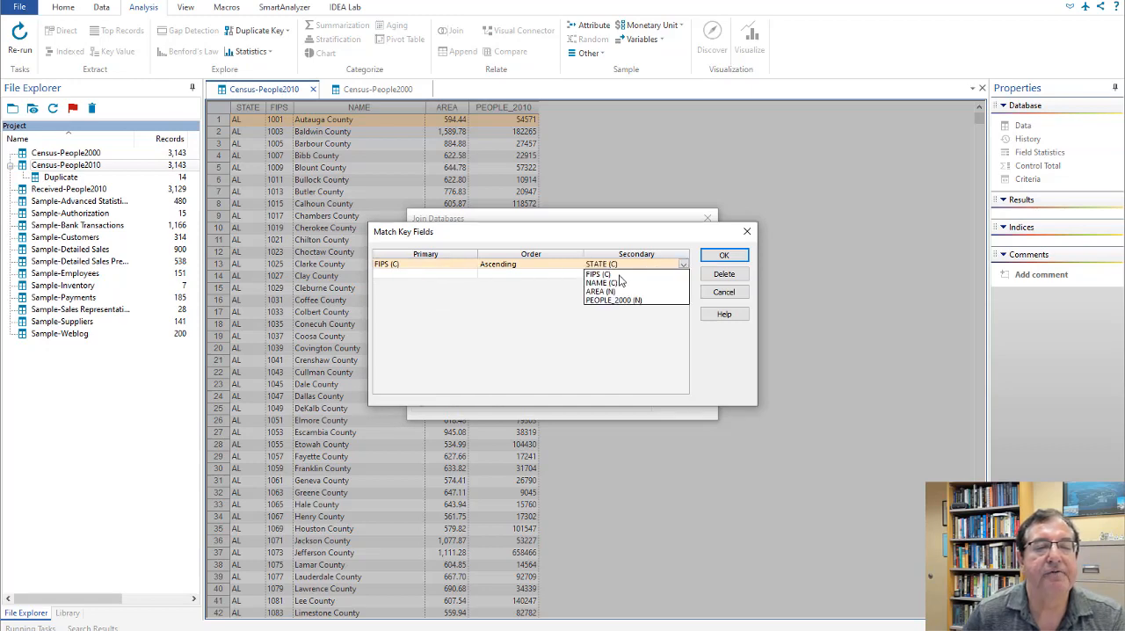
pyautogui.click(723, 255)
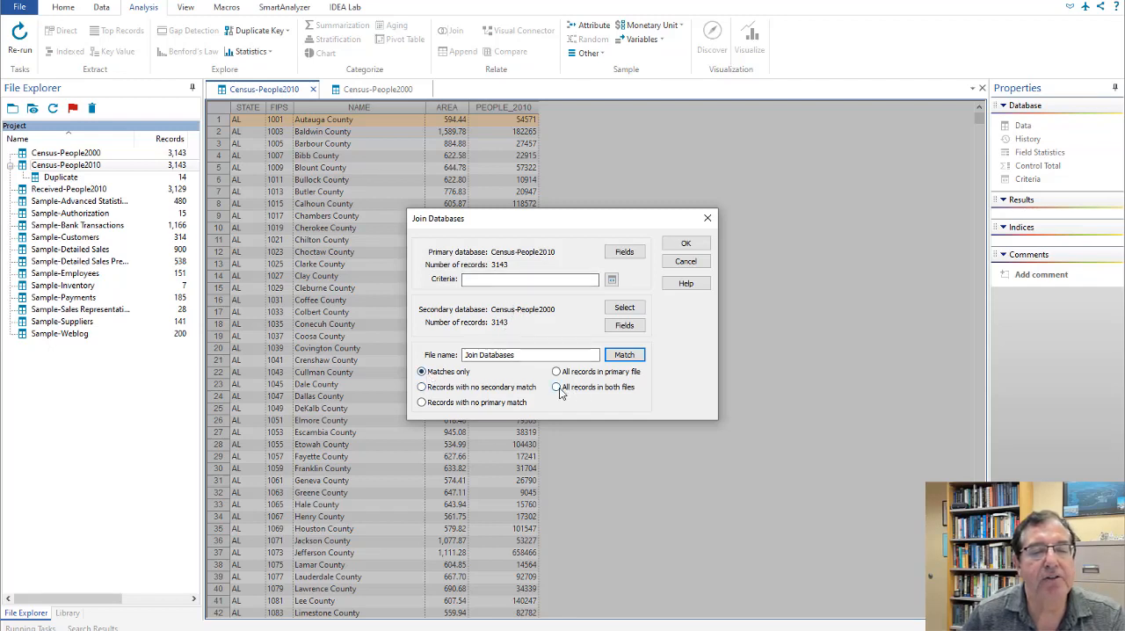
pyautogui.click(556, 387)
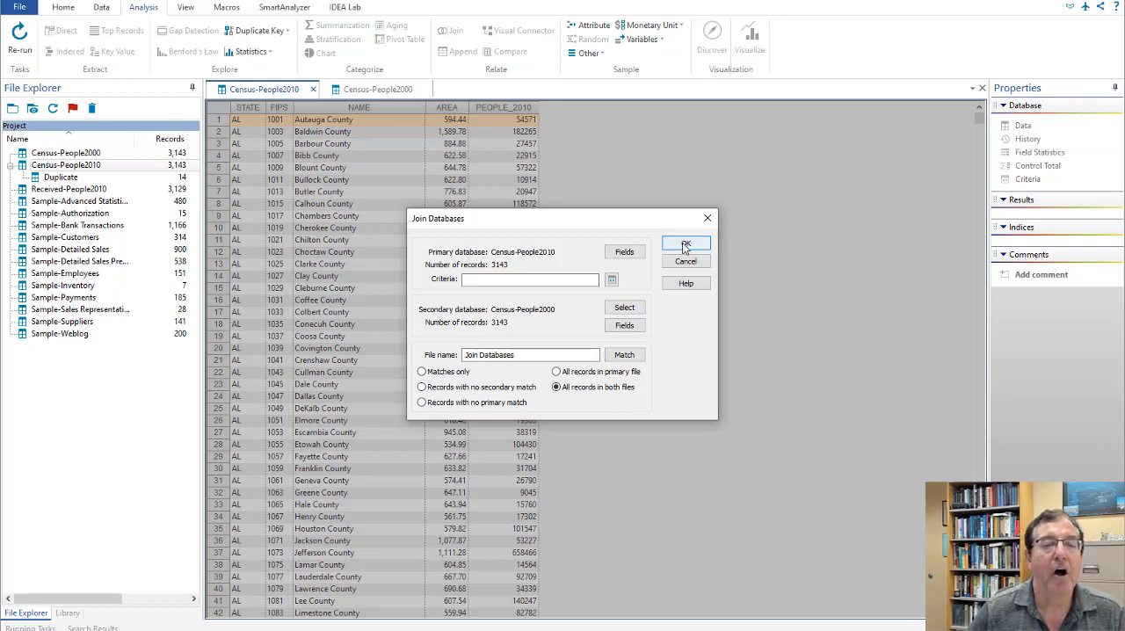
pyautogui.click(686, 244)
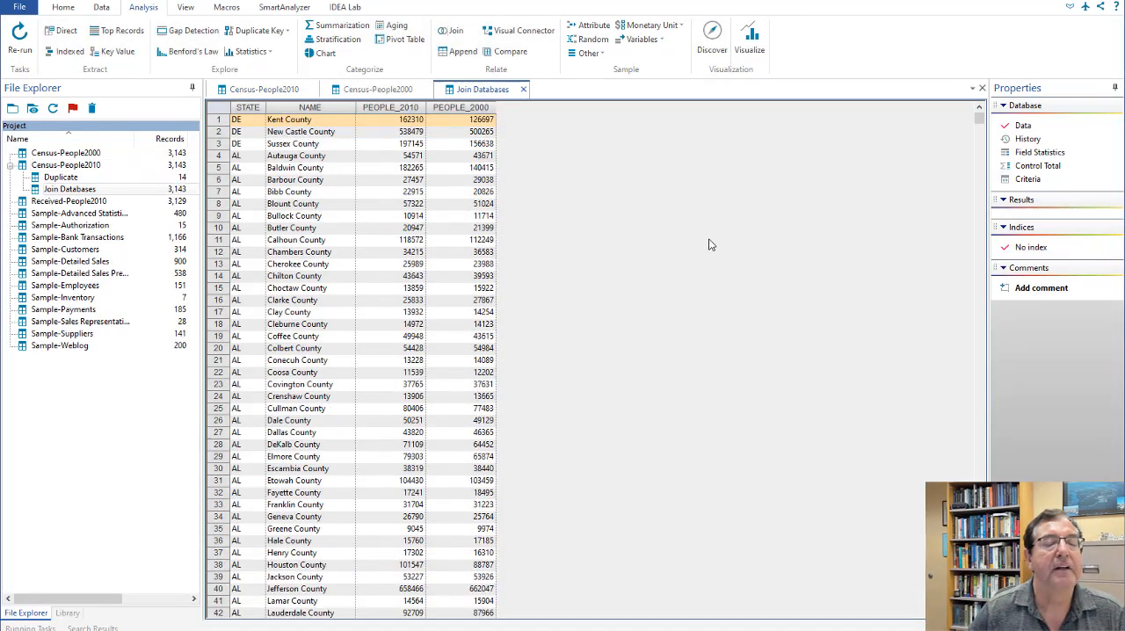
pyautogui.moveTo(587, 167)
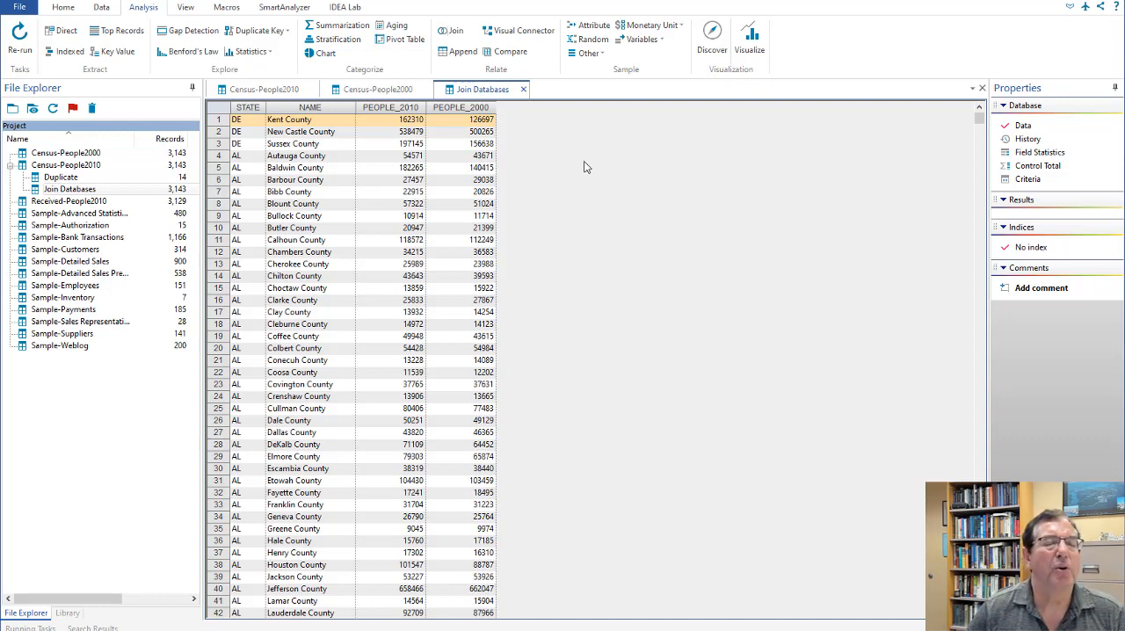
pyautogui.moveTo(522, 136)
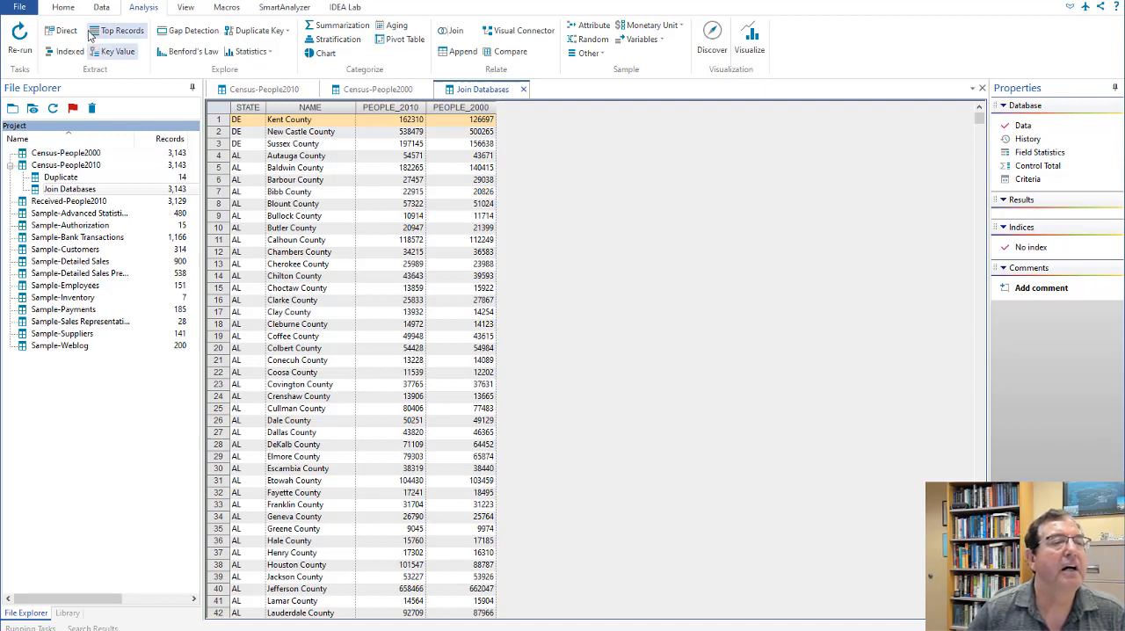
# - View the STATE field definition from the Data tools and cancel without changes
pyautogui.click(102, 7)
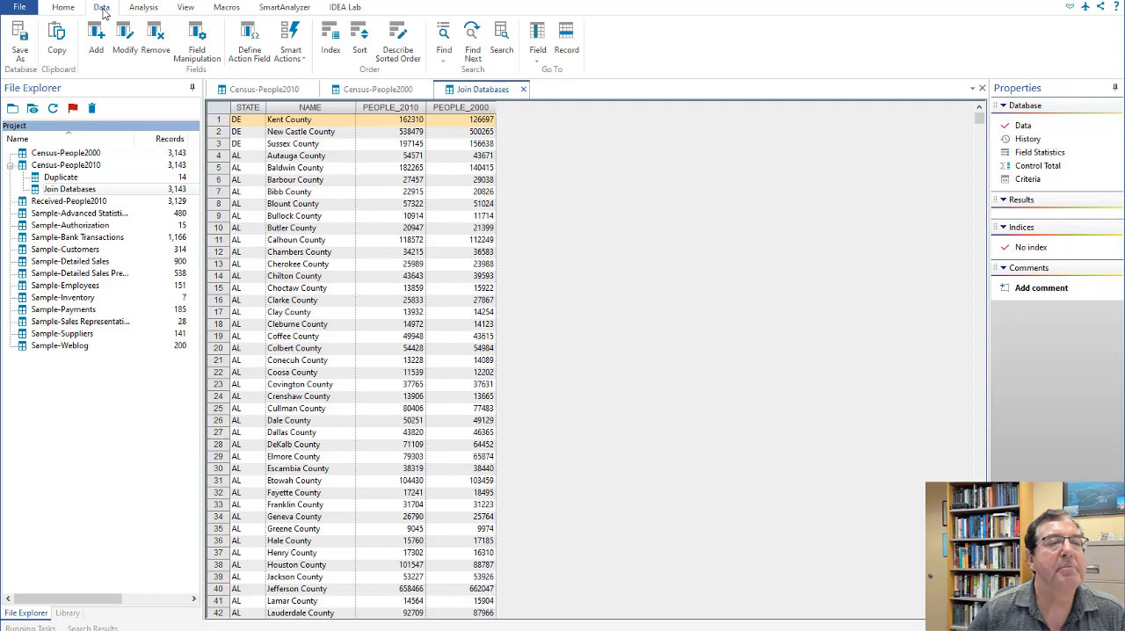
pyautogui.click(125, 37)
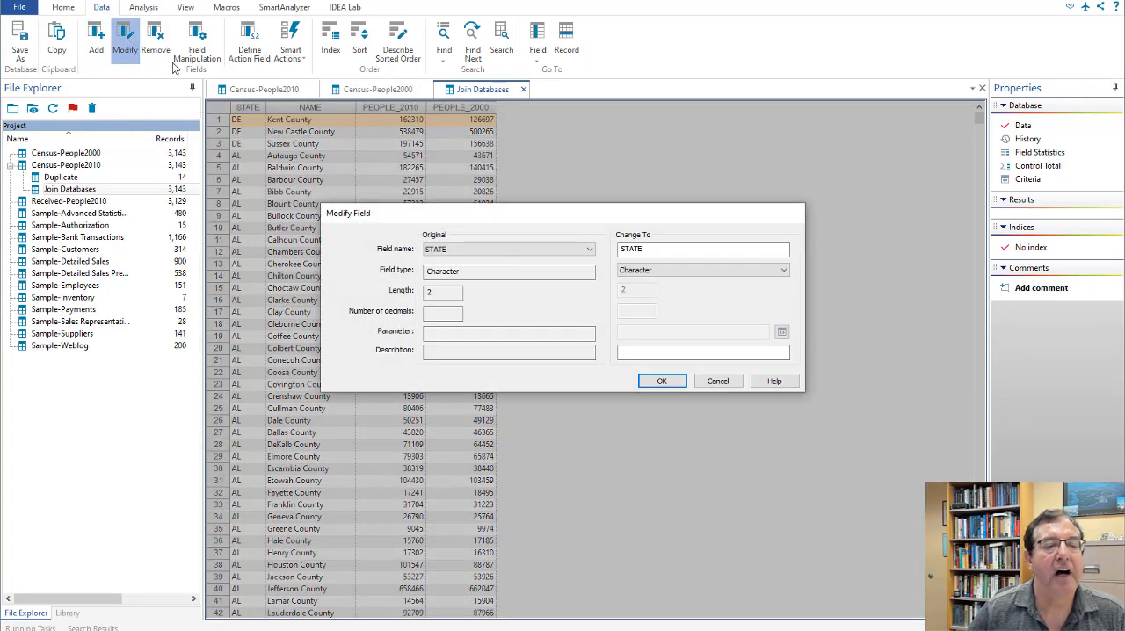
pyautogui.click(702, 249)
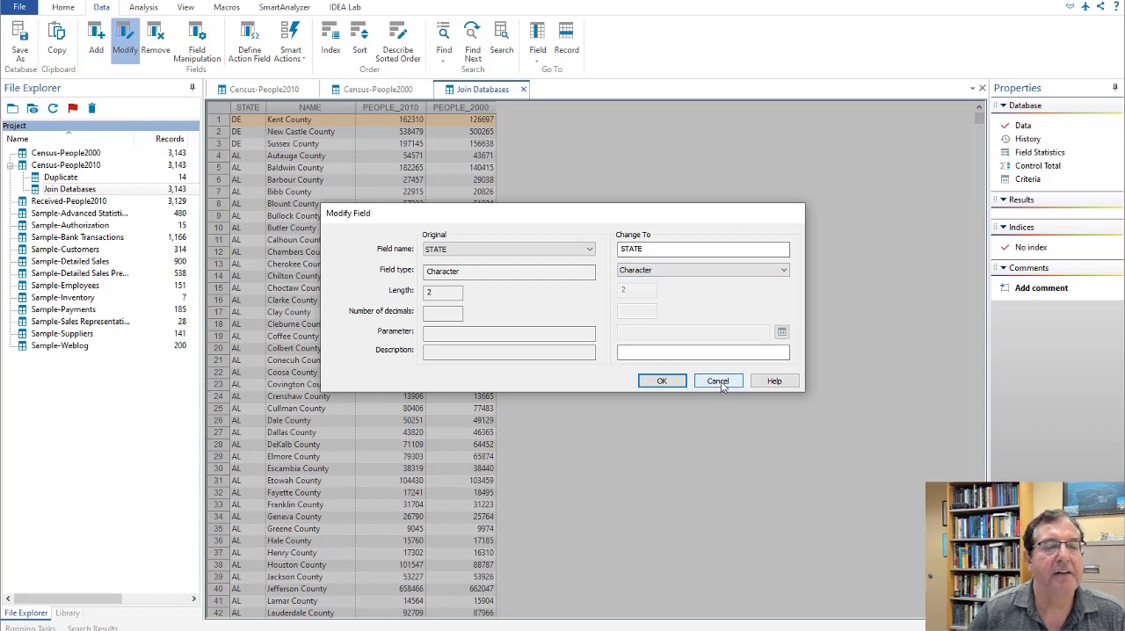
pyautogui.click(719, 380)
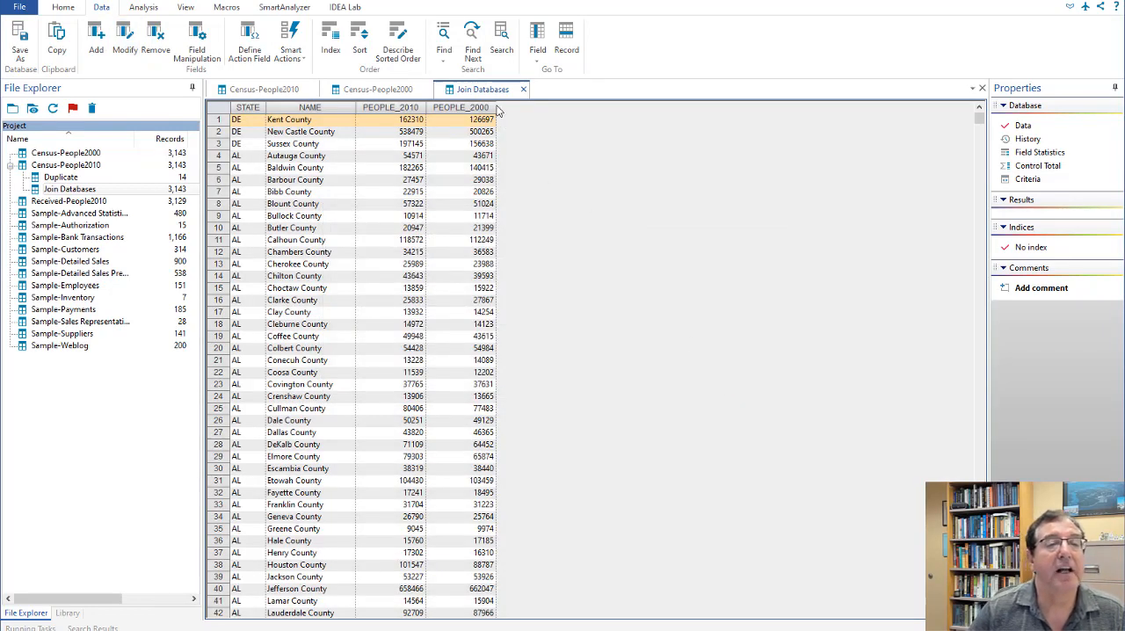
pyautogui.click(390, 119)
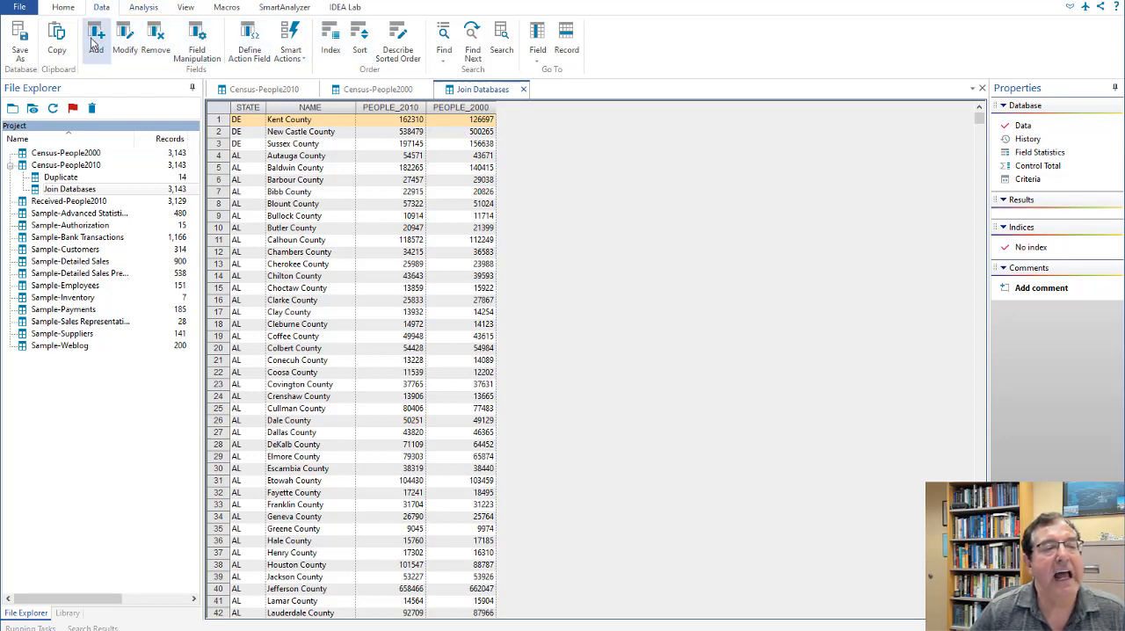
# - Add virtual numeric field CHANGE as PEOPLE_2010 - PEOPLE_2000, described as Growth
pyautogui.click(96, 39)
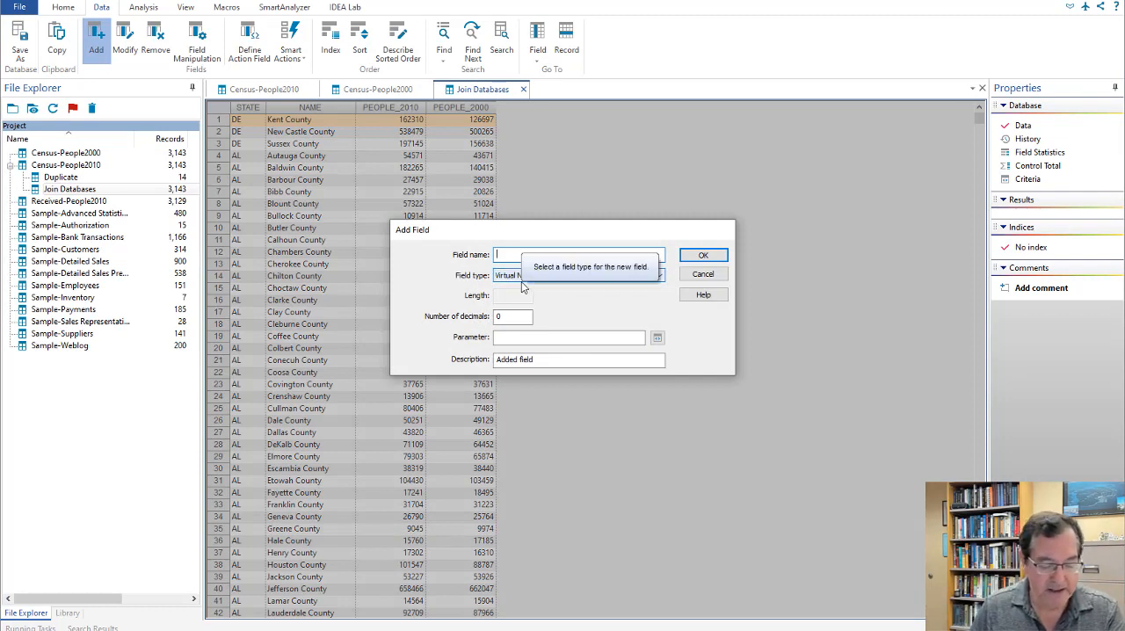
pyautogui.write('CHANGE')
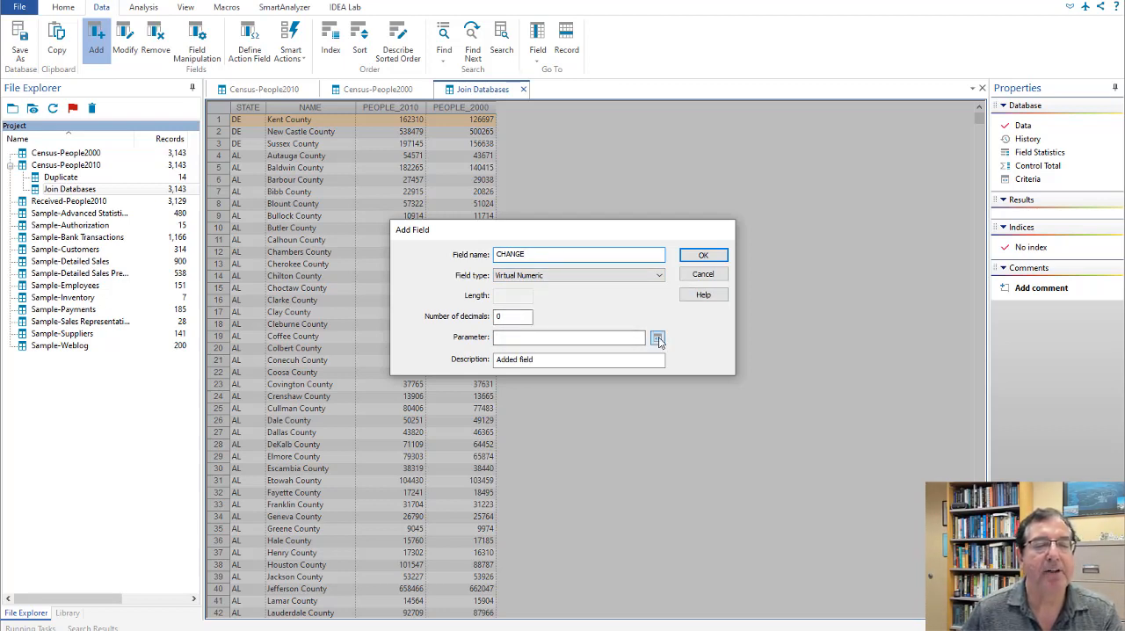
pyautogui.click(659, 337)
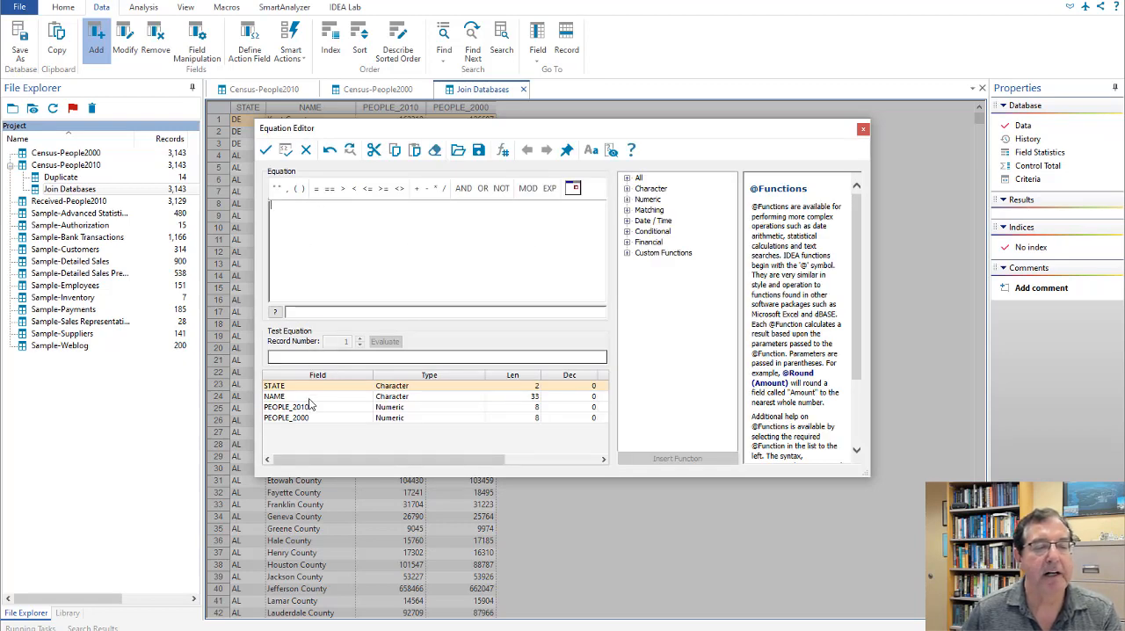
pyautogui.doubleClick(275, 407)
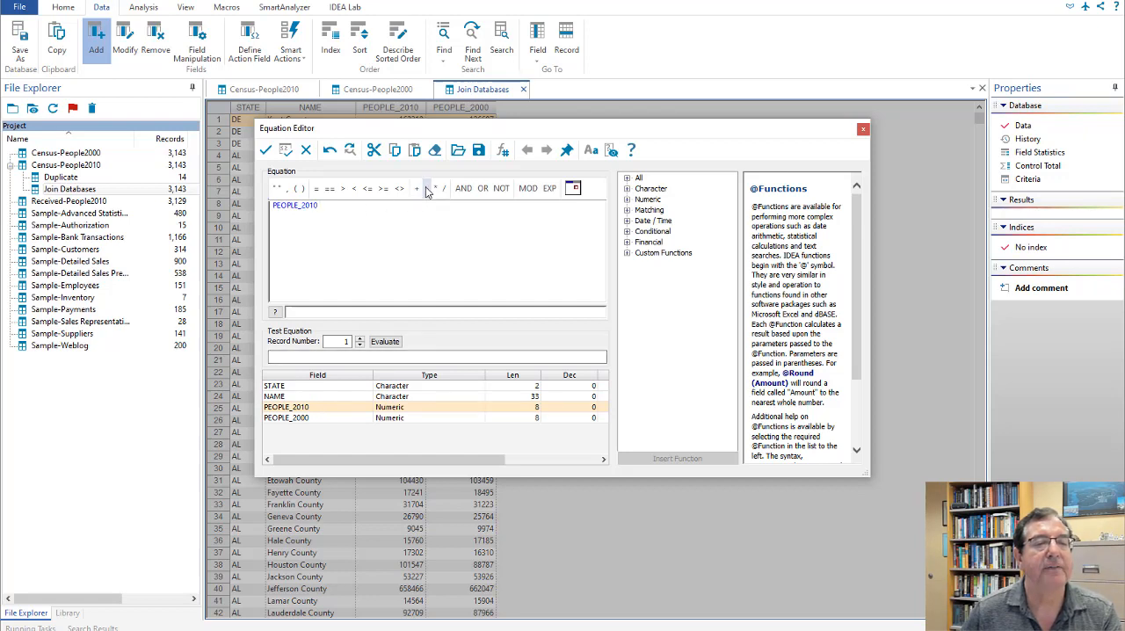
pyautogui.click(426, 188)
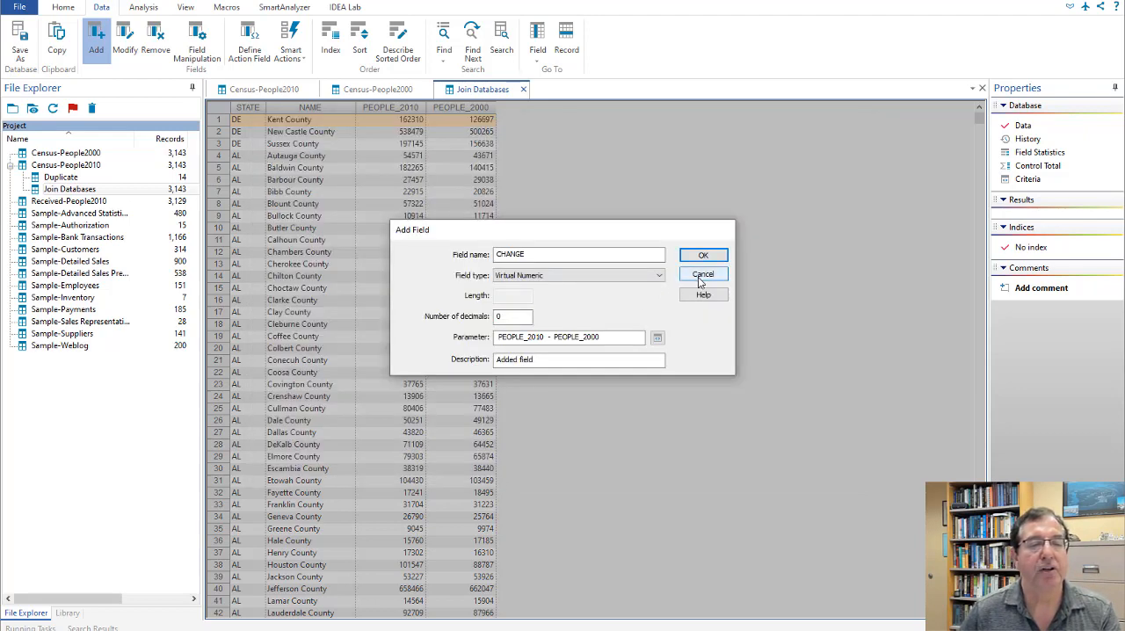
pyautogui.click(578, 359)
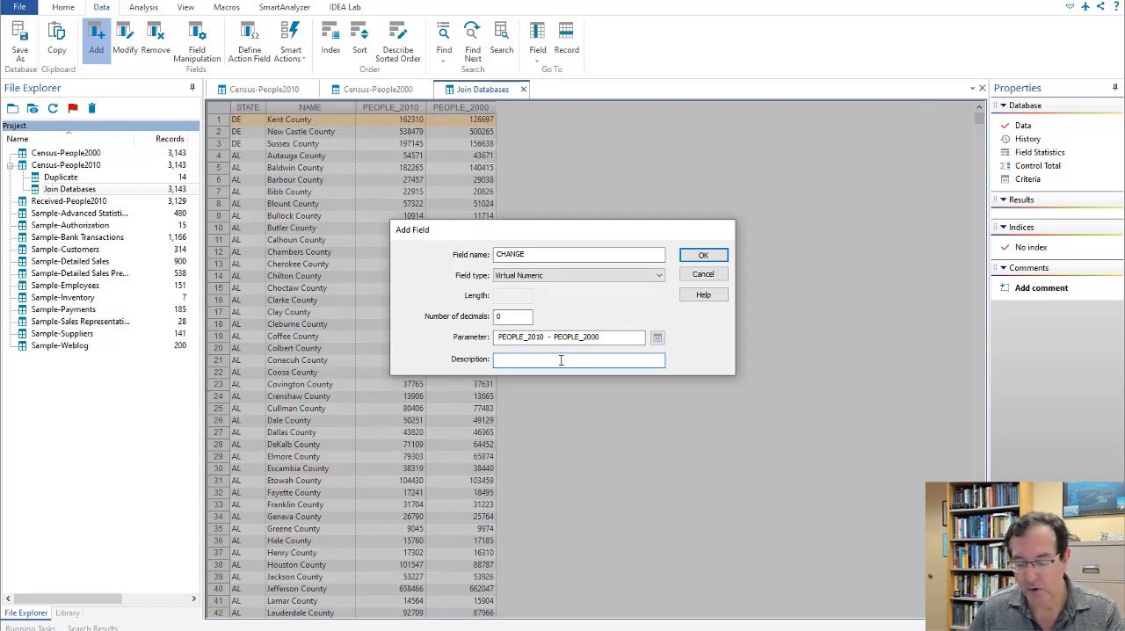
pyautogui.write('Growth')
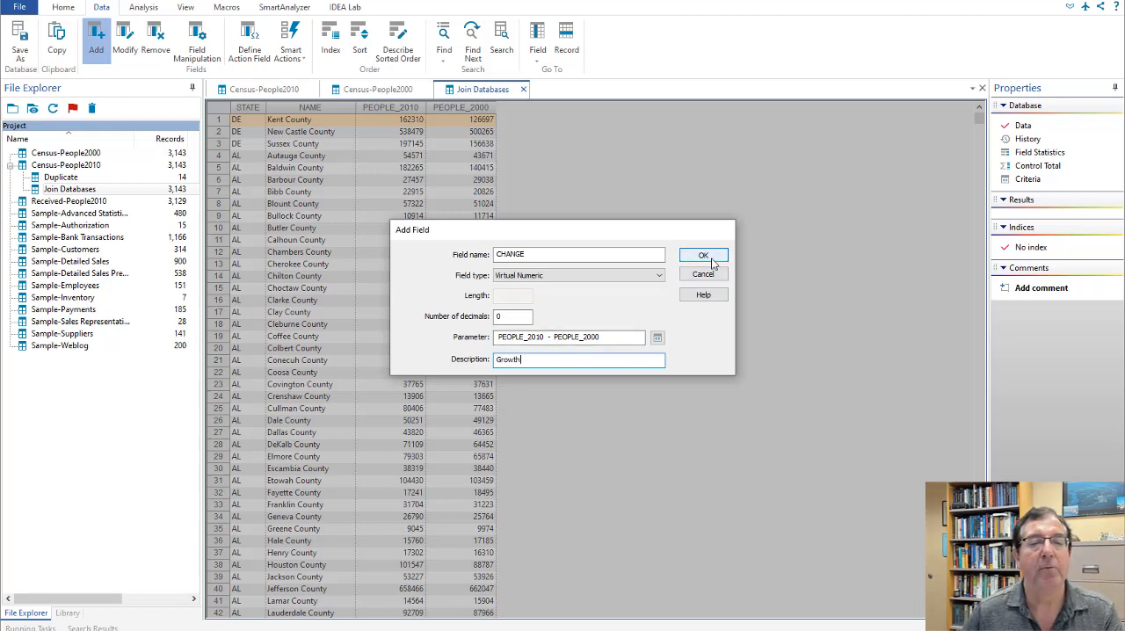
pyautogui.click(703, 255)
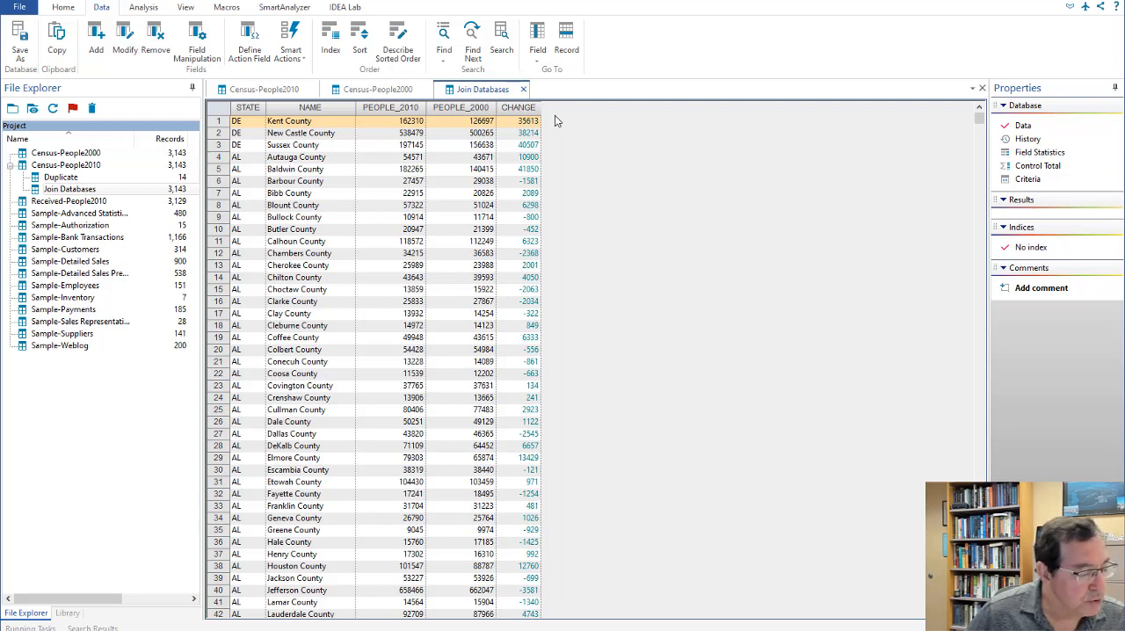
pyautogui.moveTo(591, 157)
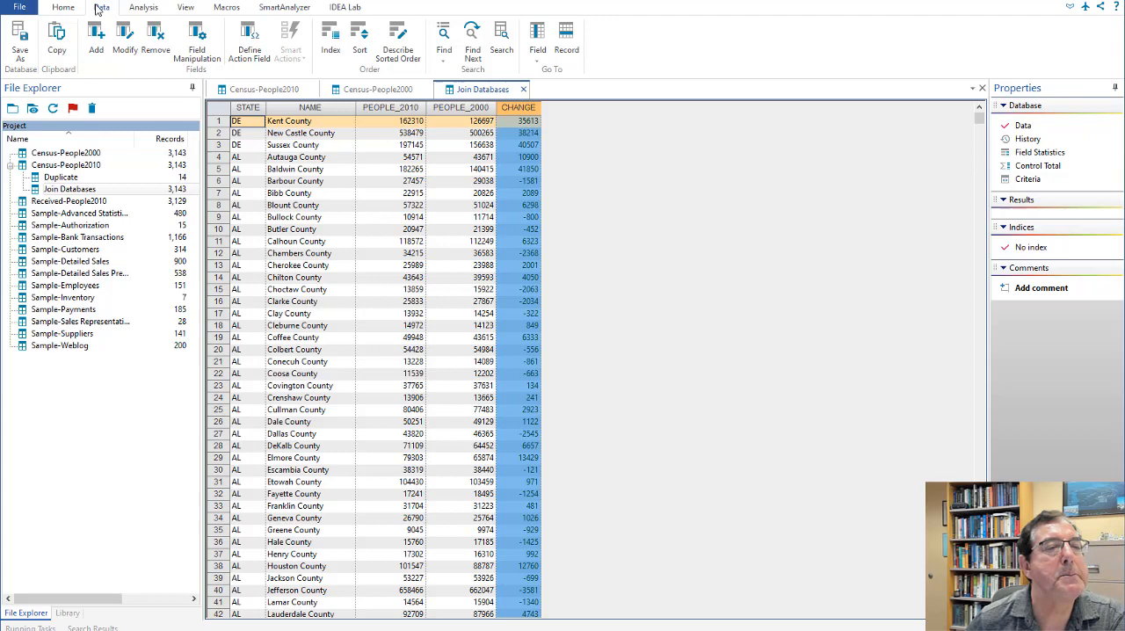
# - Sort Join Databases by CHANGE in descending order into Sorted database
pyautogui.click(360, 35)
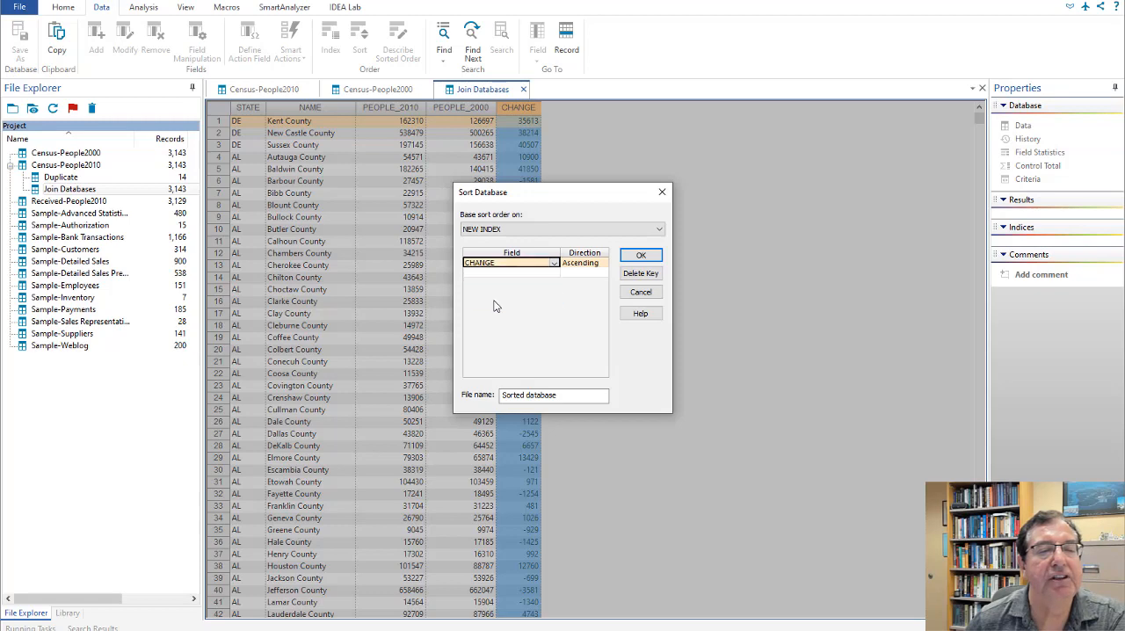
pyautogui.click(584, 263)
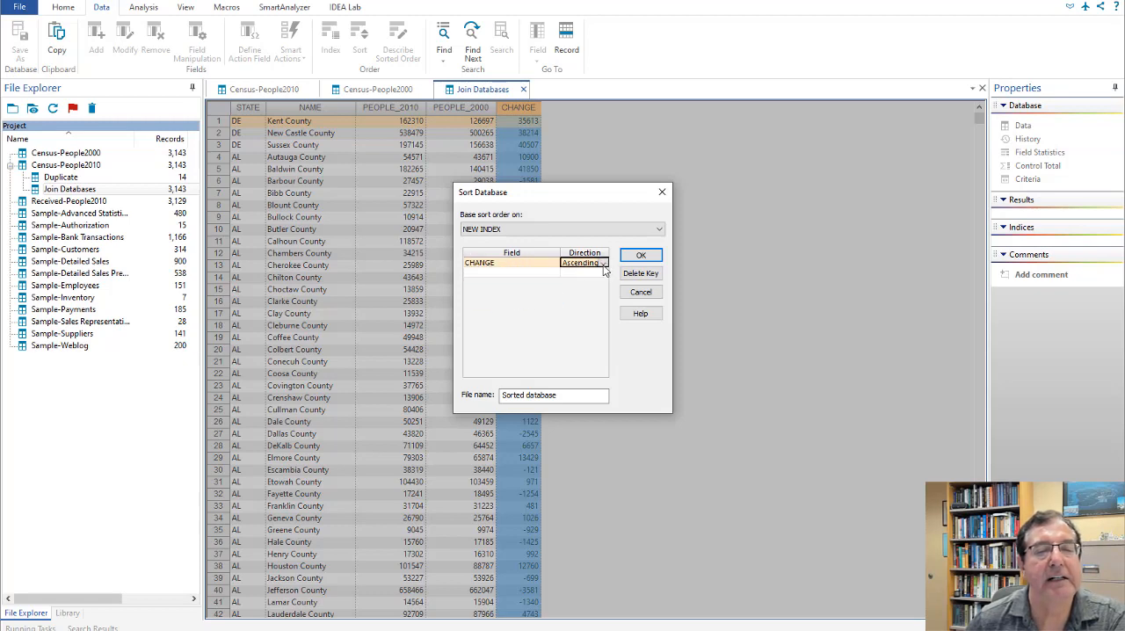
pyautogui.click(583, 262)
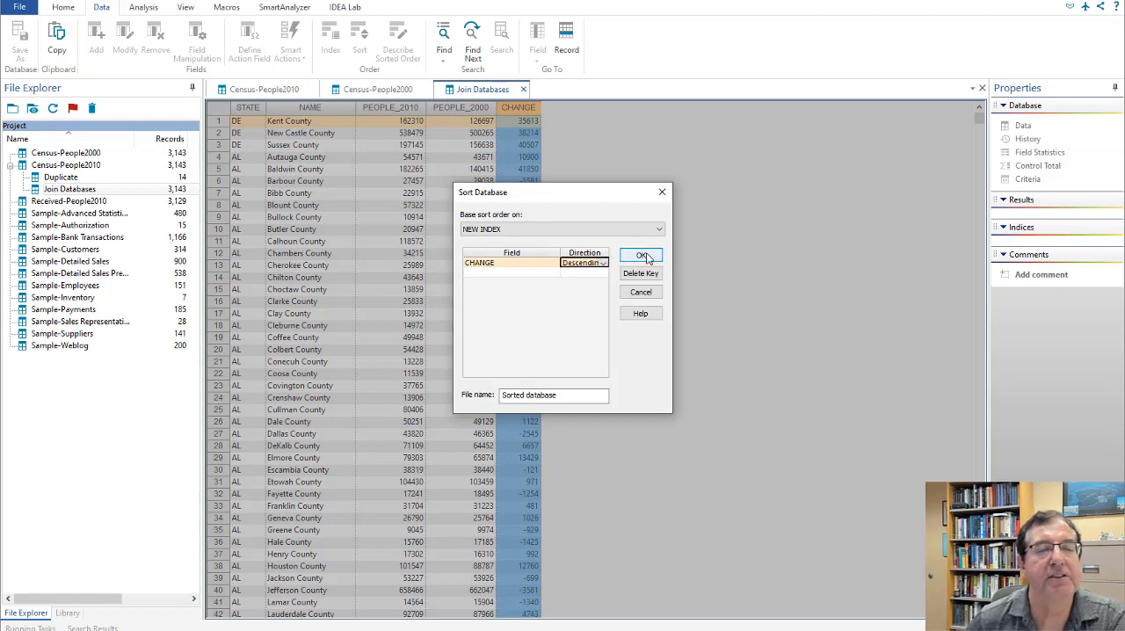
pyautogui.click(641, 255)
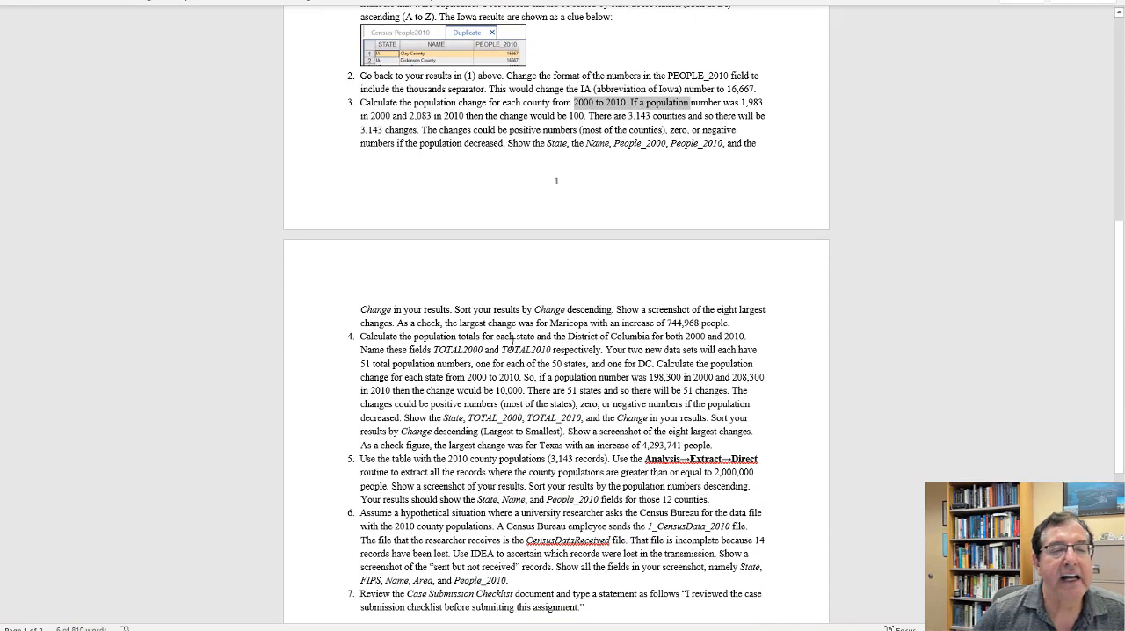
# - Highlight the instructions' note that Maricopa should show the largest change
pyautogui.moveTo(459, 322); pyautogui.dragTo(589, 322)
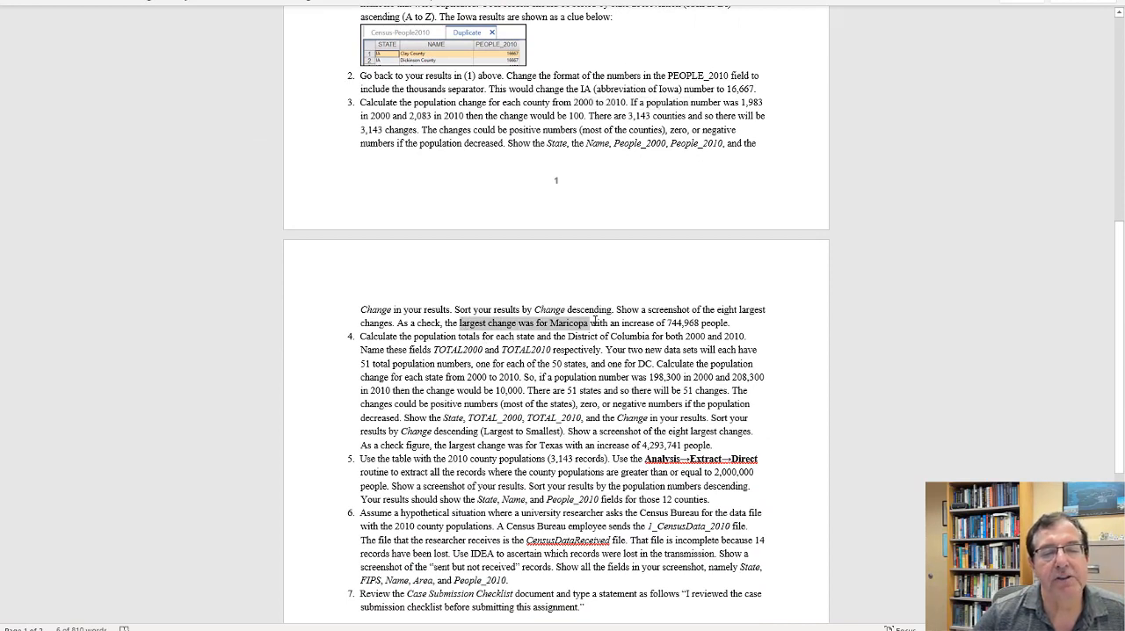
pyautogui.moveTo(459, 323); pyautogui.dragTo(609, 322)
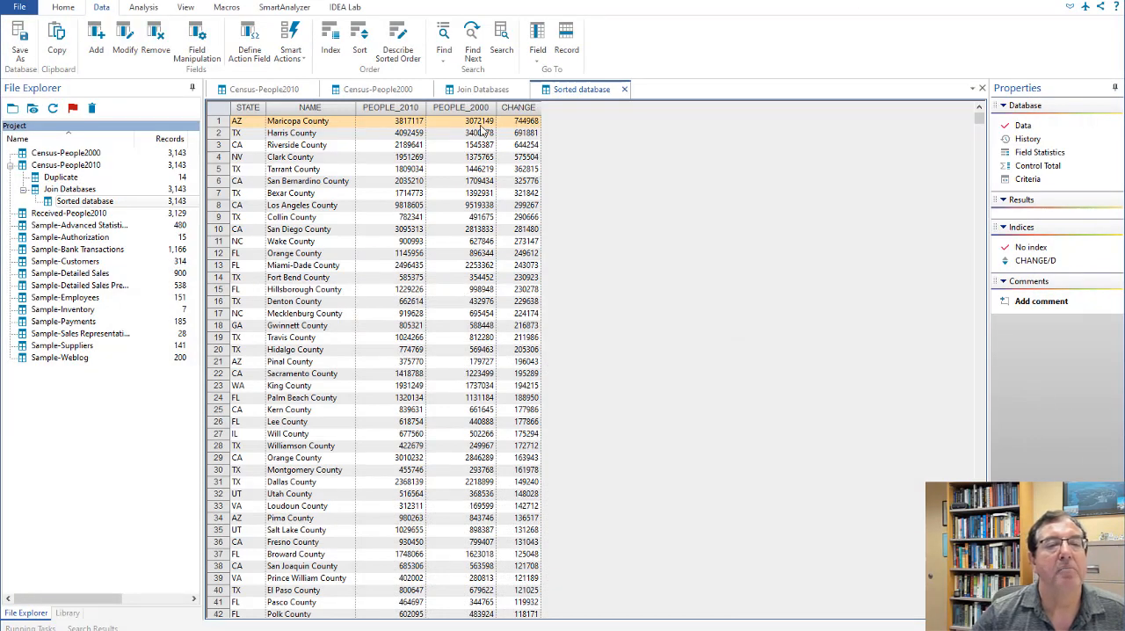
pyautogui.moveTo(553, 123)
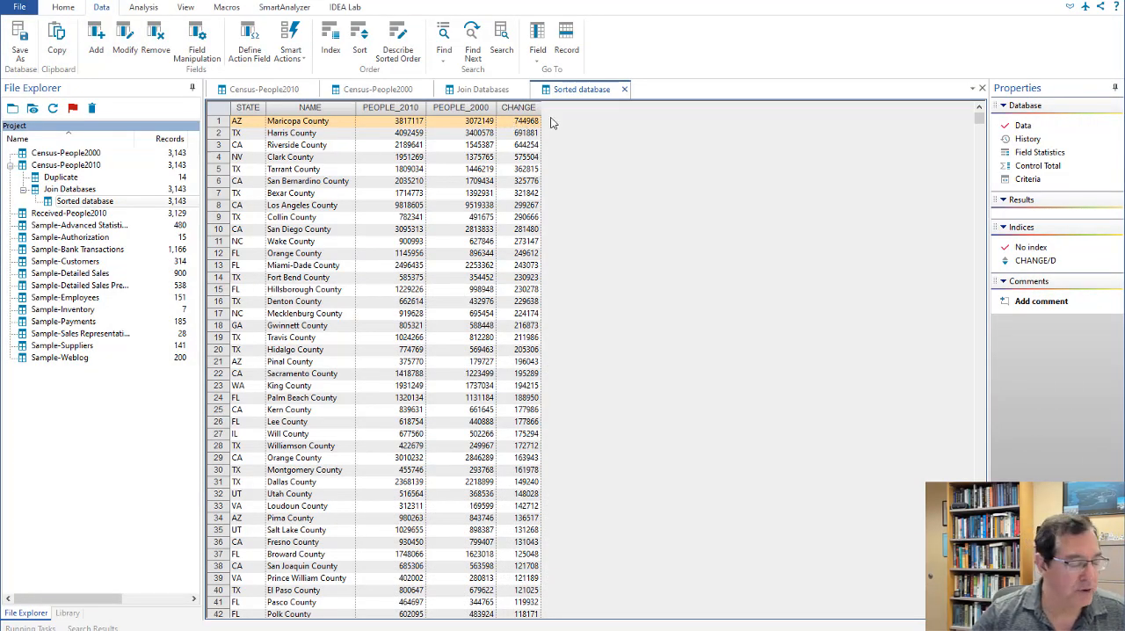
pyautogui.moveTo(317, 542)
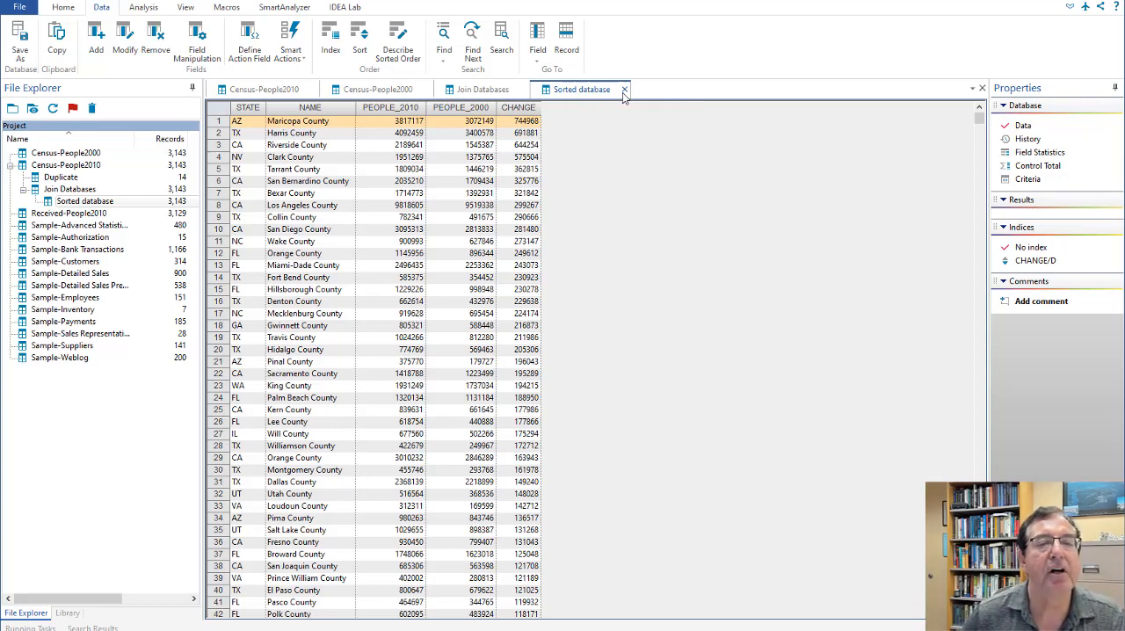
pyautogui.moveTo(624, 93)
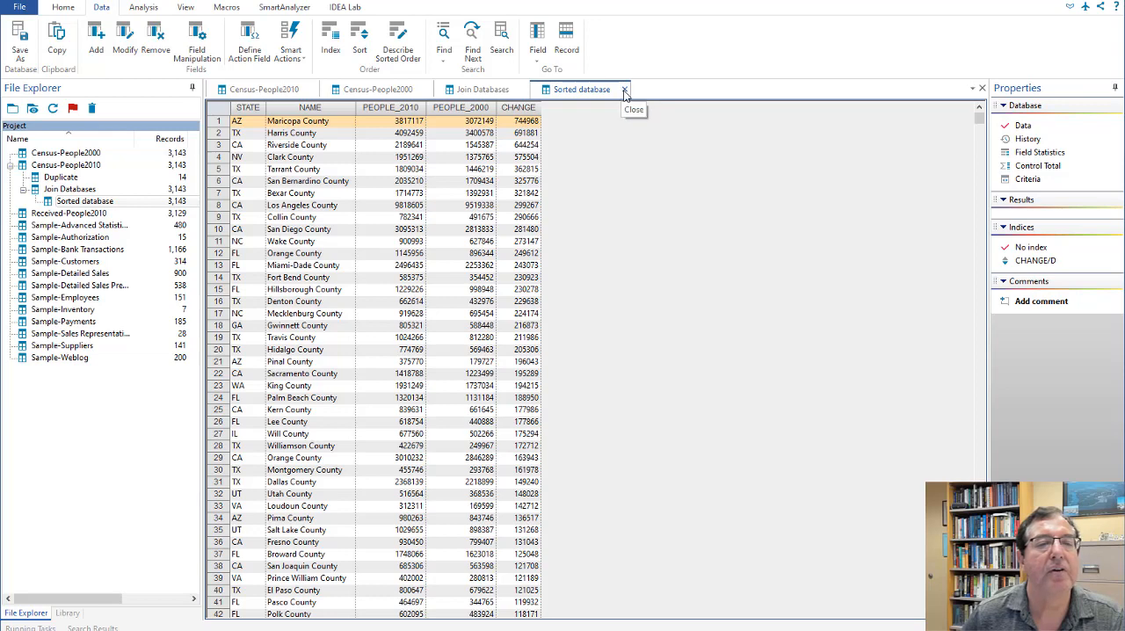
# - Close the Sorted database view
pyautogui.click(624, 89)
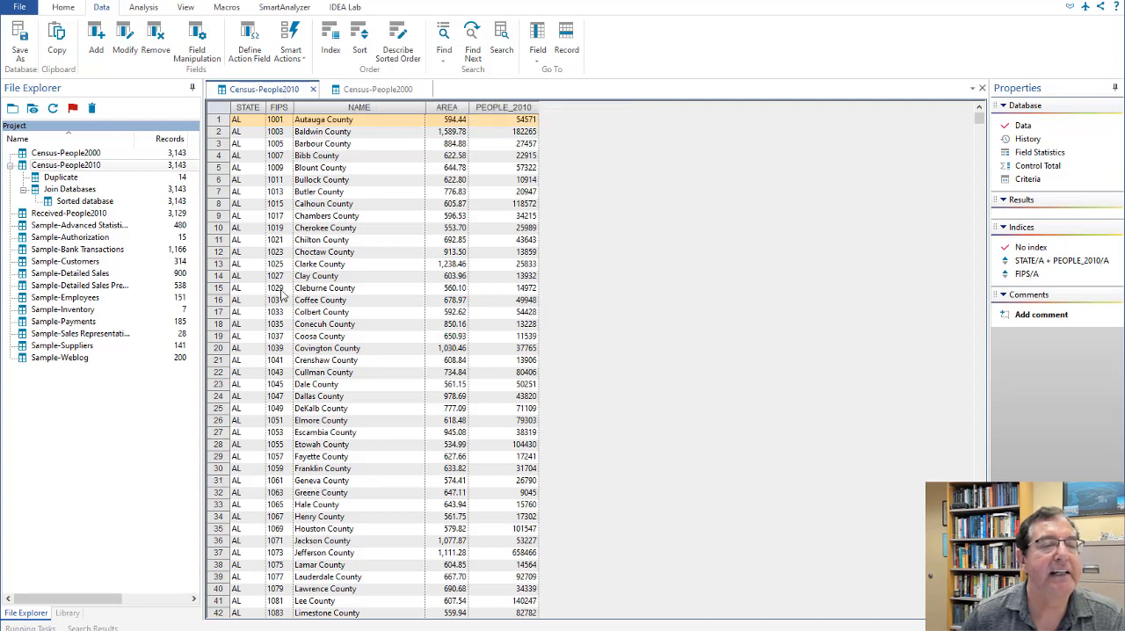
pyautogui.moveTo(268, 291)
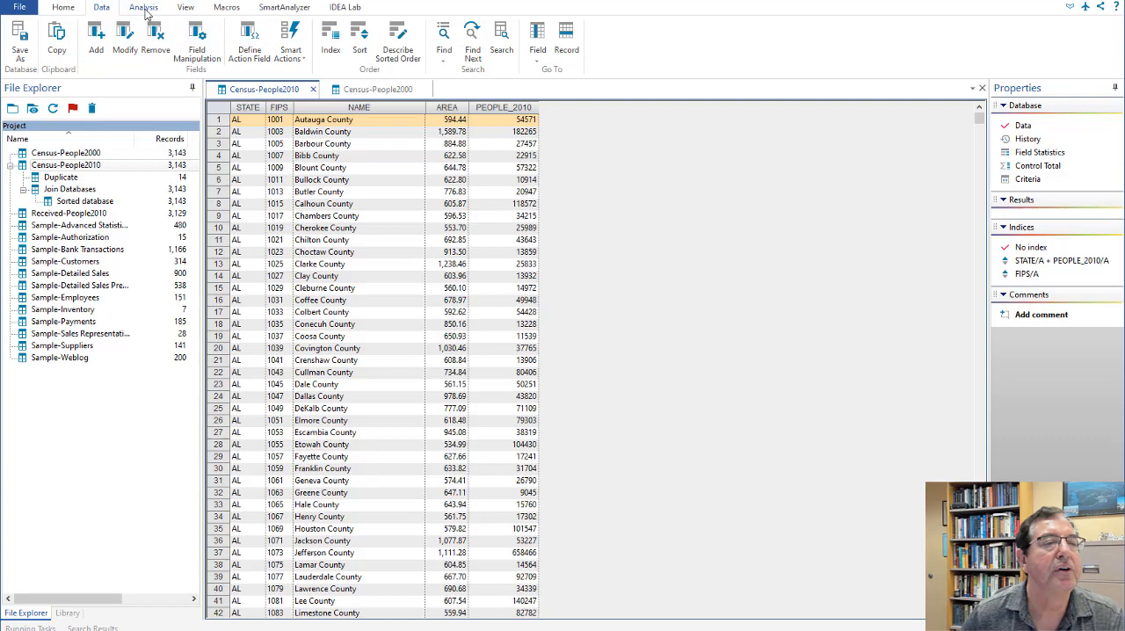
# - Summarize Census-People2010 by STATE summing PEOPLE_2010 into Total2010, also saved as a result
pyautogui.click(143, 7)
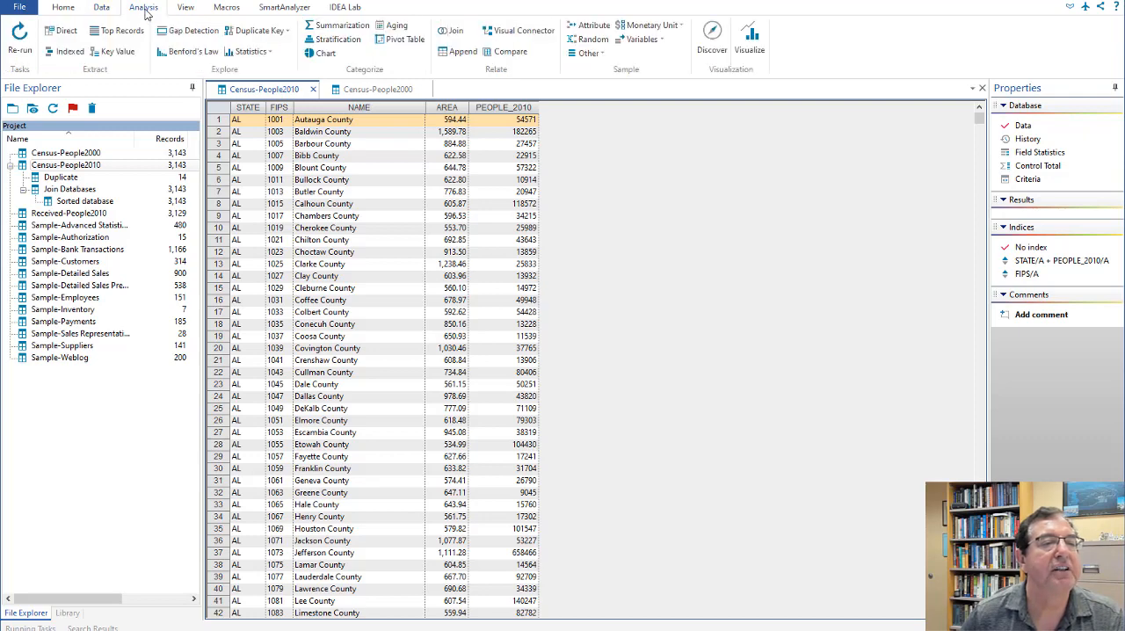
pyautogui.click(341, 25)
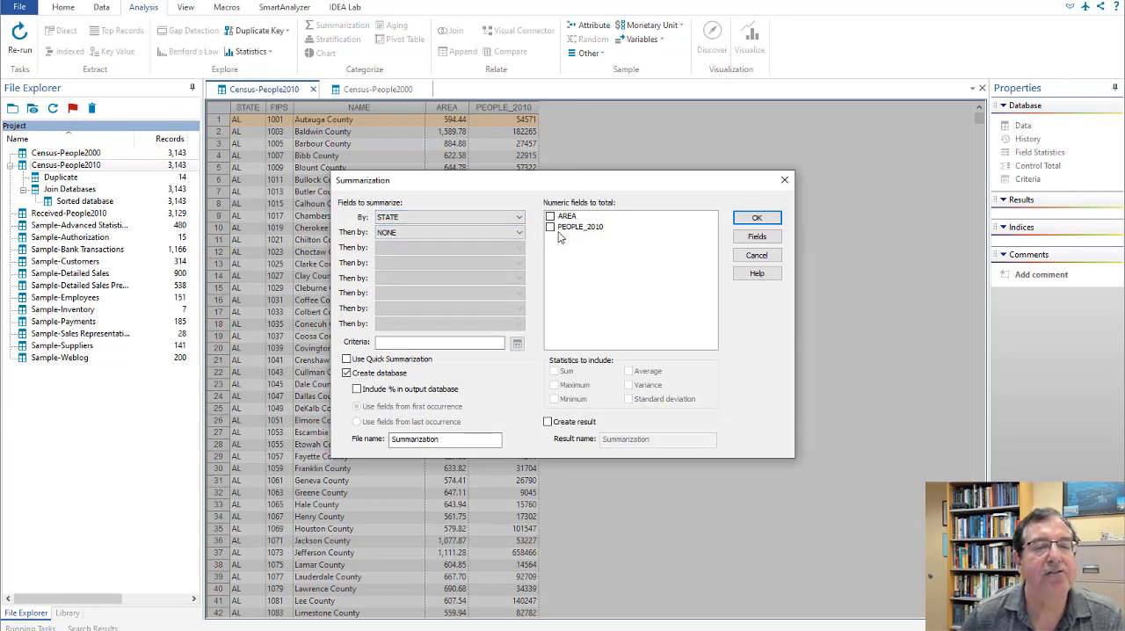
pyautogui.click(551, 226)
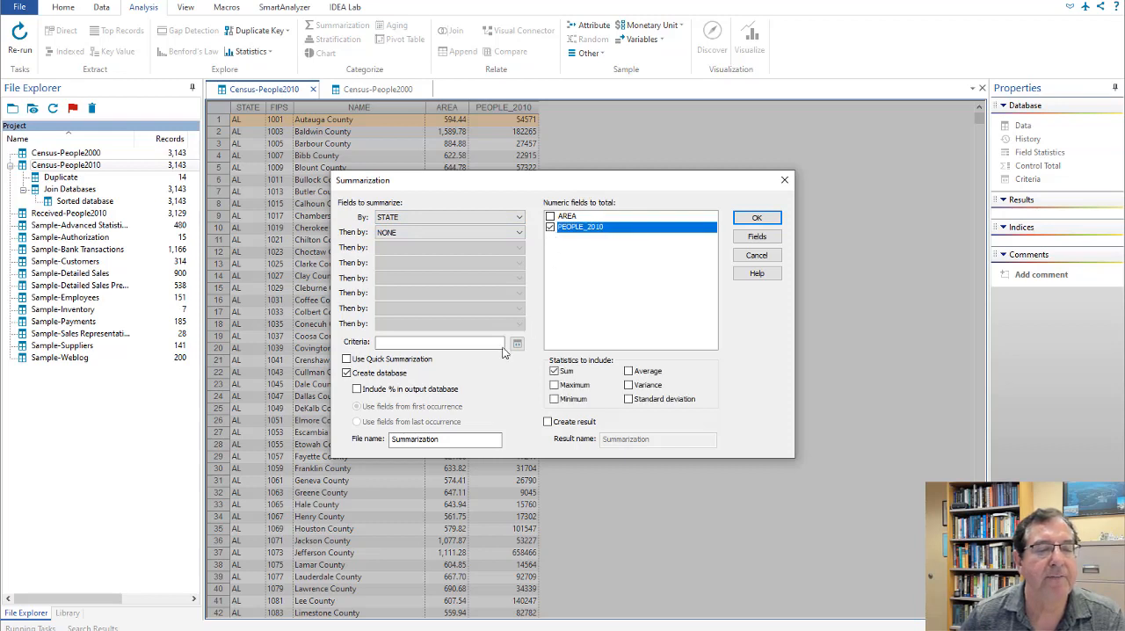
pyautogui.click(444, 439)
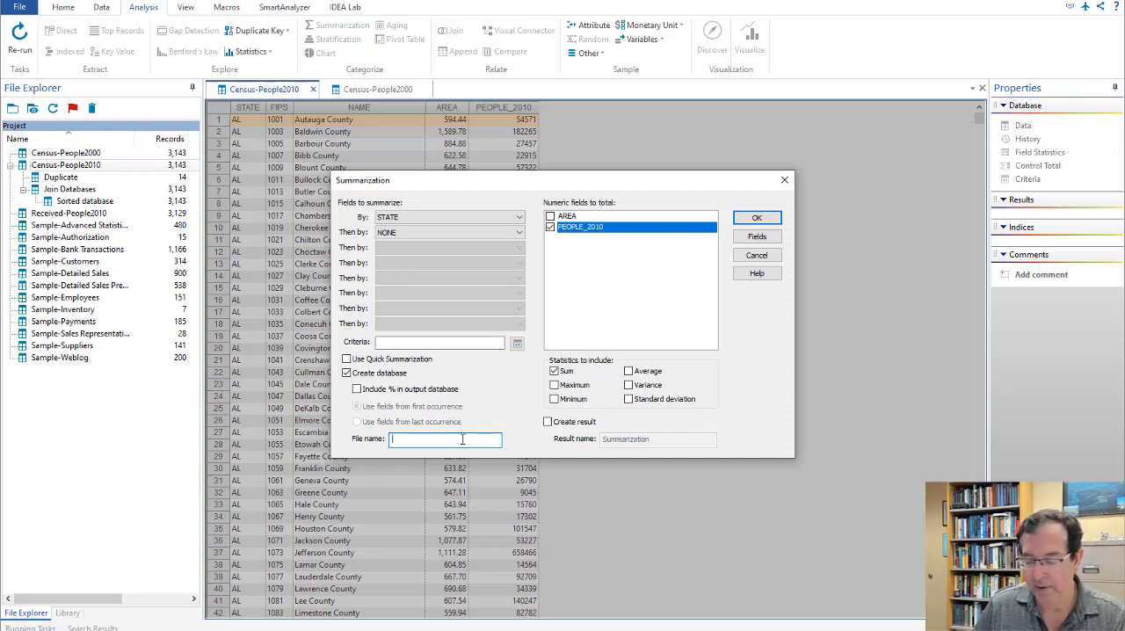
pyautogui.write('Total2010')
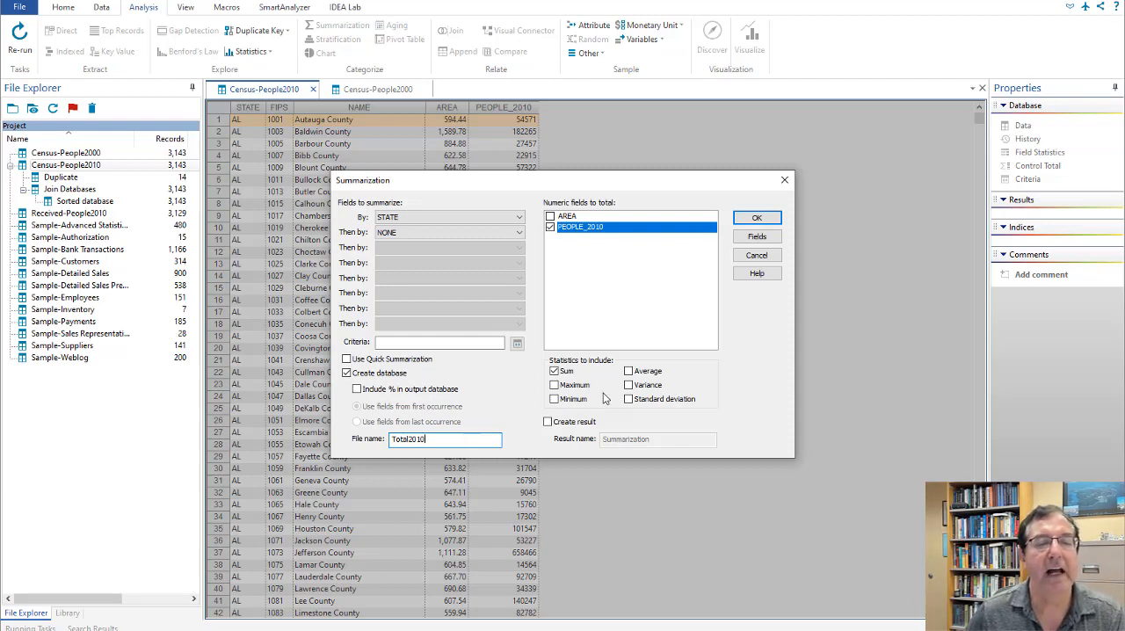
pyautogui.click(547, 421)
pyautogui.write('T')
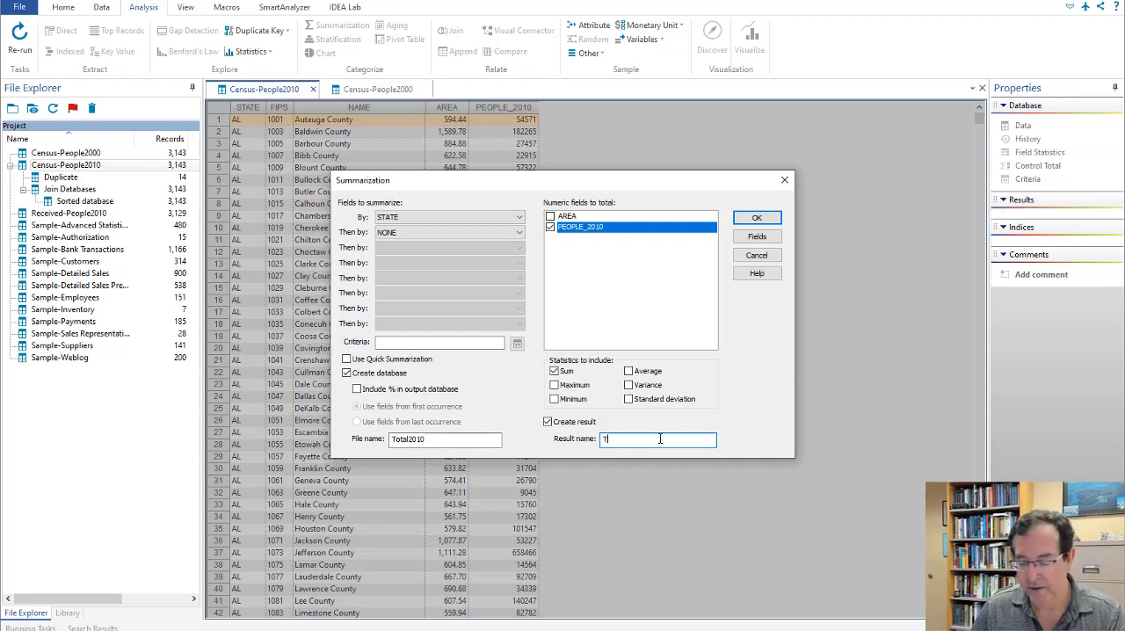
pyautogui.write('otal2010')
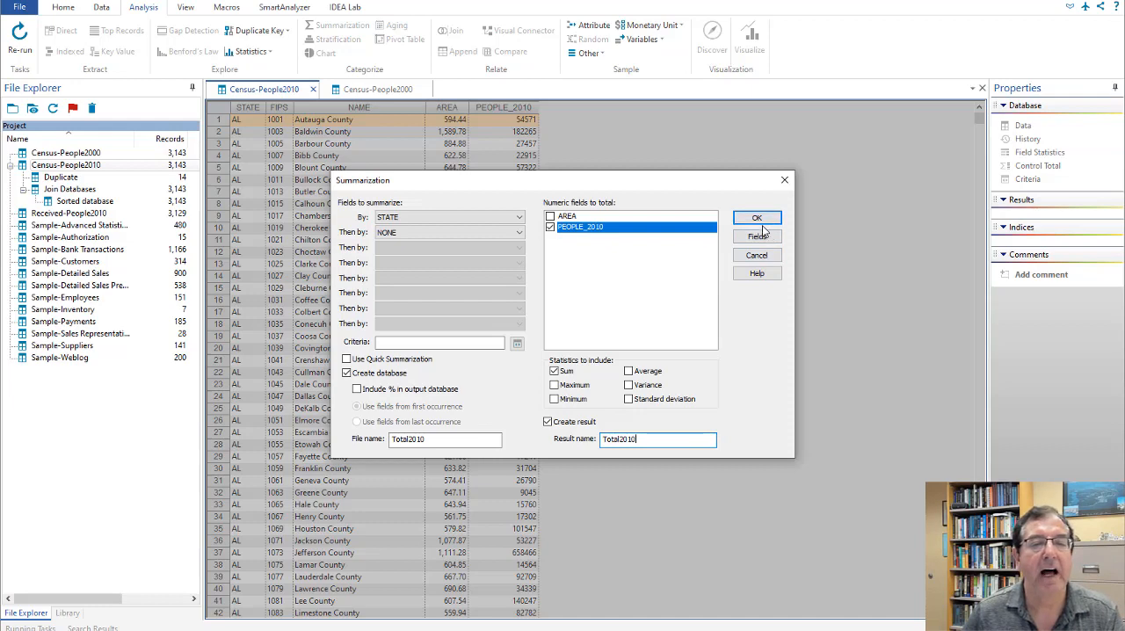
pyautogui.click(757, 217)
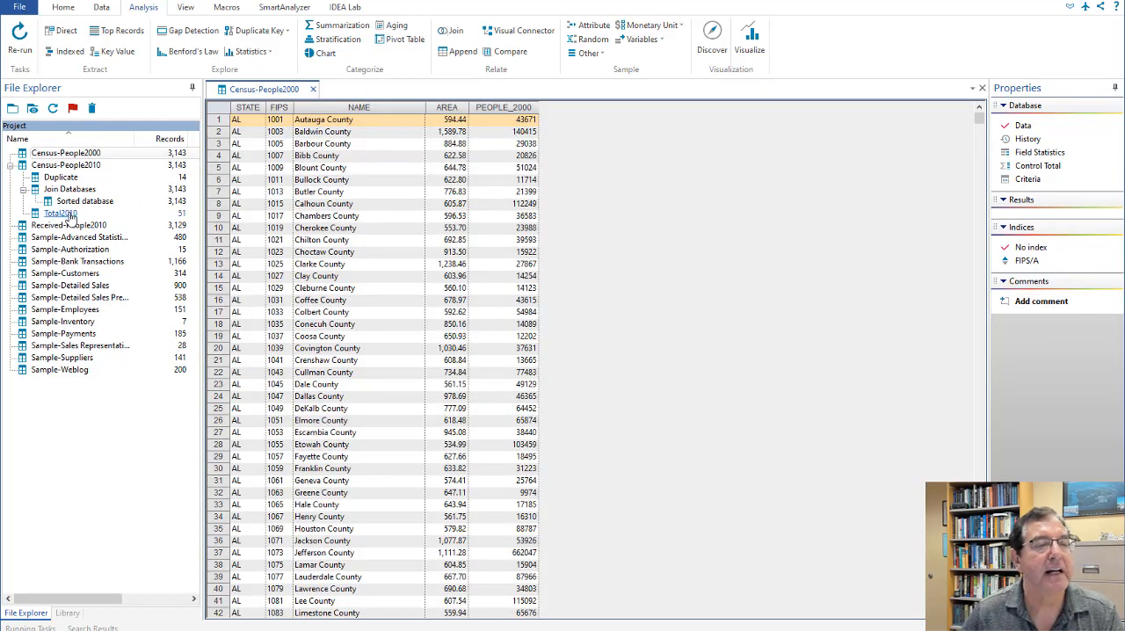
# - Browse the Total2010 state totals, then start summarizing Census-People2000
pyautogui.doubleClick(59, 212)
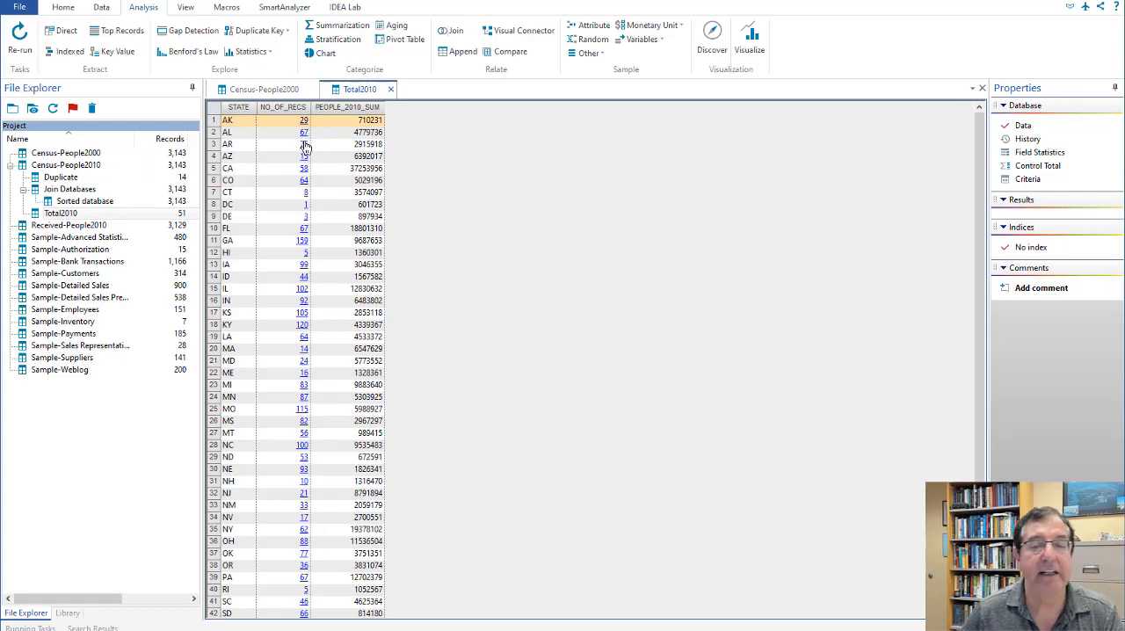
pyautogui.scroll(-3)
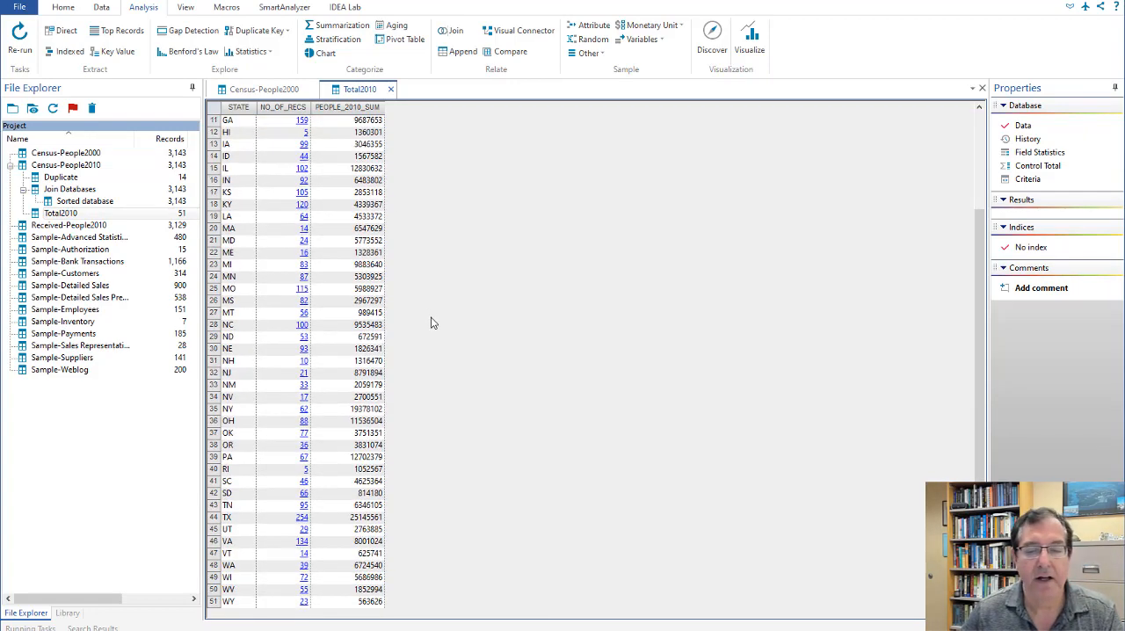
pyautogui.moveTo(406, 434)
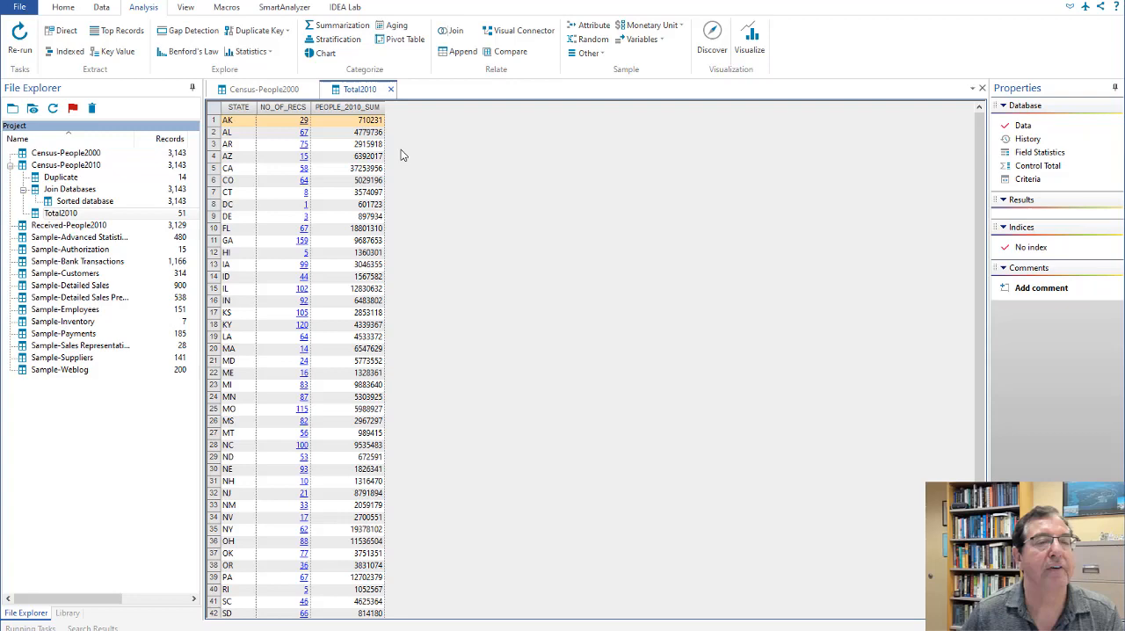
pyautogui.moveTo(263, 89)
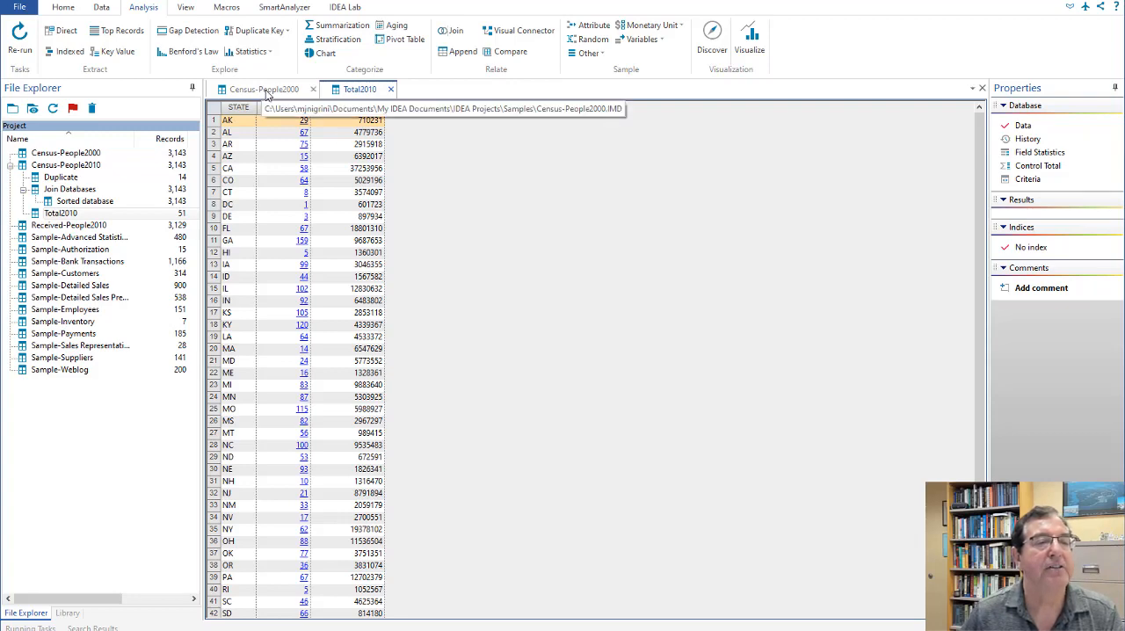
pyautogui.click(260, 88)
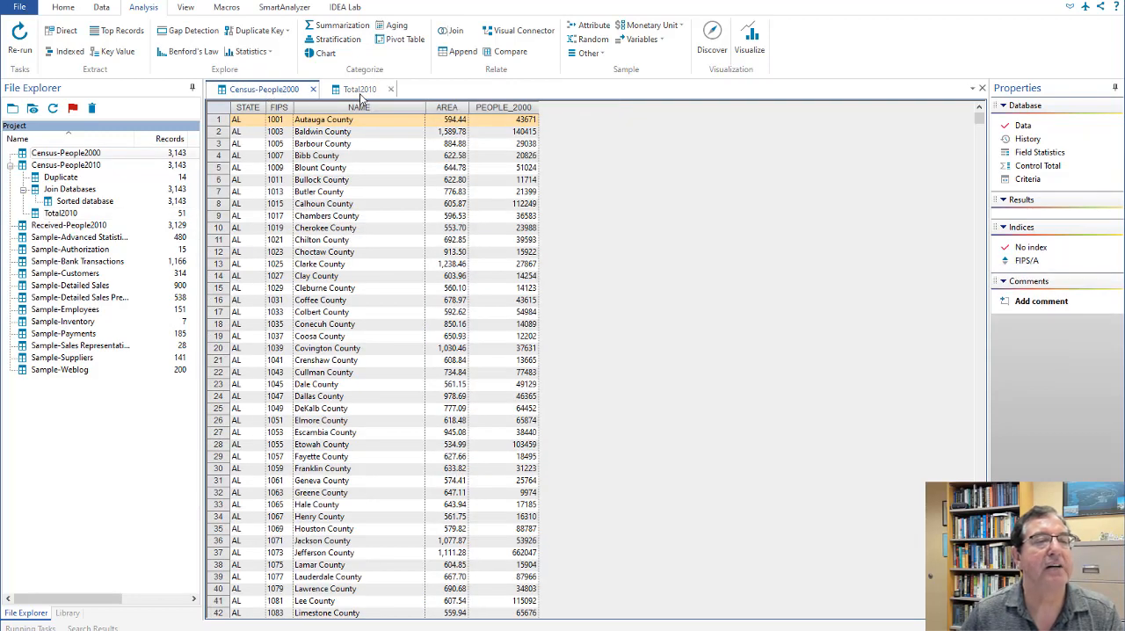
pyautogui.click(341, 25)
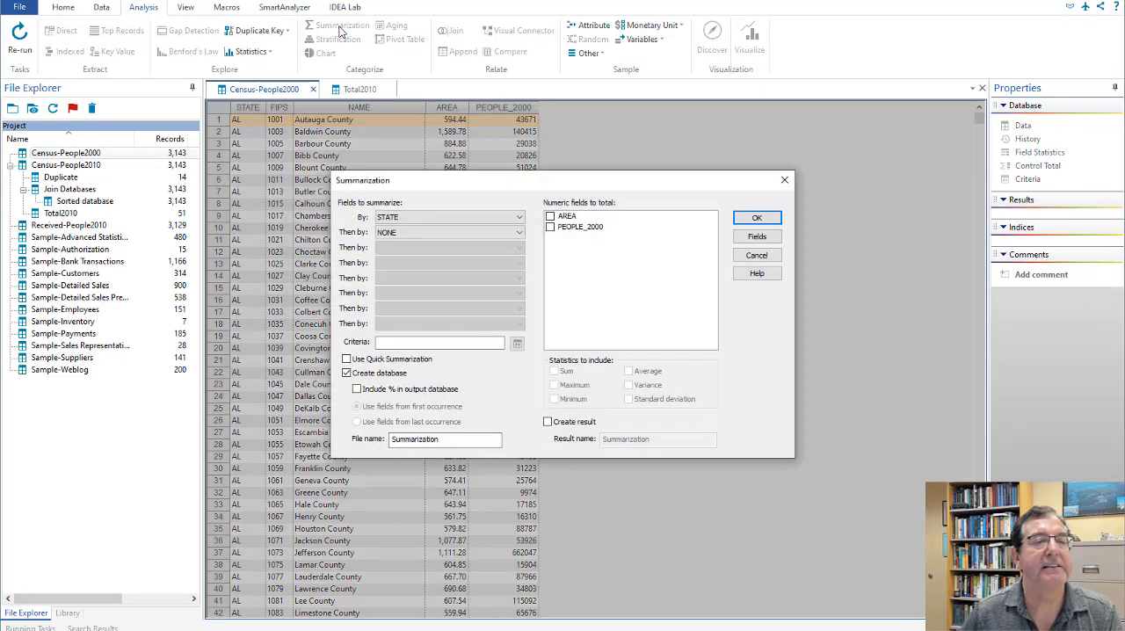
# - Sum PEOPLE_2000 by state into a Total2000 database, also created as a Total2000 result
pyautogui.click(449, 218)
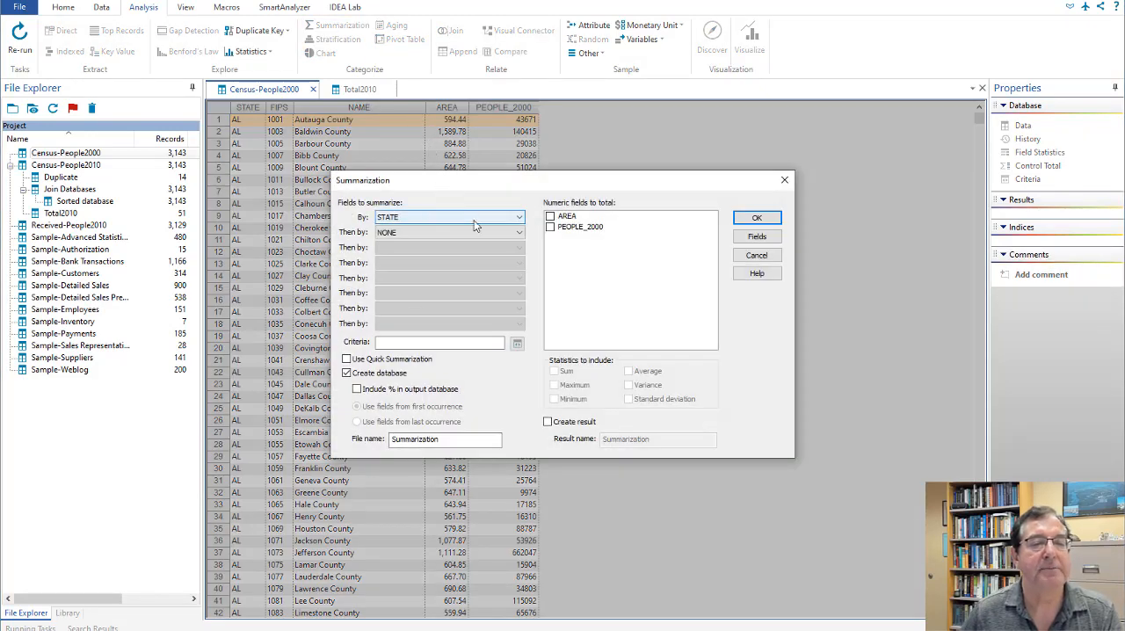
pyautogui.click(551, 227)
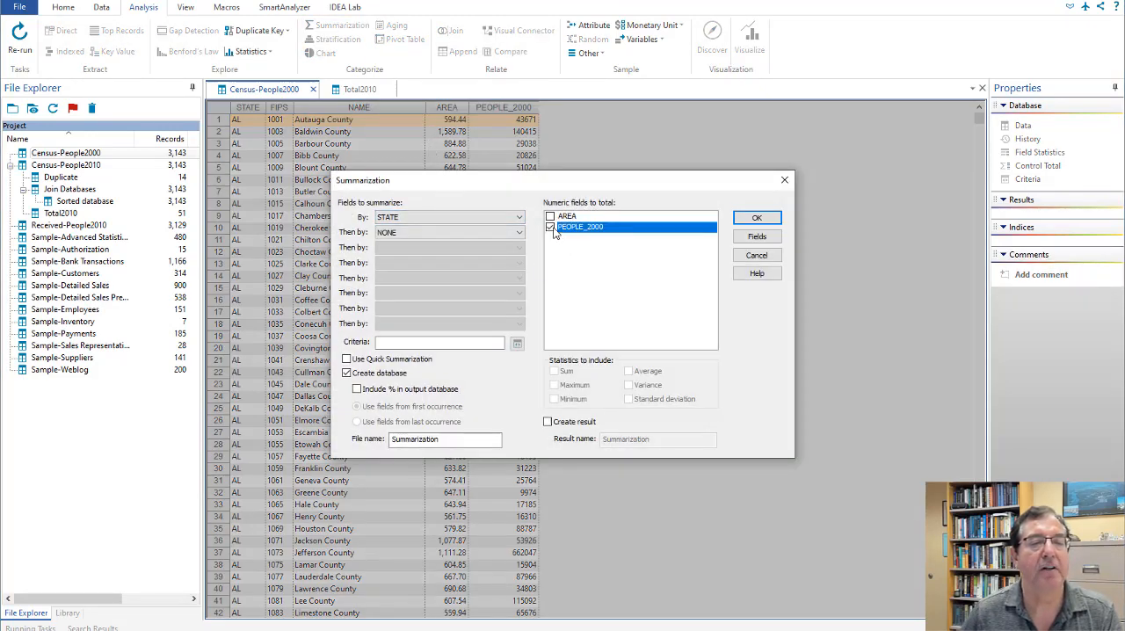
pyautogui.click(554, 370)
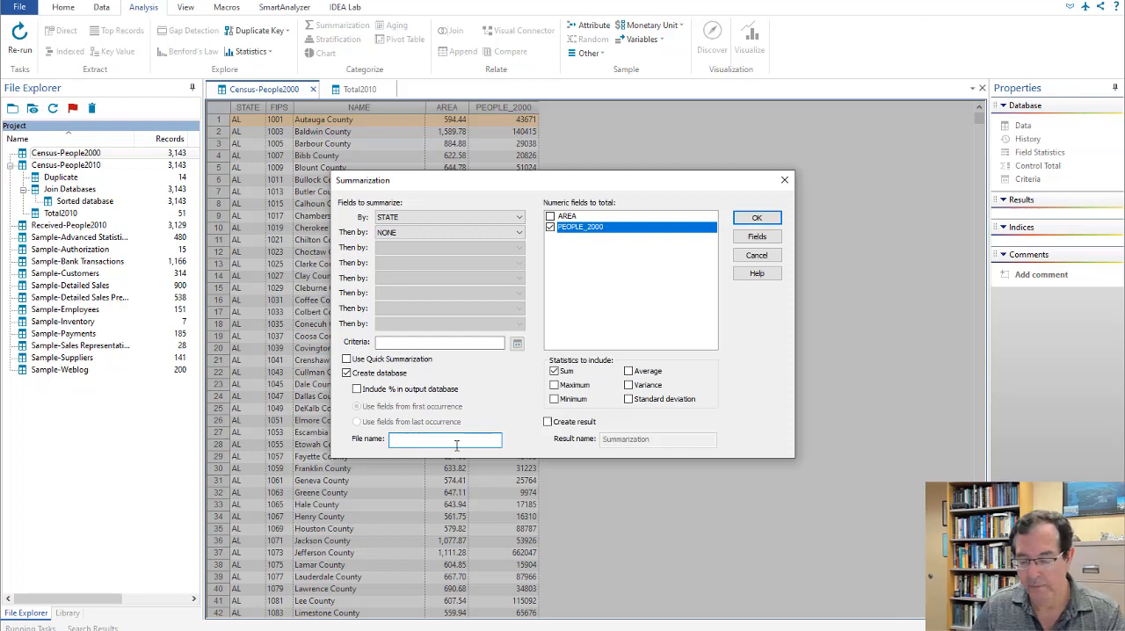
pyautogui.write('total2000')
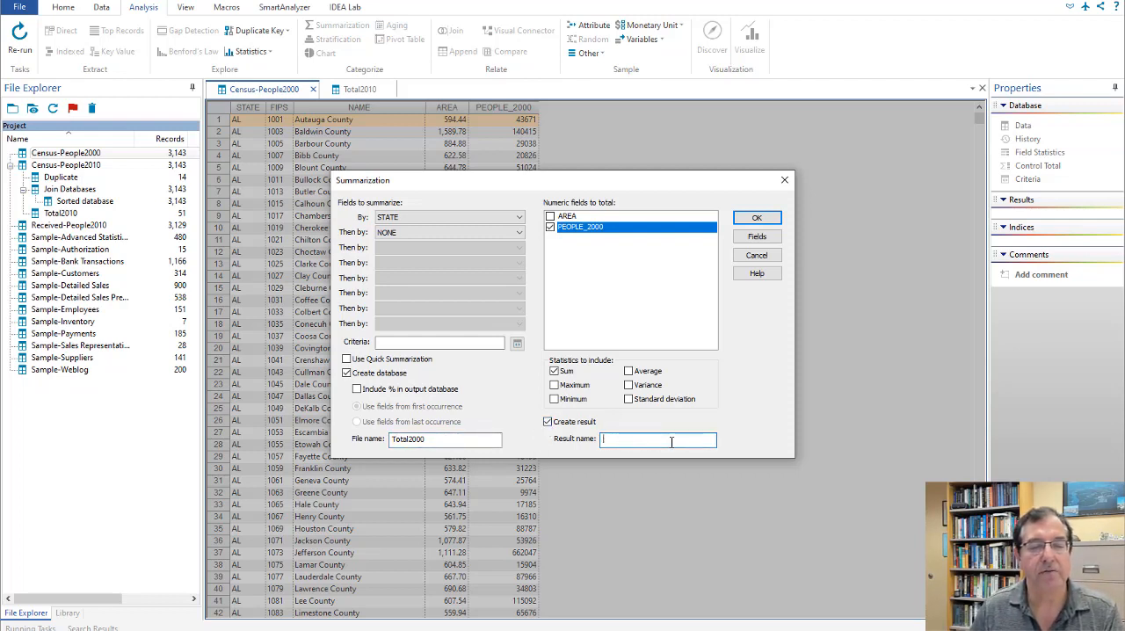
pyautogui.write('Total2000')
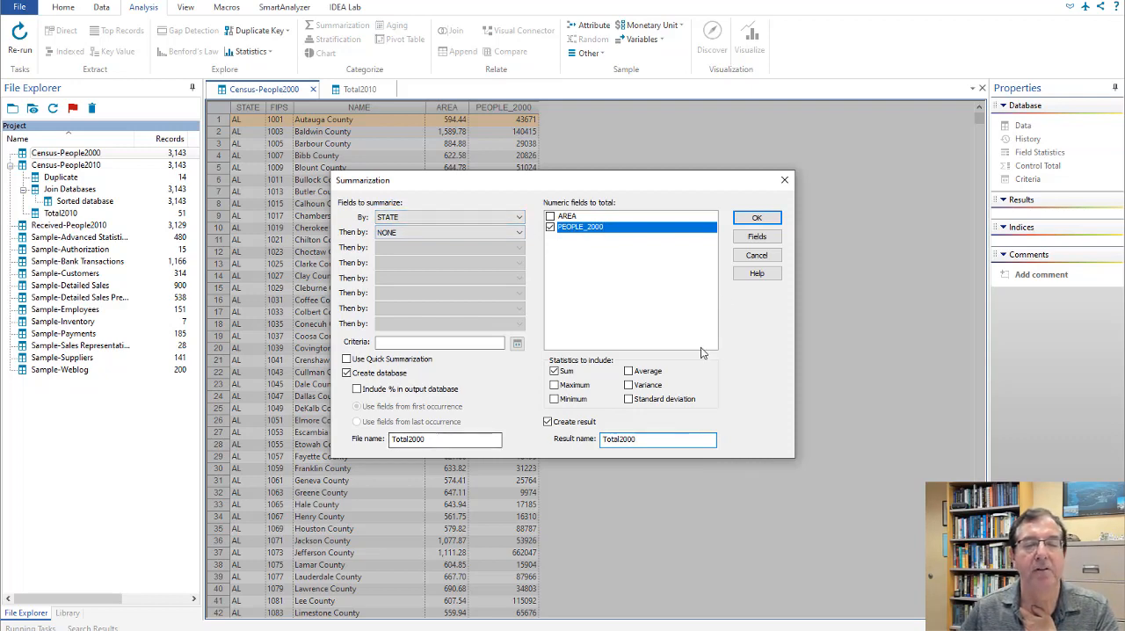
pyautogui.click(756, 217)
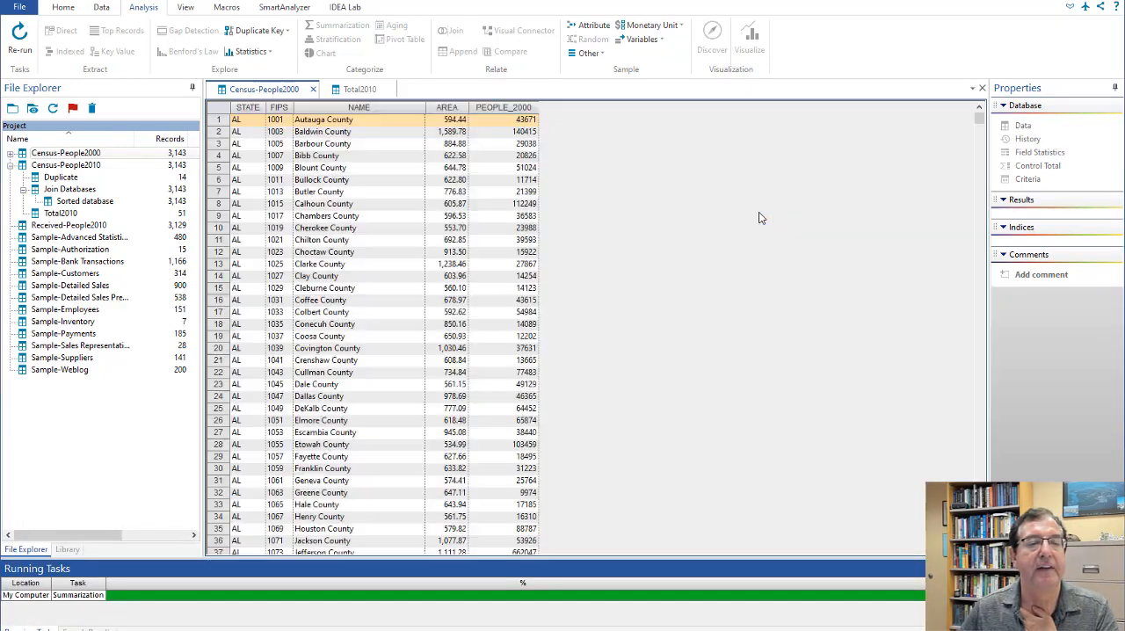
pyautogui.click(341, 24)
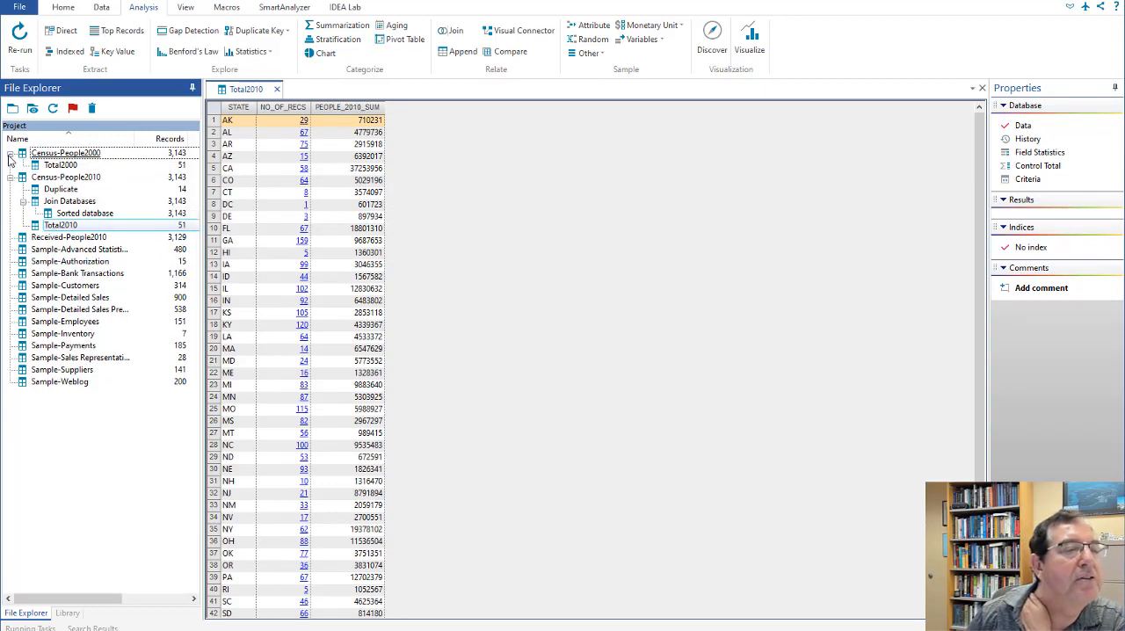
# - Open Total2000 and switch between the Total2010 and Total2000 tabs to compare totals
pyautogui.doubleClick(61, 164)
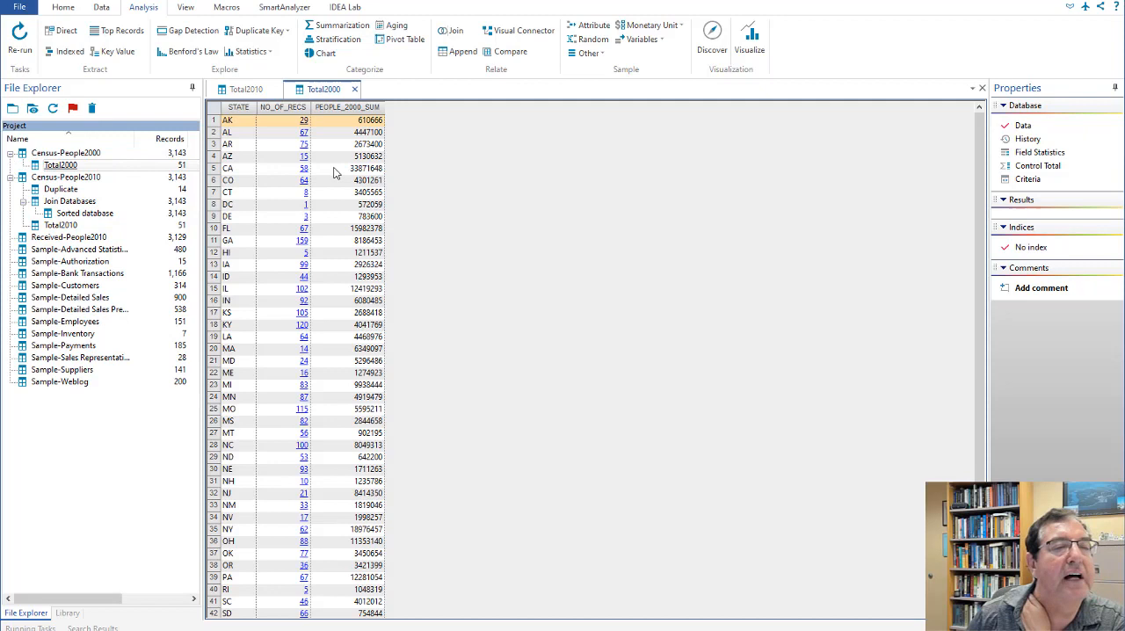
pyautogui.click(246, 89)
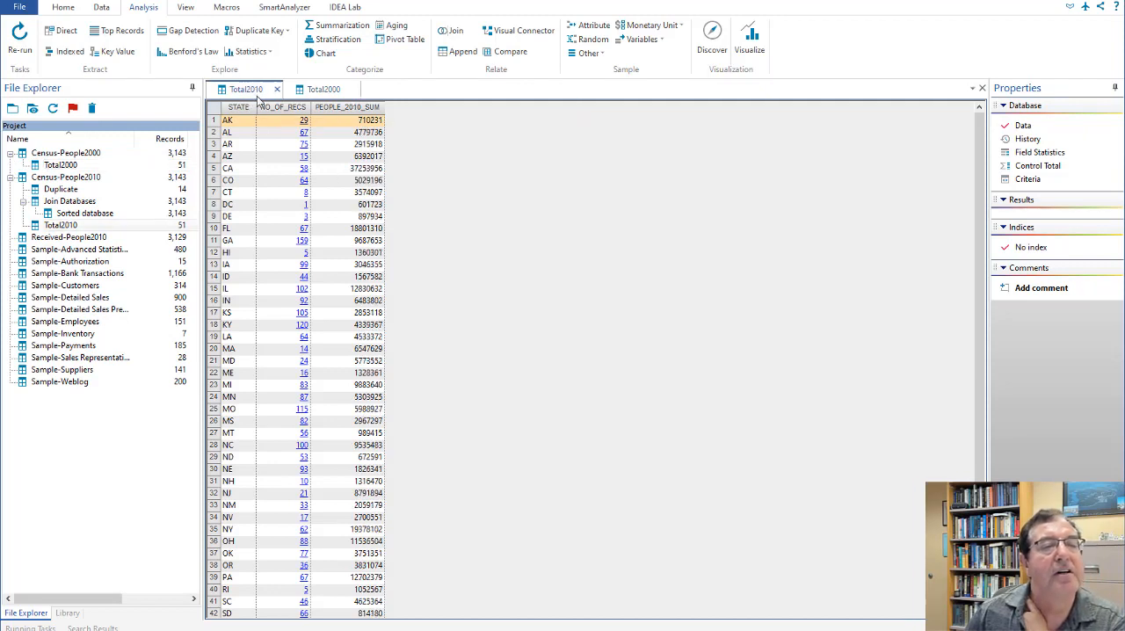
pyautogui.click(323, 89)
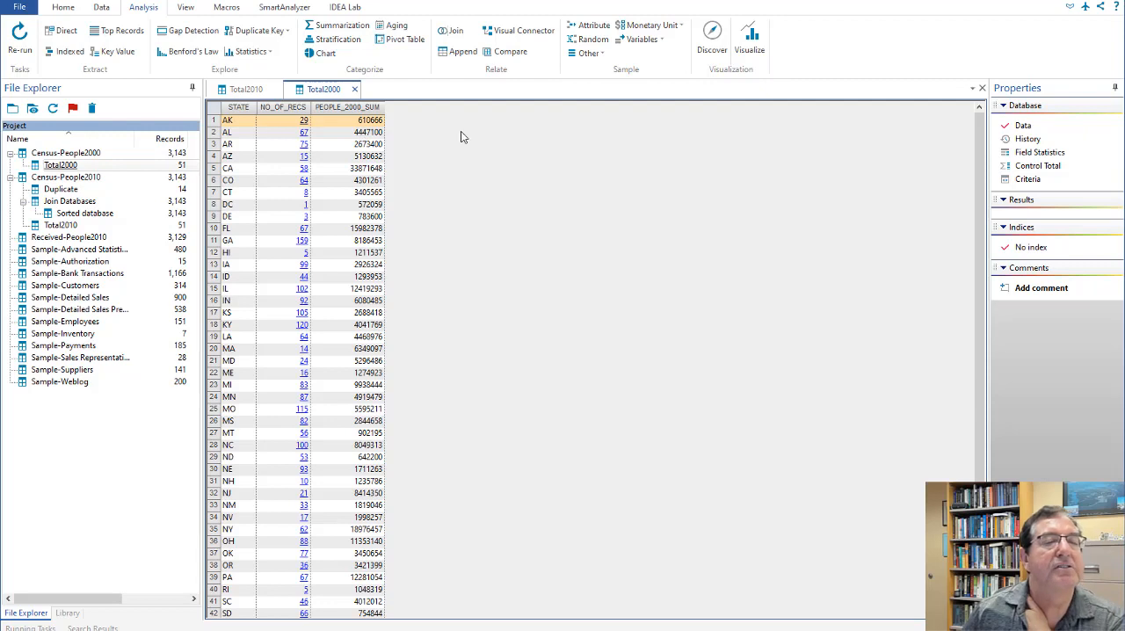
pyautogui.click(246, 89)
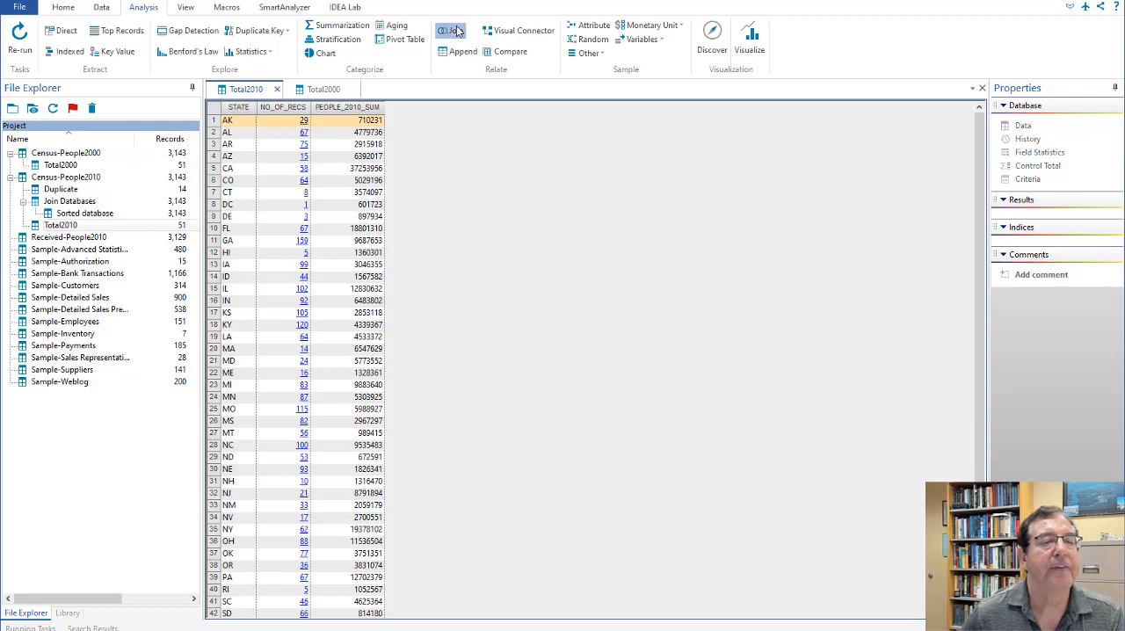
# - Join Total2010 with Total2000, keeping all primary fields and only PEOPLE_2000_SUM from the secondary
pyautogui.click(450, 30)
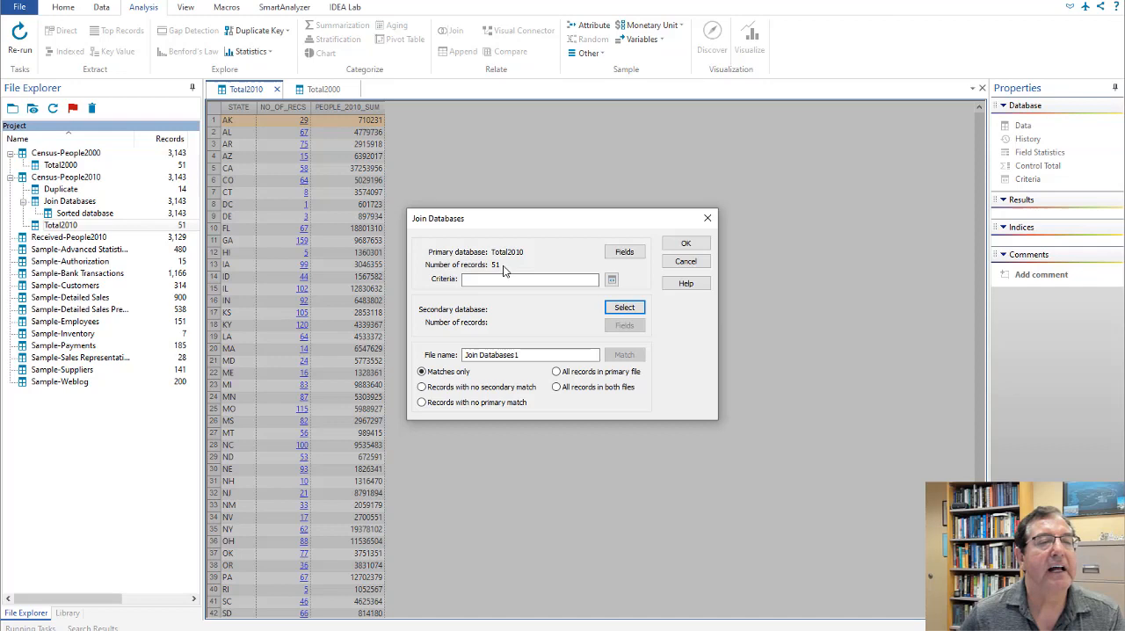
pyautogui.click(530, 278)
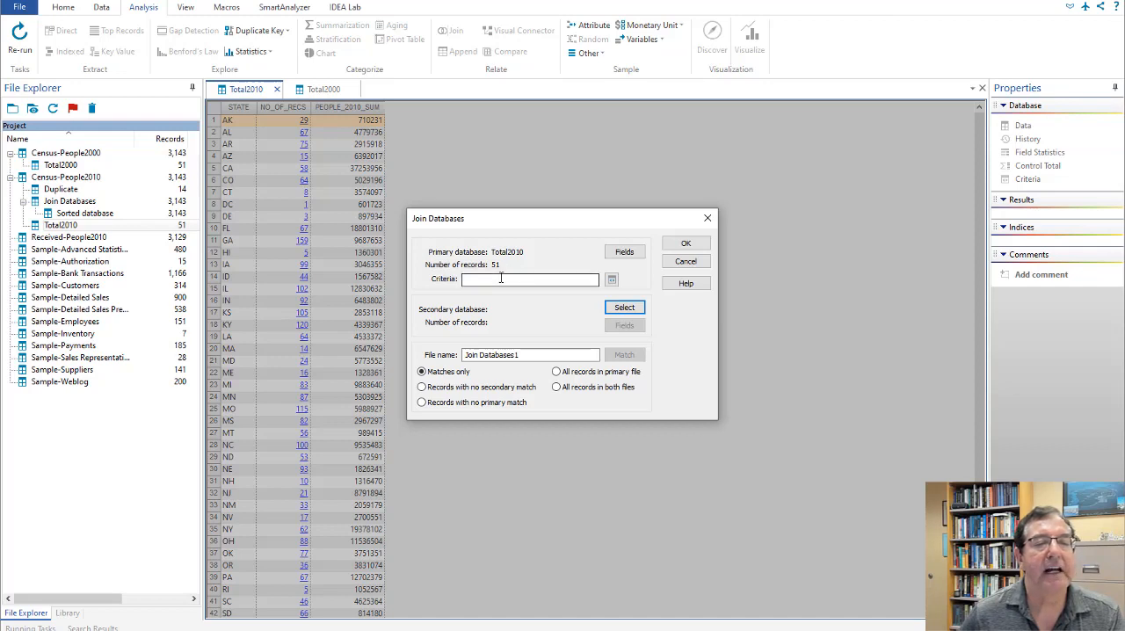
pyautogui.click(624, 251)
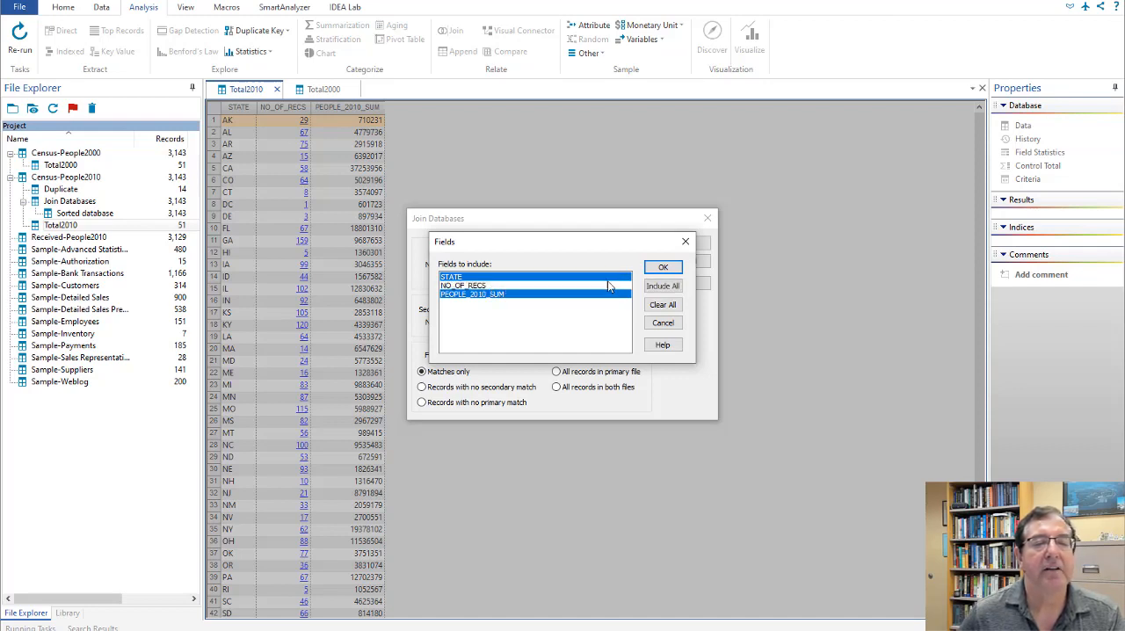
pyautogui.click(663, 267)
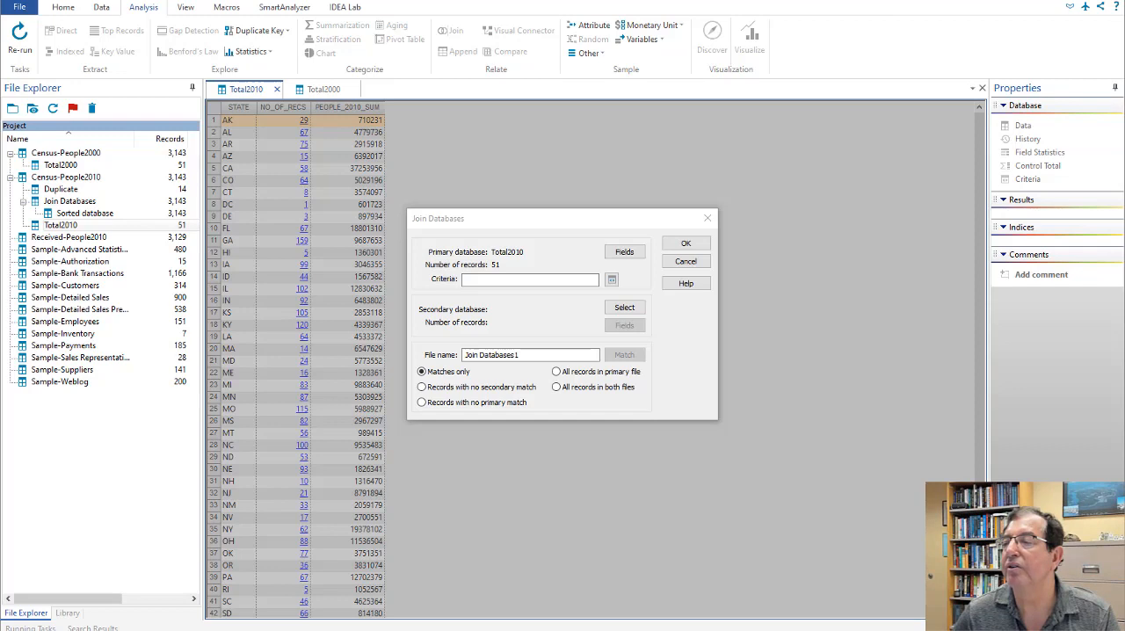
pyautogui.click(624, 307)
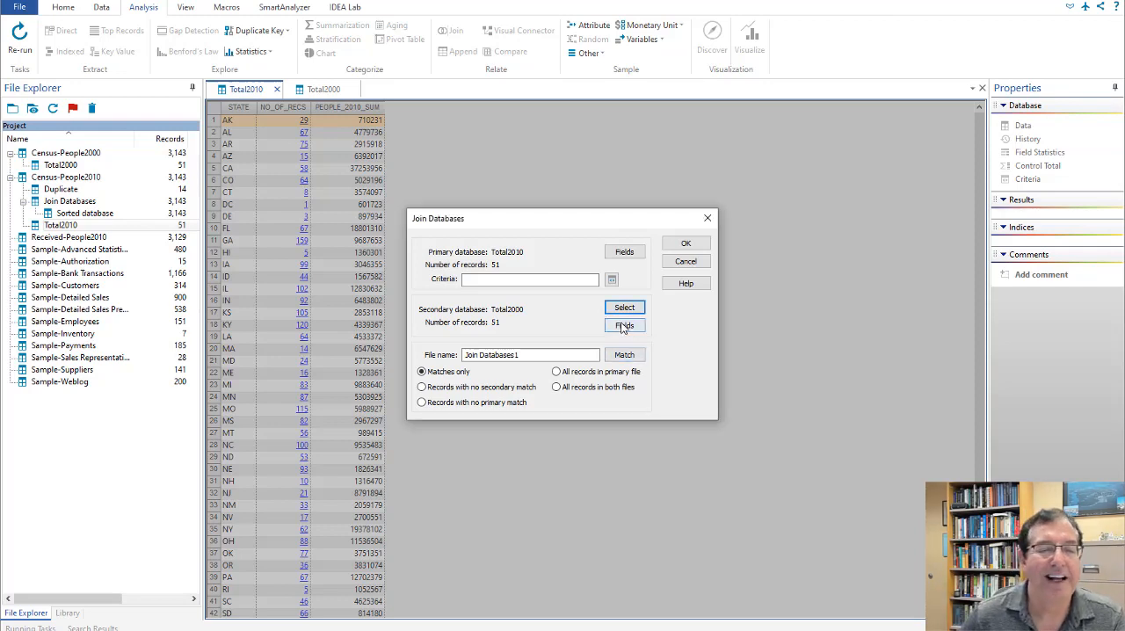
pyautogui.click(624, 326)
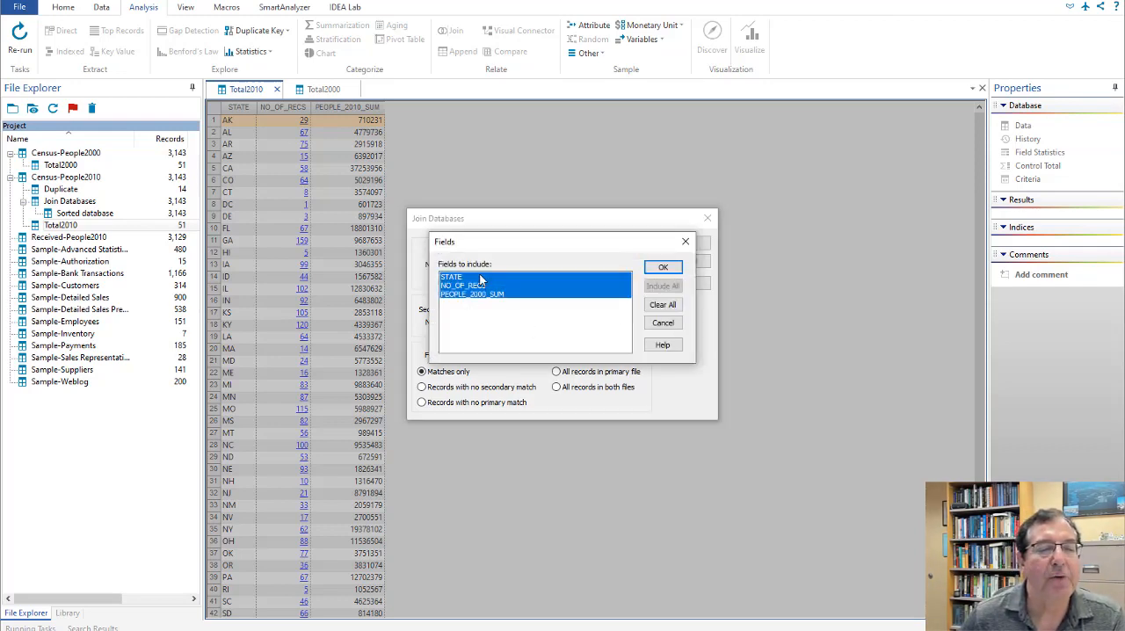
pyautogui.click(472, 294)
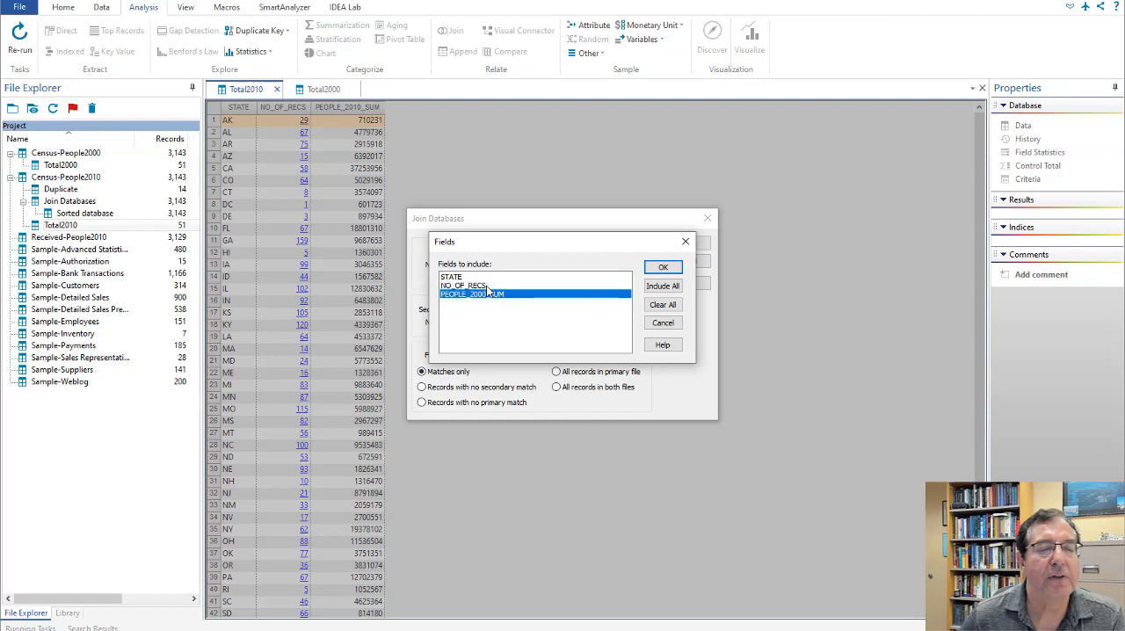
pyautogui.click(663, 267)
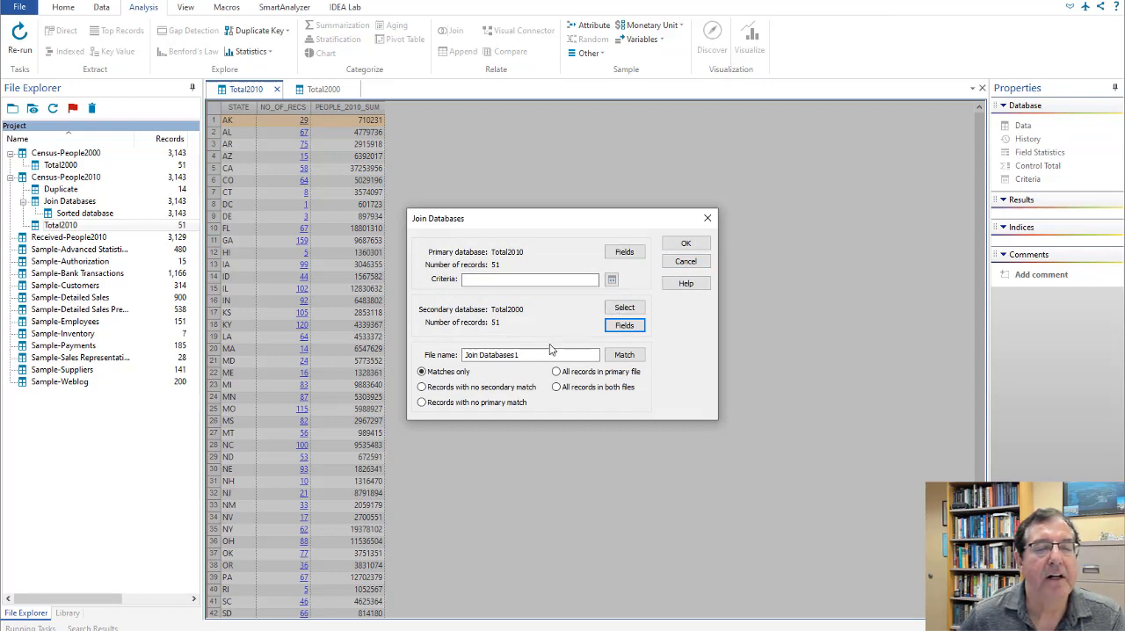
pyautogui.moveTo(531, 355)
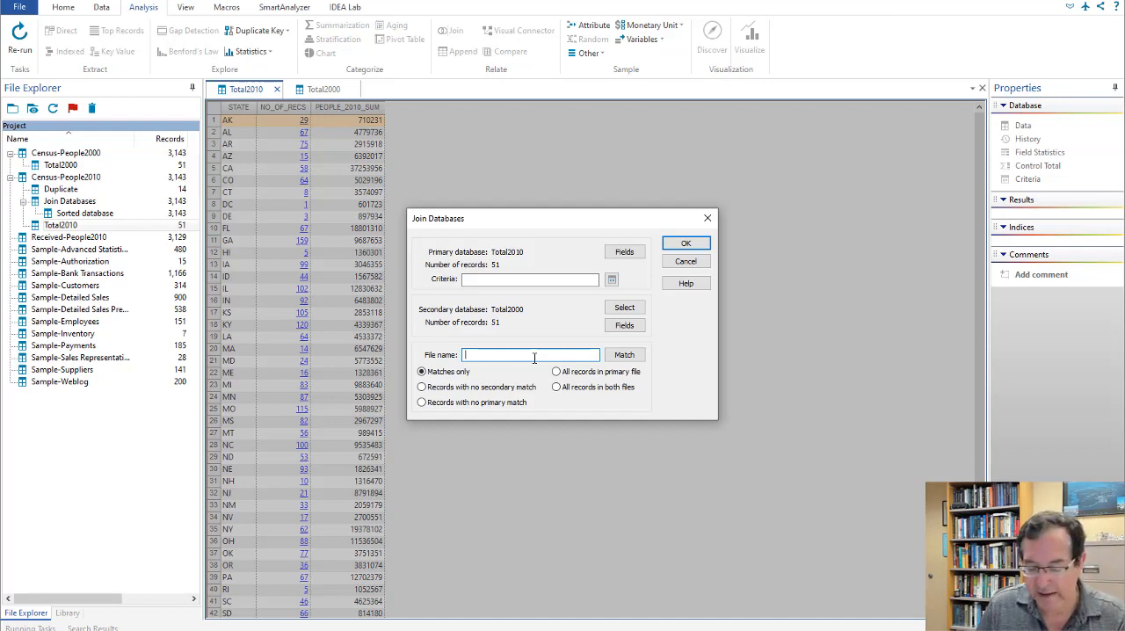
# - Name the join StateTotals, match on STATE, keep all records in both files, and run it
pyautogui.write('StateTotalsw')
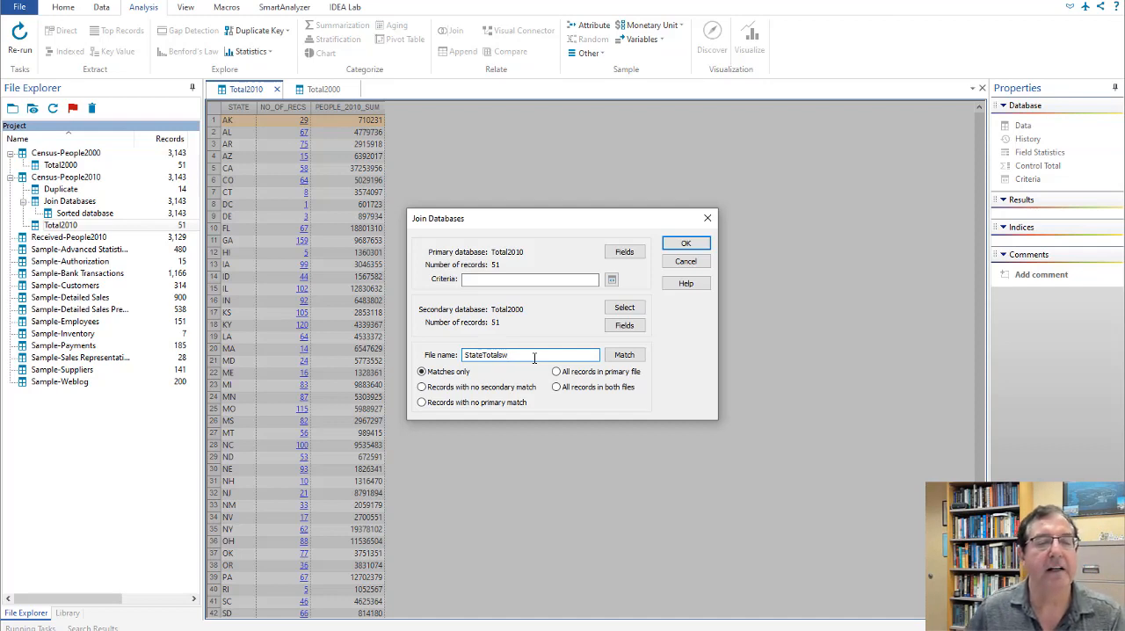
pyautogui.press('Backspace')
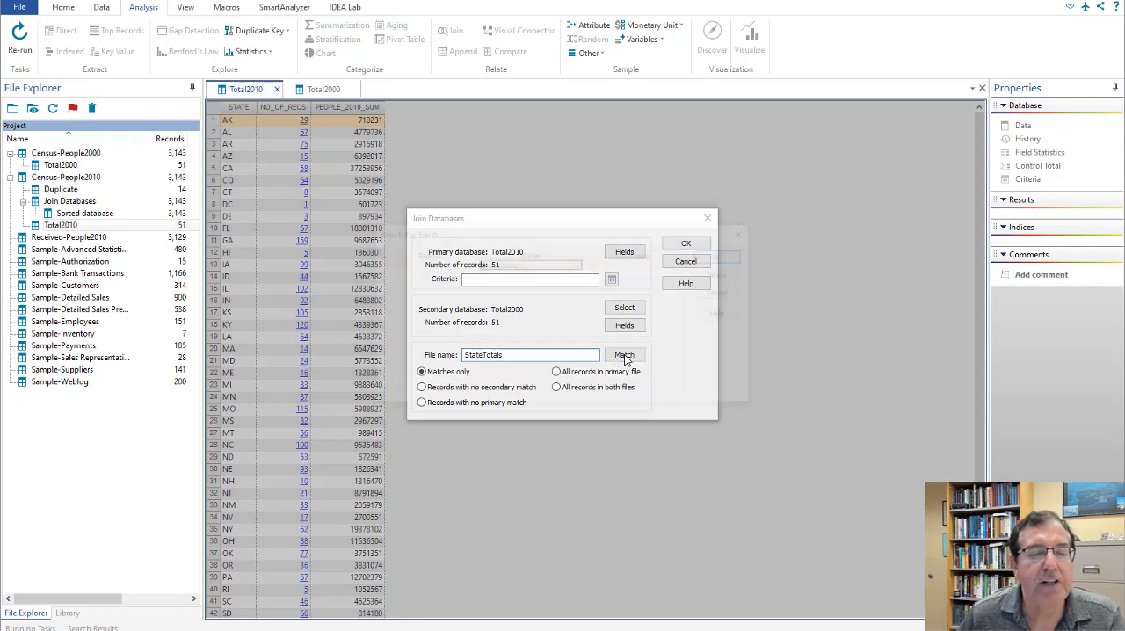
pyautogui.click(623, 354)
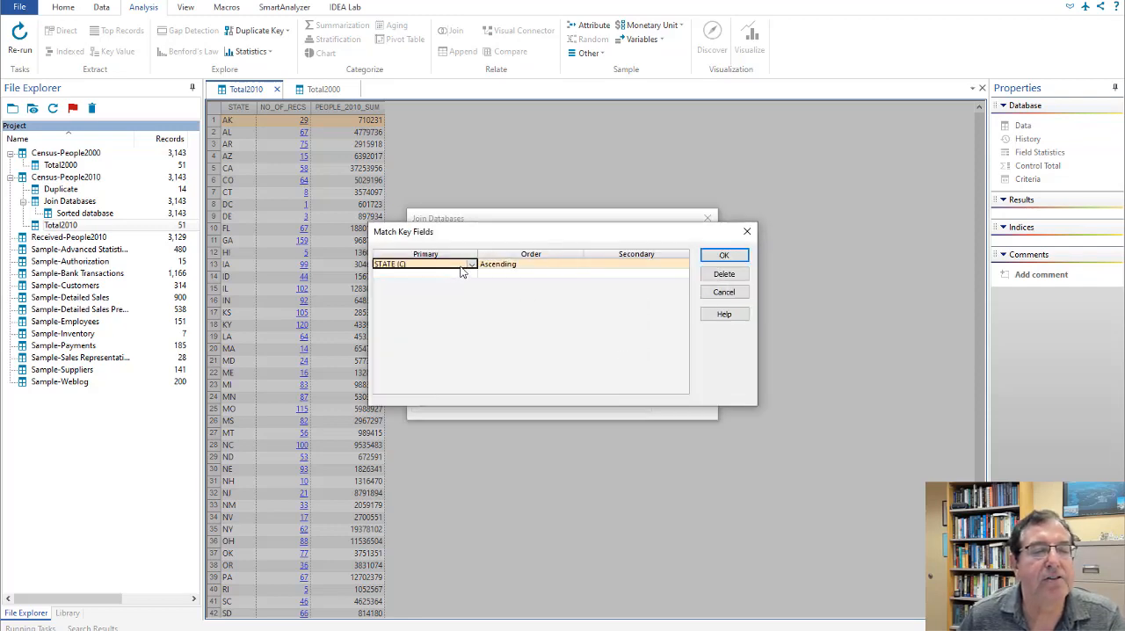
pyautogui.click(636, 264)
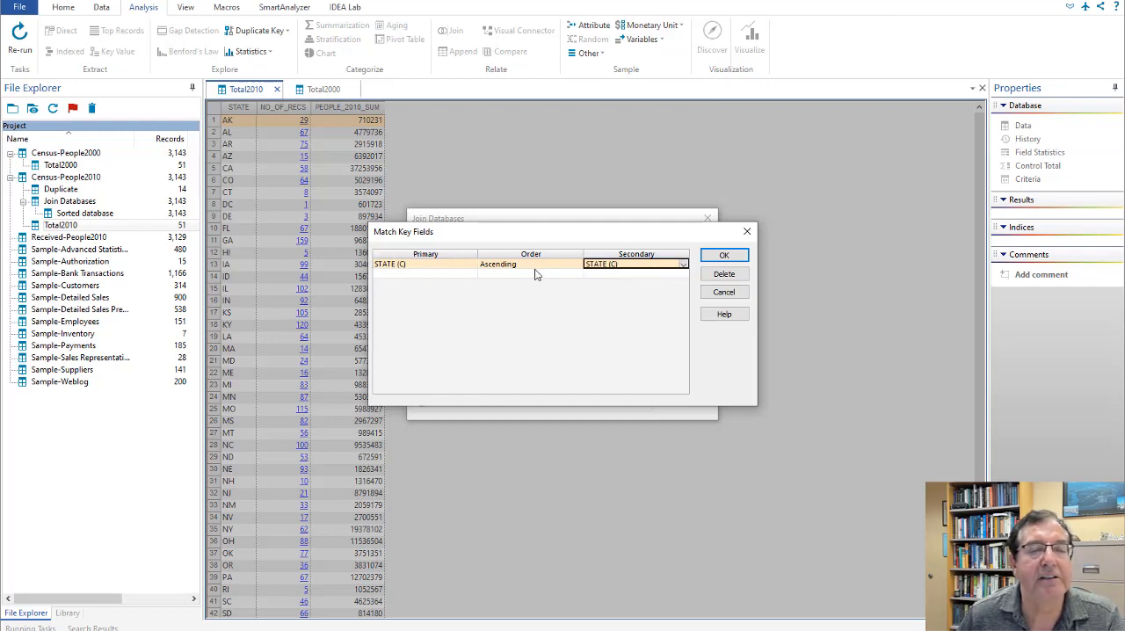
pyautogui.click(723, 255)
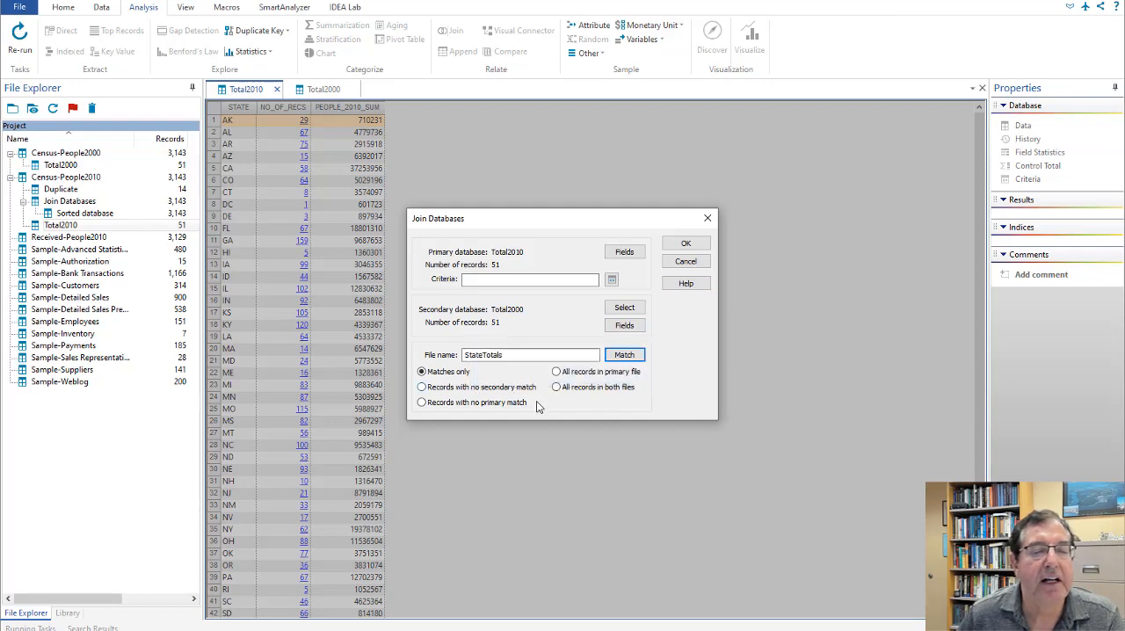
pyautogui.click(556, 387)
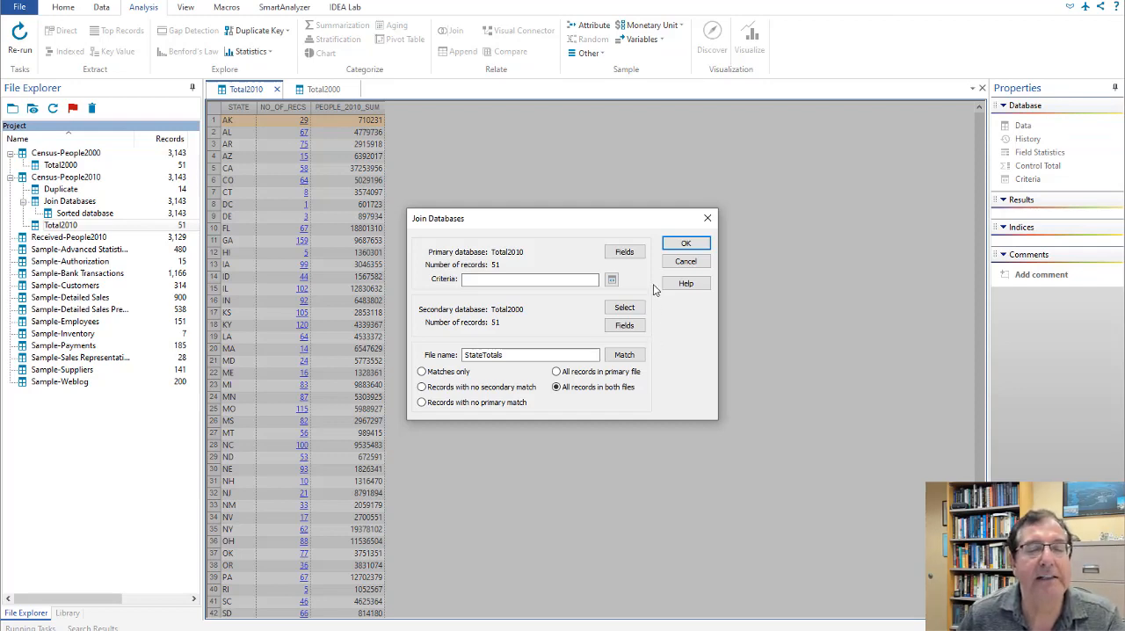
pyautogui.click(686, 243)
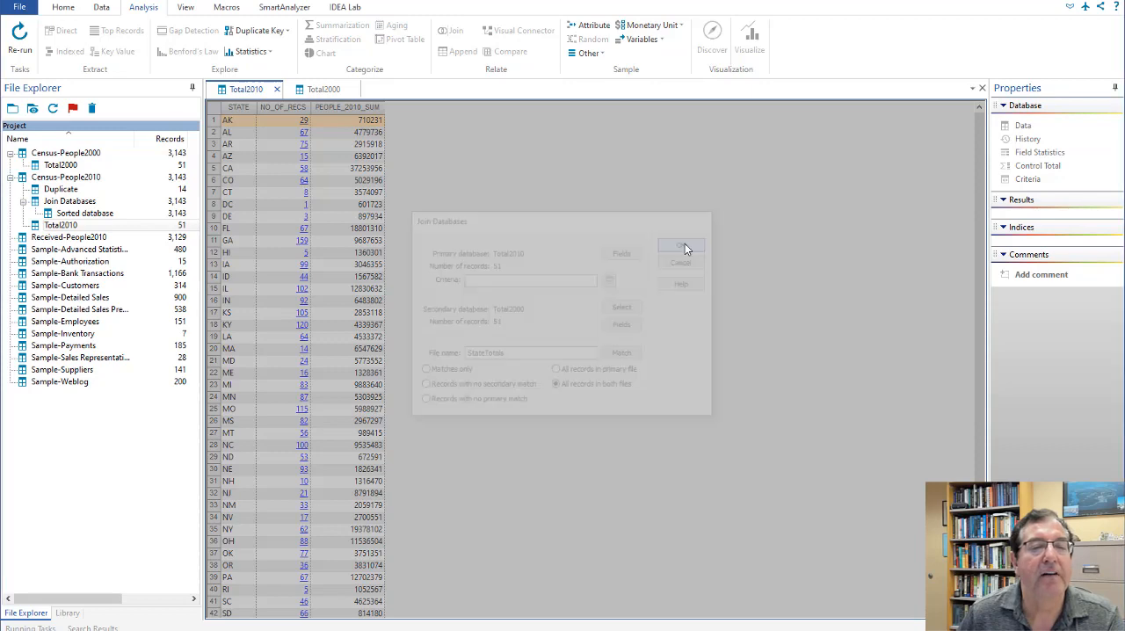
pyautogui.click(682, 246)
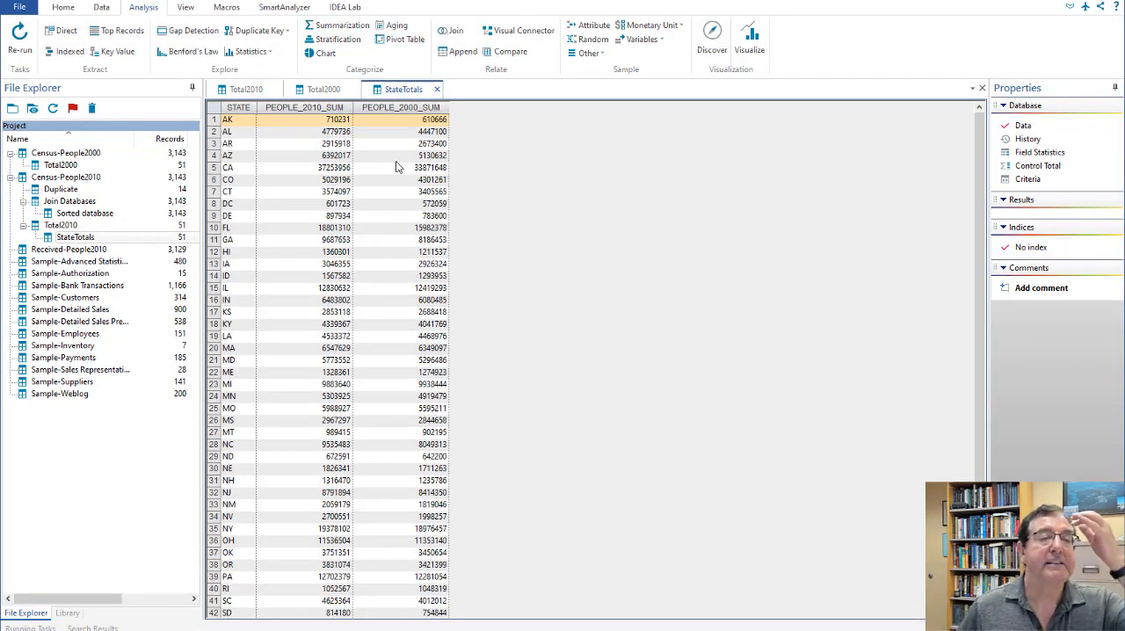
pyautogui.moveTo(453, 314)
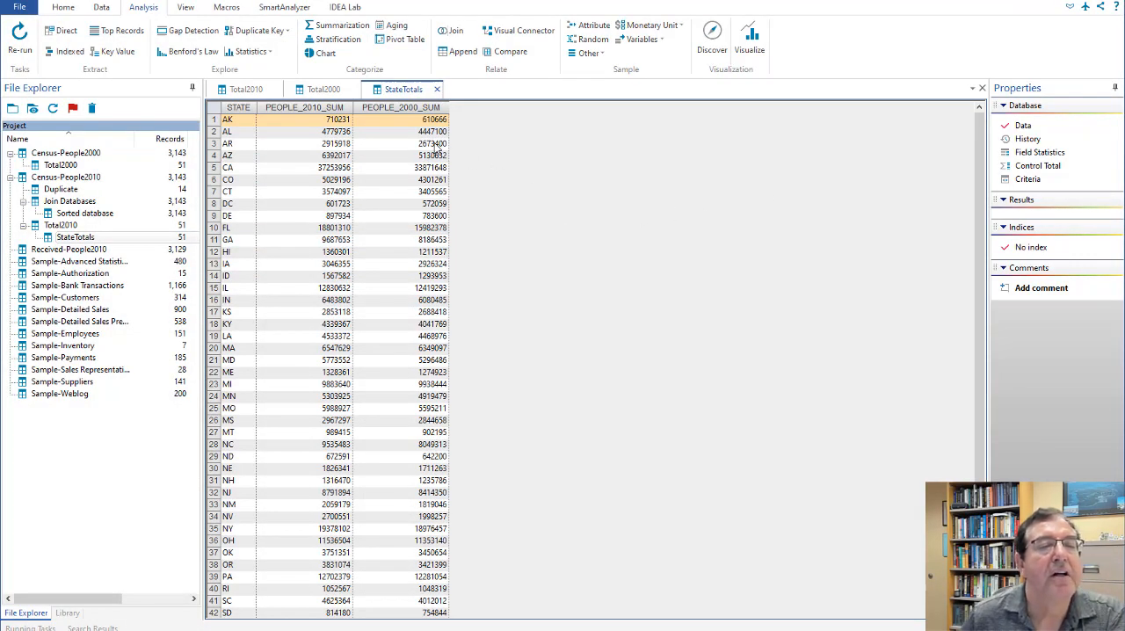
# - Select the PEOPLE_2000_SUM column in the 51-state StateTotals result
pyautogui.click(400, 107)
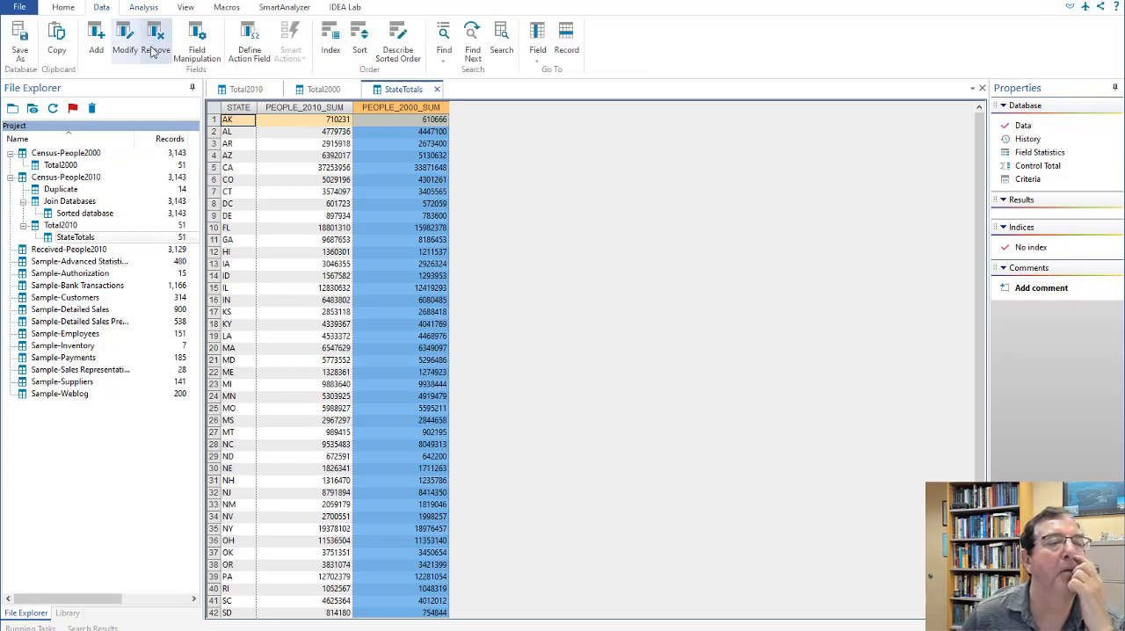
# - Change the PEOPLE_2000_SUM field name to TOTAL_2000 and accept the warning
pyautogui.click(125, 40)
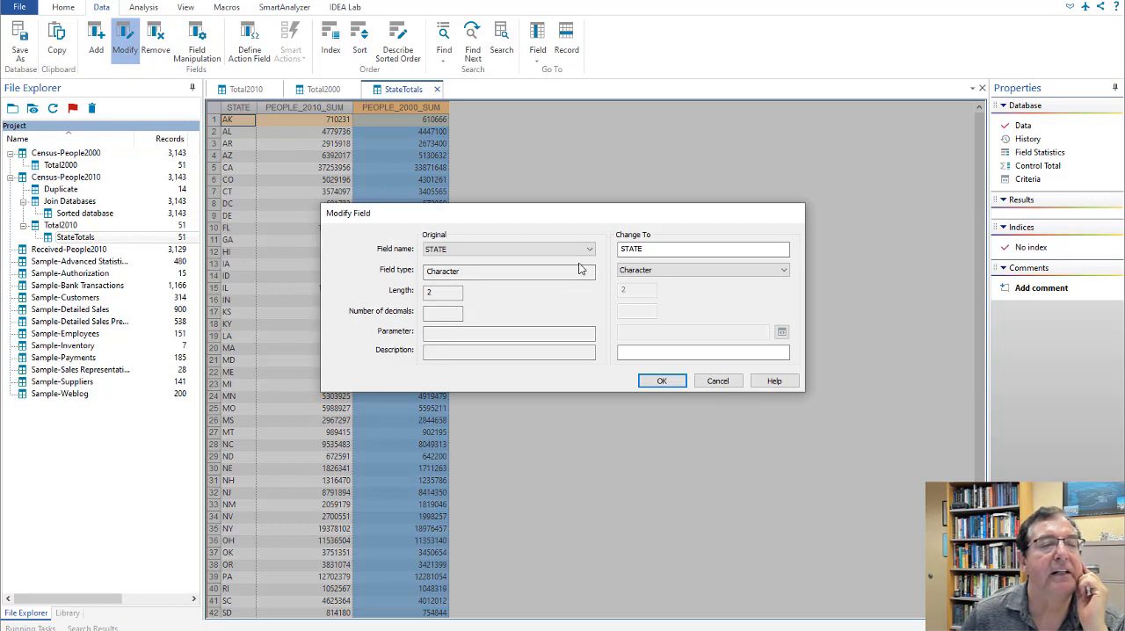
pyautogui.click(508, 248)
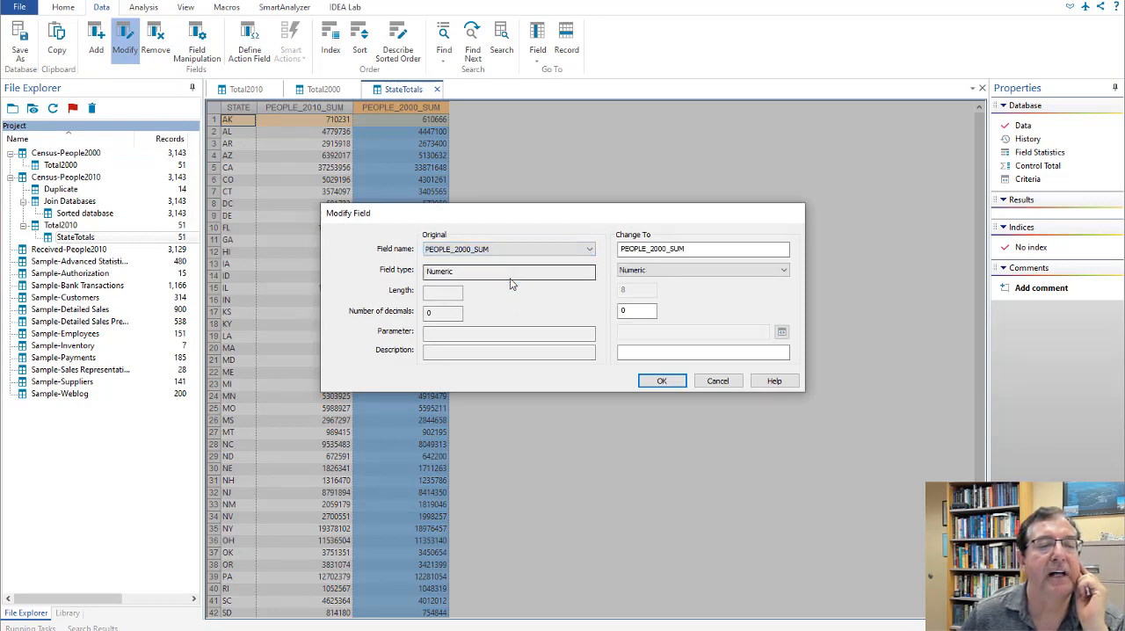
pyautogui.click(702, 249)
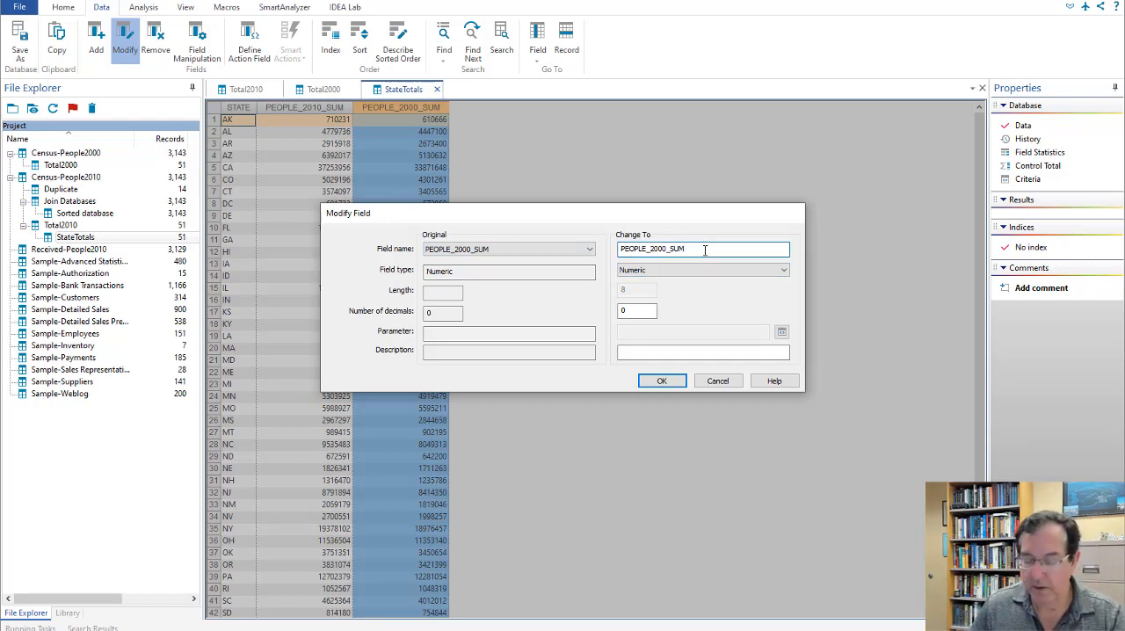
pyautogui.click(703, 249)
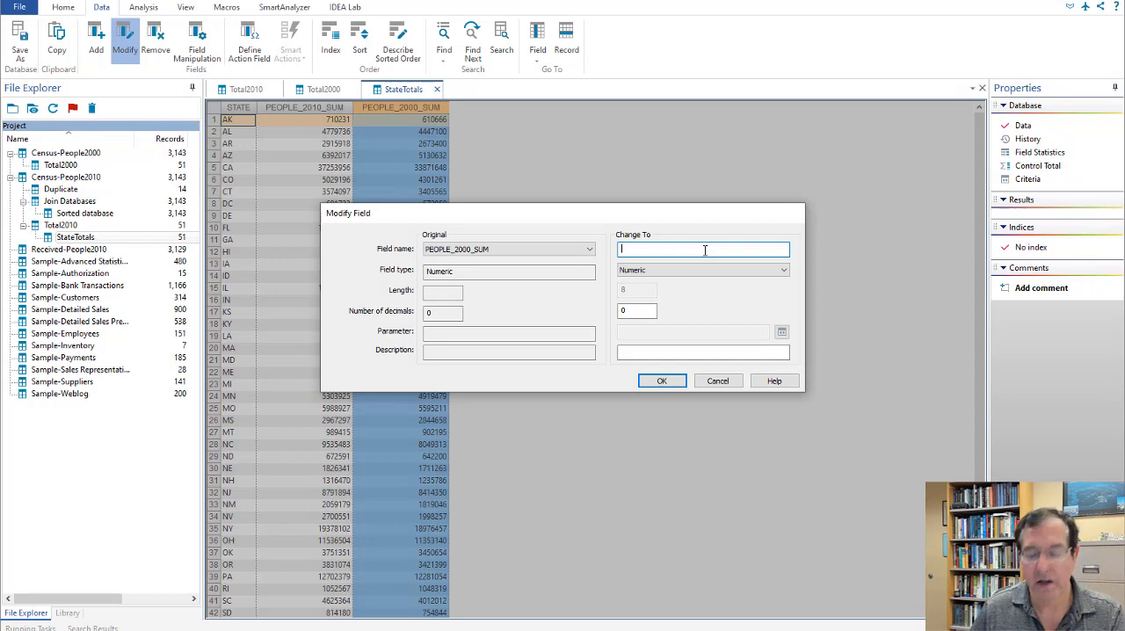
pyautogui.write('T')
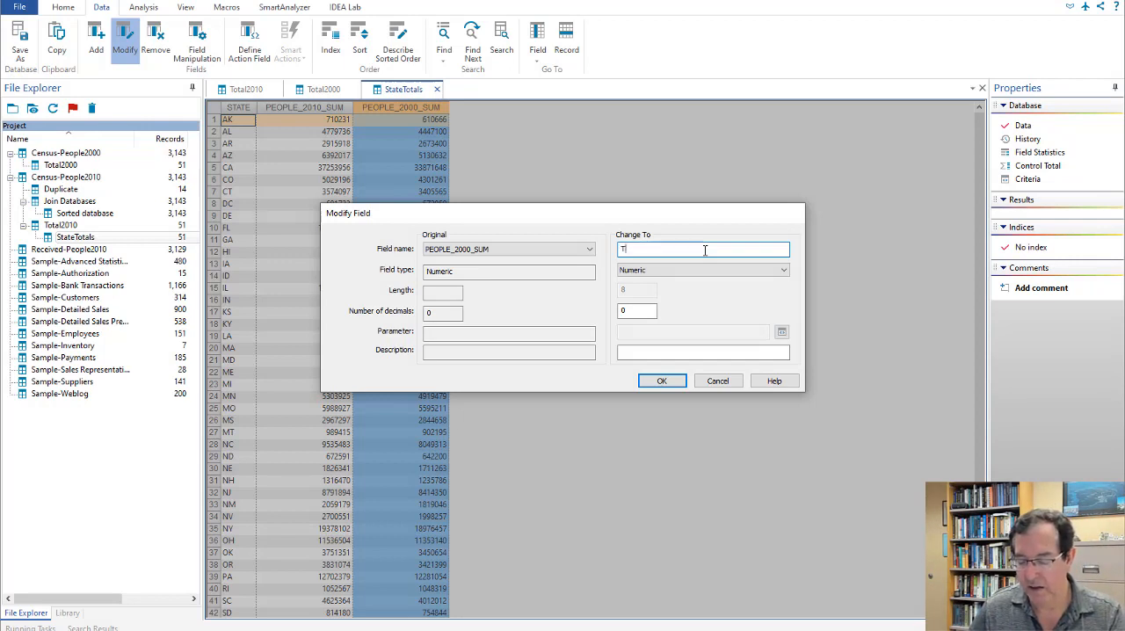
pyautogui.write('OTAL_2000')
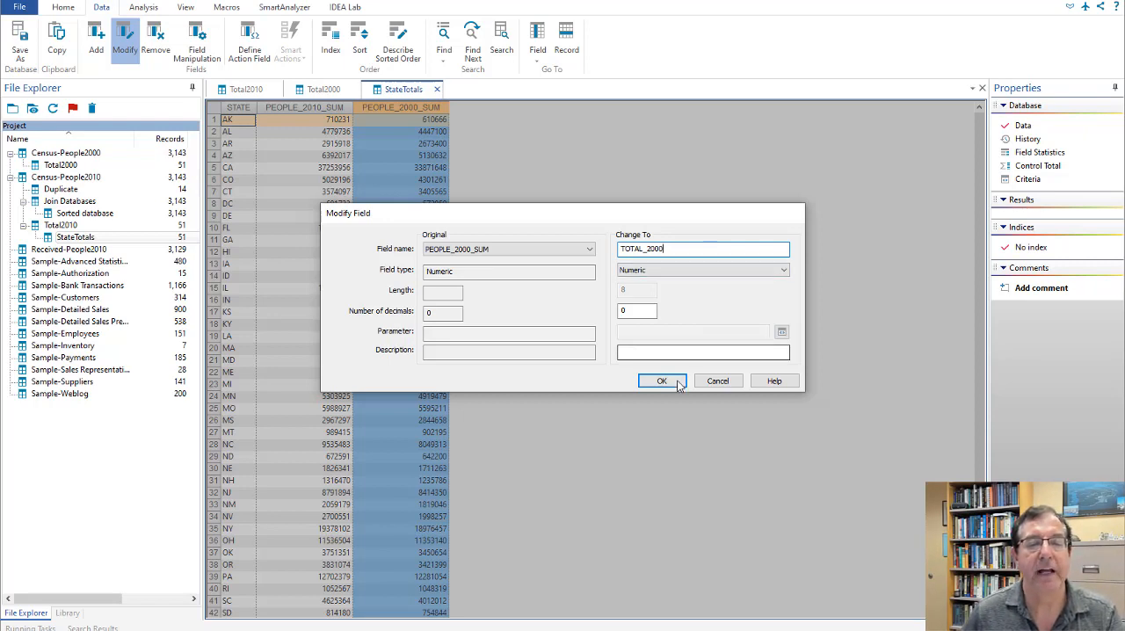
pyautogui.click(662, 381)
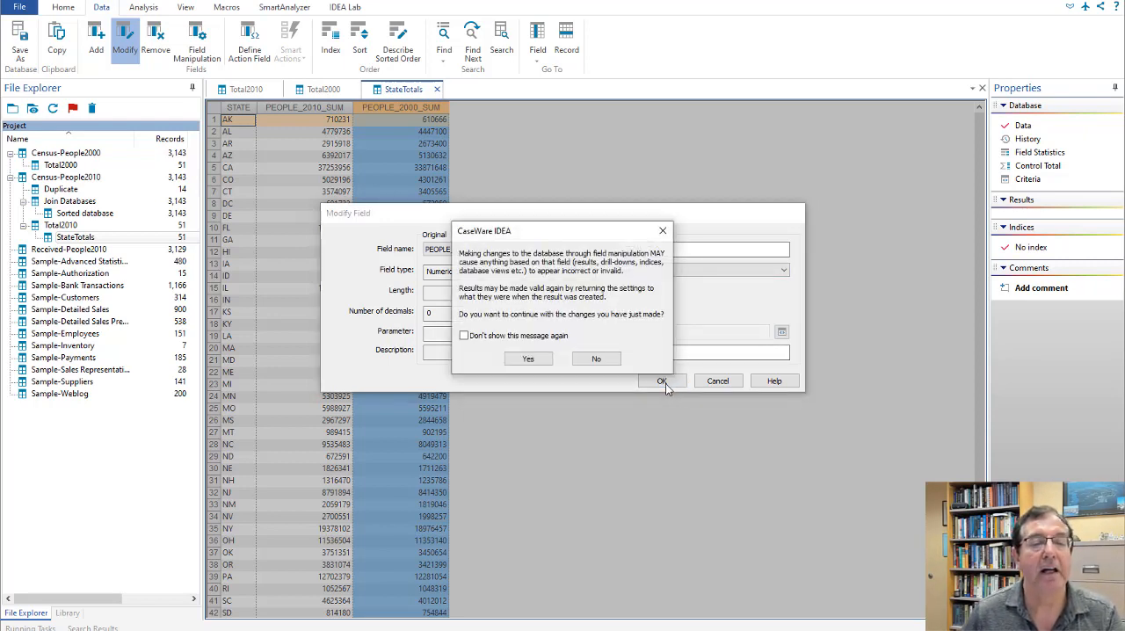
pyautogui.click(528, 358)
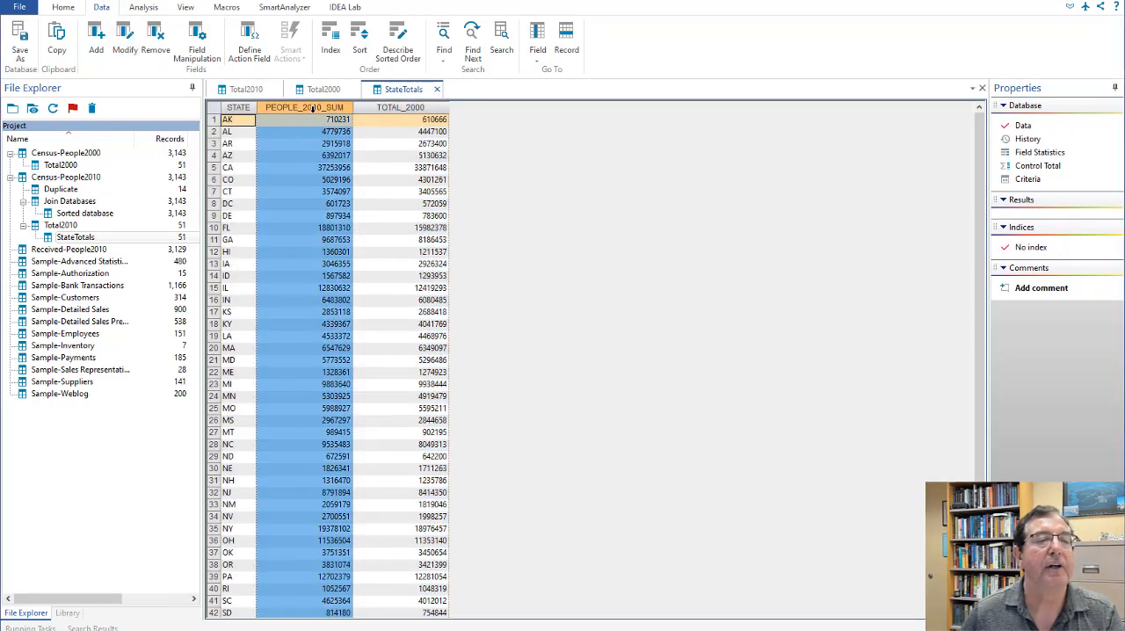
pyautogui.click(124, 35)
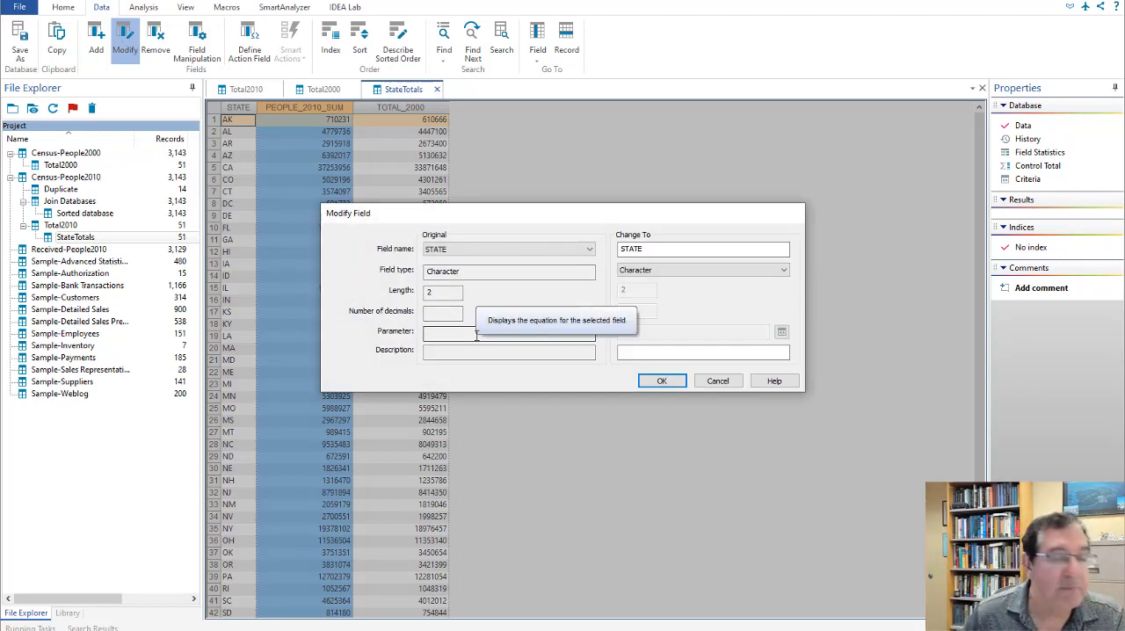
pyautogui.moveTo(663, 308)
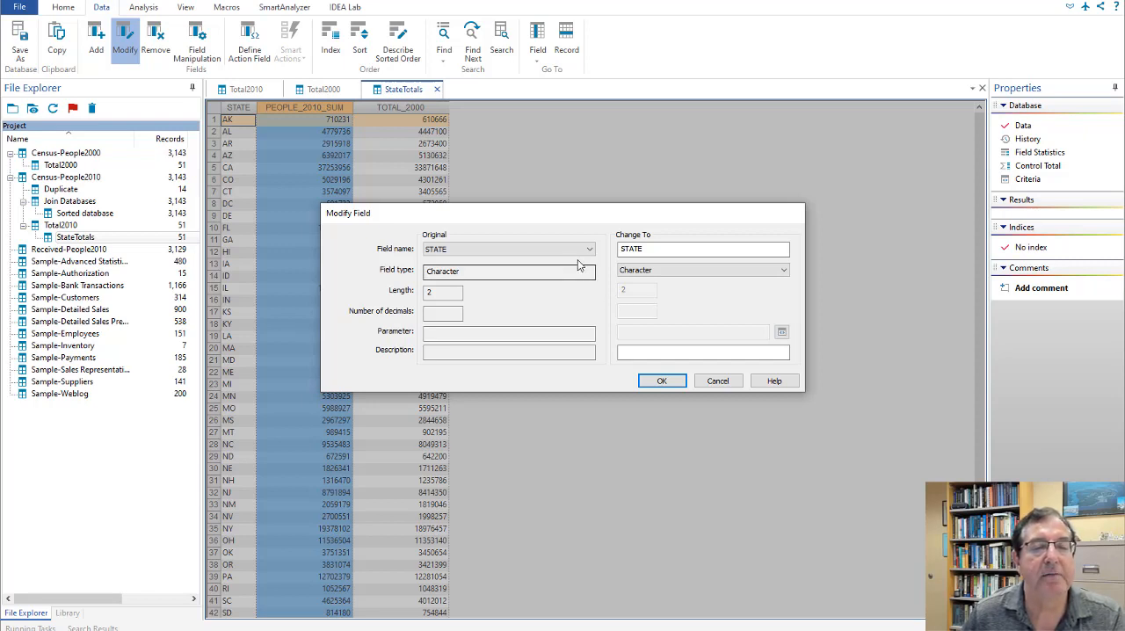
# - Change the PEOPLE_2010_SUM field name to TOTAL_2010 and confirm the warning
pyautogui.click(589, 249)
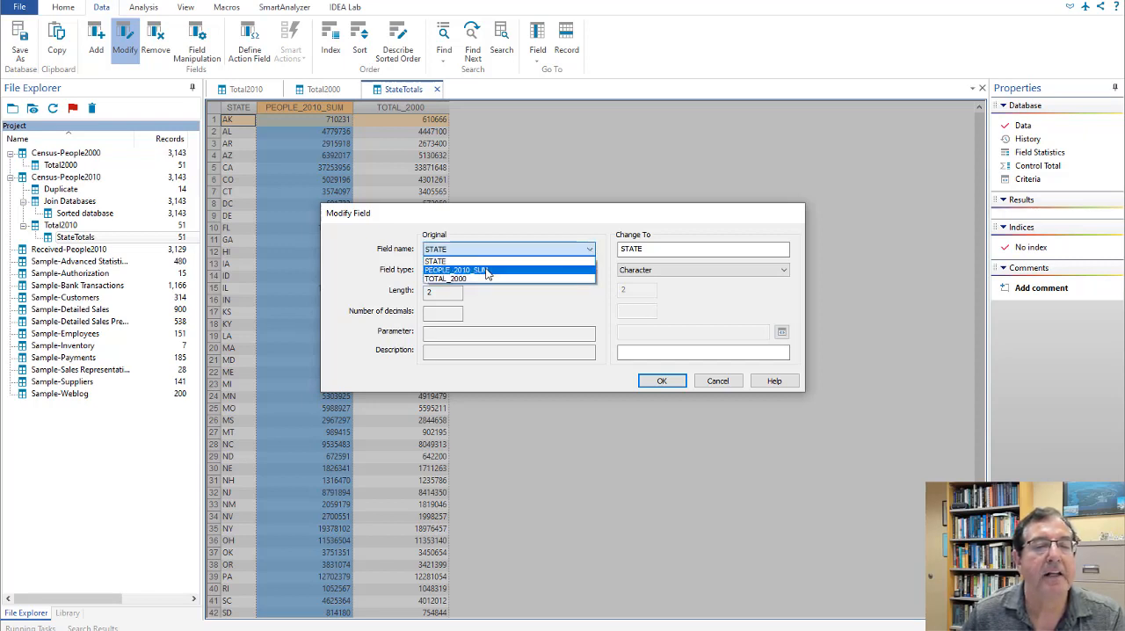
pyautogui.click(473, 270)
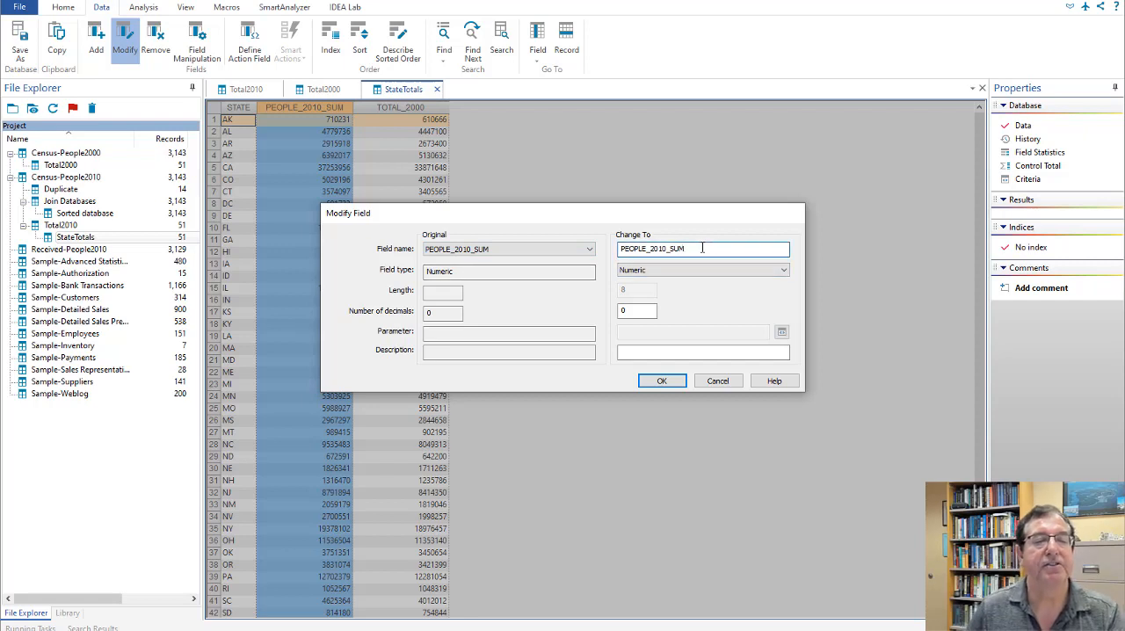
pyautogui.click(702, 248)
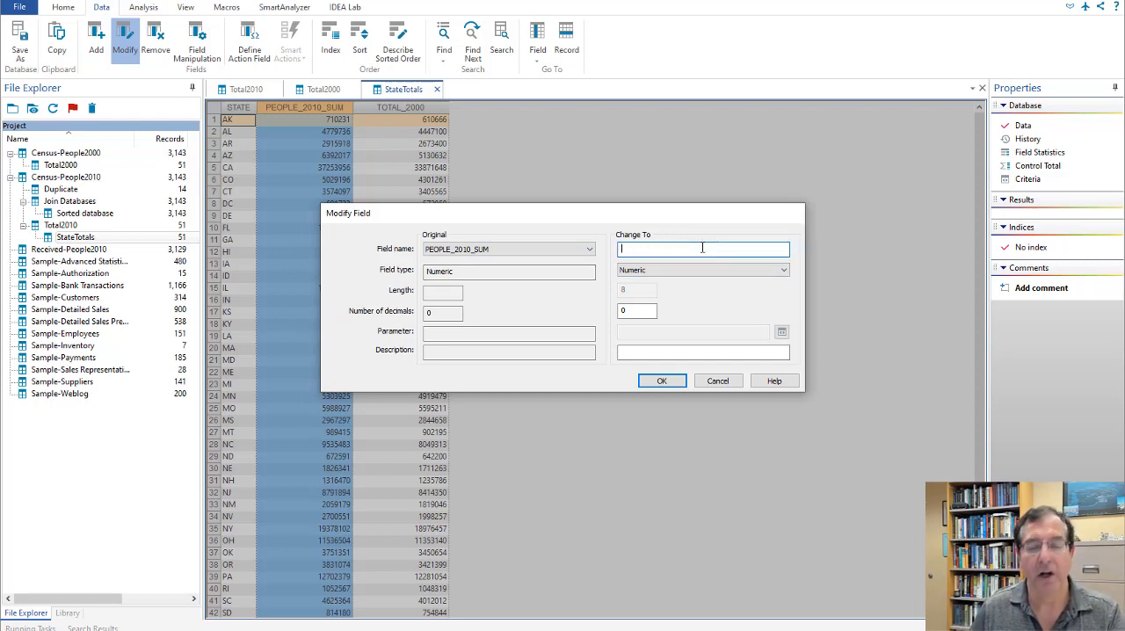
pyautogui.write('TOTAL')
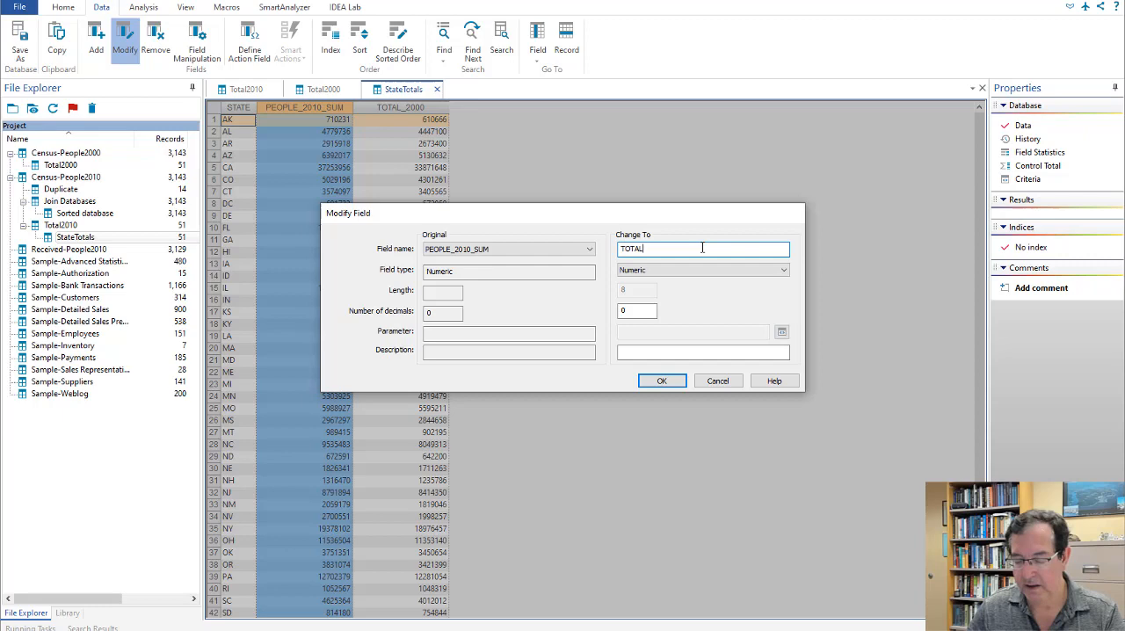
pyautogui.write('_2010')
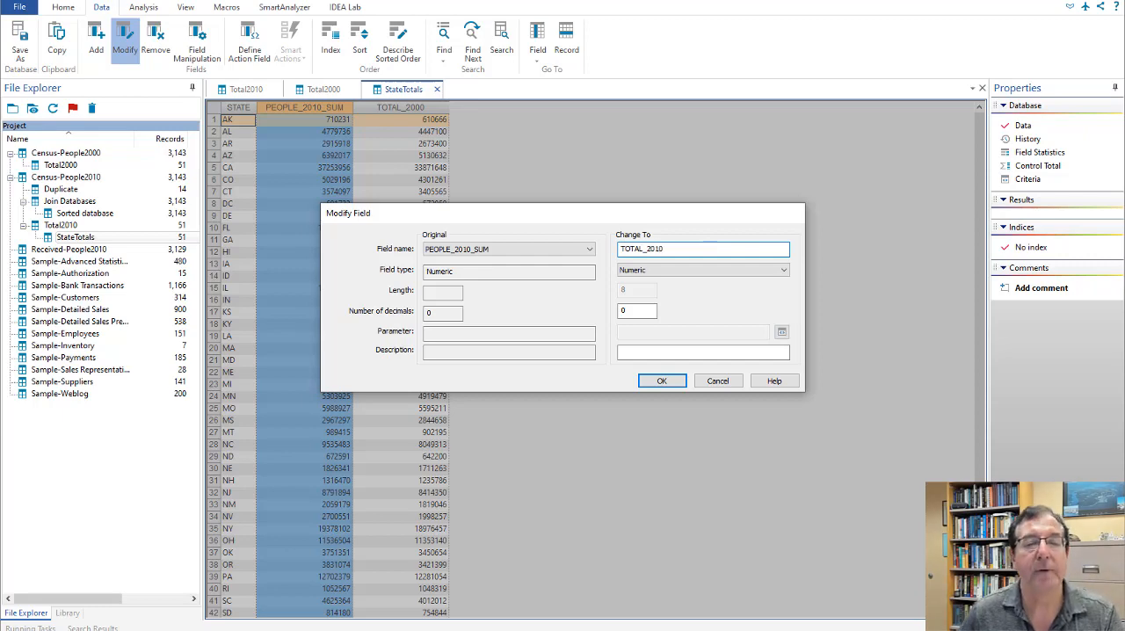
pyautogui.click(662, 381)
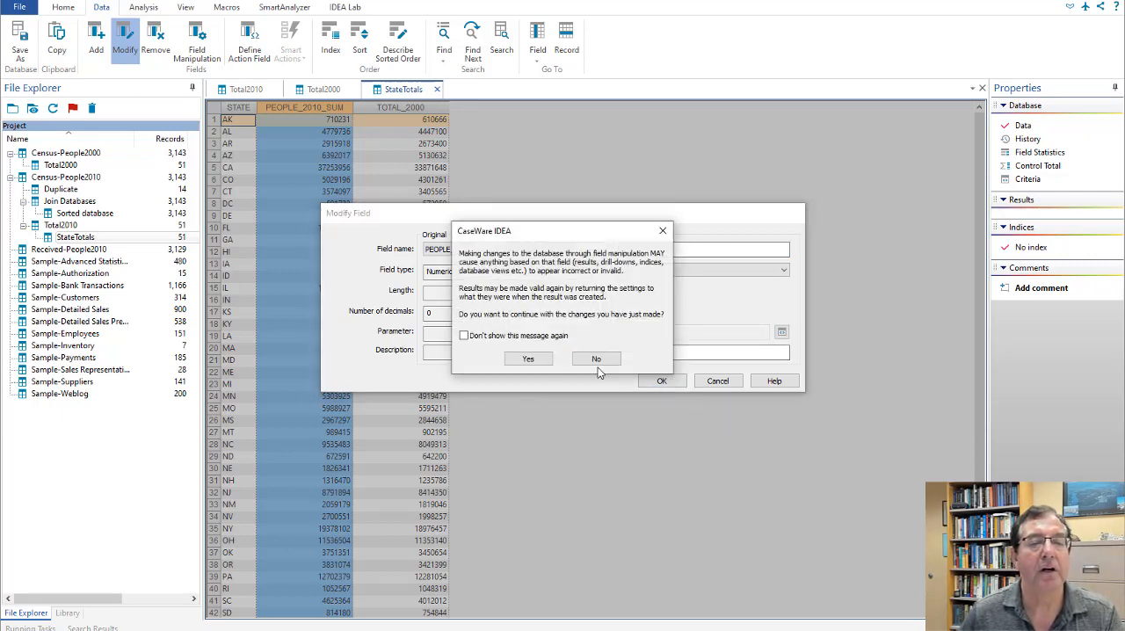
pyautogui.click(527, 359)
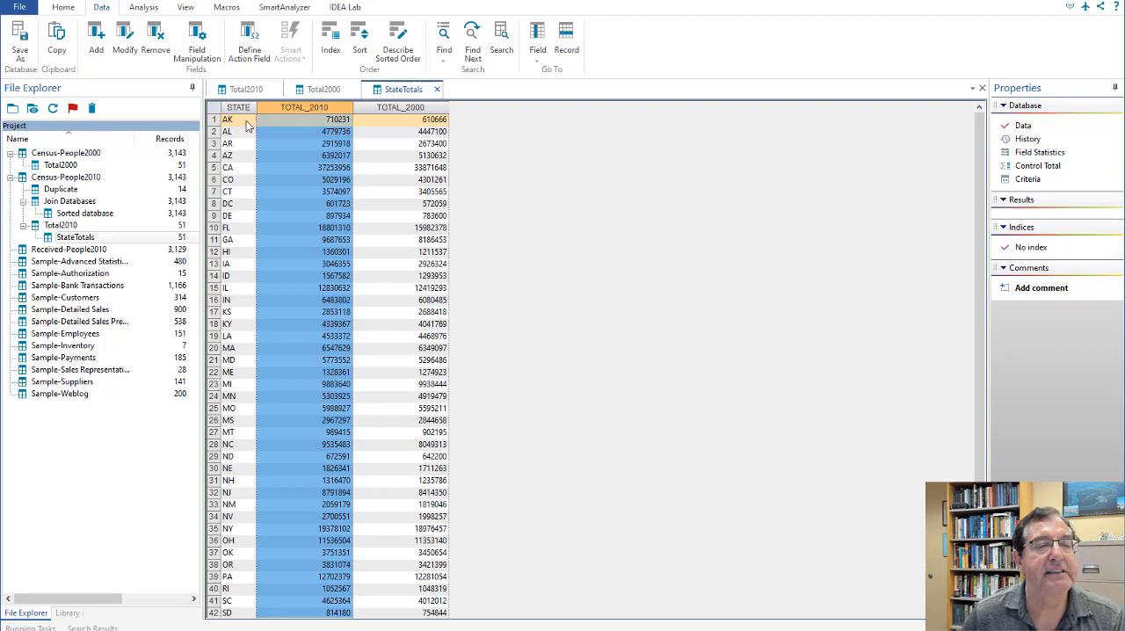
# - Scroll through the StateTotals records and start adding a new field
pyautogui.scroll(-3)
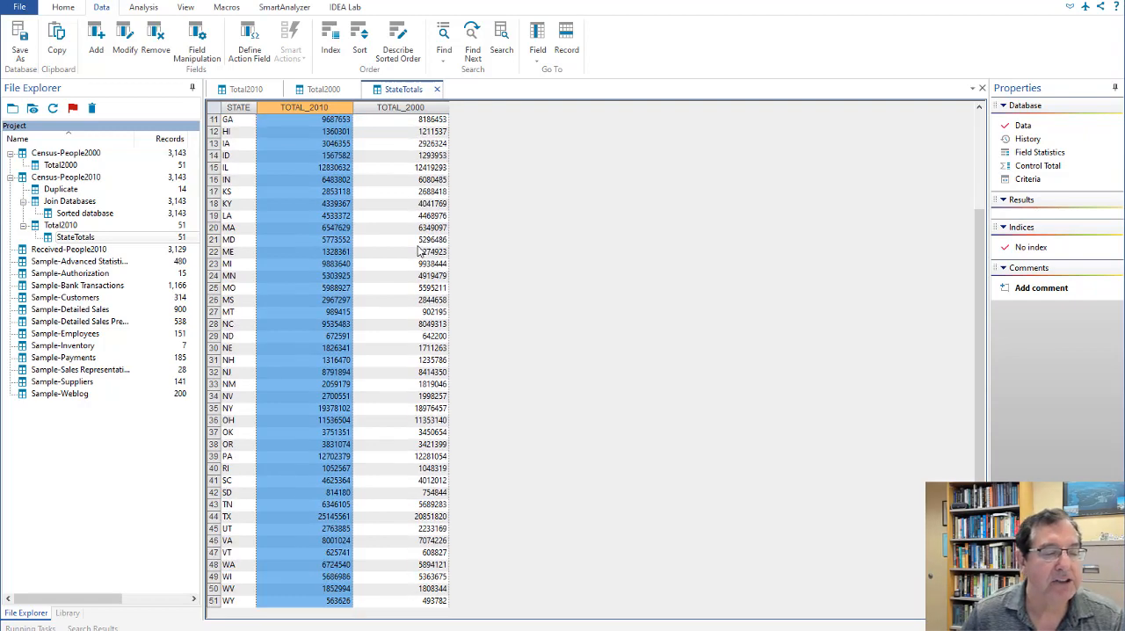
pyautogui.scroll(3)
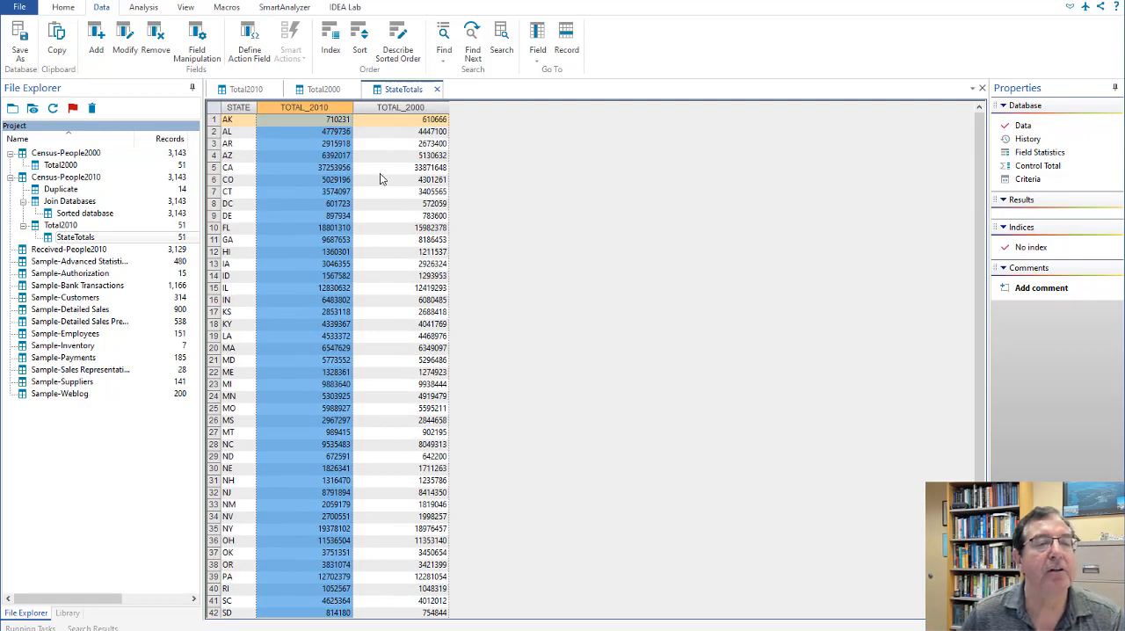
pyautogui.moveTo(413, 120)
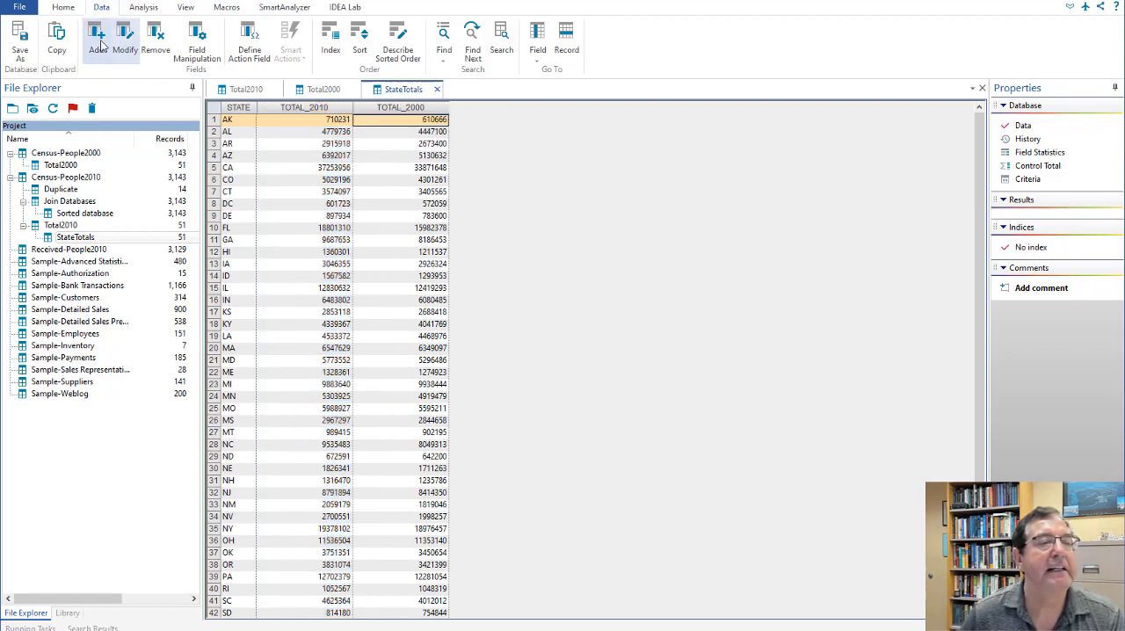
pyautogui.click(96, 35)
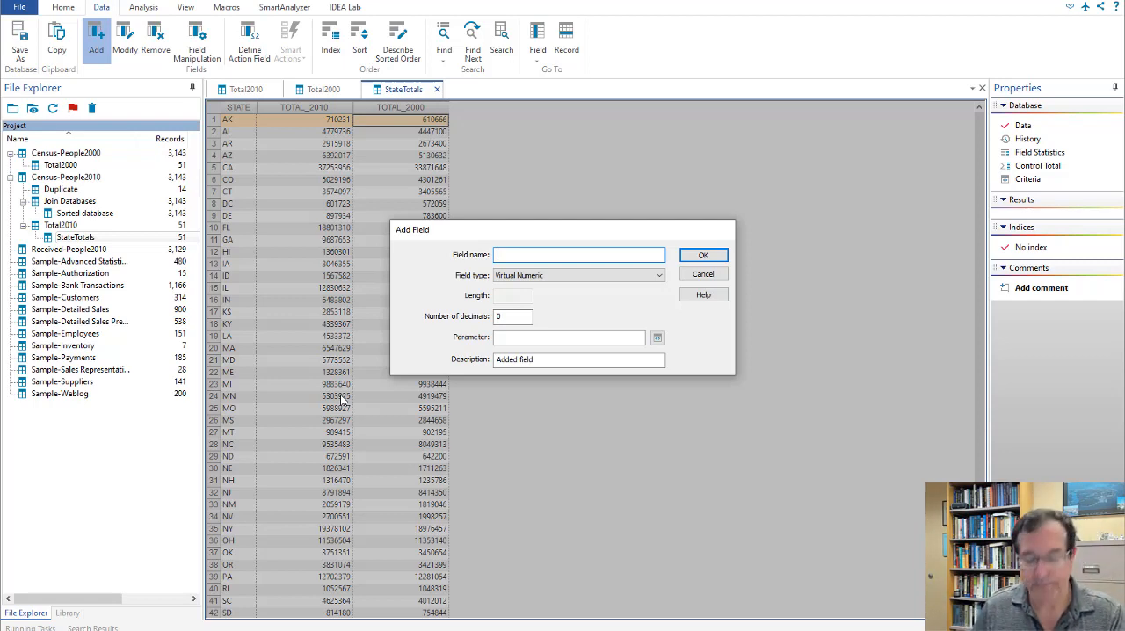
# - Create virtual field CHANGE with formula TOTAL_2010 - TOTAL_2000 and validate it
pyautogui.write('CHANGE')
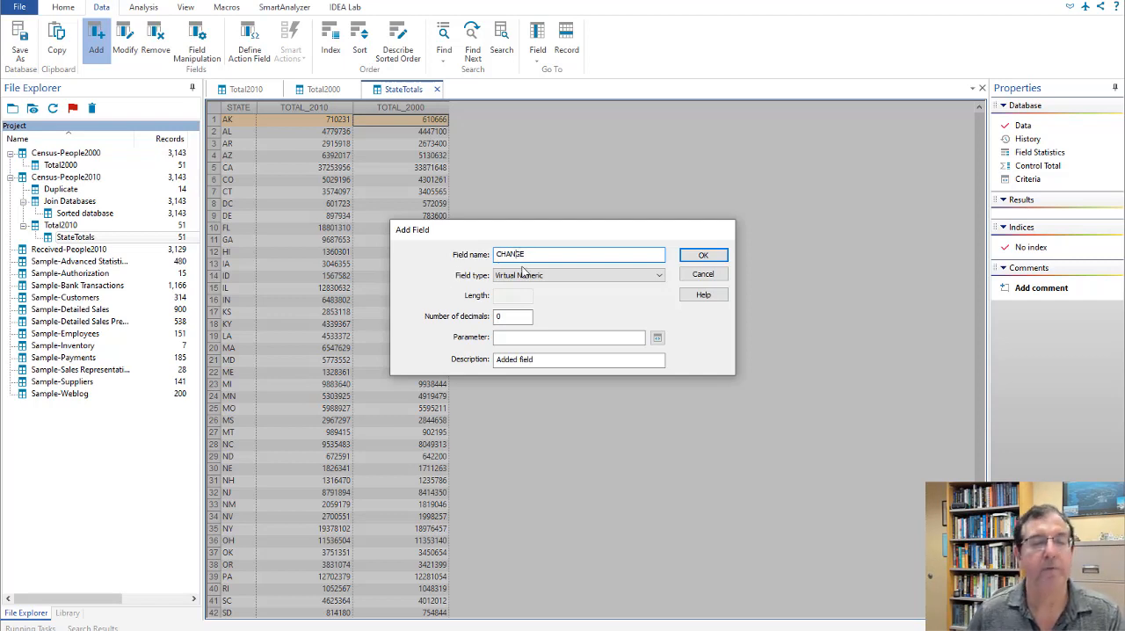
pyautogui.moveTo(620, 330)
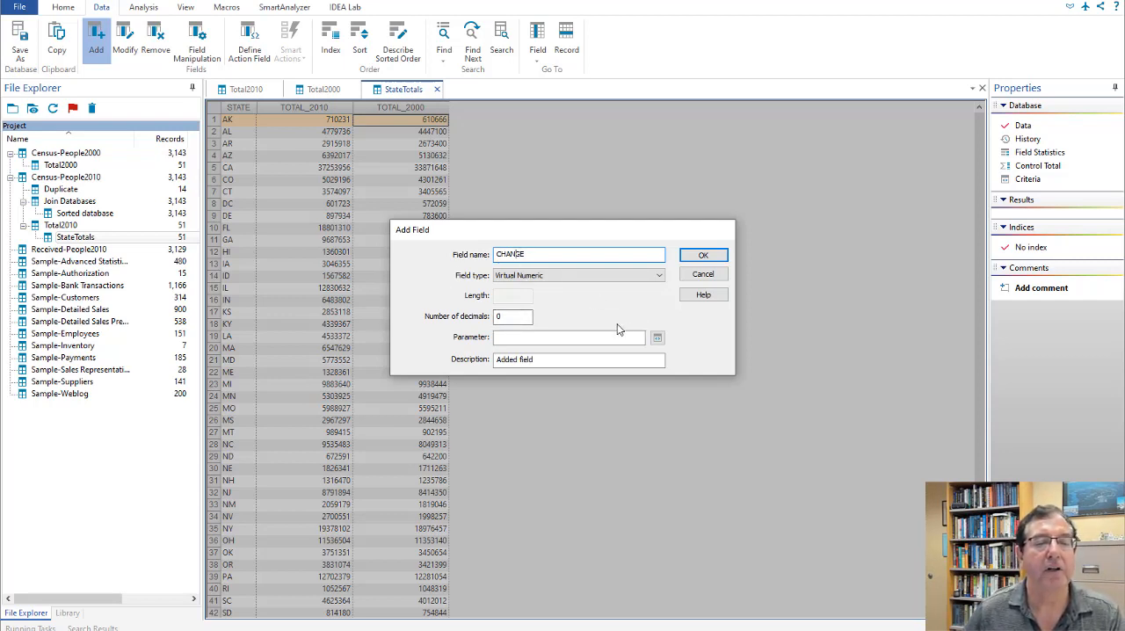
pyautogui.click(657, 337)
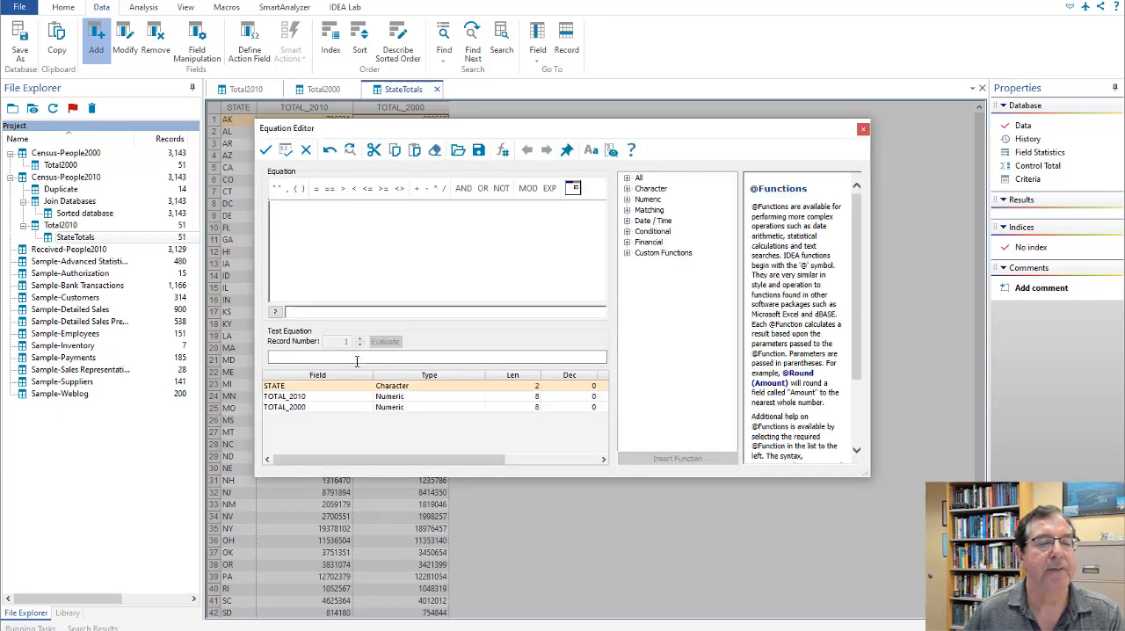
pyautogui.doubleClick(284, 395)
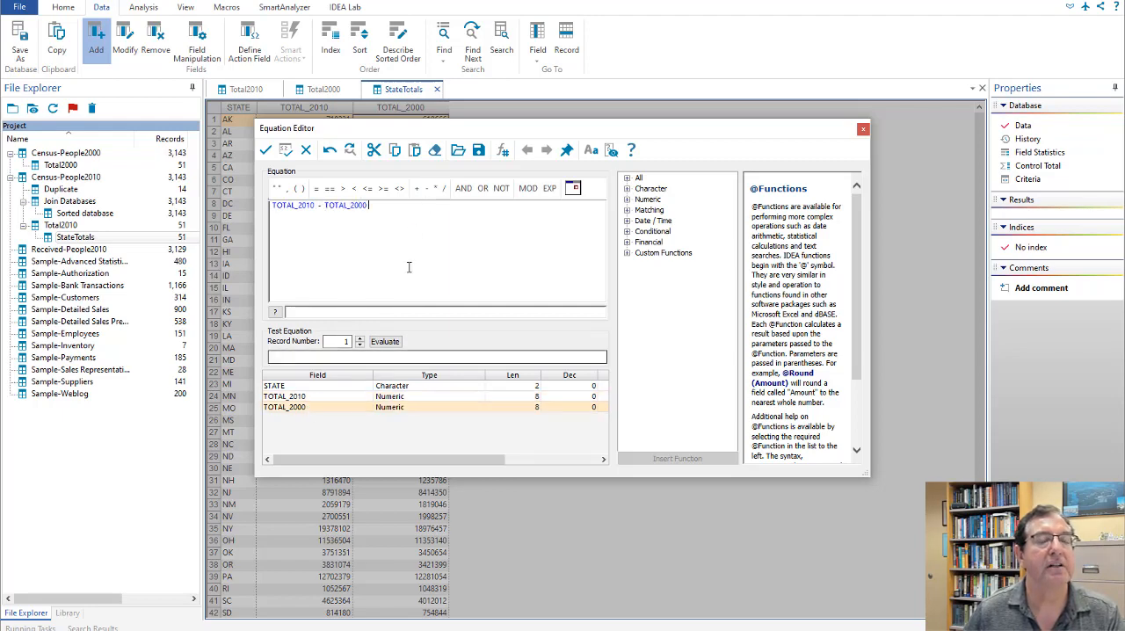
pyautogui.moveTo(265, 150)
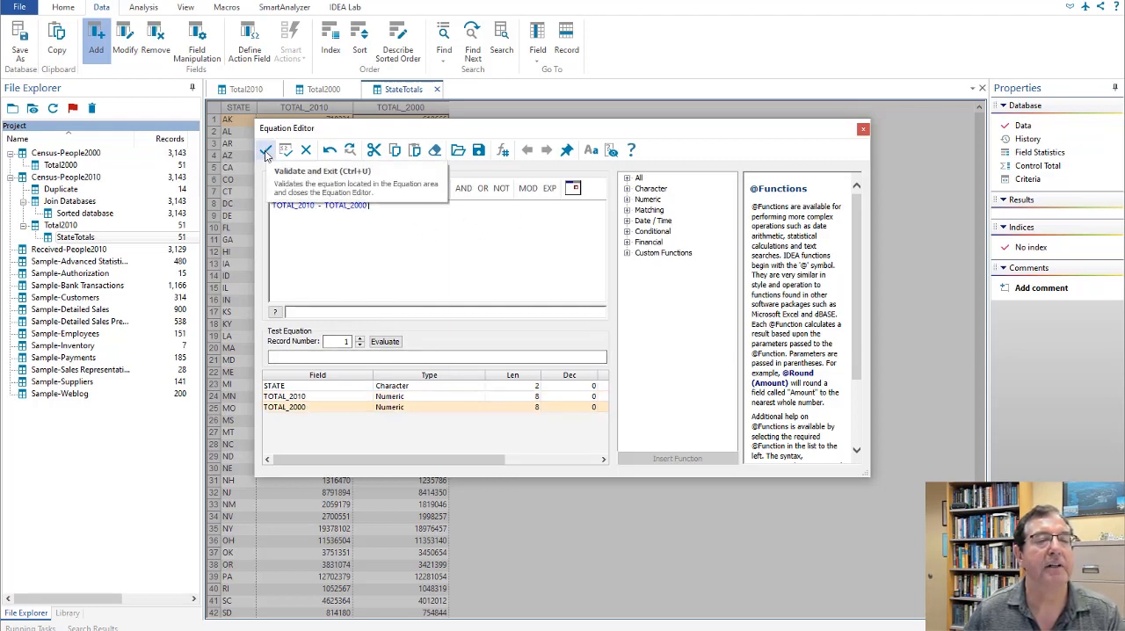
pyautogui.click(266, 149)
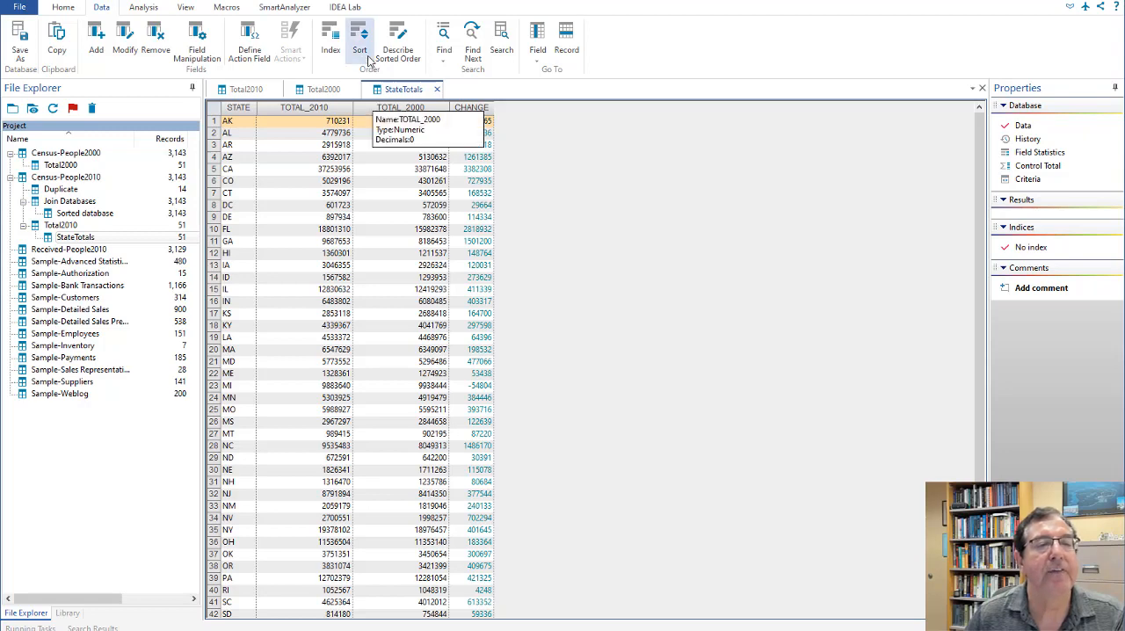
# - Sort StateTotals on CHANGE descending, producing Sorted database1 led by TX
pyautogui.click(358, 39)
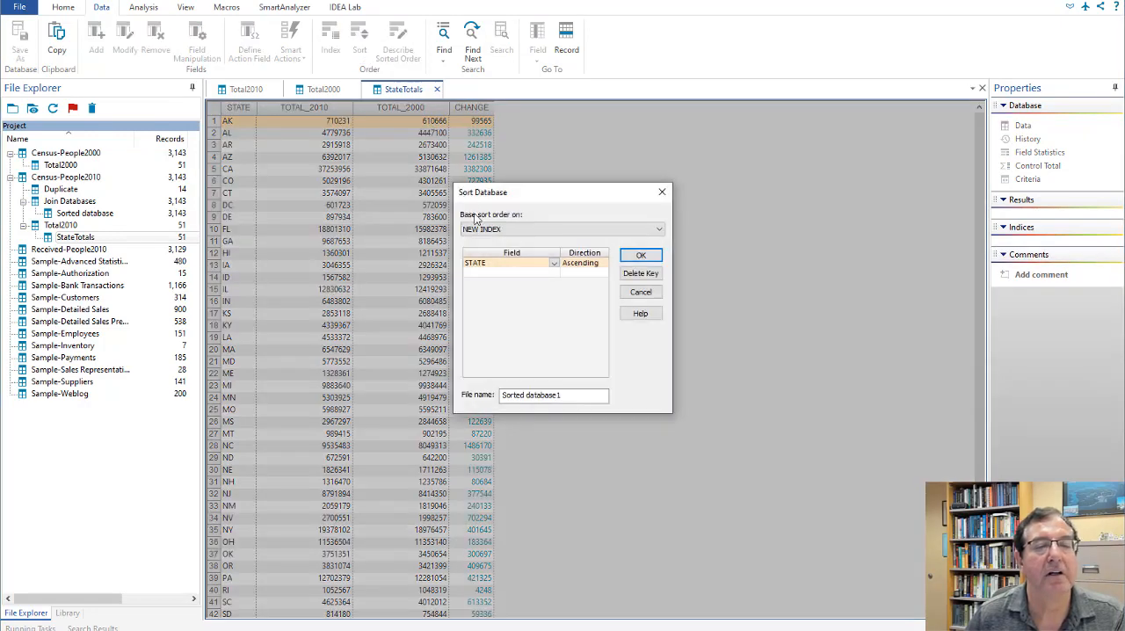
pyautogui.click(554, 263)
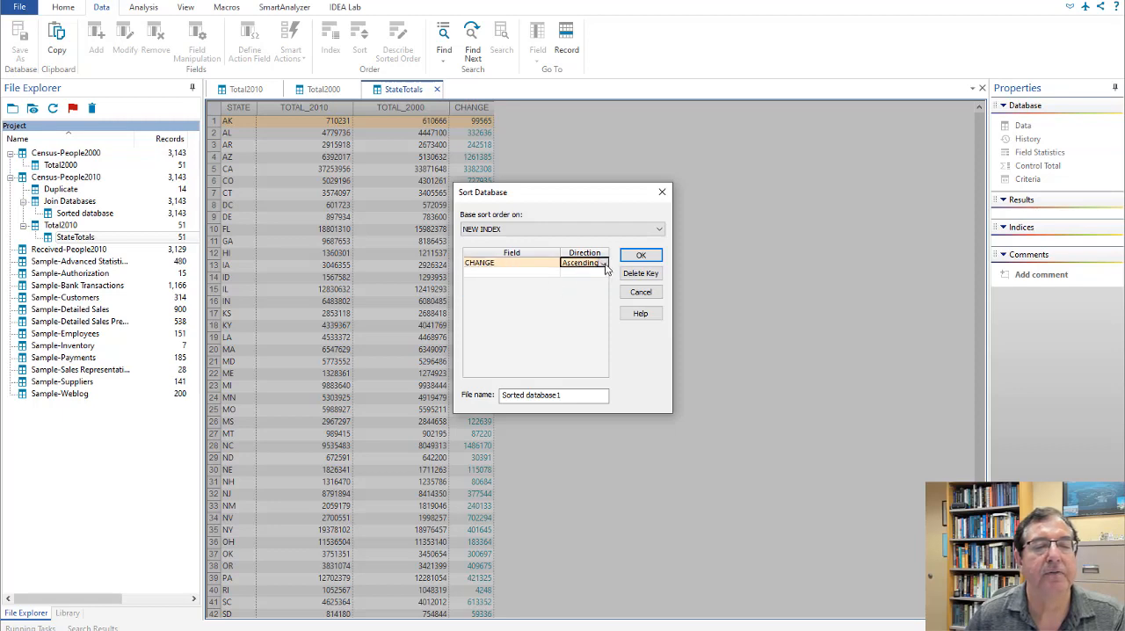
pyautogui.click(583, 263)
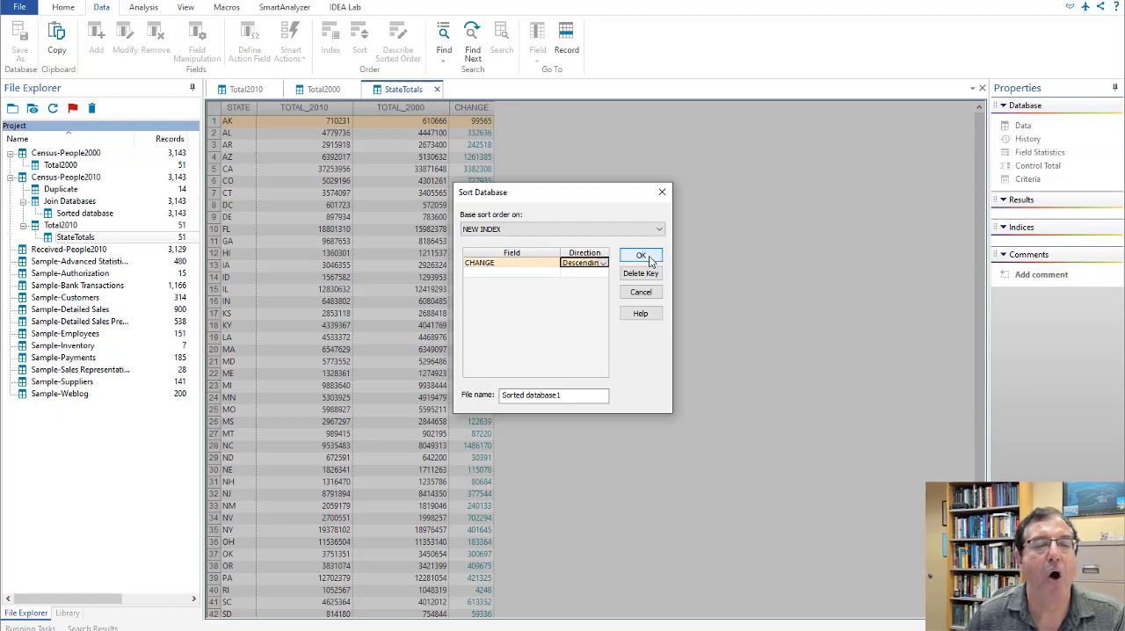
pyautogui.click(640, 255)
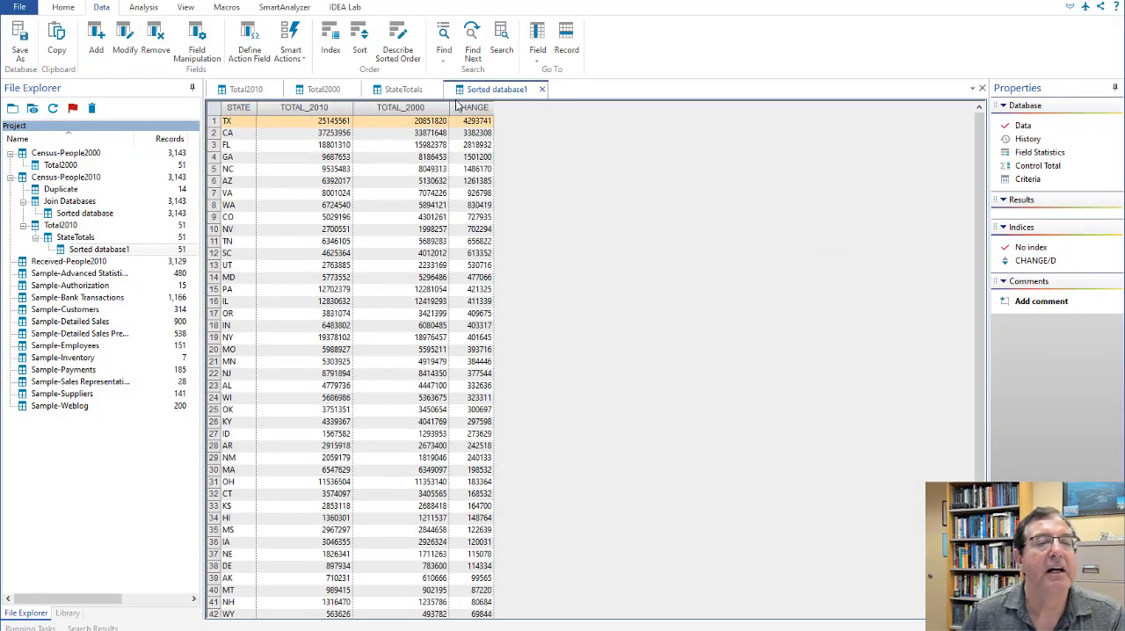
pyautogui.click(70, 201)
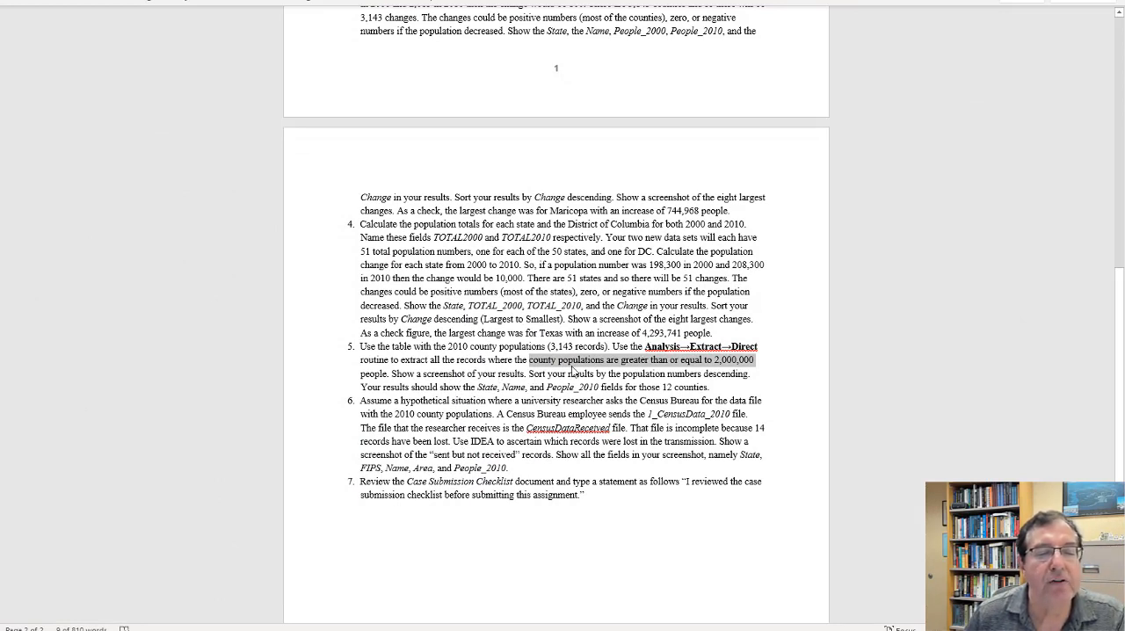
pyautogui.moveTo(726, 363)
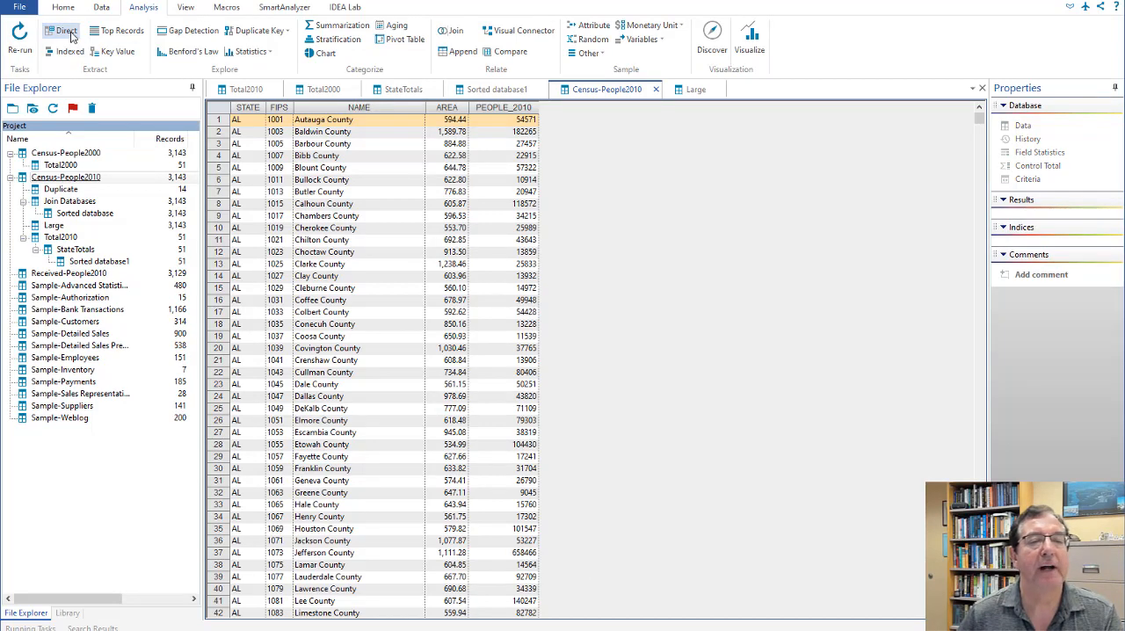
# - Name the direct extraction LargeCounty with validated criterion PEOPLE_2010 >= 2000000
pyautogui.click(66, 30)
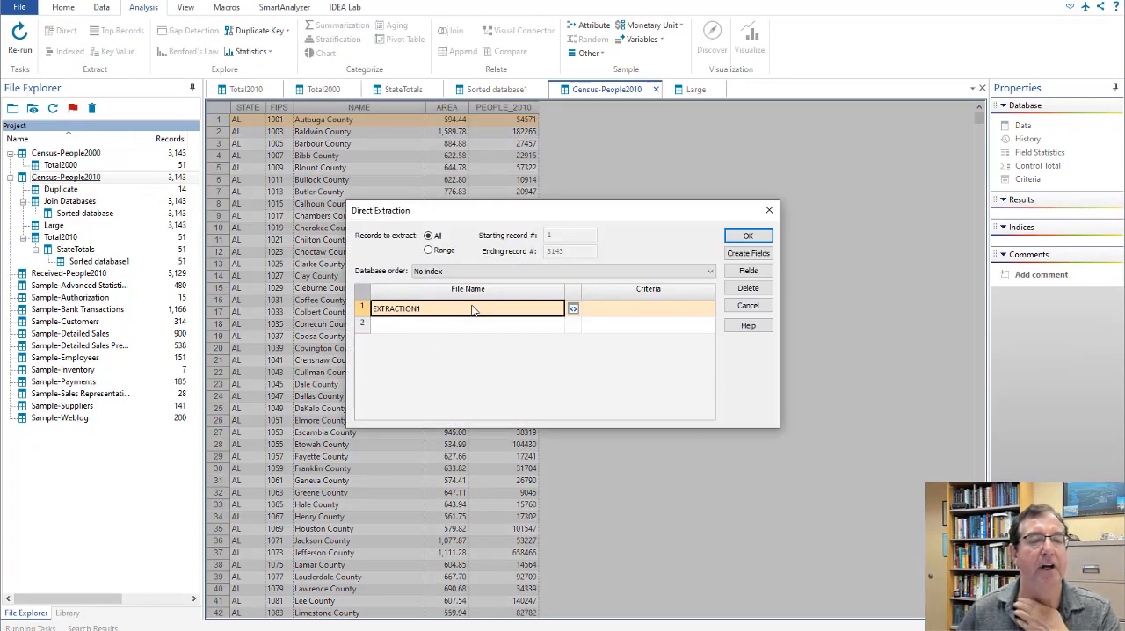
pyautogui.write('LargeCounty6')
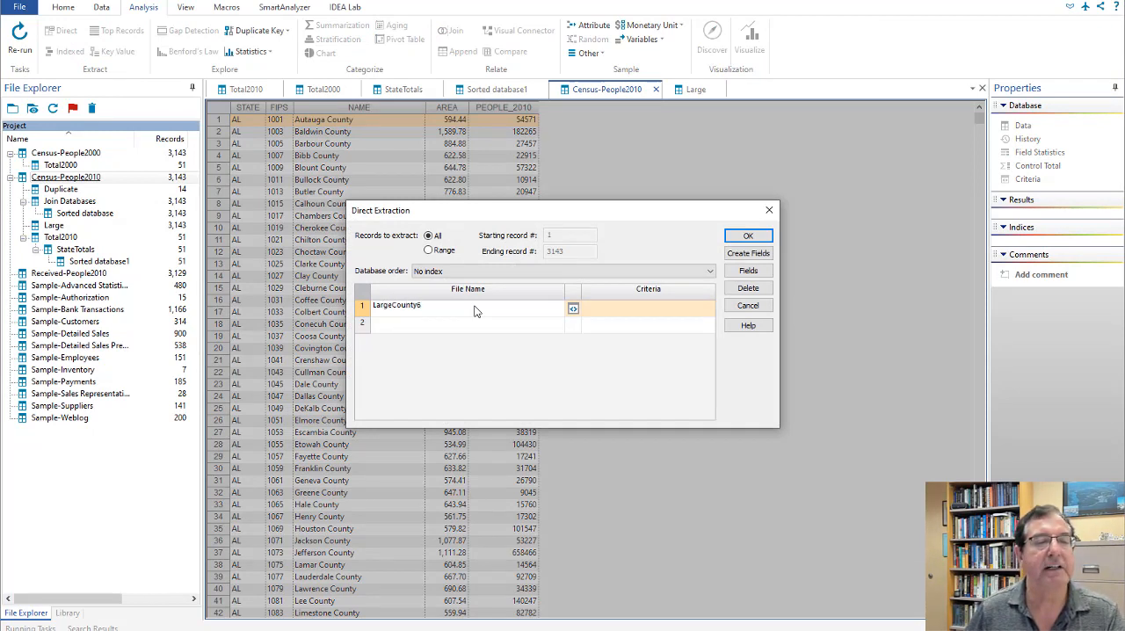
pyautogui.press('Backspace')
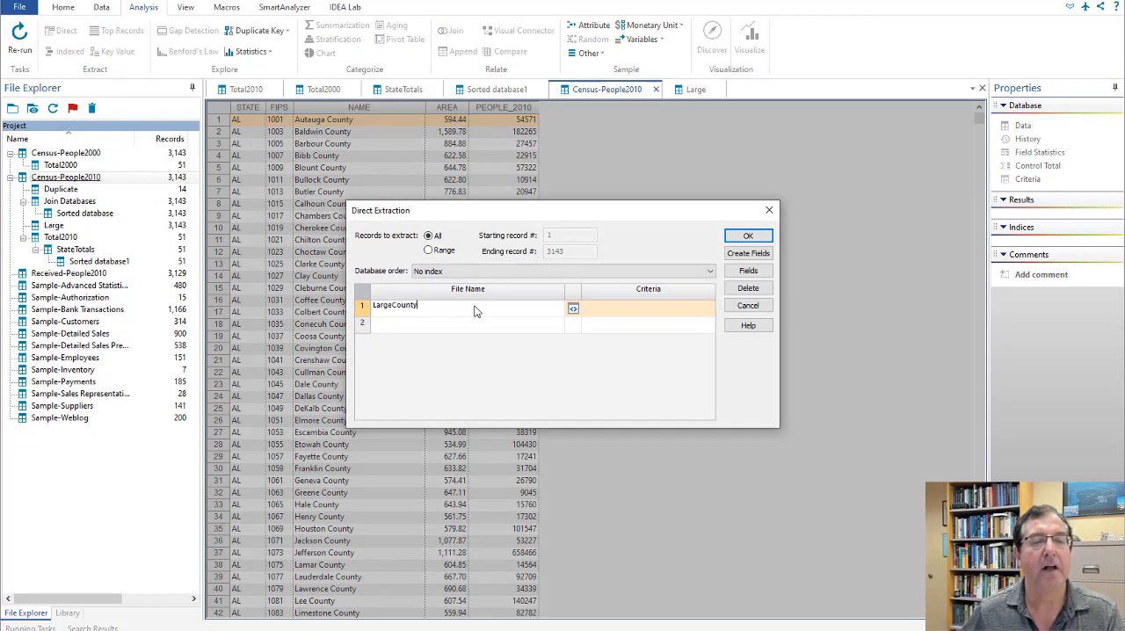
pyautogui.click(573, 308)
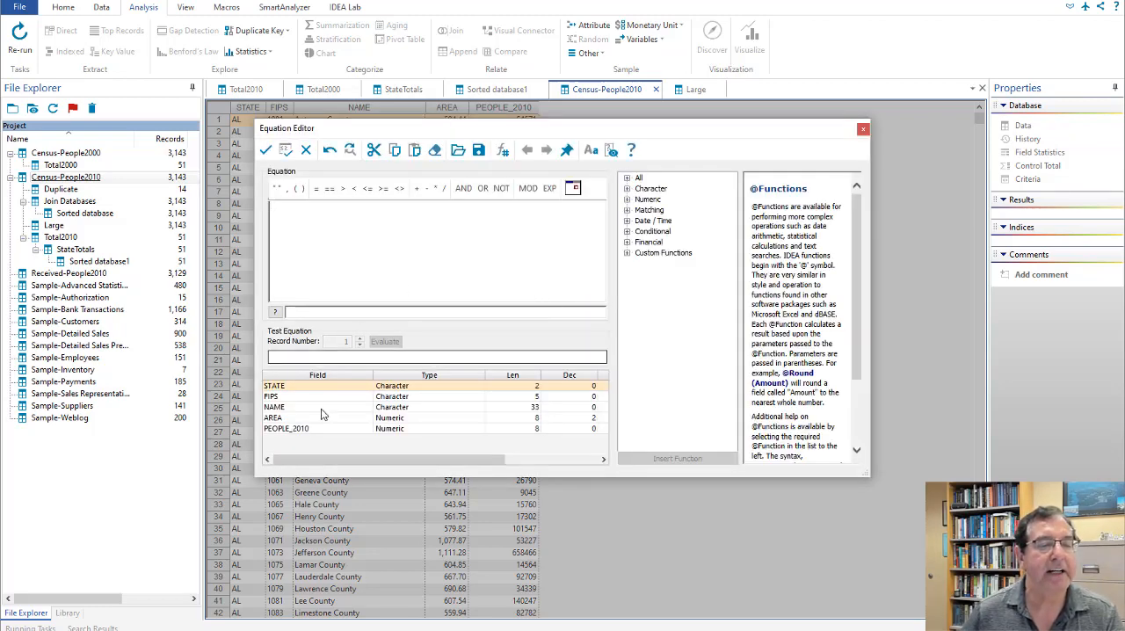
pyautogui.doubleClick(287, 428)
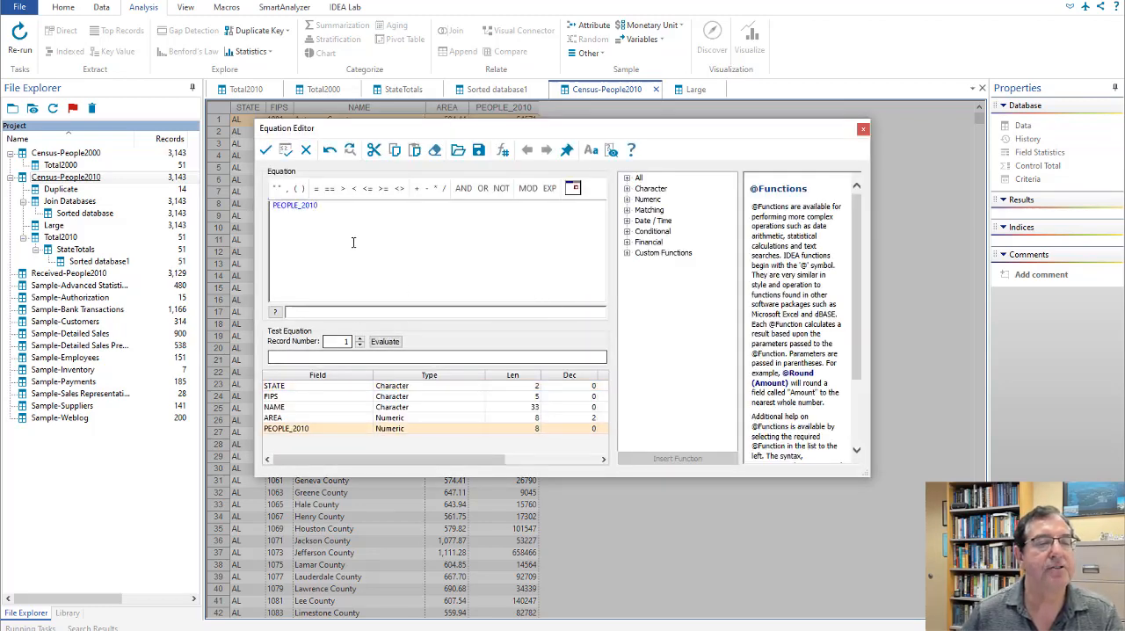
pyautogui.write('>')
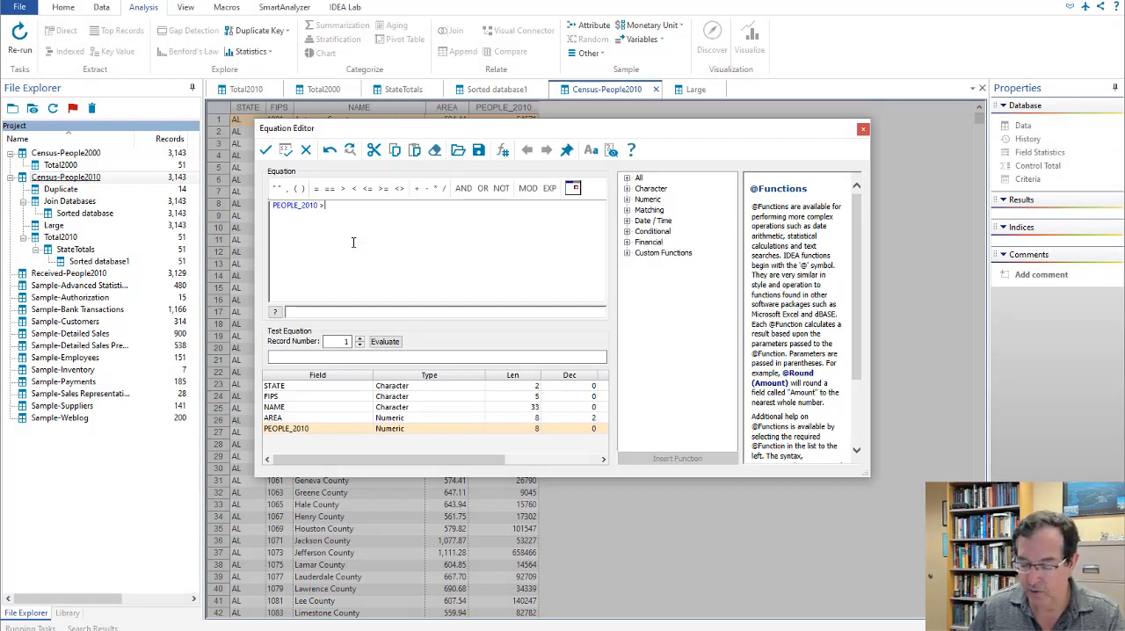
pyautogui.write('= 2000')
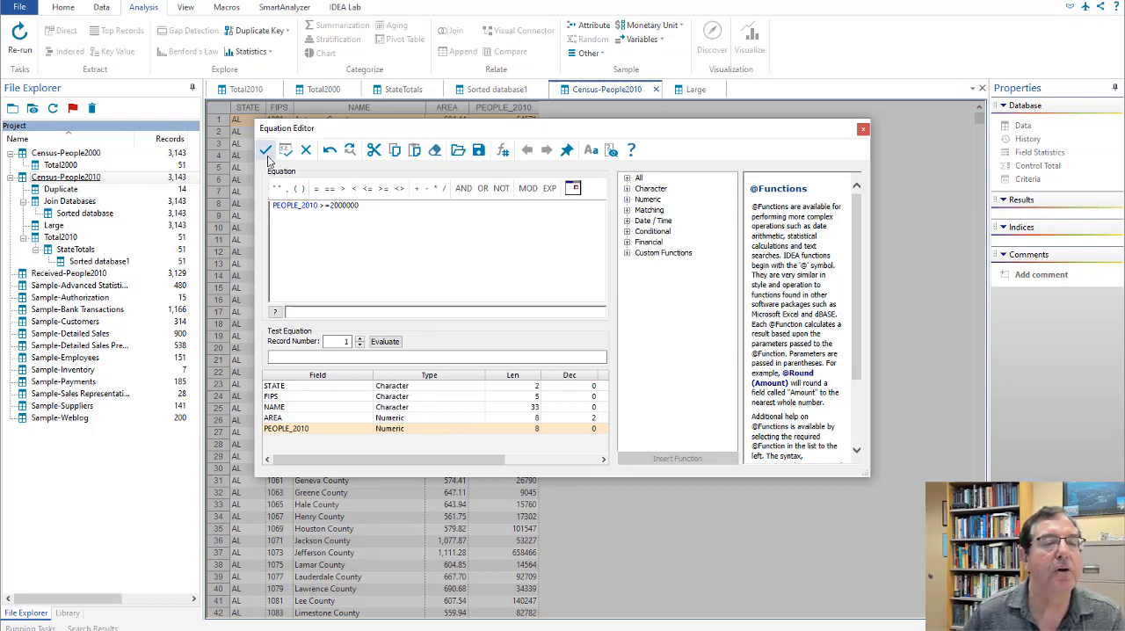
pyautogui.click(265, 149)
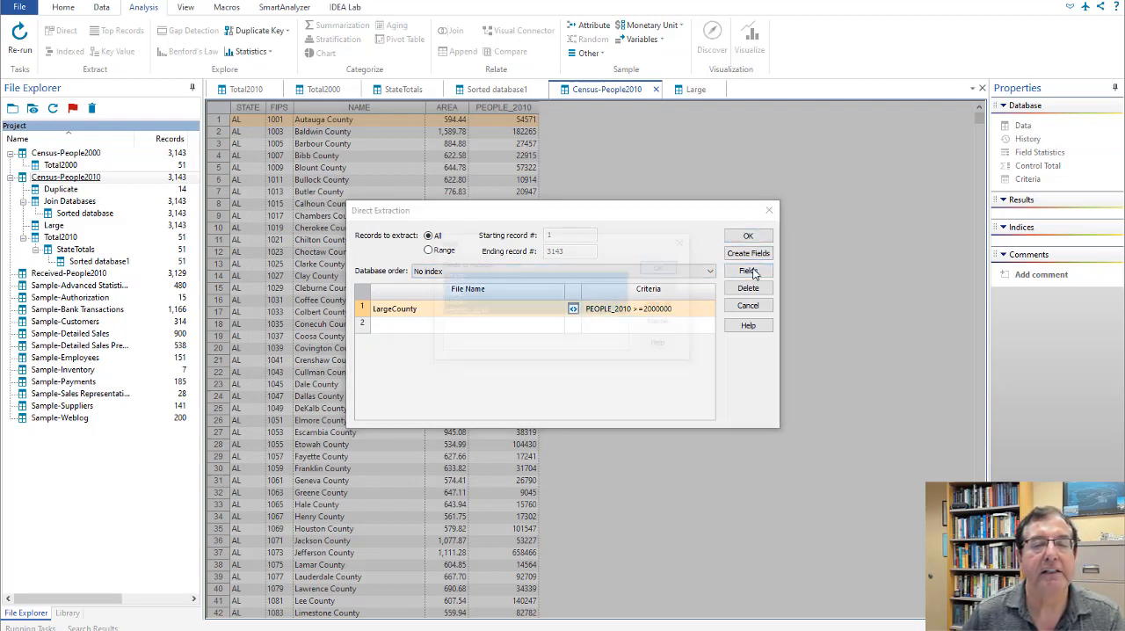
# - Deselect FIPS and AREA, keeping STATE, NAME and PEOPLE_2010 in the extraction
pyautogui.click(749, 271)
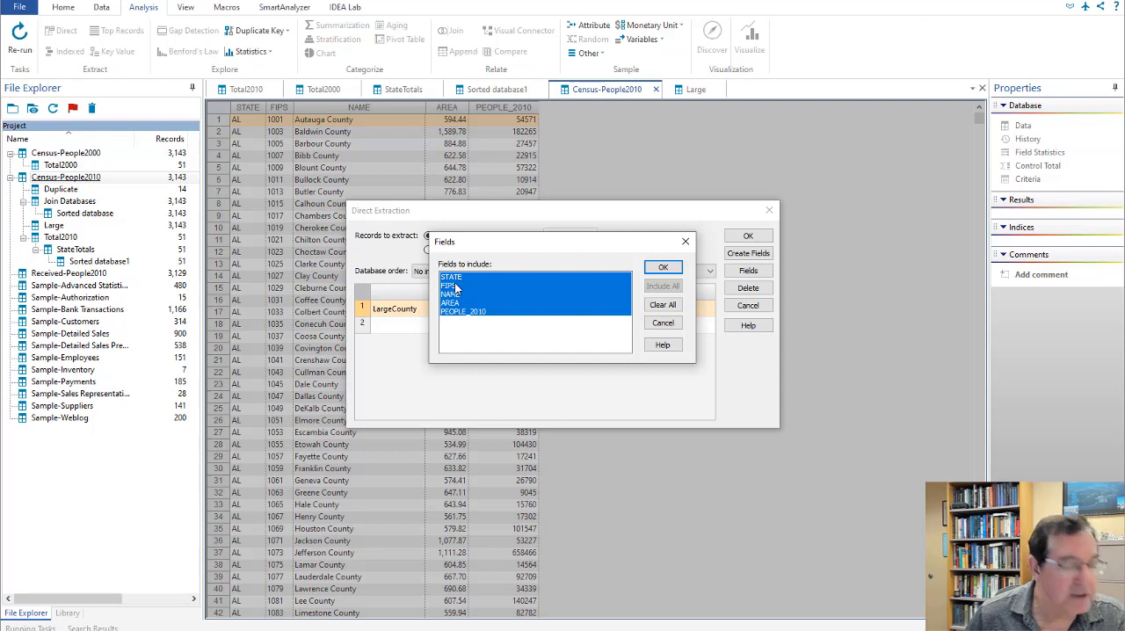
pyautogui.click(462, 303)
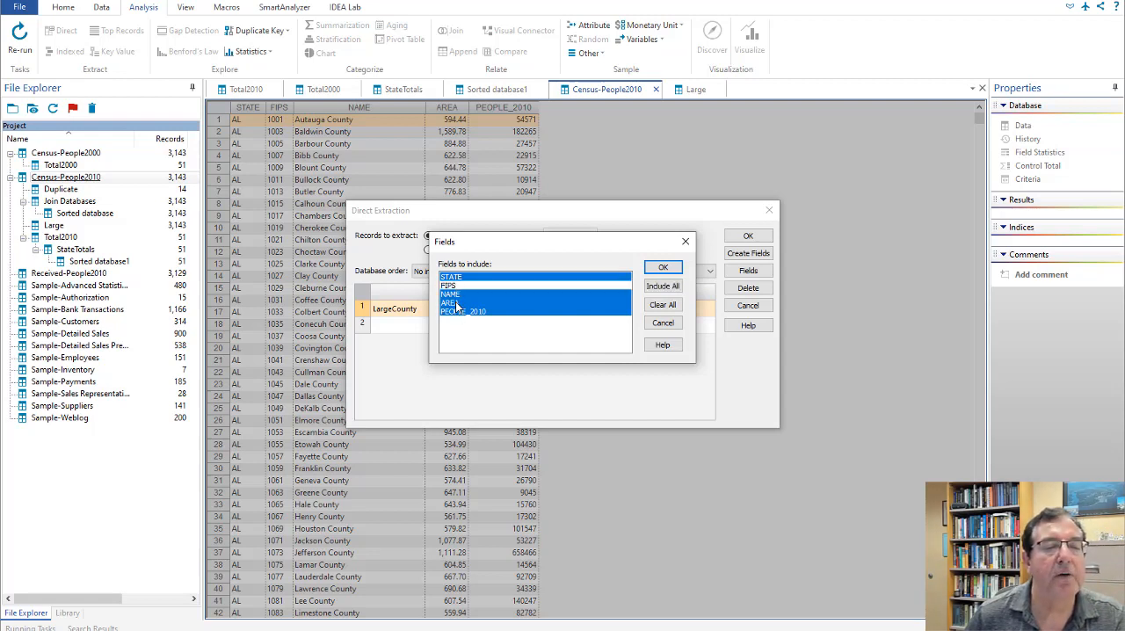
pyautogui.click(663, 266)
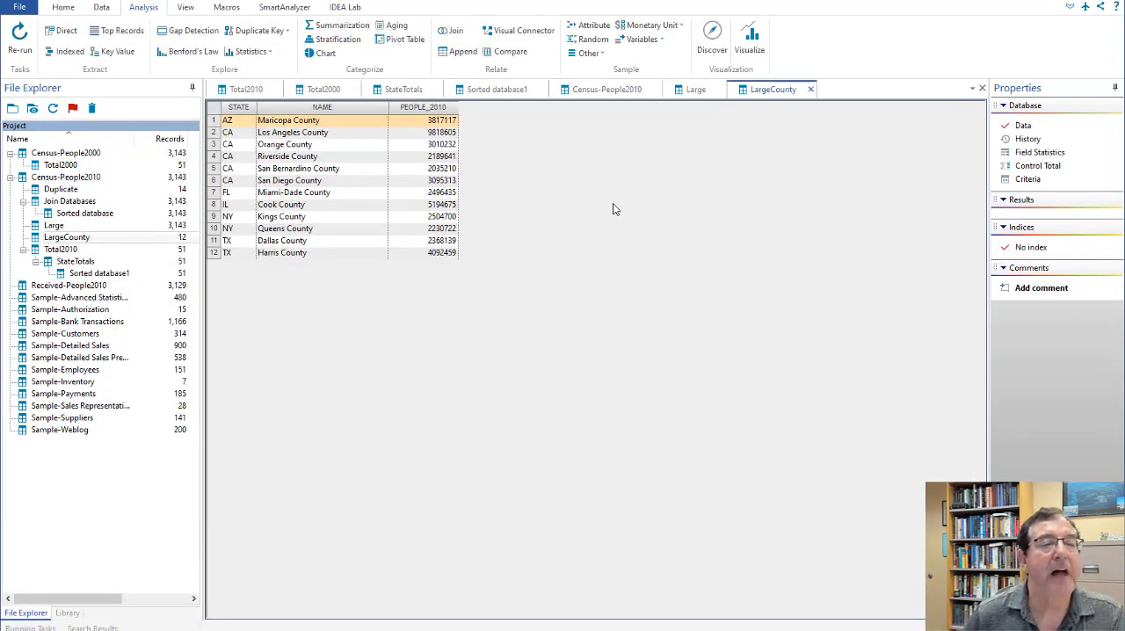
pyautogui.moveTo(531, 192)
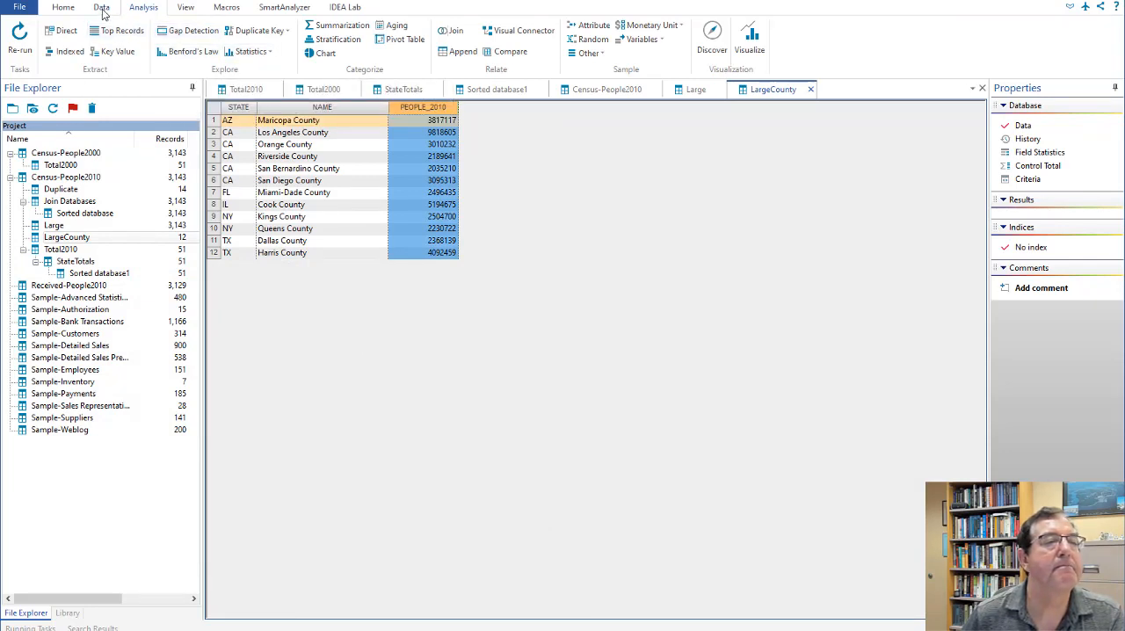
# - Sort LargeCounty by PEOPLE_2010 descending, led by Los Angeles County
pyautogui.click(101, 7)
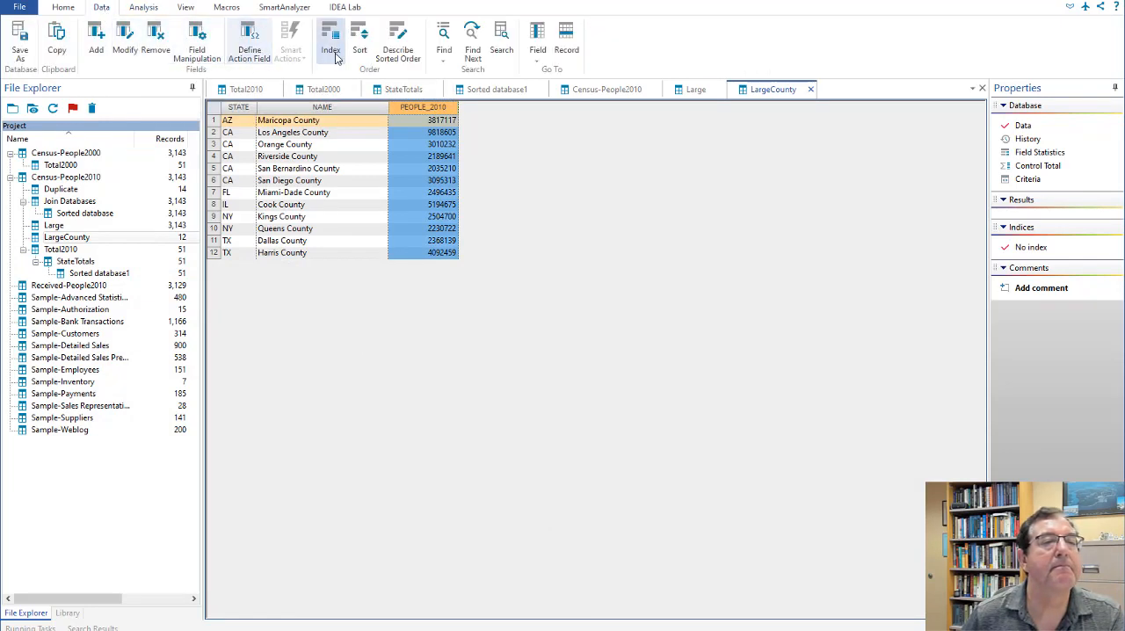
pyautogui.click(358, 35)
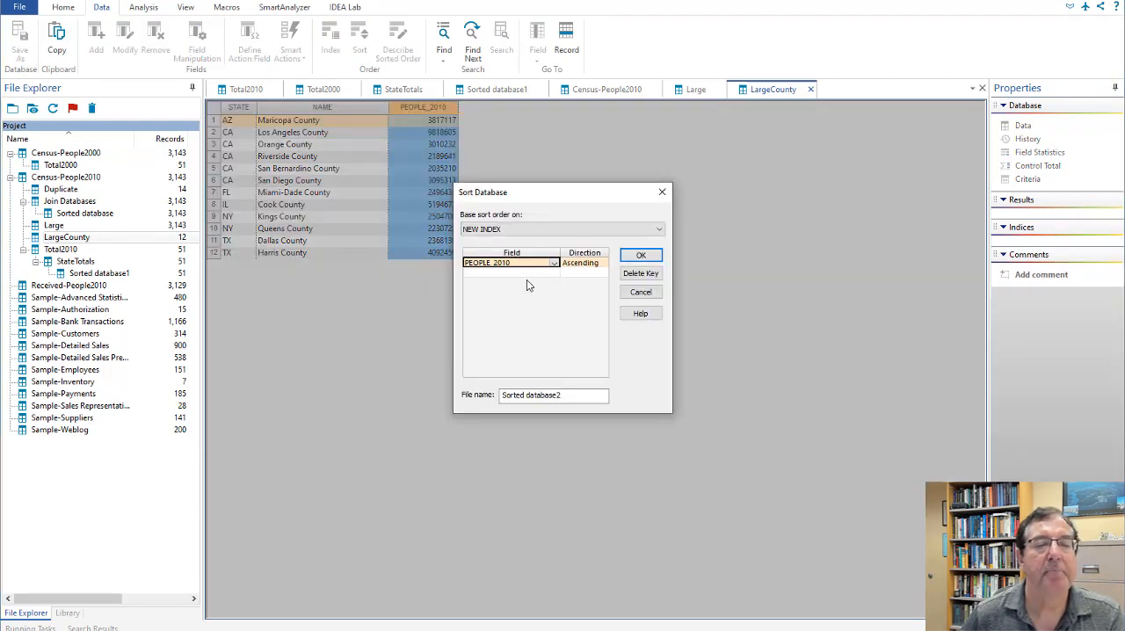
pyautogui.click(603, 263)
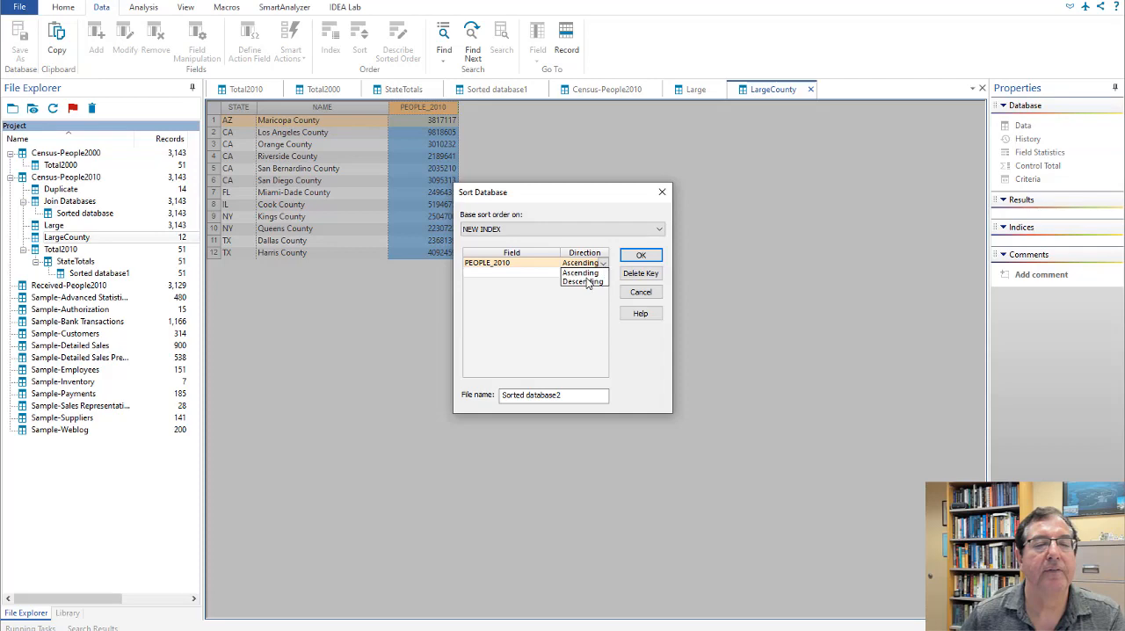
pyautogui.click(640, 255)
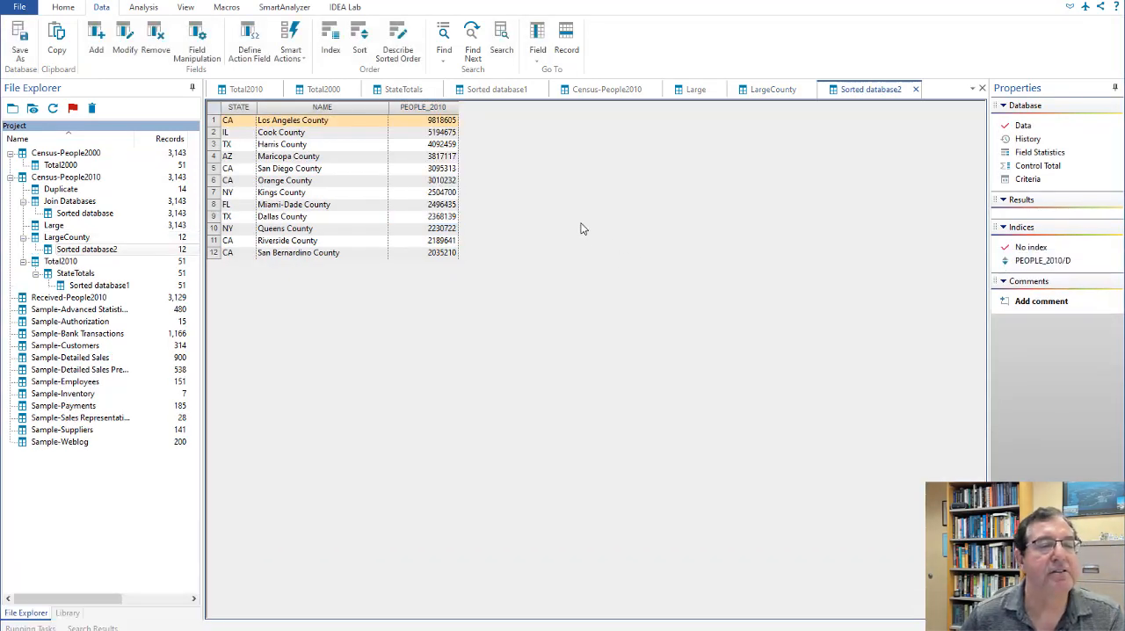
pyautogui.moveTo(712, 145)
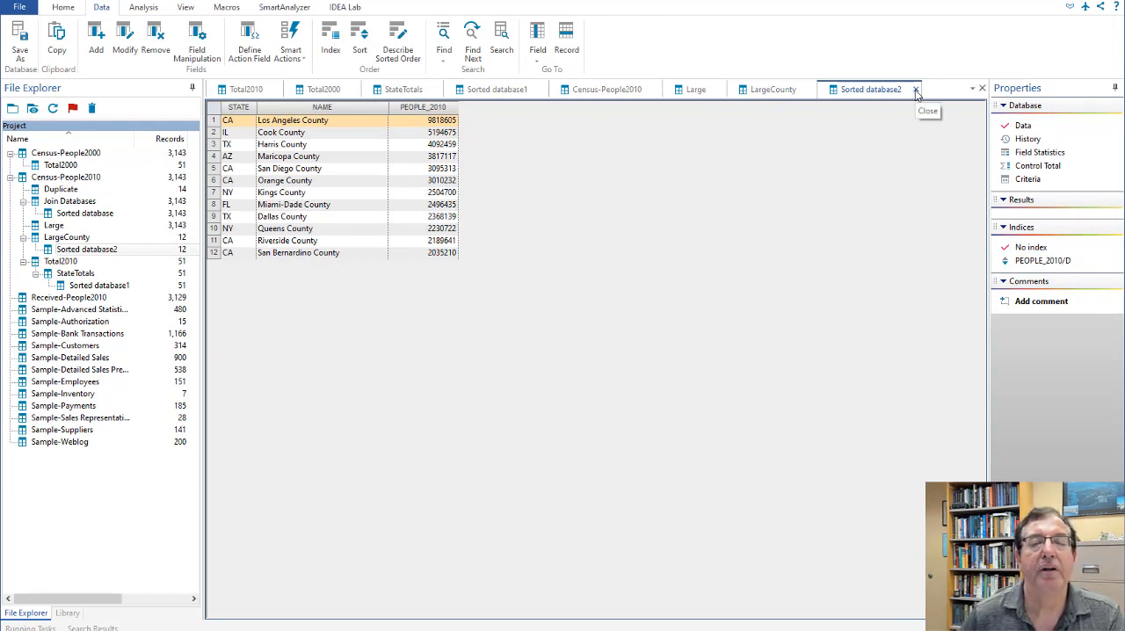
# - Close Sorted database2, LargeCounty, StateTotals and Total2000, open Received-People2010, and return to Census-People2010
pyautogui.click(916, 88)
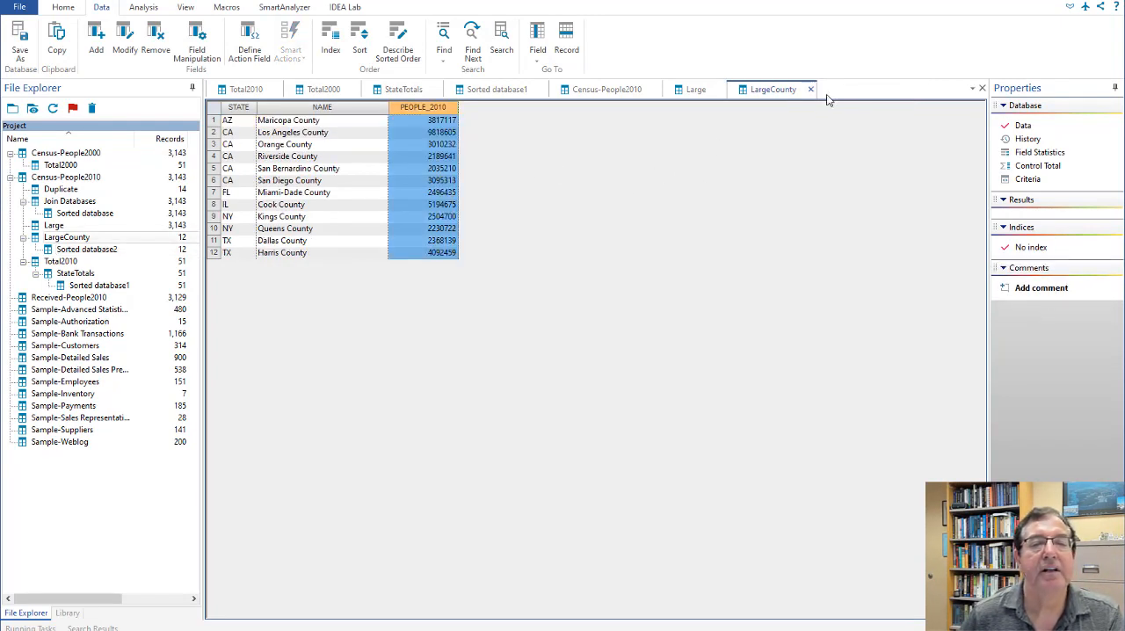
pyautogui.click(774, 89)
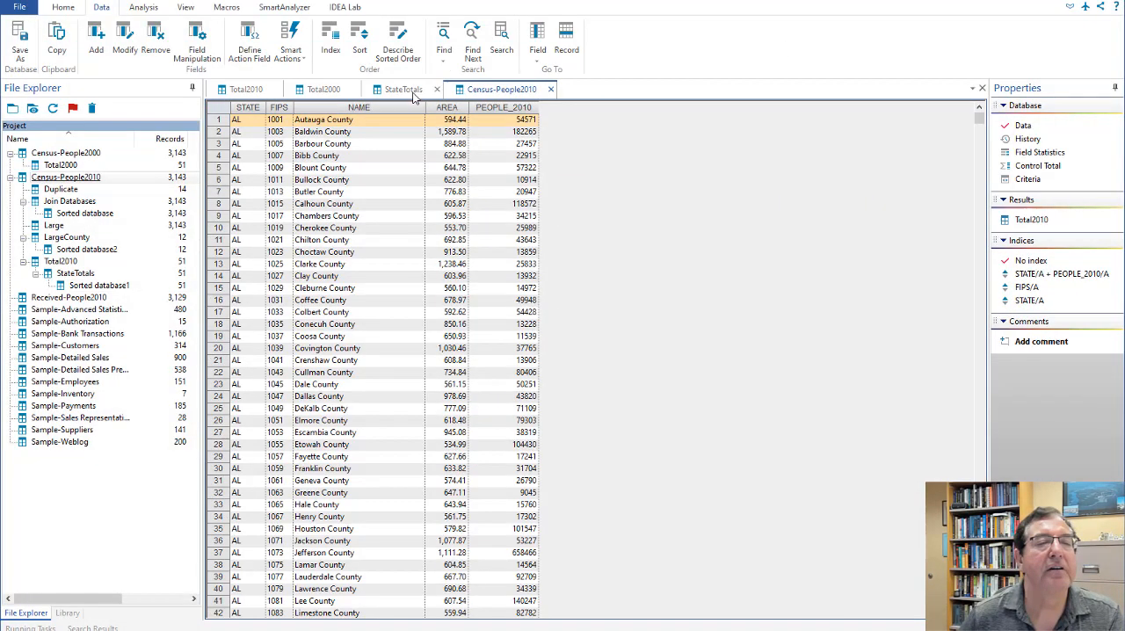
pyautogui.click(323, 89)
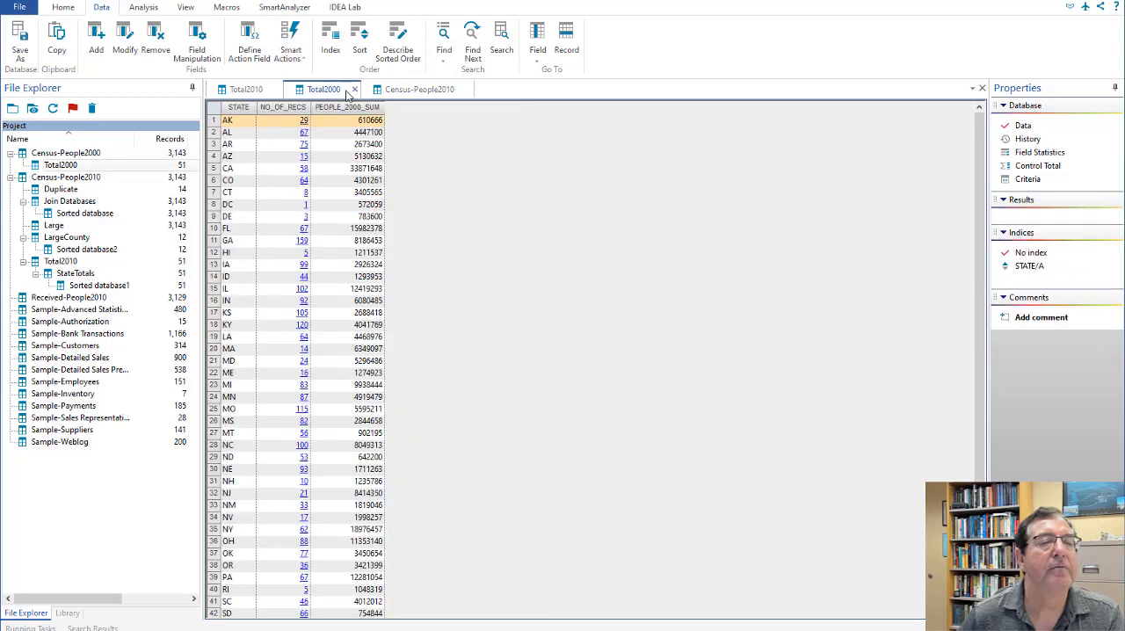
pyautogui.click(355, 89)
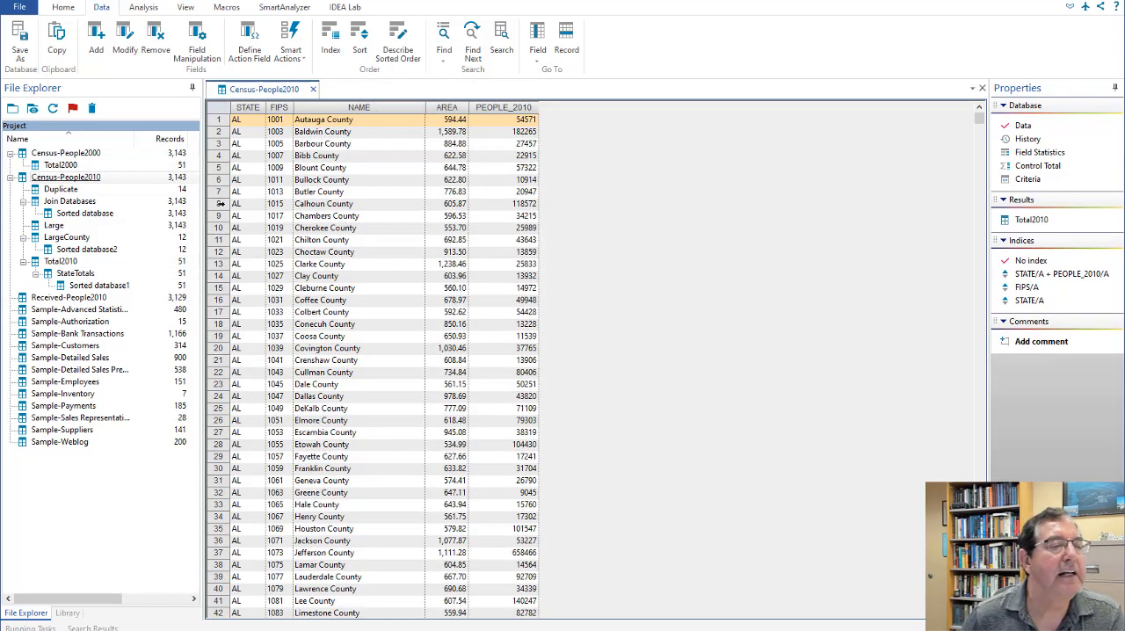
pyautogui.doubleClick(68, 297)
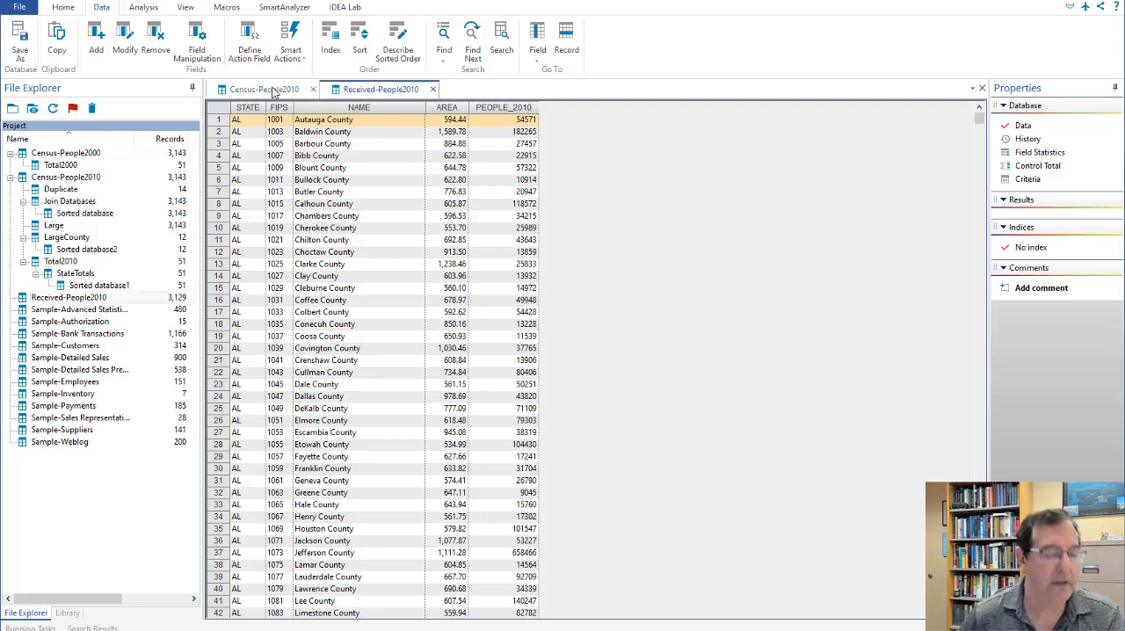
pyautogui.click(260, 89)
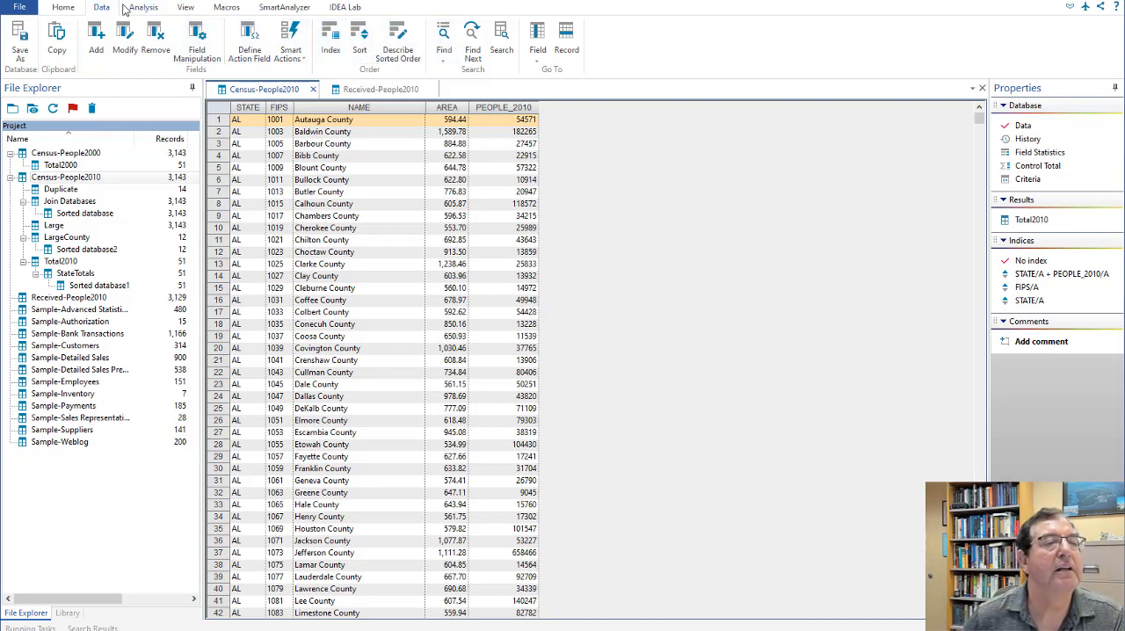
# - Start a Join from the Analysis tab with all Census-People2010 fields selected as primary
pyautogui.click(142, 7)
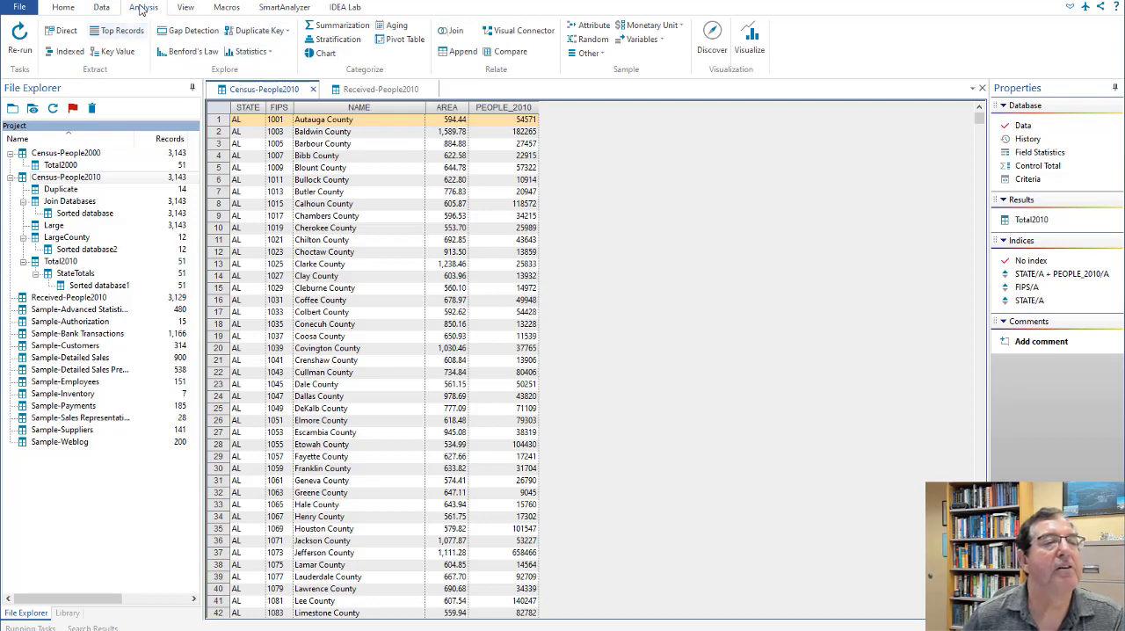
pyautogui.click(450, 29)
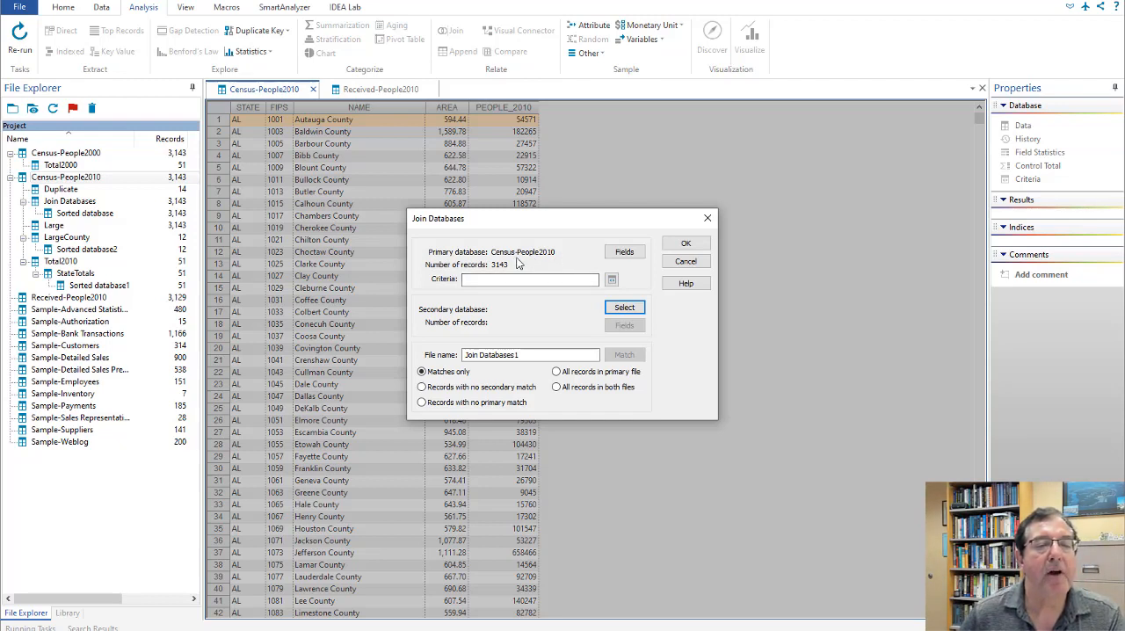
pyautogui.moveTo(565, 262)
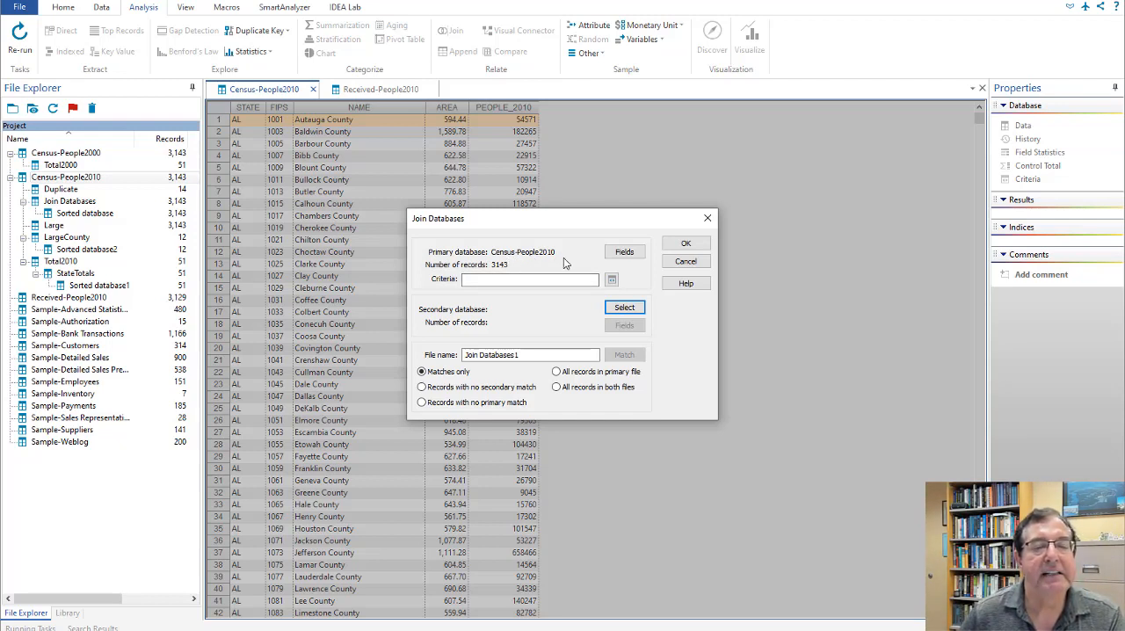
pyautogui.click(624, 251)
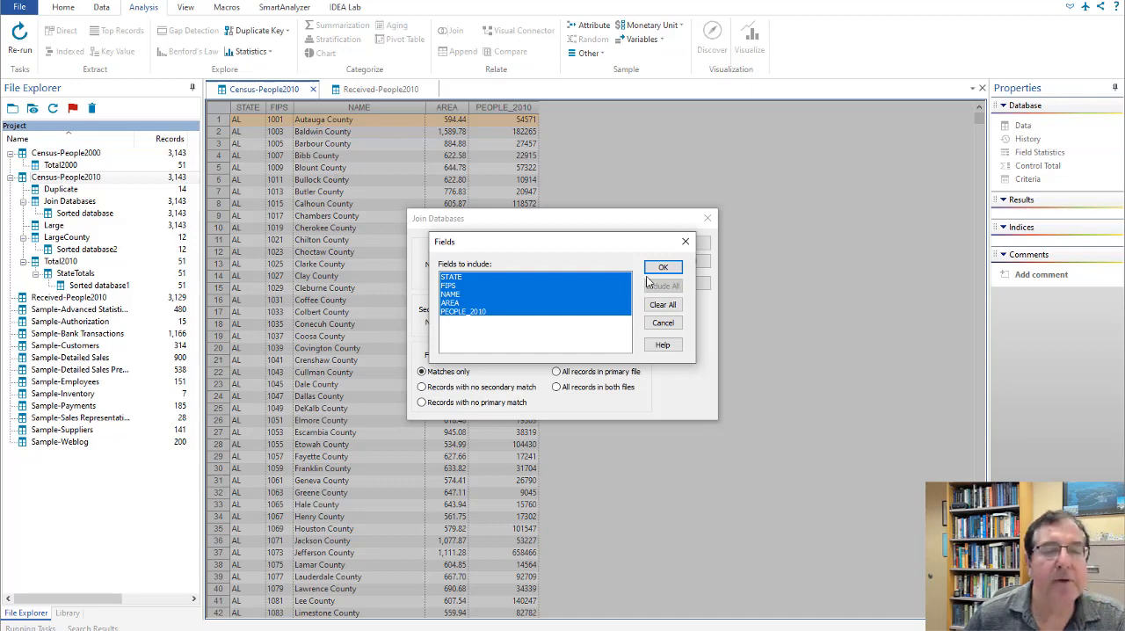
pyautogui.click(663, 267)
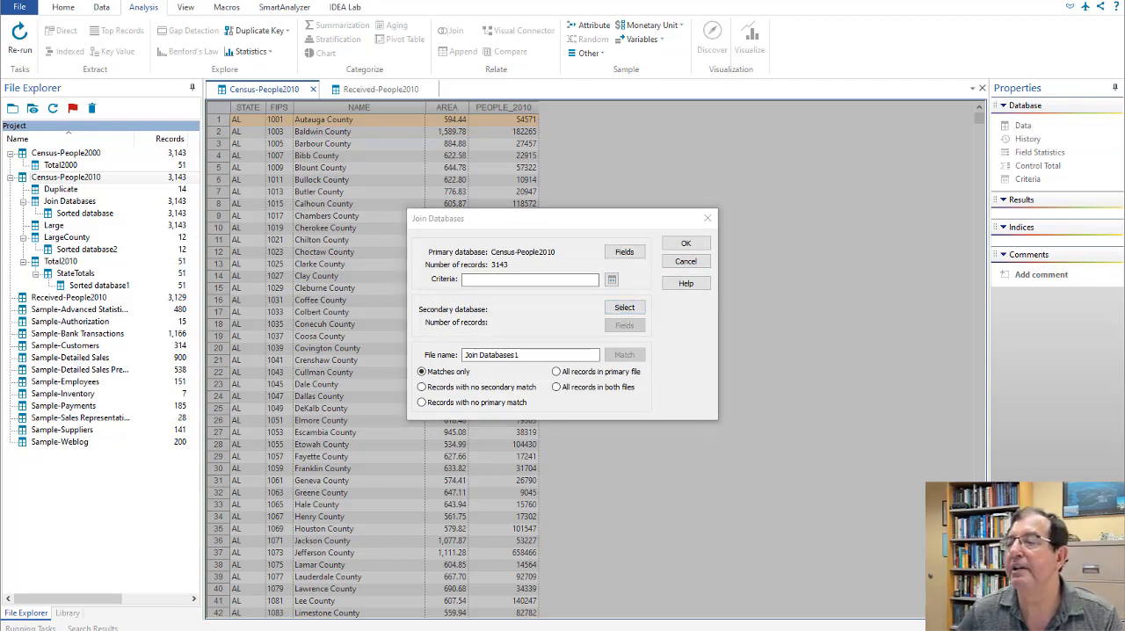
# - Choose Received-People2010 as the secondary database and deselect all its fields
pyautogui.click(624, 306)
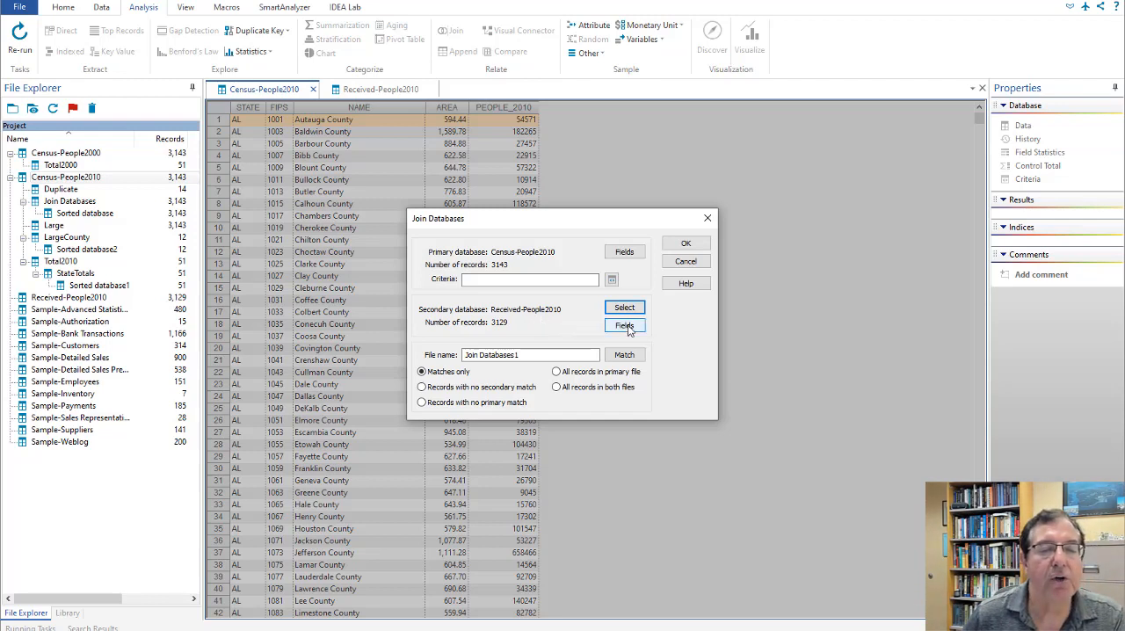
pyautogui.moveTo(625, 326)
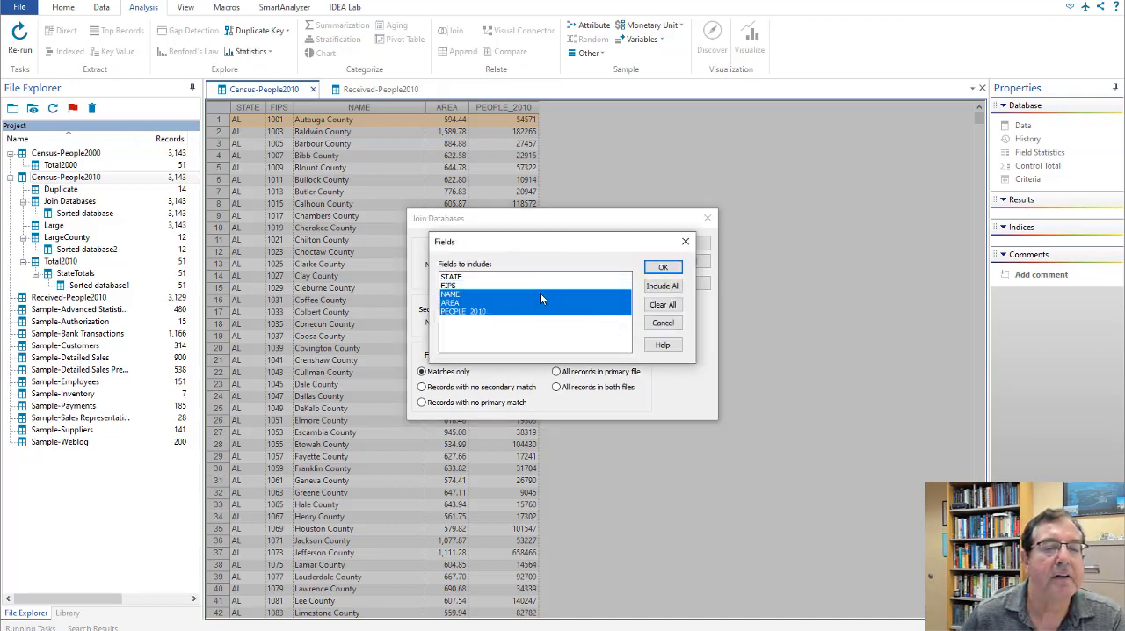
pyautogui.click(663, 304)
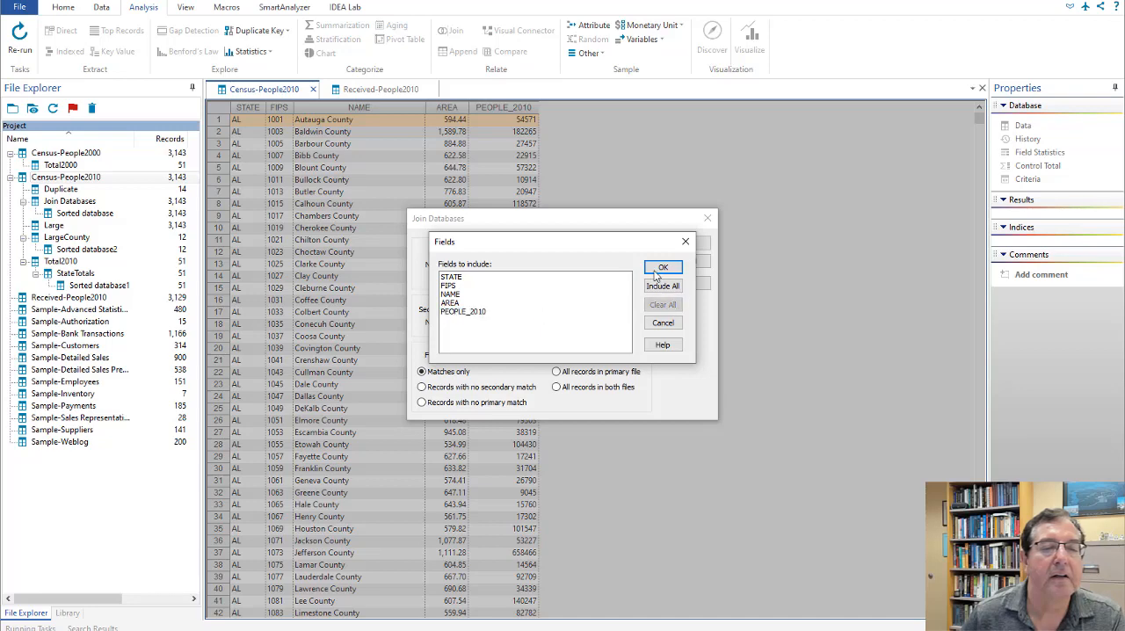
pyautogui.click(663, 268)
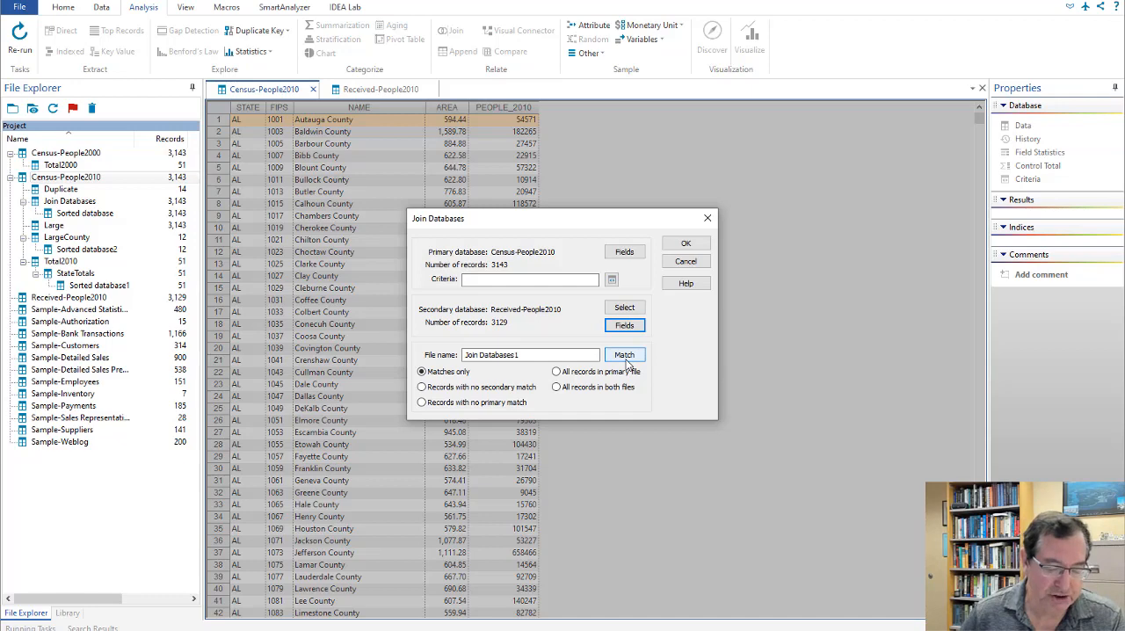
# - Match primary and secondary on FIPS and output records with no secondary match
pyautogui.click(624, 354)
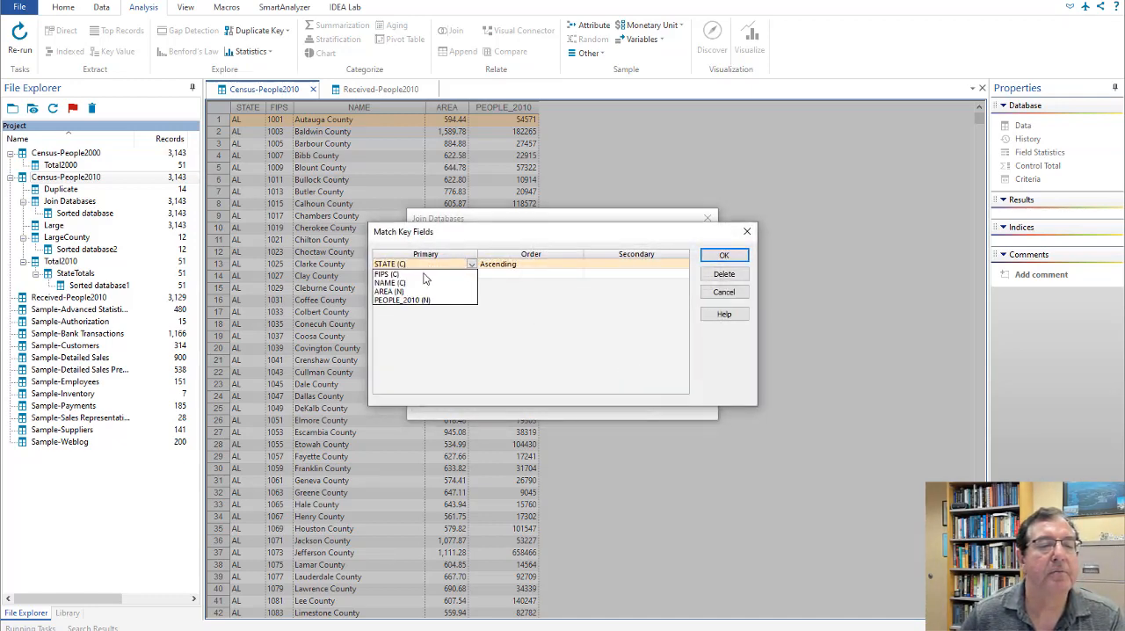
pyautogui.click(389, 274)
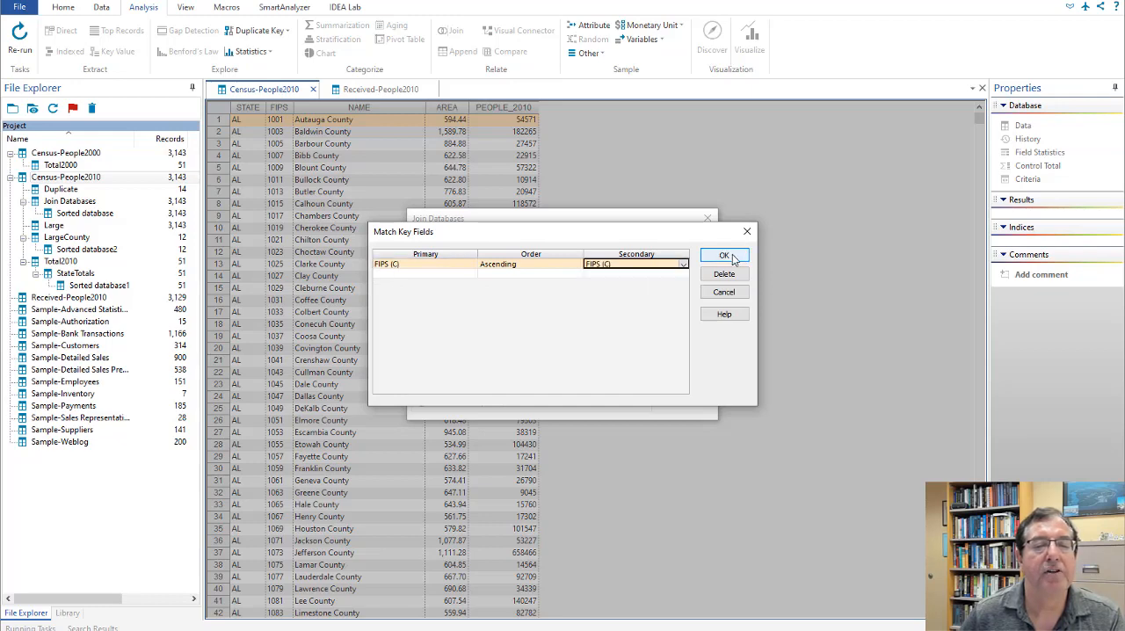
pyautogui.click(724, 256)
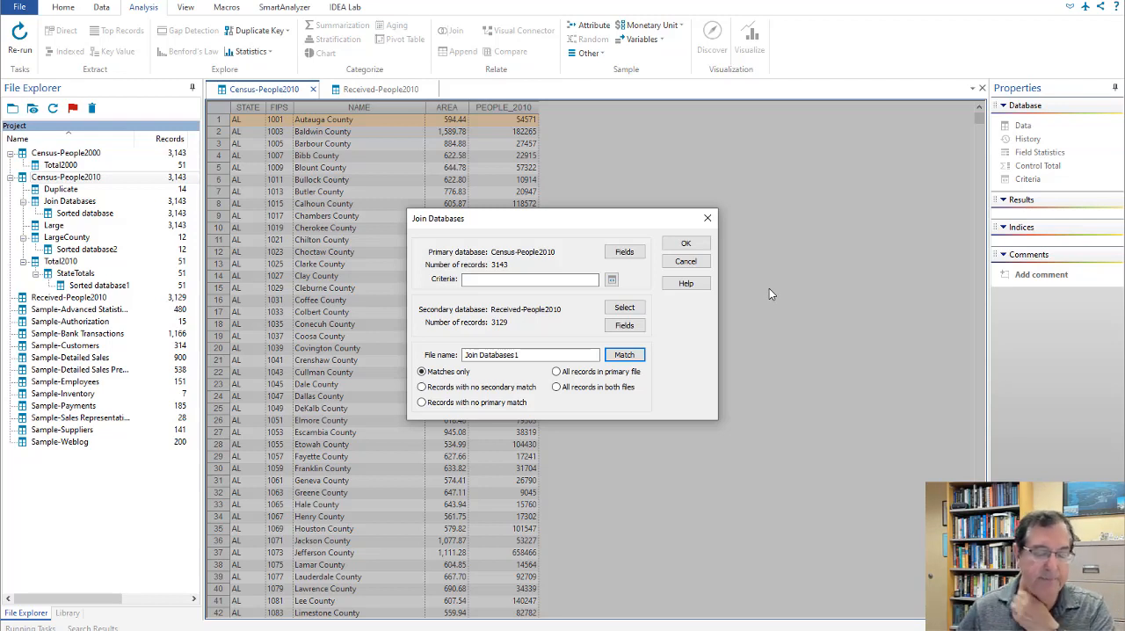
pyautogui.moveTo(640, 402)
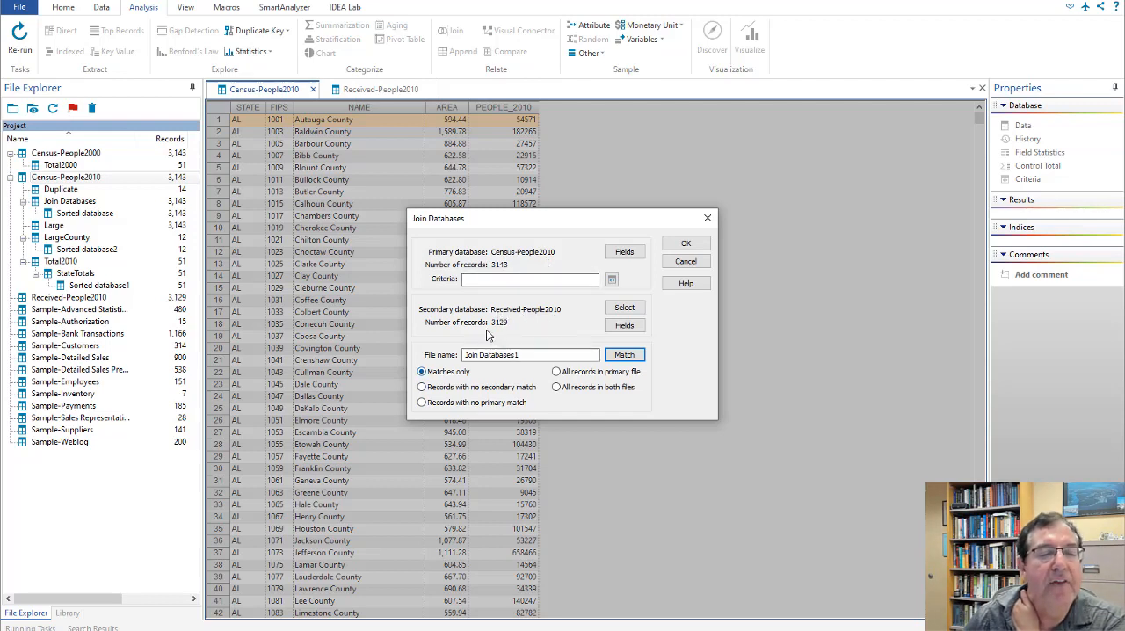
pyautogui.click(422, 386)
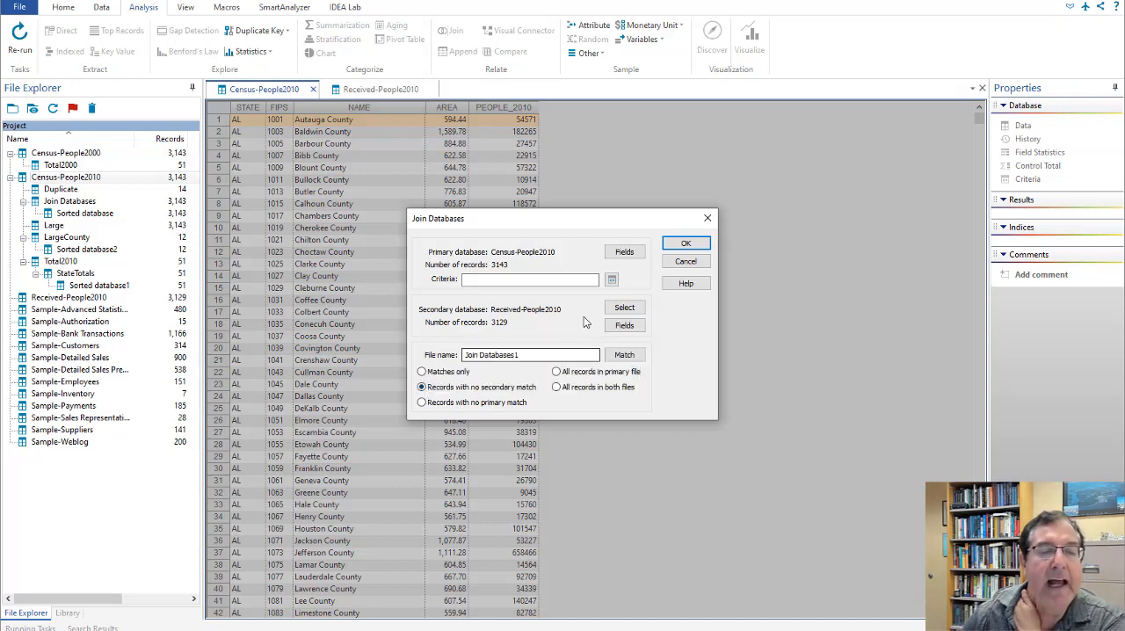
# - Run the join to produce Join Databases1 with 14 unmatched Massachusetts records
pyautogui.click(686, 243)
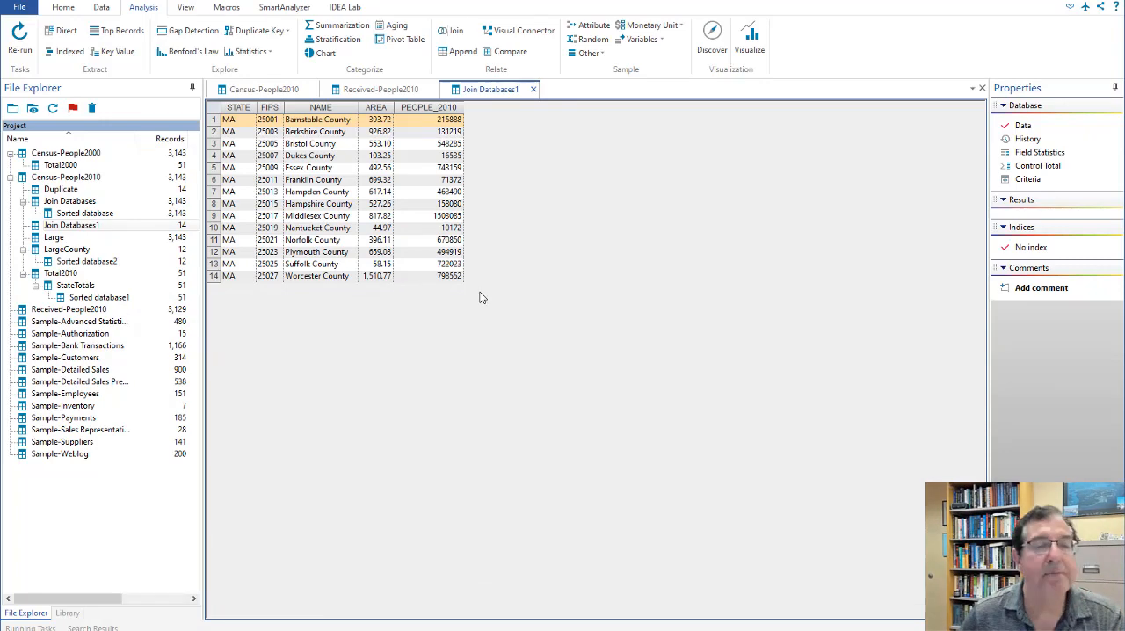
pyautogui.moveTo(614, 235)
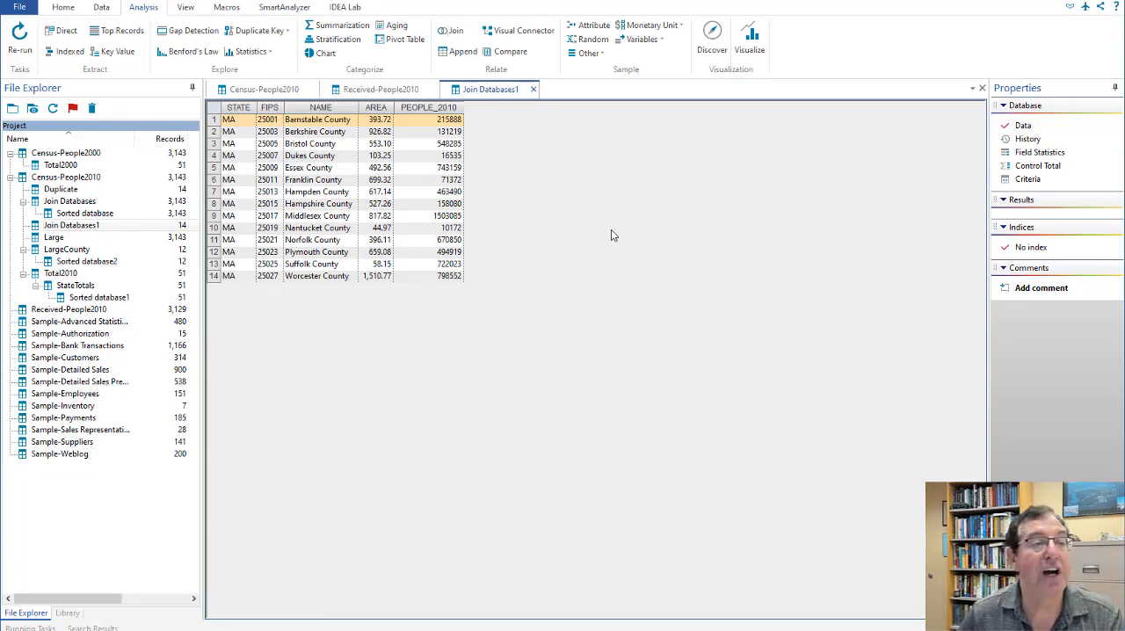